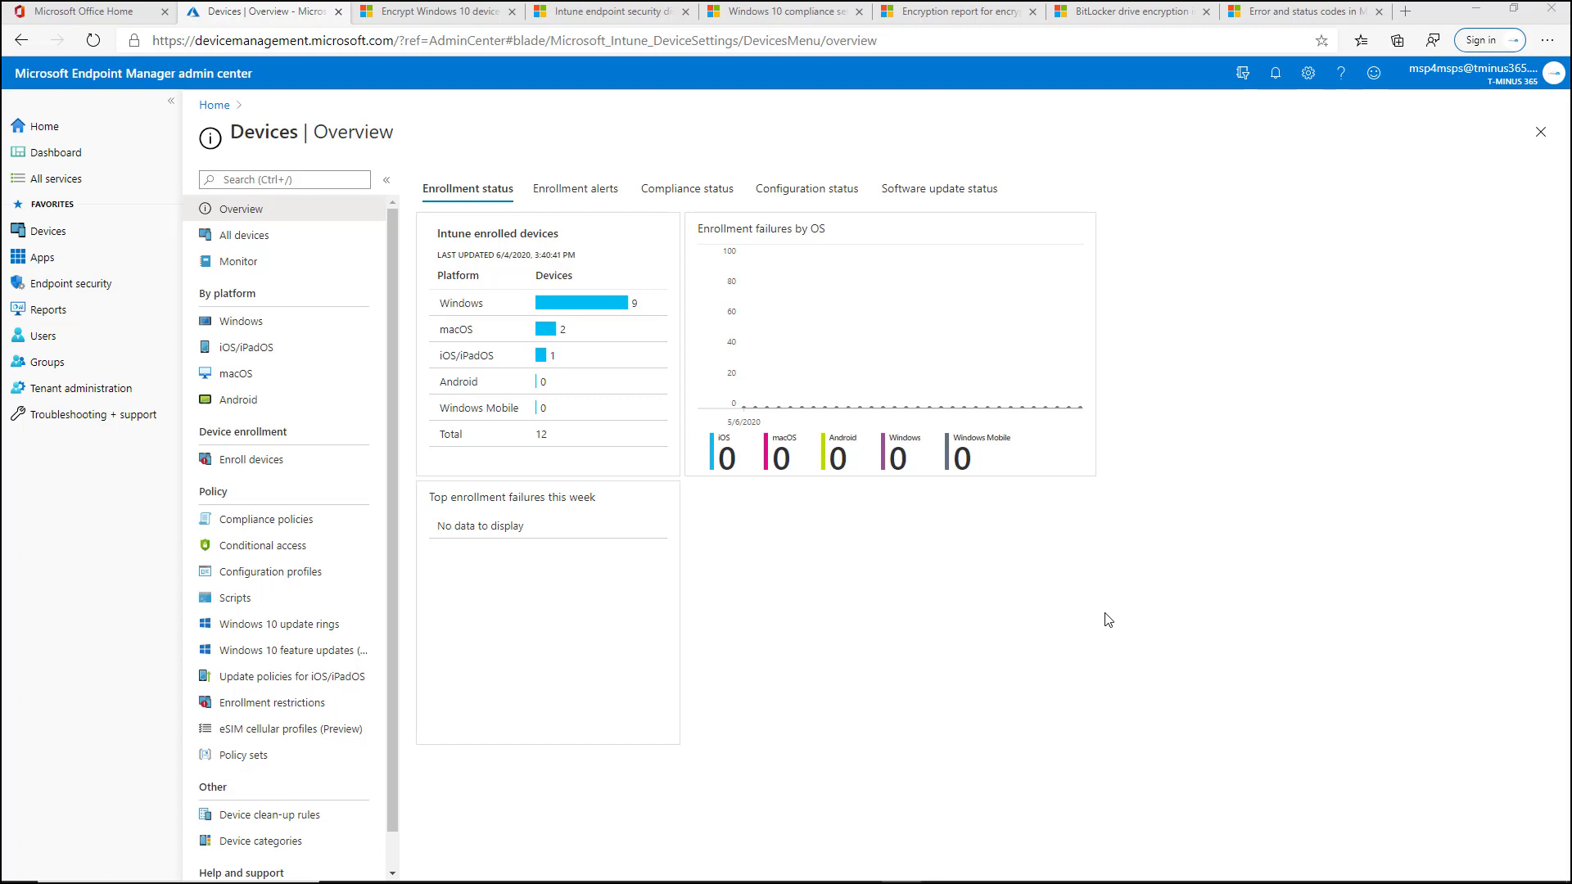
mouse_move(720, 692)
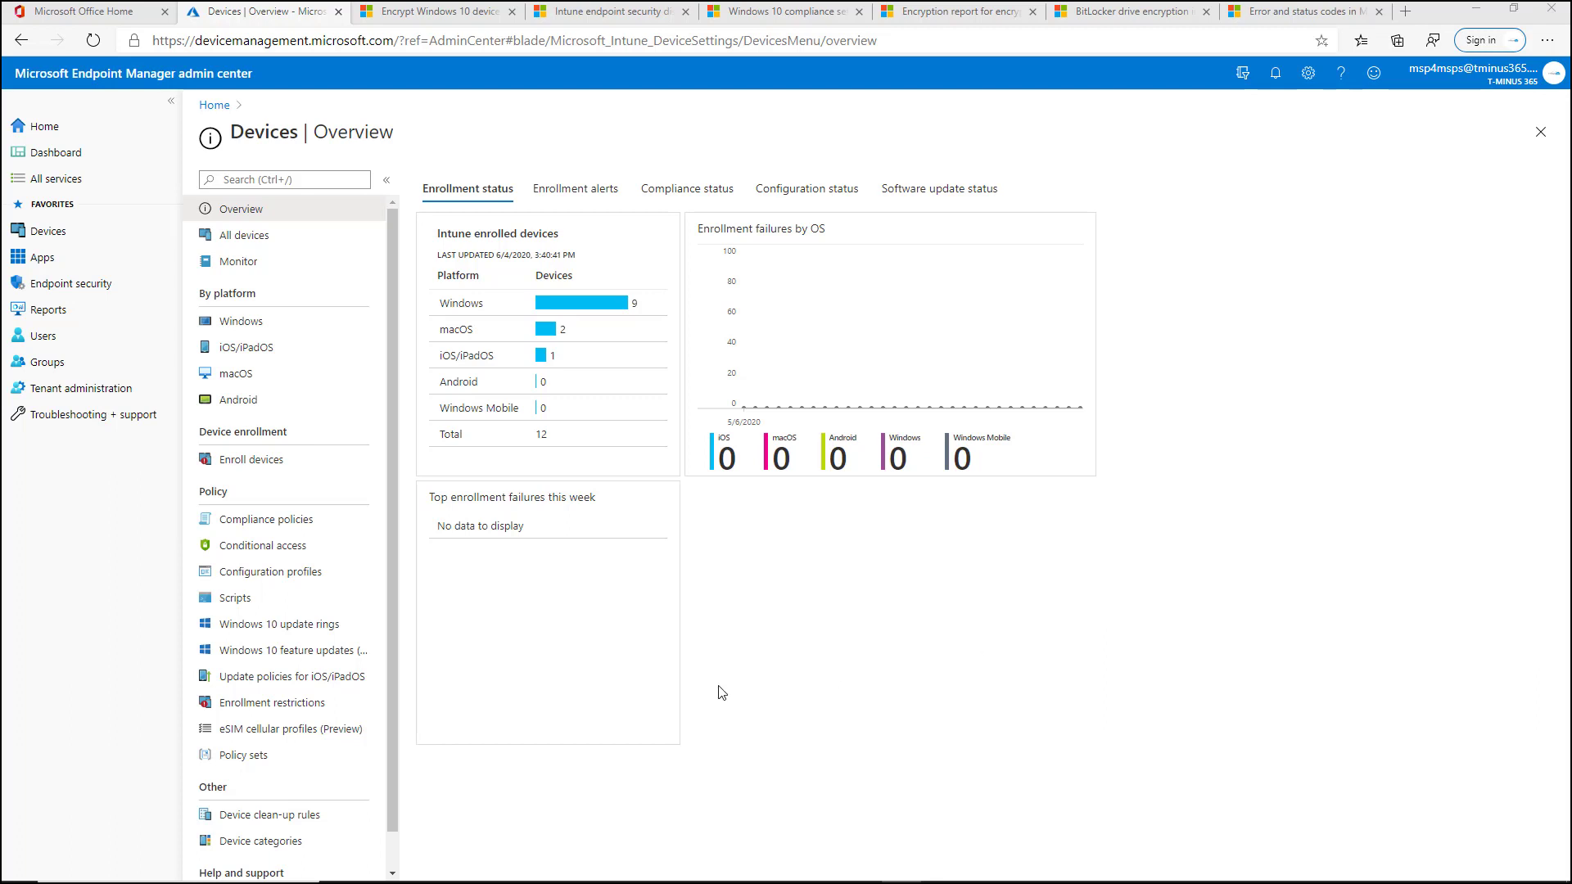
mouse_move(696, 676)
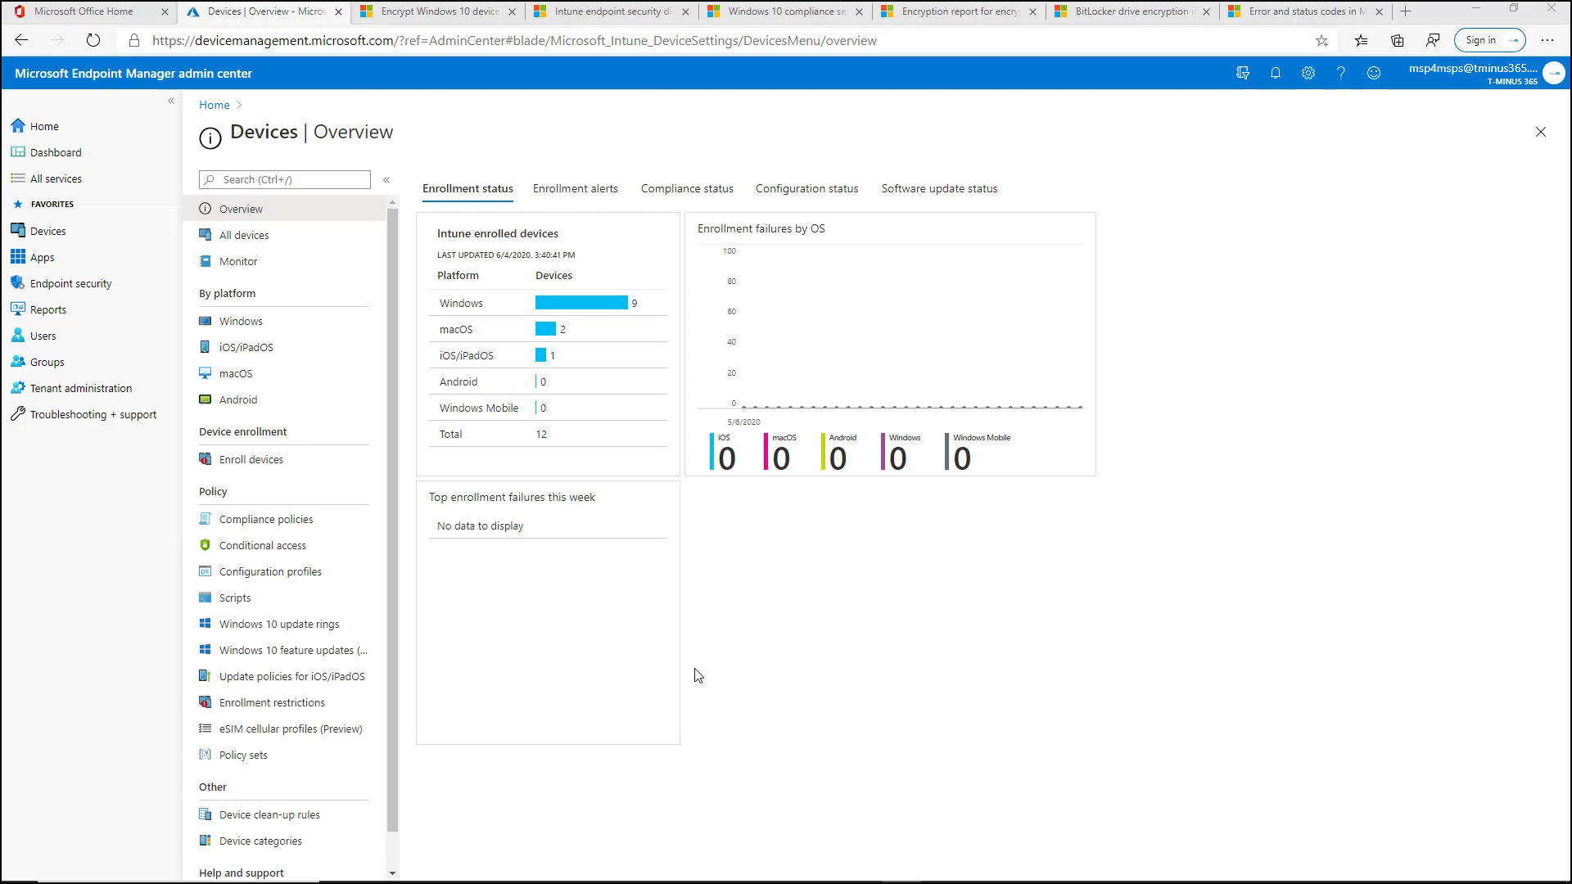
mouse_move(740, 539)
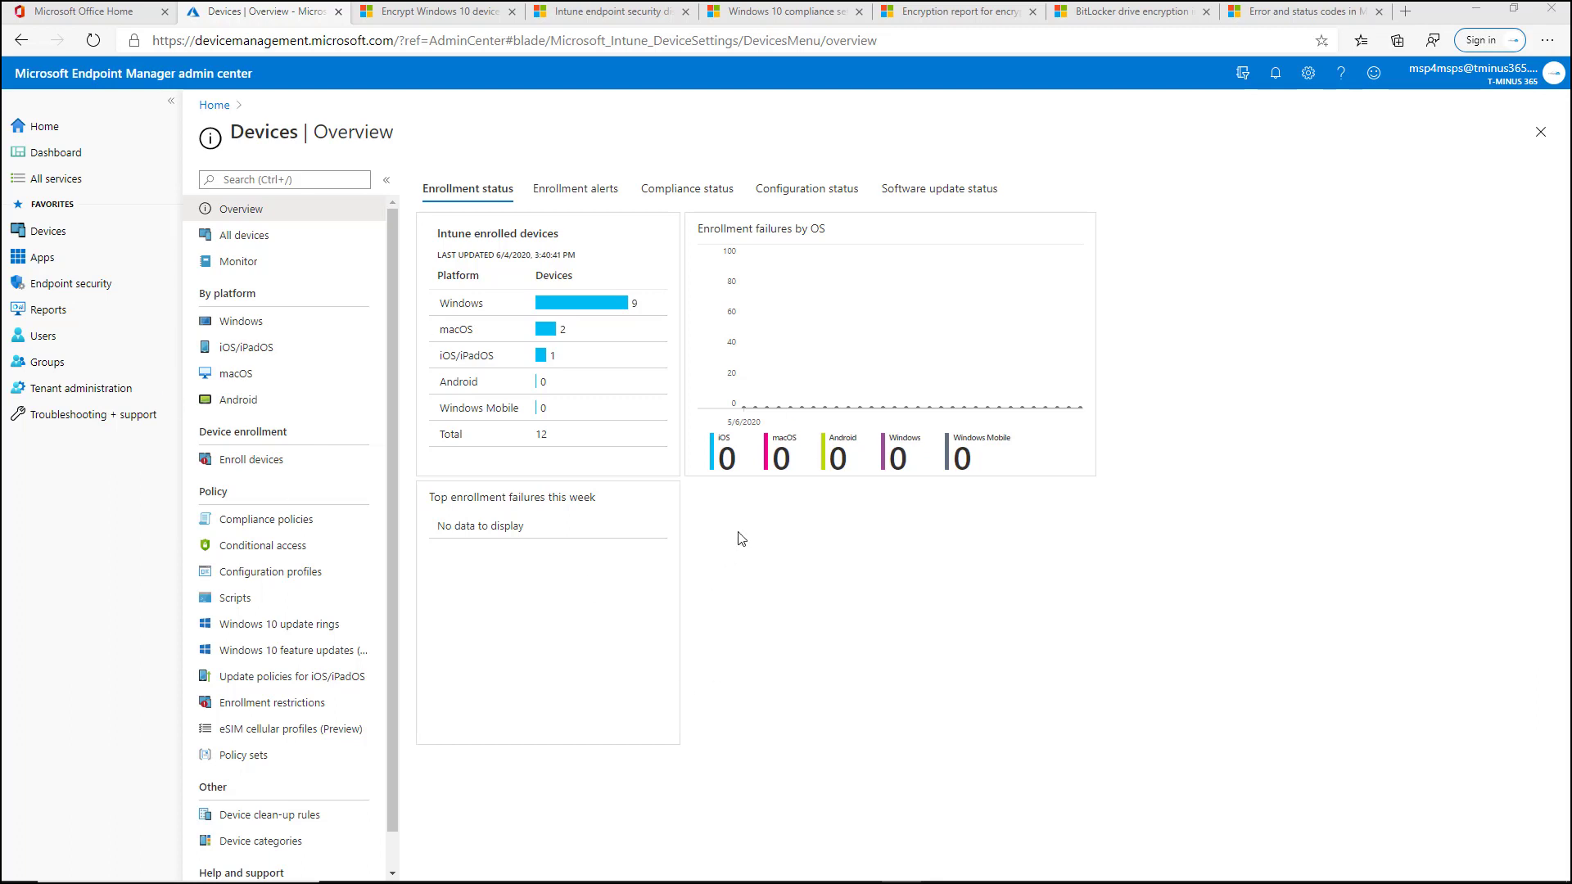
mouse_move(720, 533)
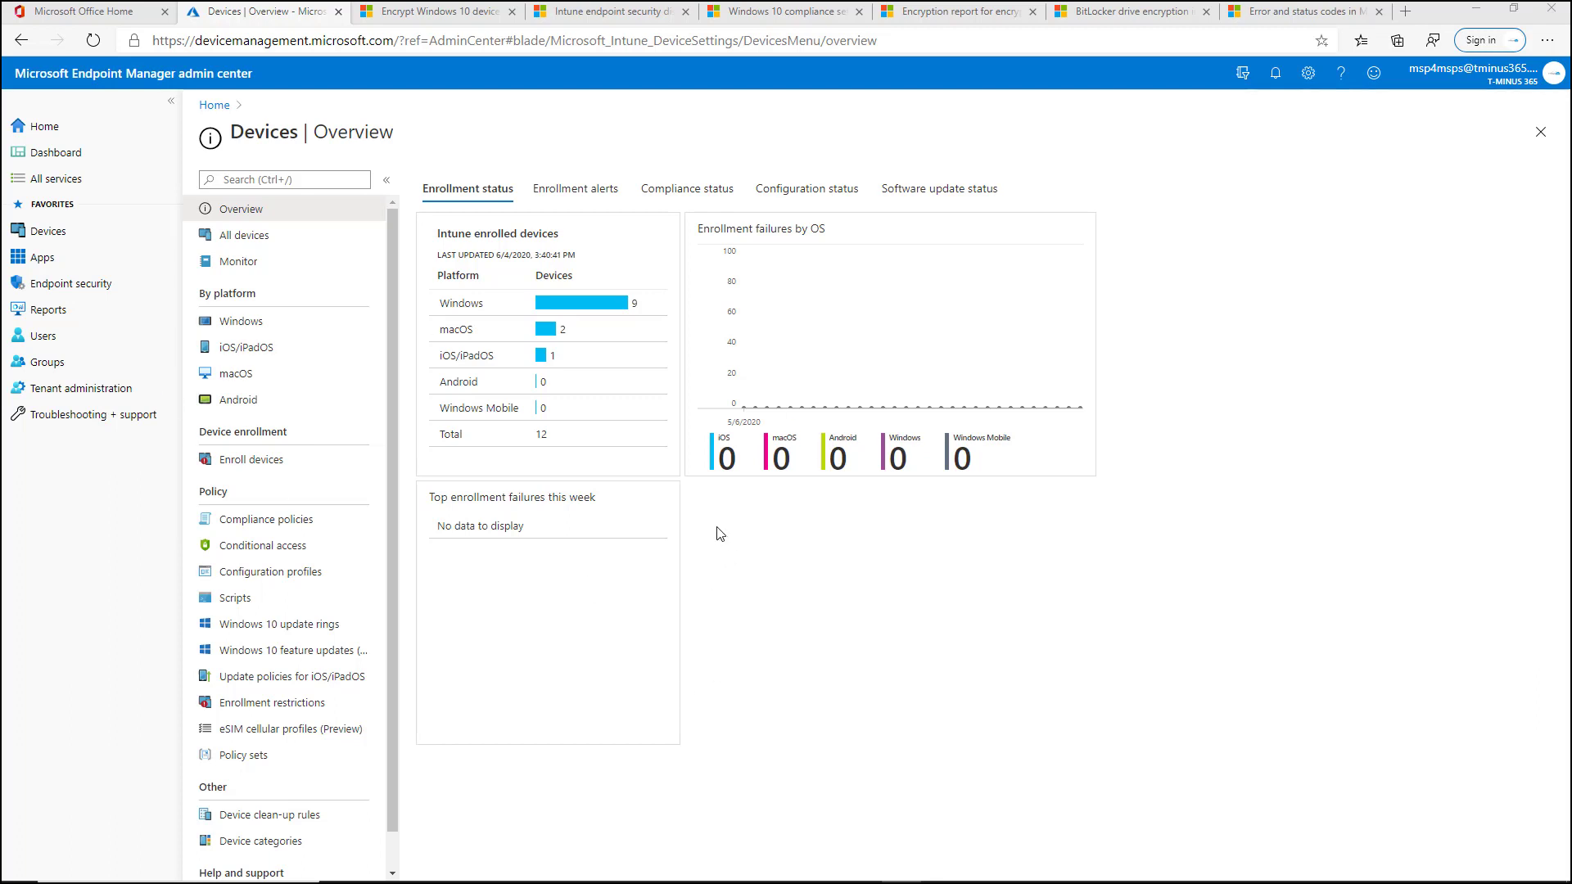
mouse_move(241, 321)
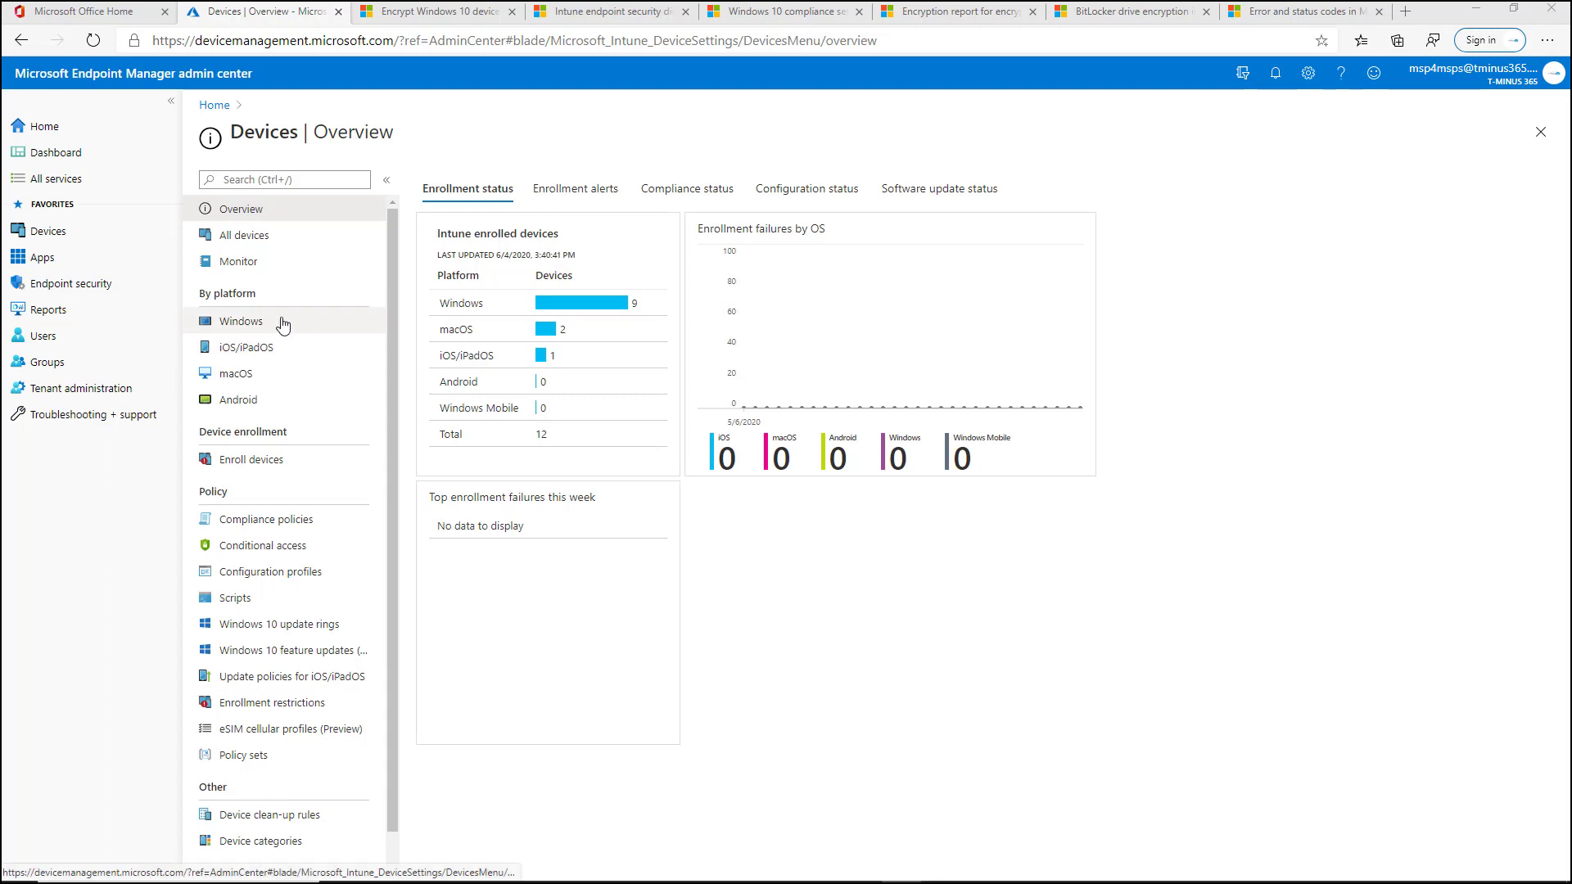
mouse_move(321, 526)
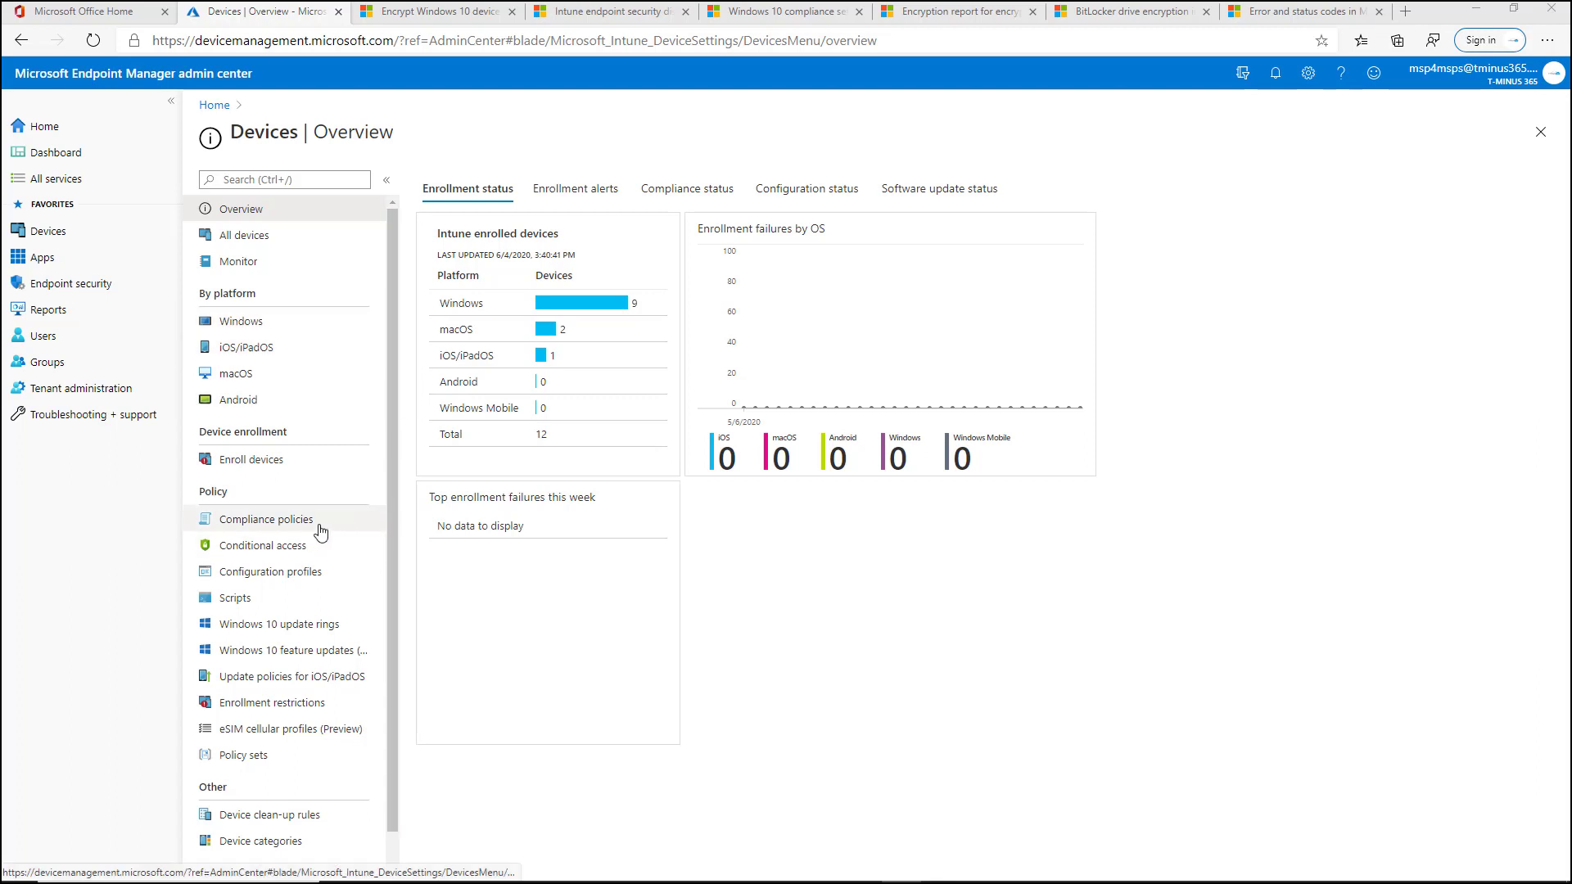
Start a new compliance policy with Windows 10 and later as the platform
left_click(264, 518)
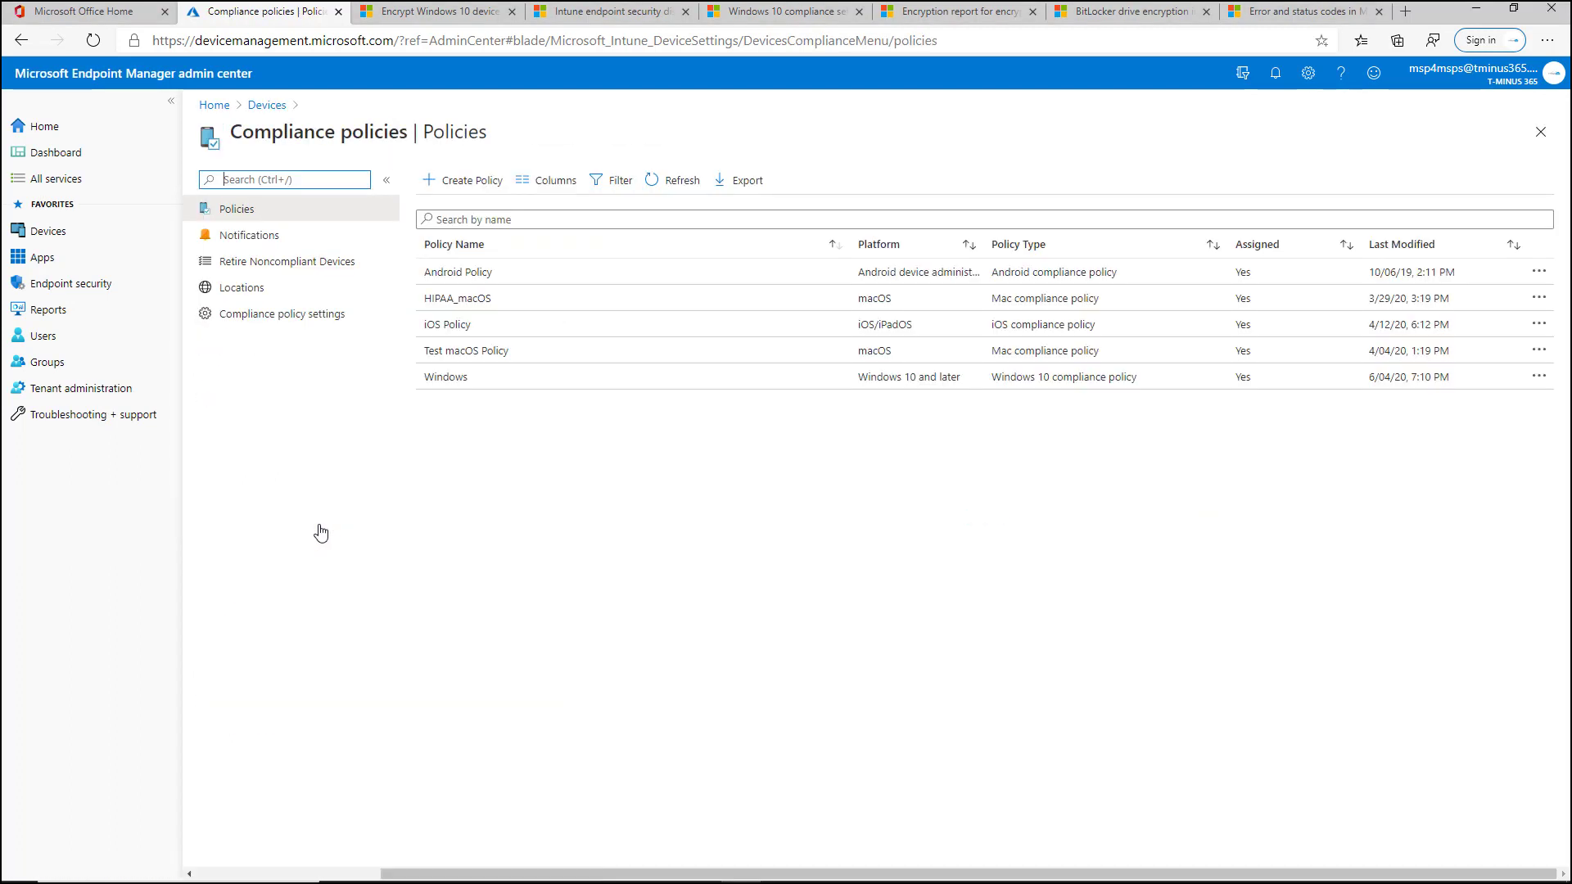
left_click(460, 179)
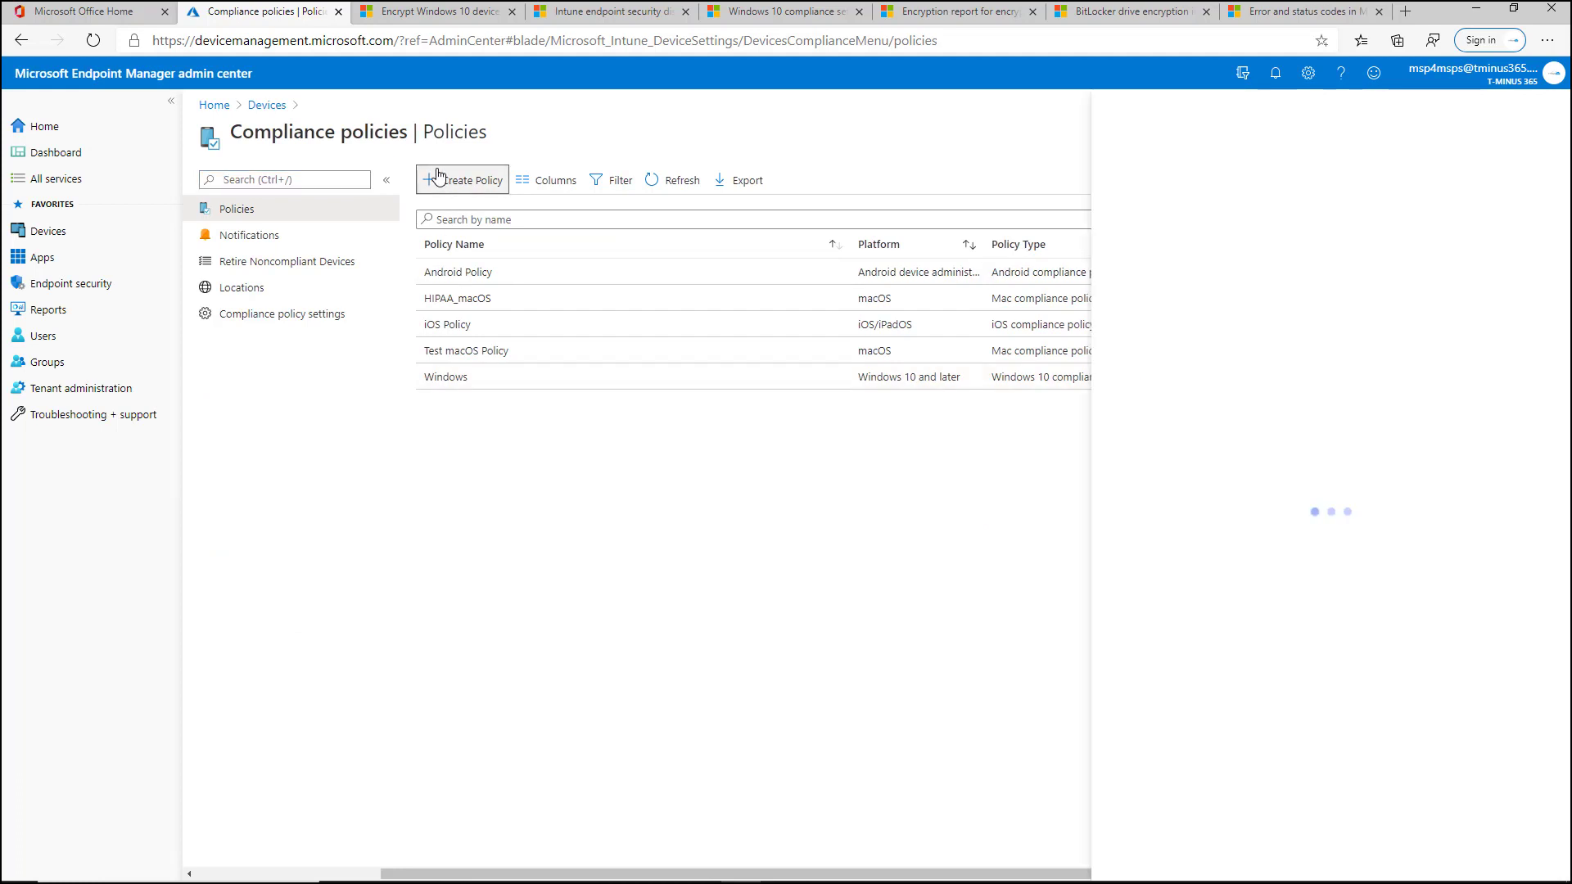
left_click(461, 180)
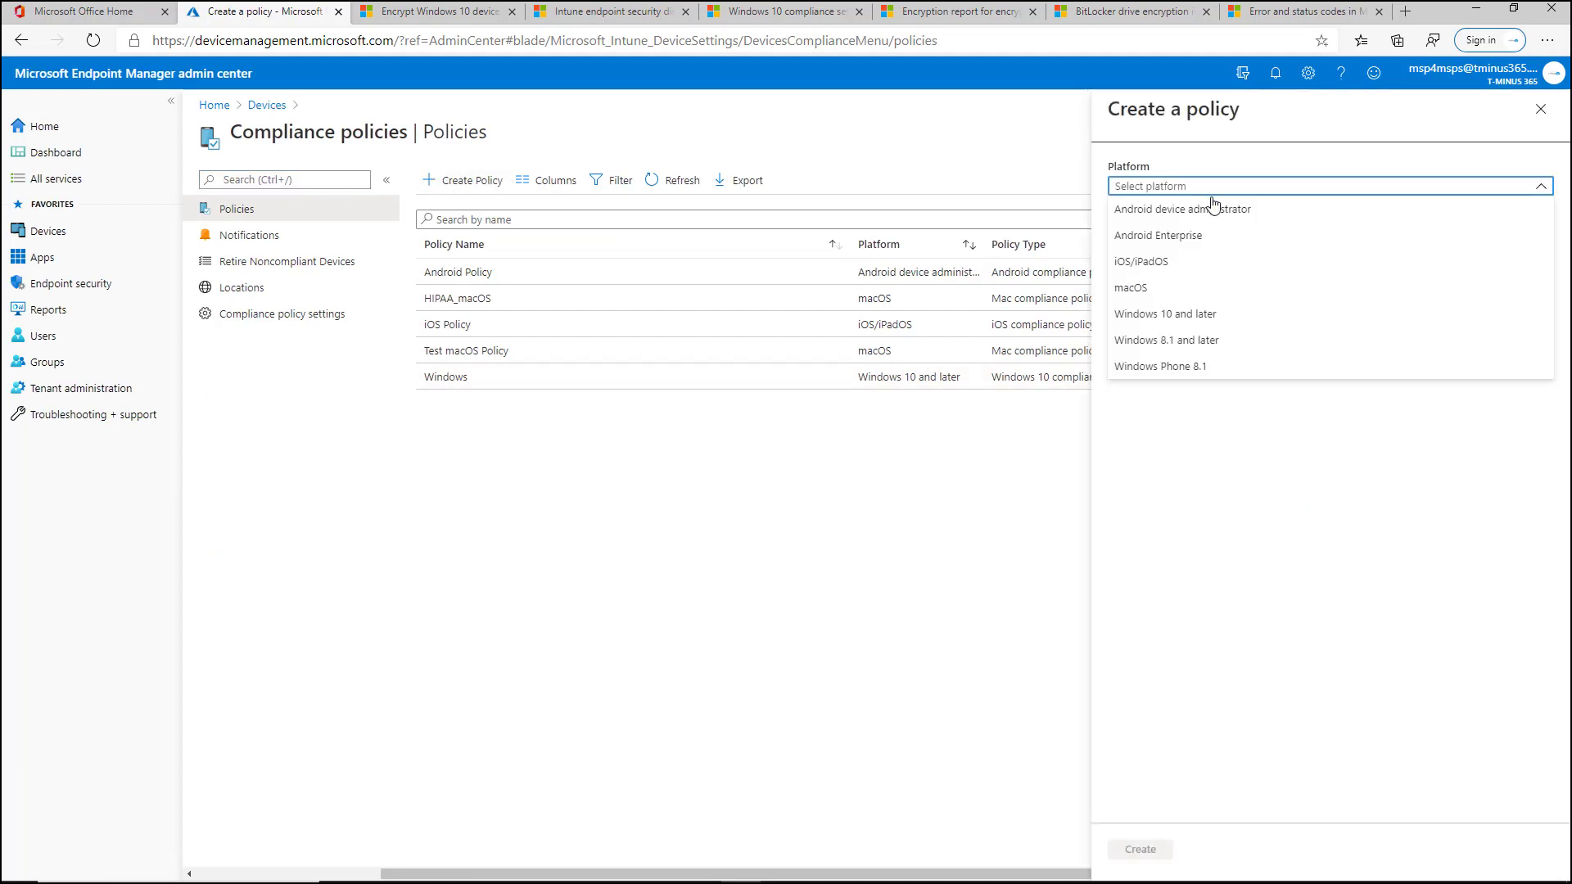
left_click(1165, 313)
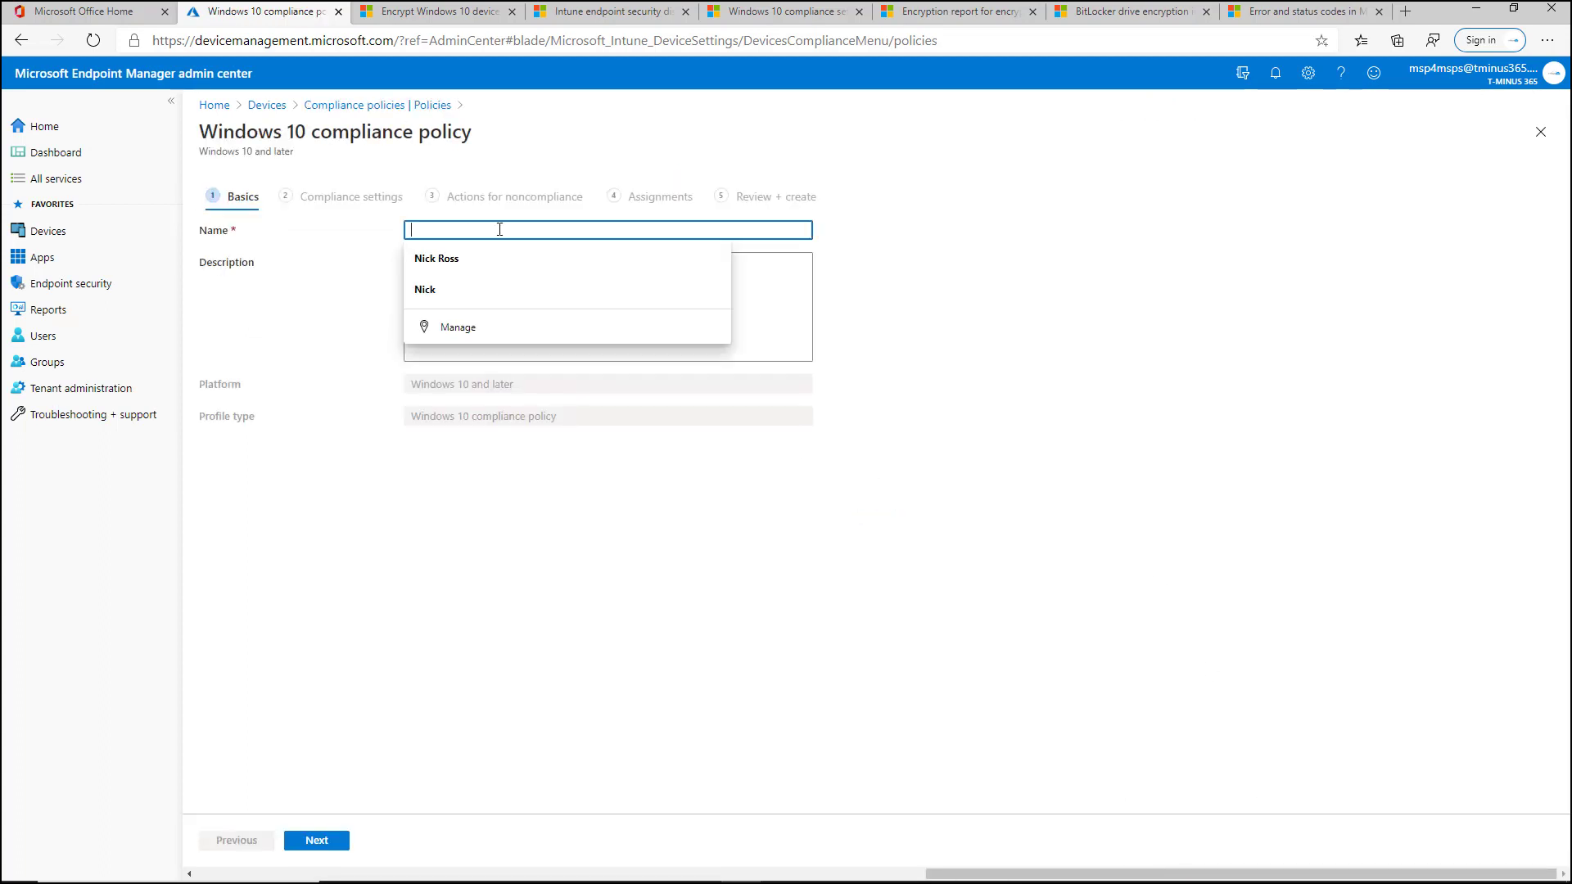
Name the policy Win_10_Compliance and advance to the Compliance settings step
type("Win")
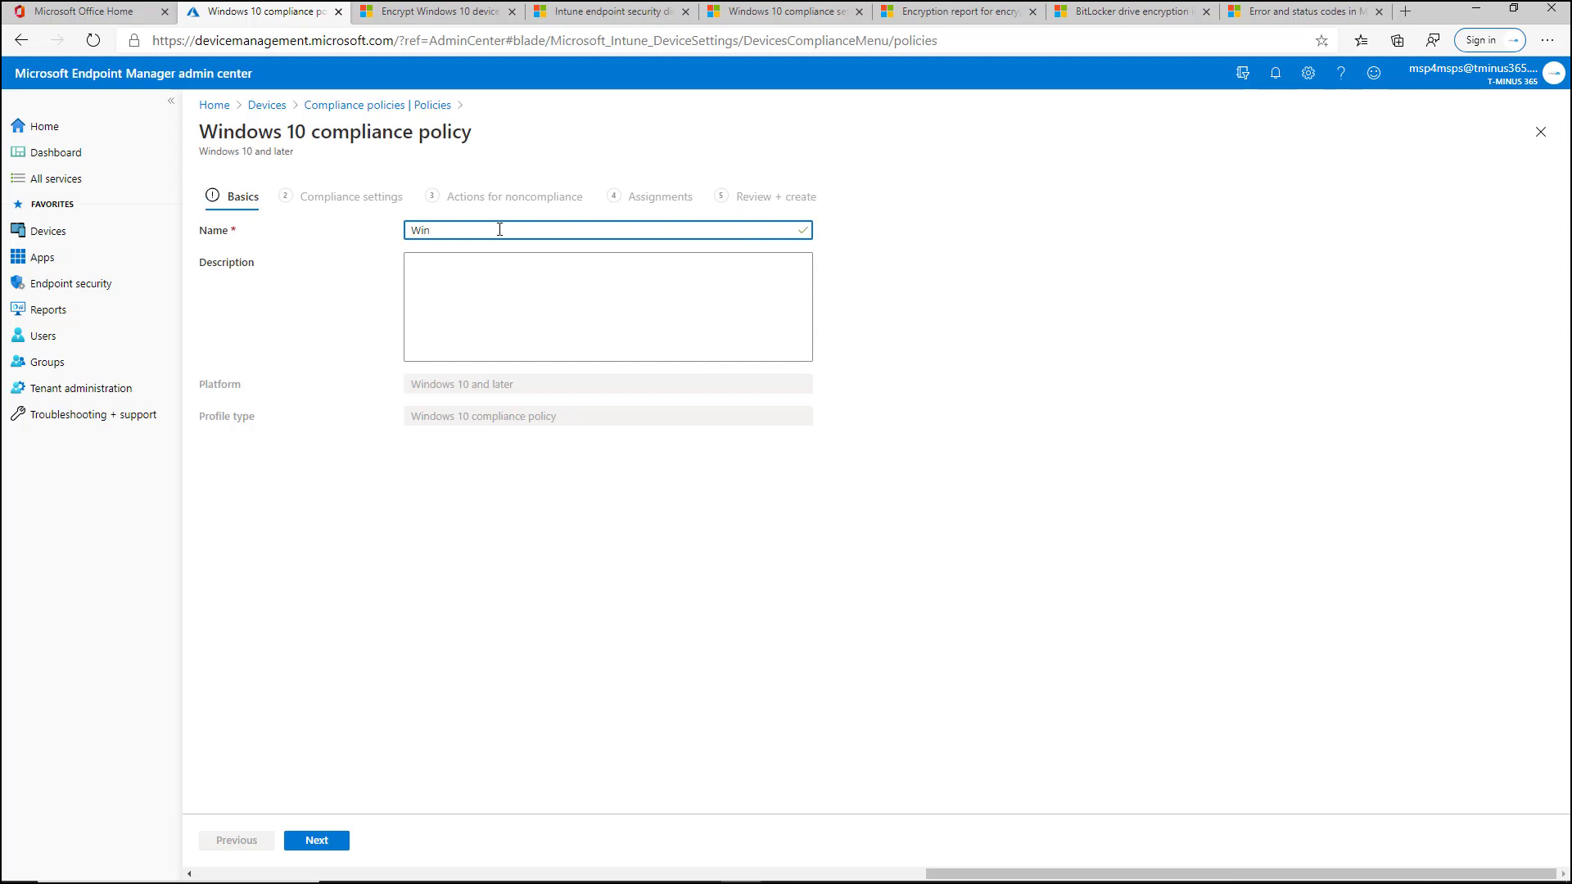
type("_10_")
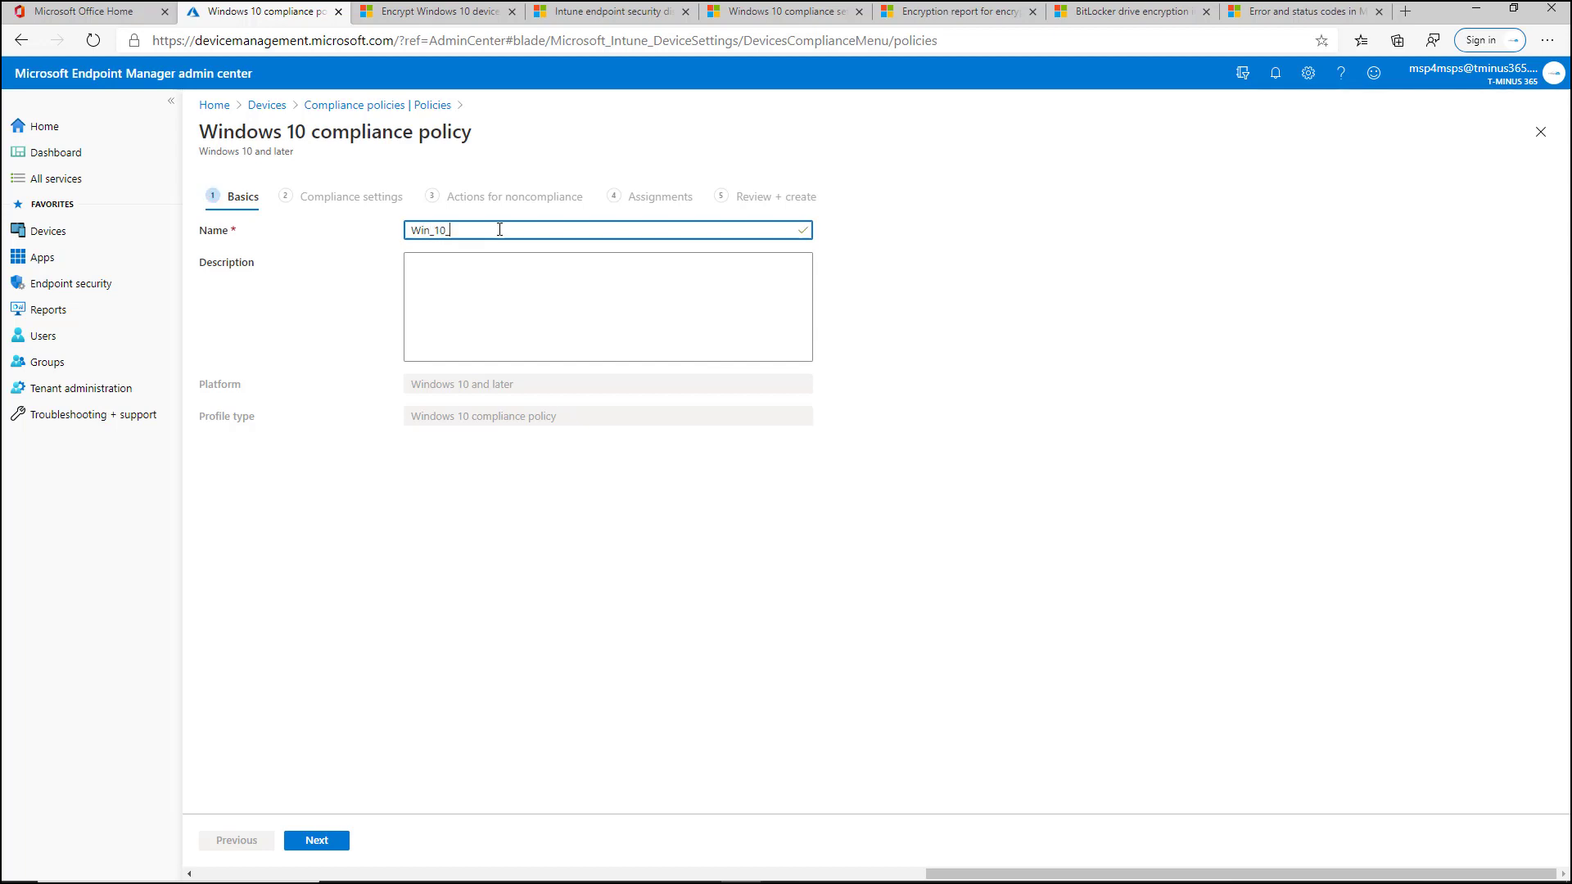
type("Compliance")
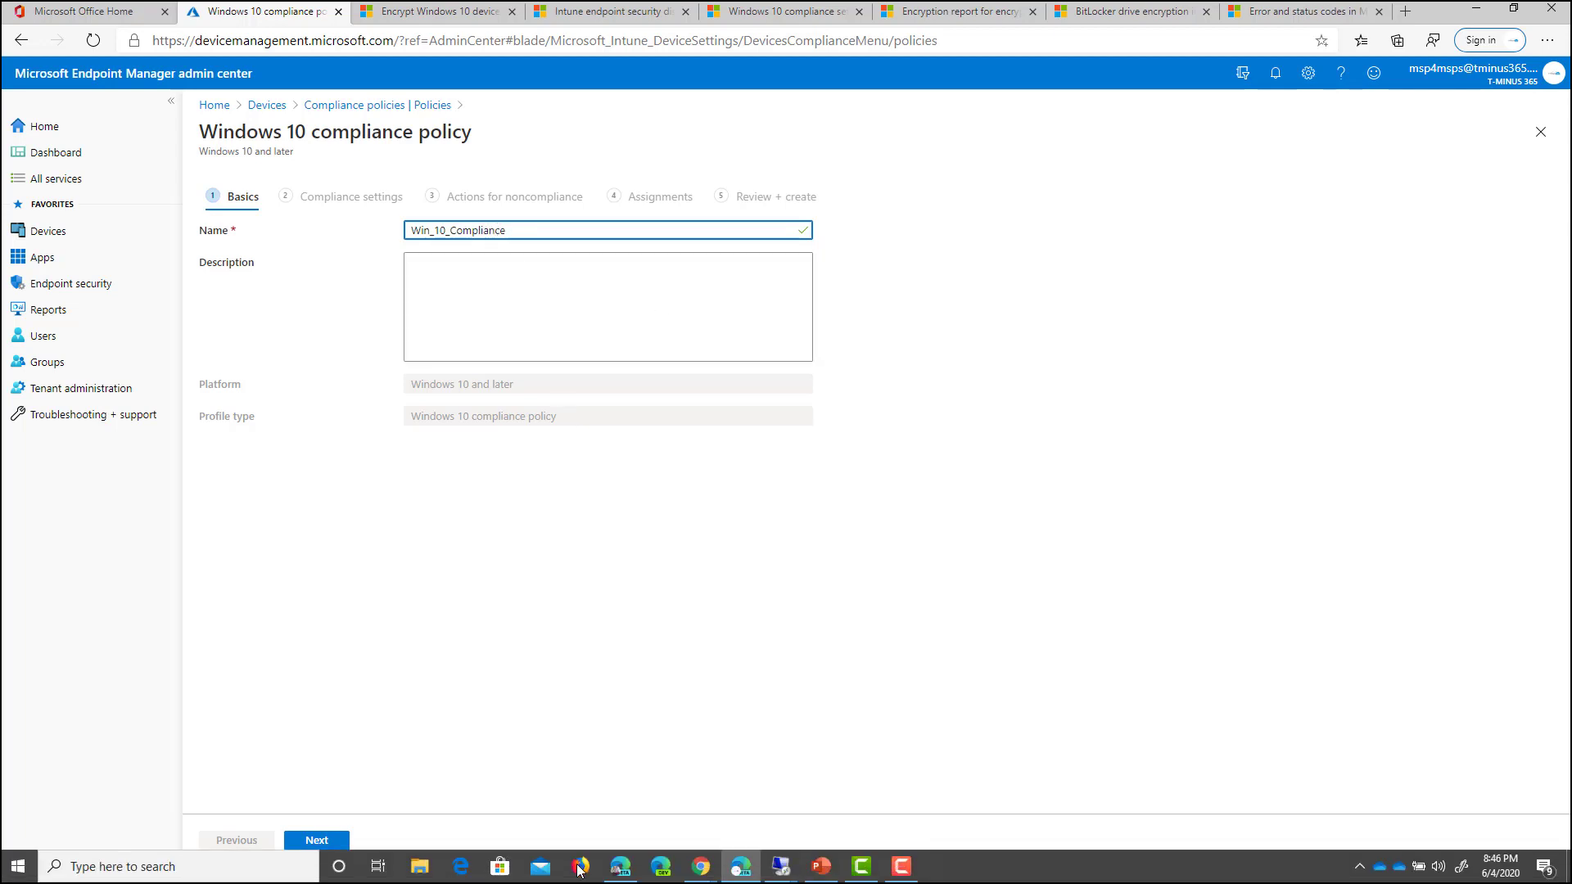
left_click(316, 840)
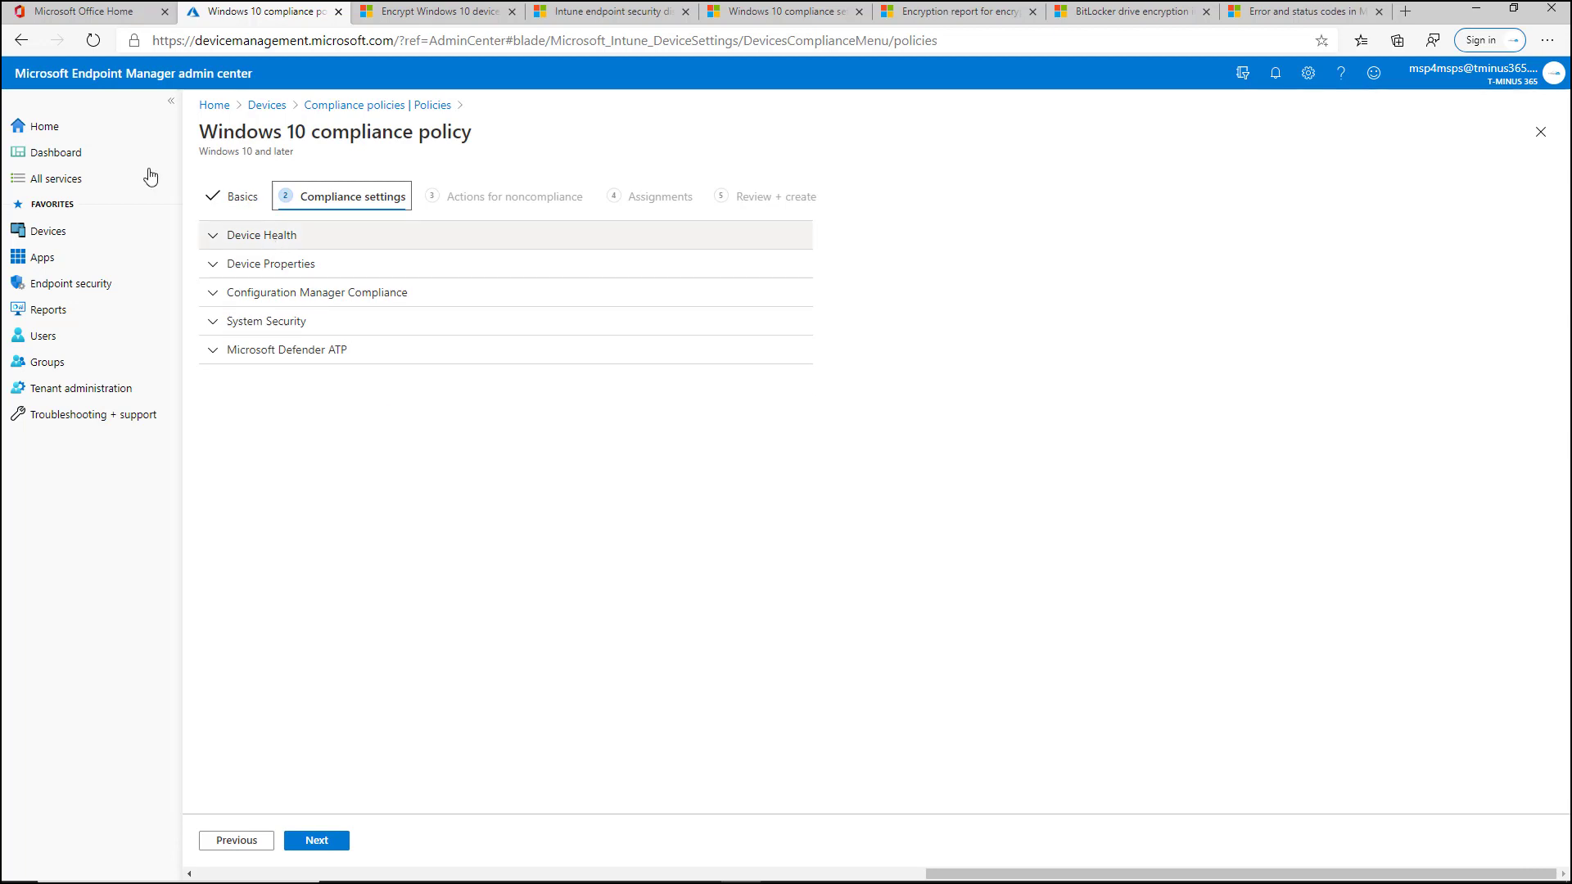
Expand Device Health and set BitLocker and Secure Boot to Require
left_click(264, 235)
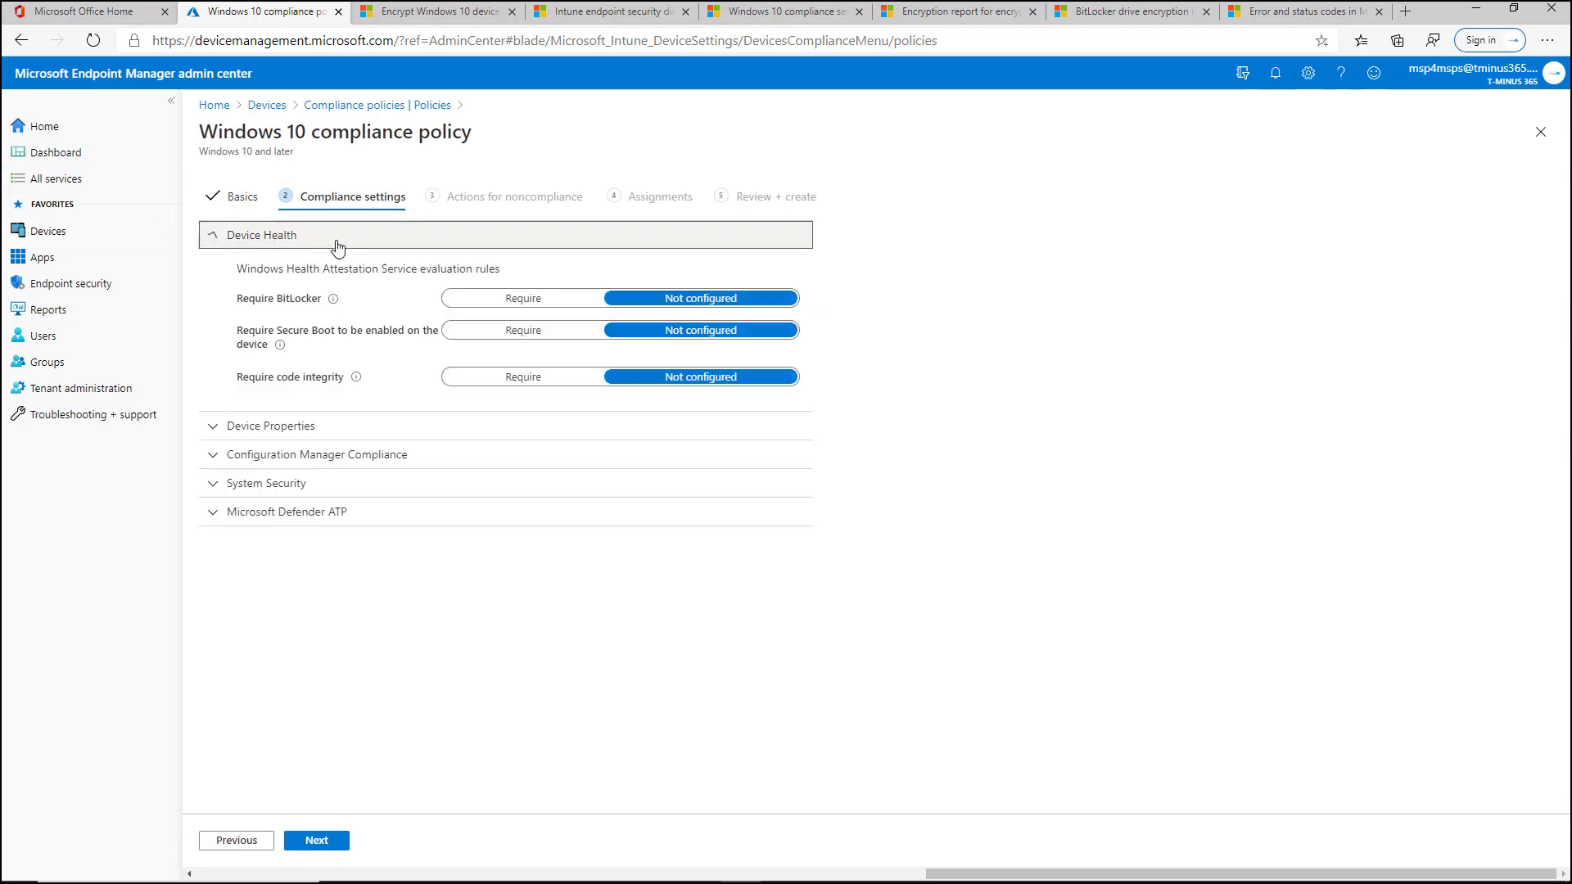
mouse_move(321, 271)
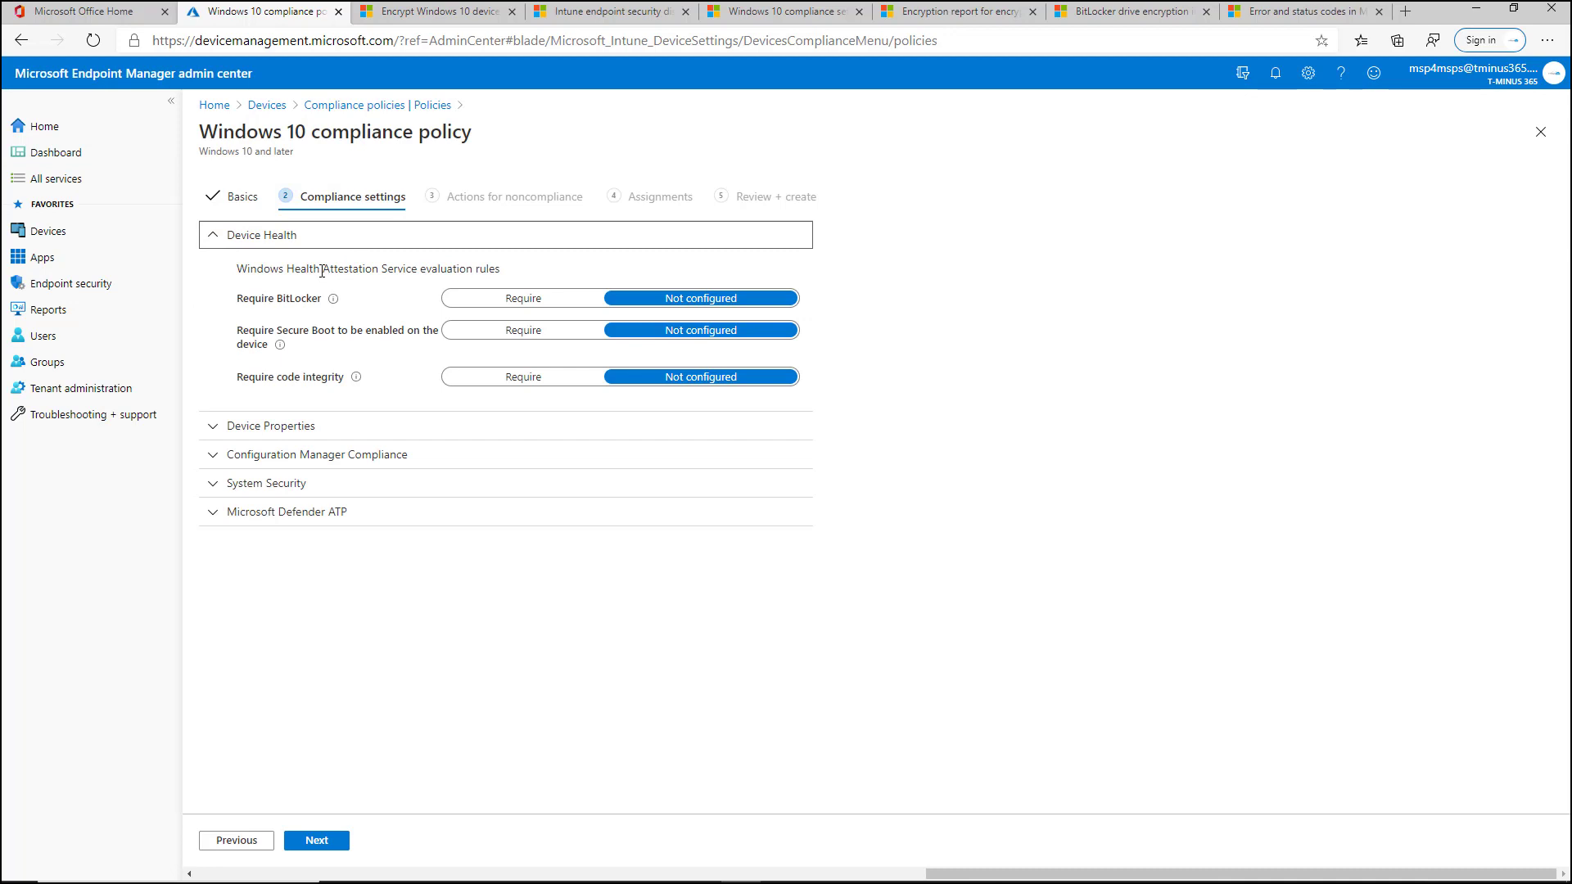
mouse_move(446, 299)
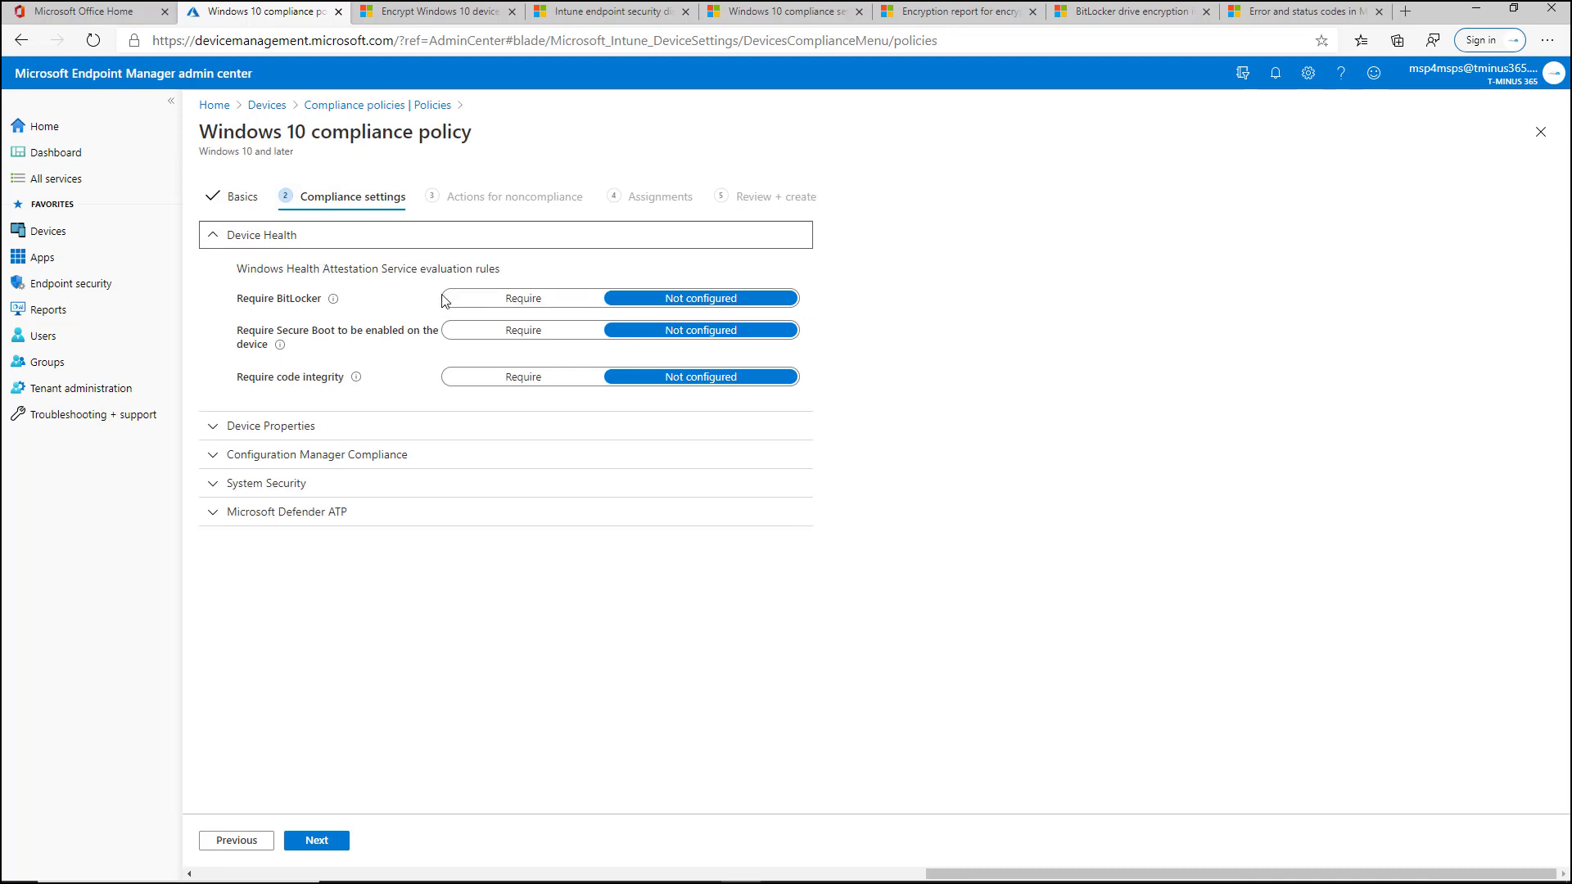
mouse_move(380, 326)
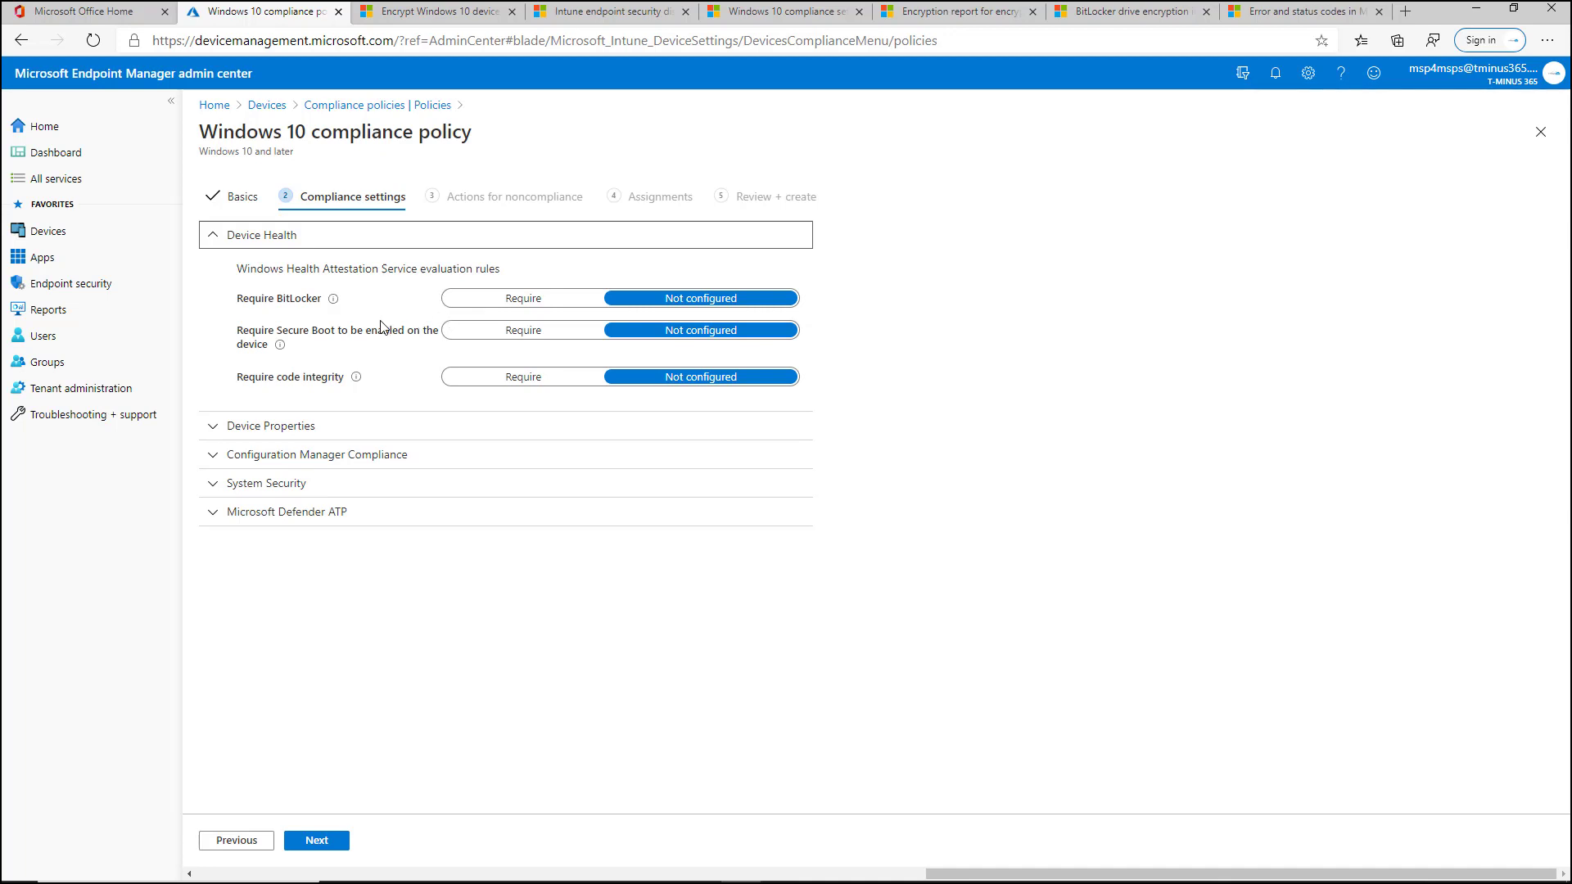
mouse_move(508, 301)
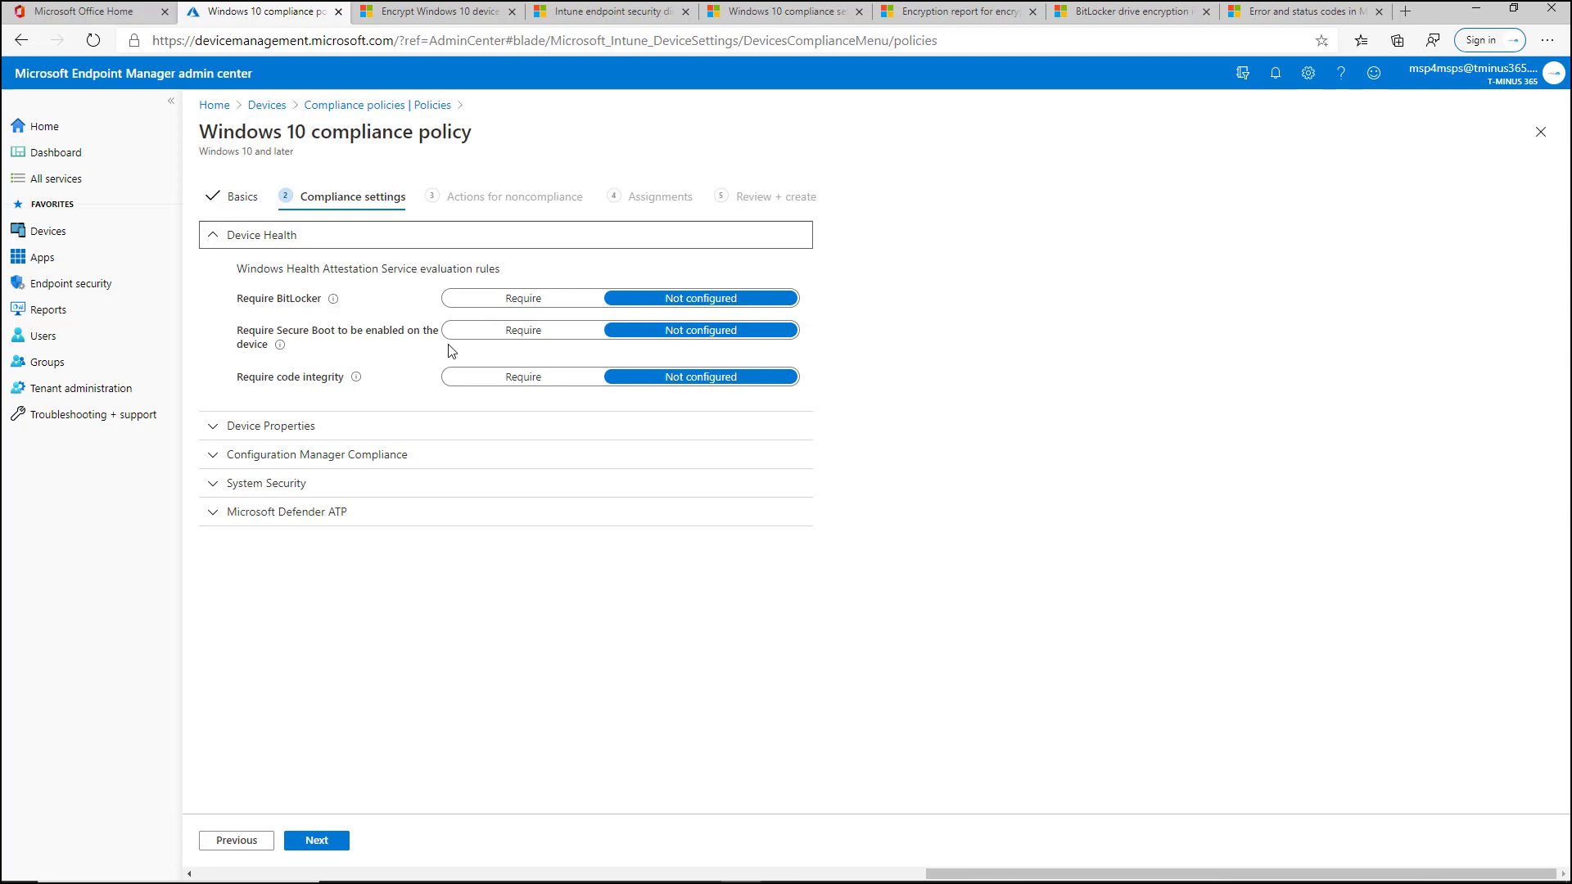
mouse_move(431, 409)
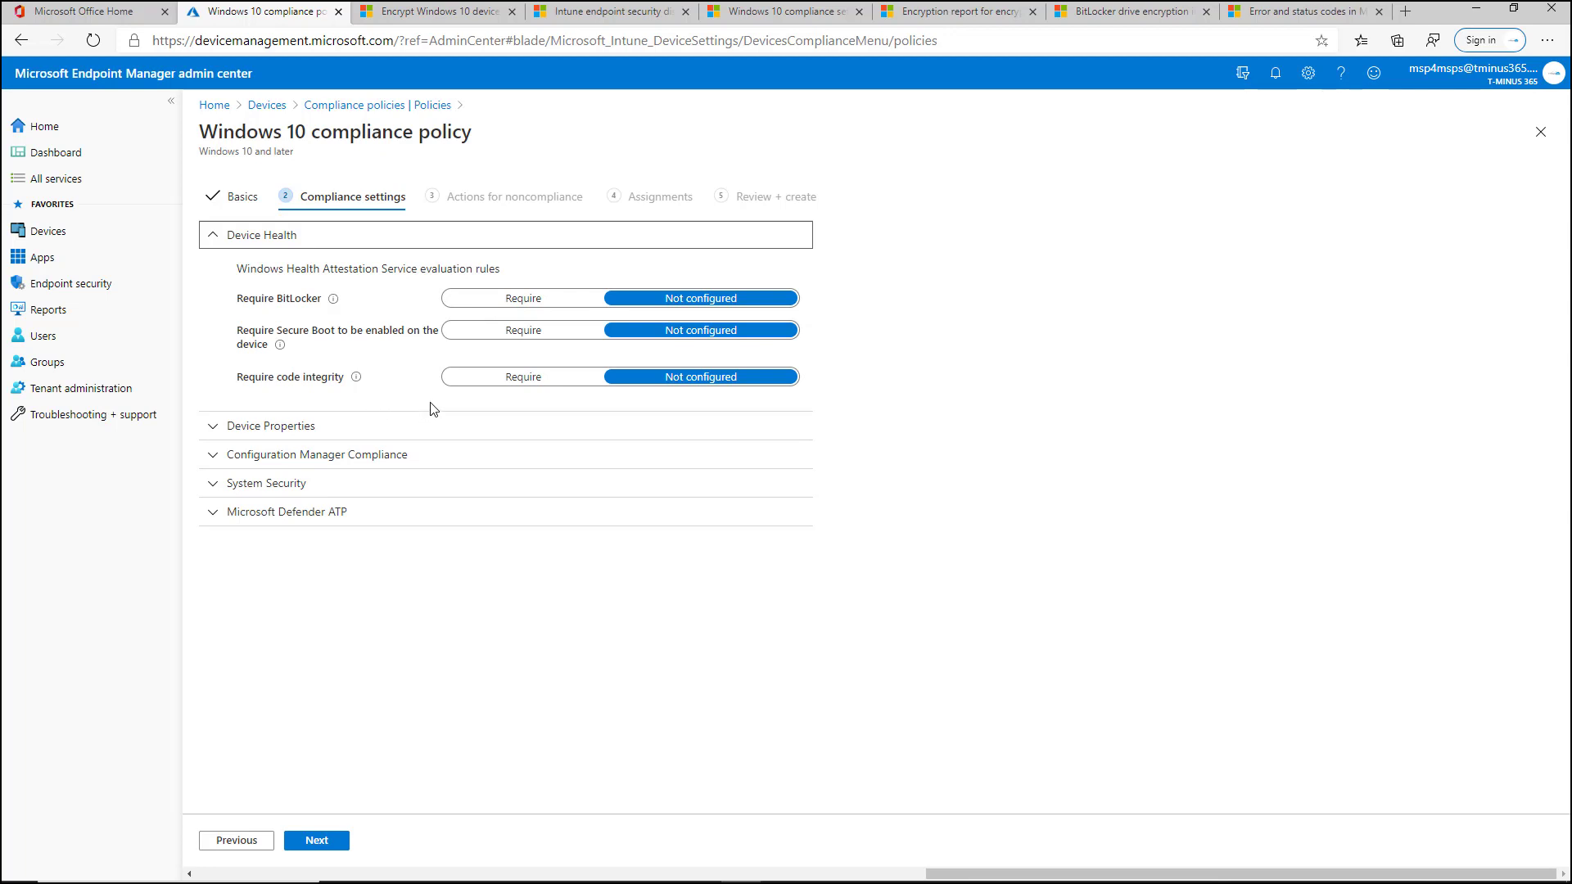
mouse_move(448, 407)
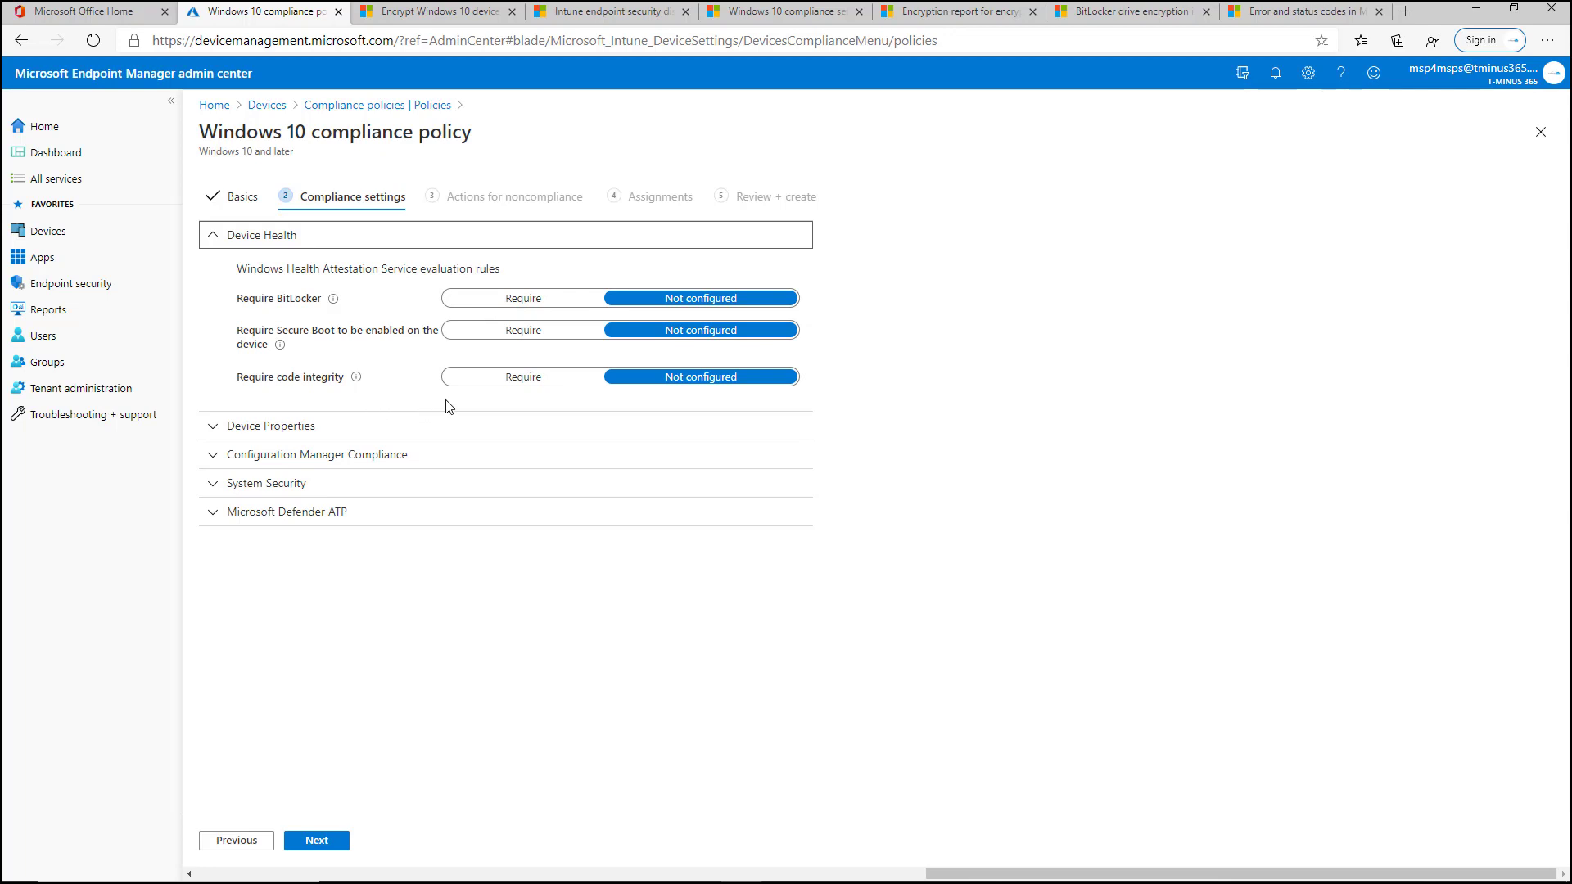
left_click(522, 298)
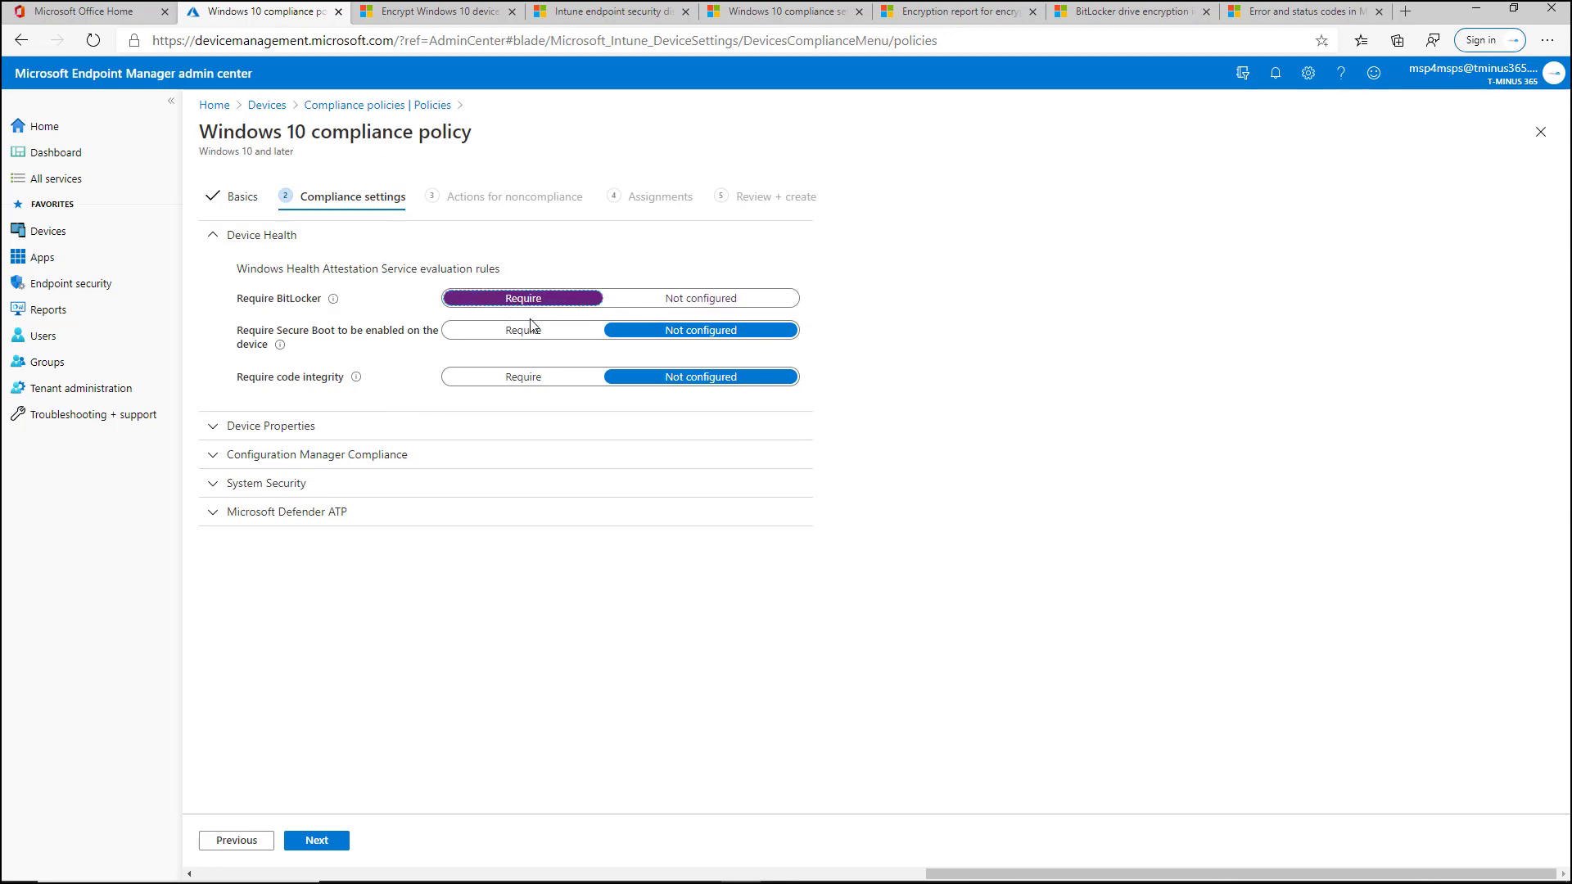
left_click(521, 376)
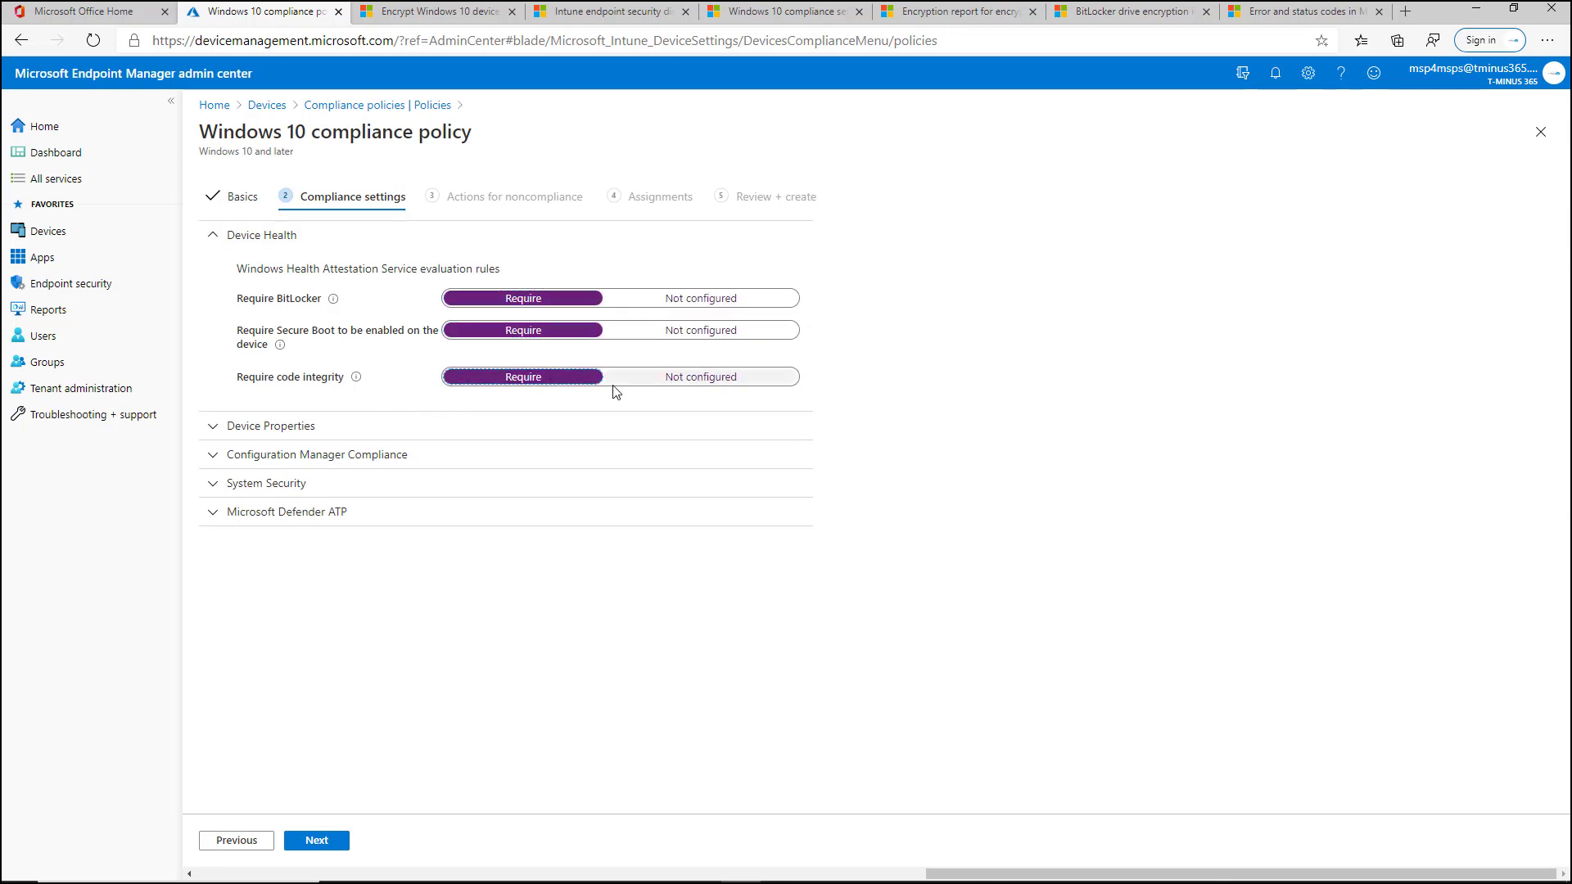
mouse_move(626, 361)
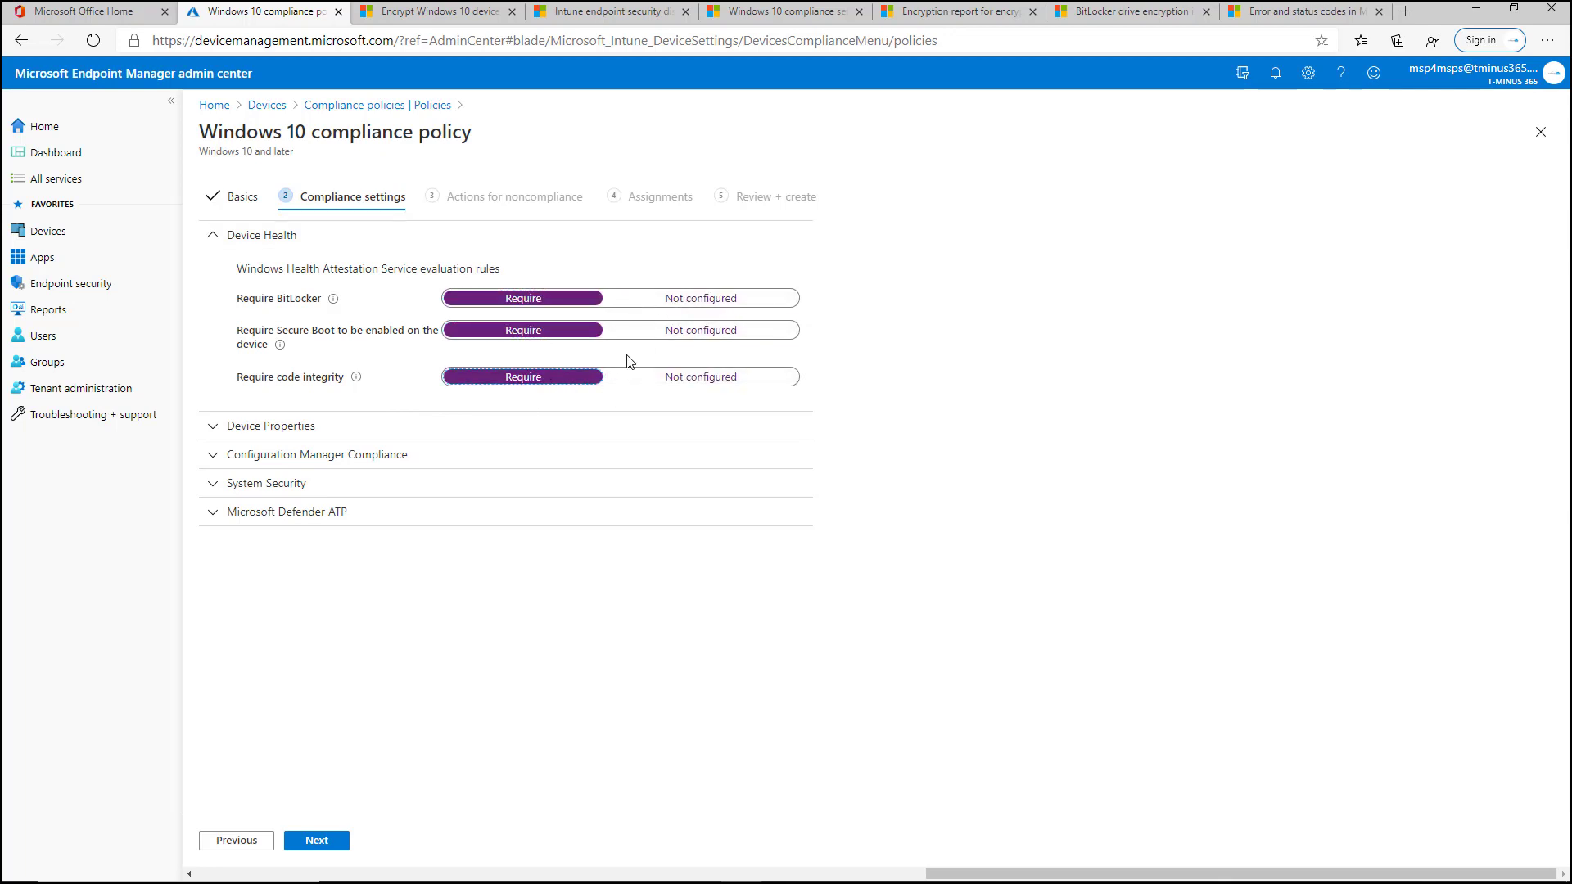
mouse_move(564, 361)
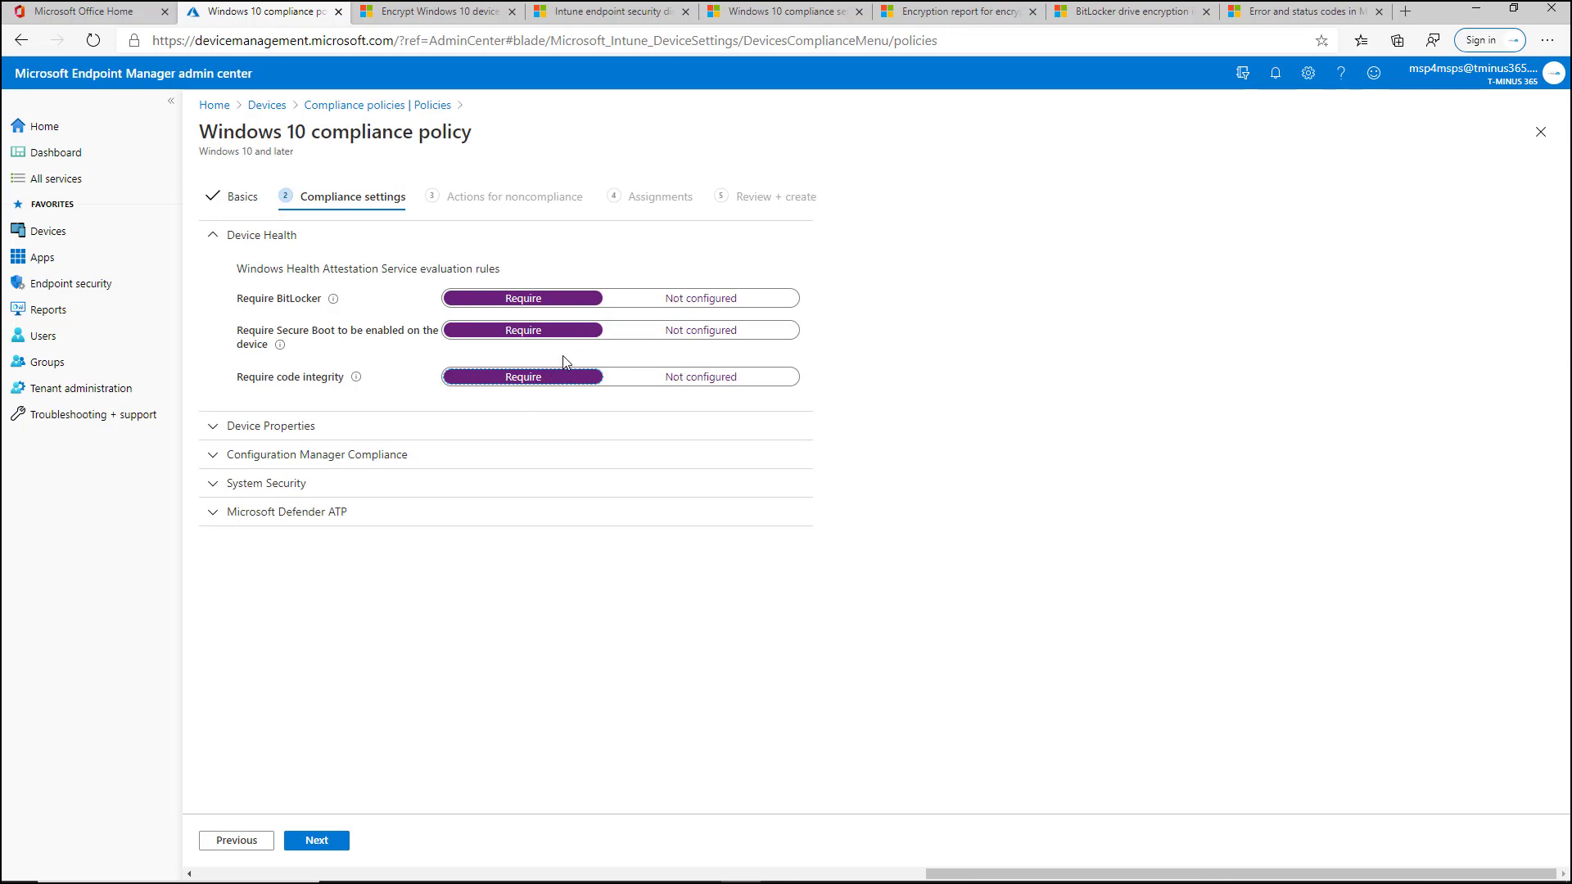
mouse_move(617, 330)
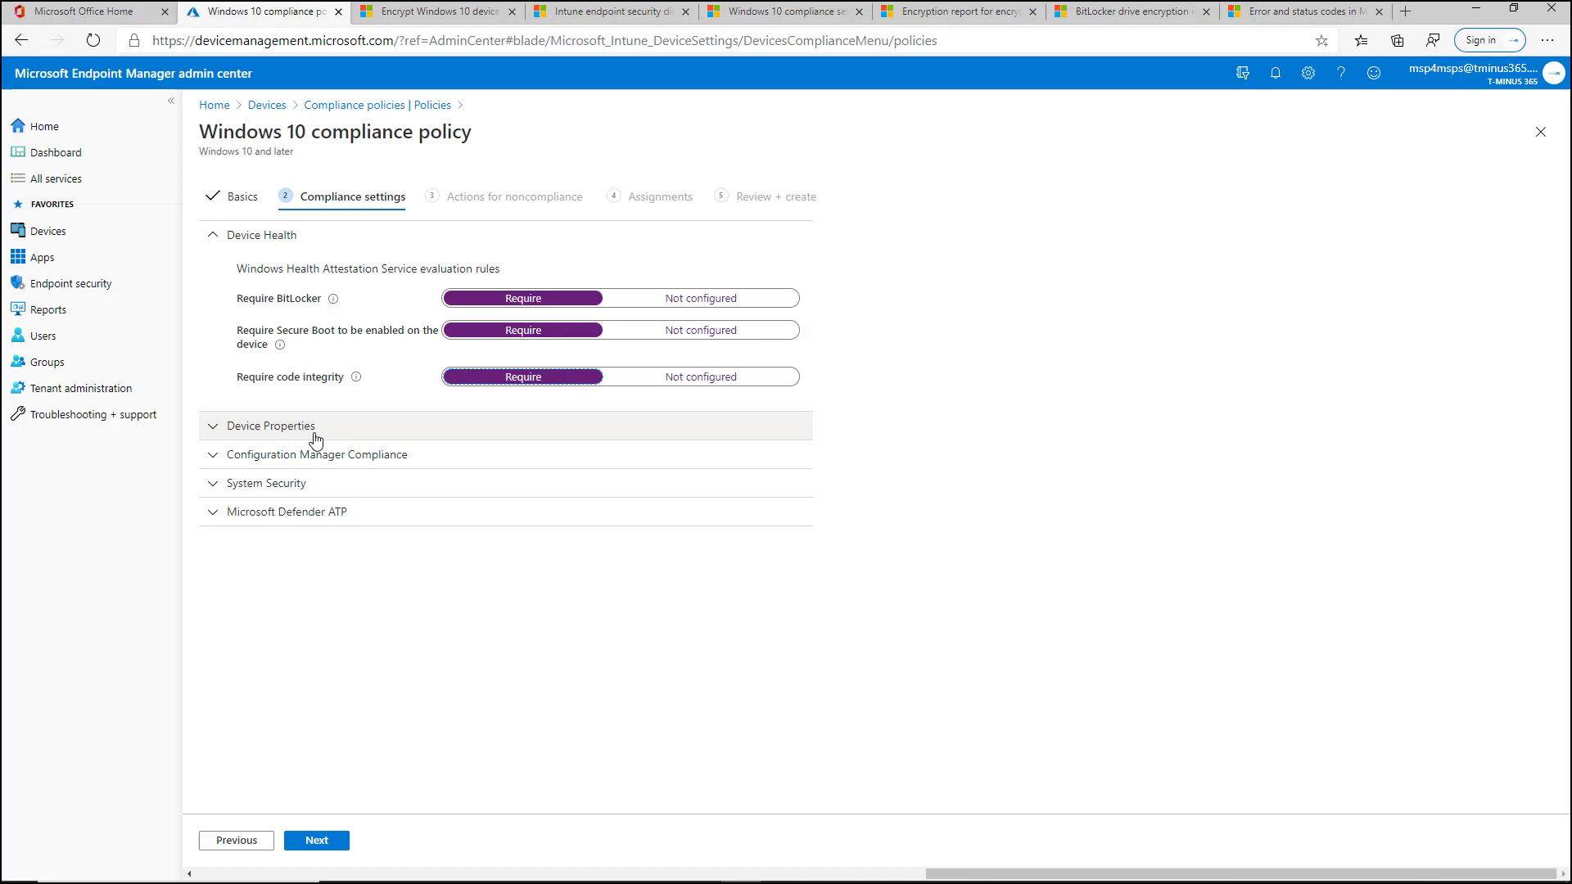
Expand Device Properties to review its unset OS version fields
left_click(271, 424)
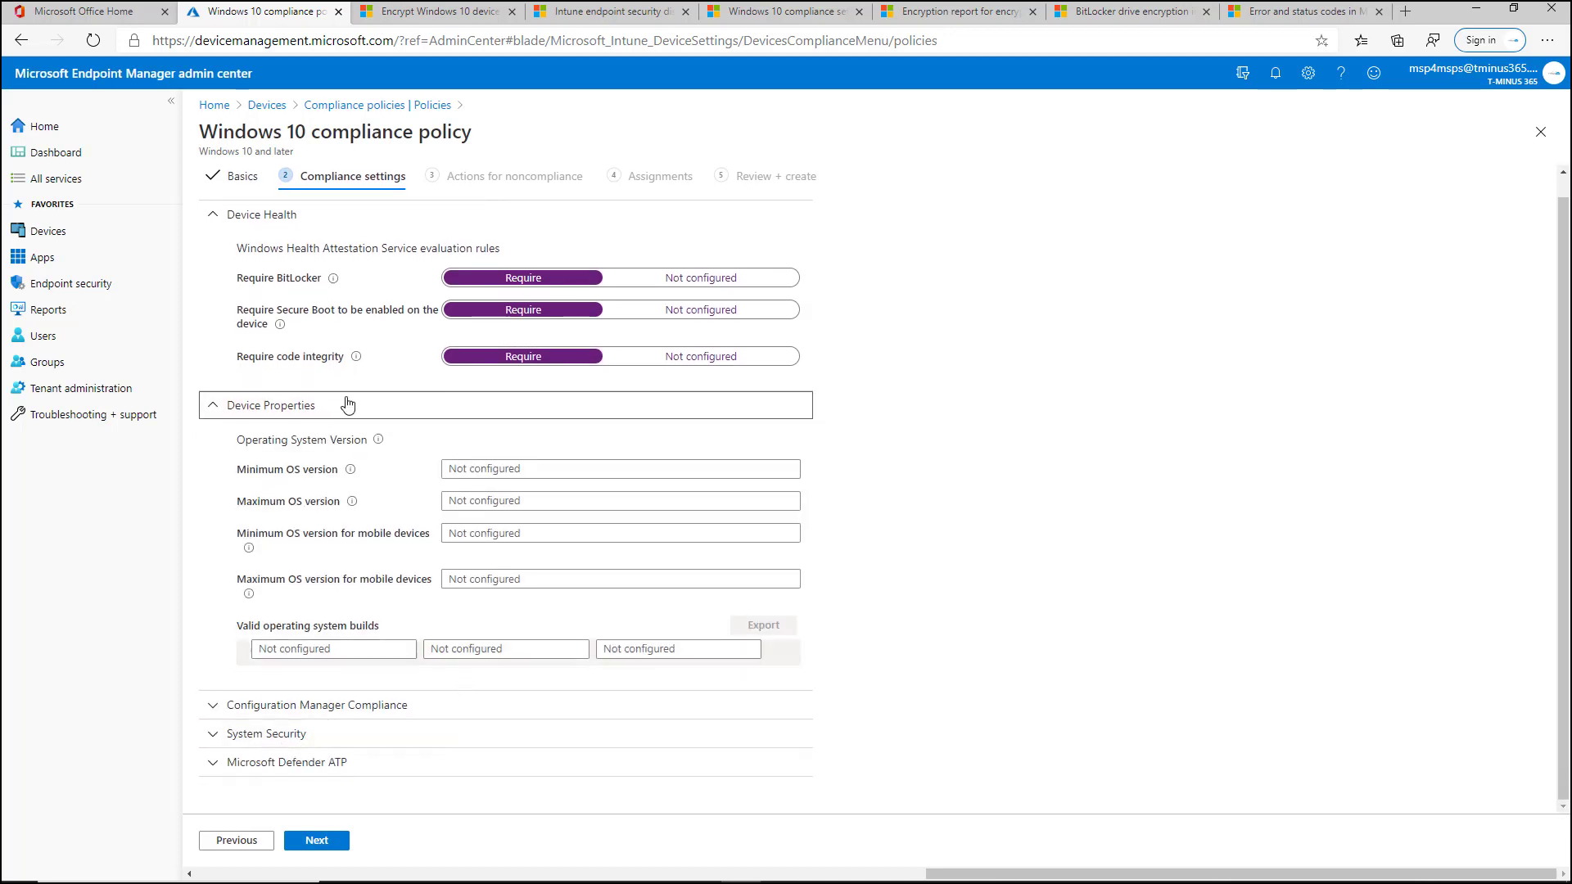
mouse_move(403, 509)
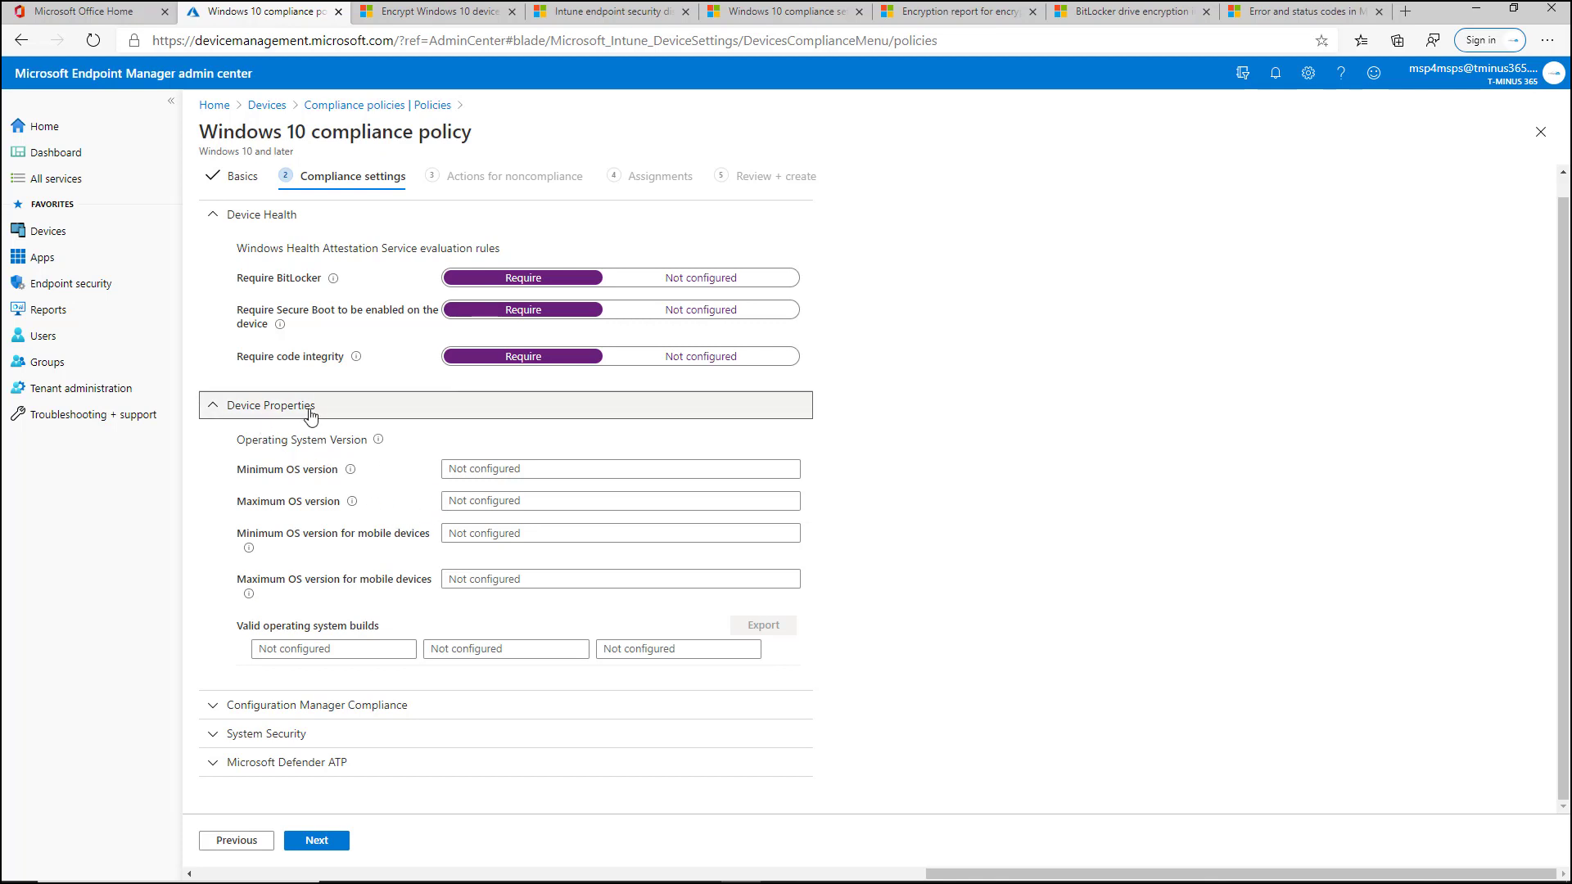
mouse_move(389, 487)
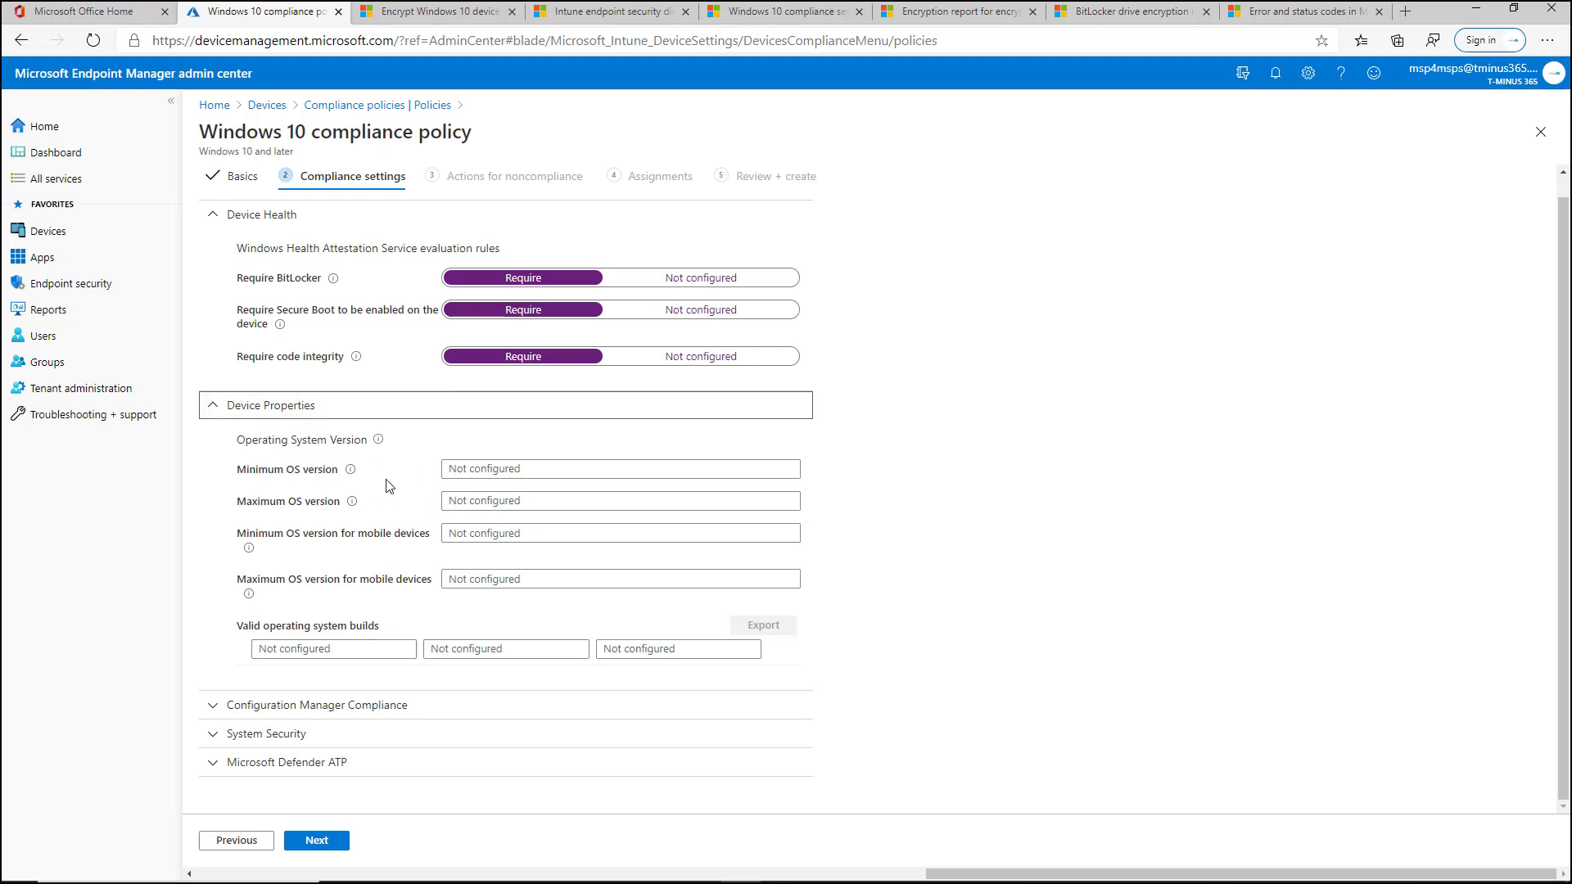
mouse_move(425, 511)
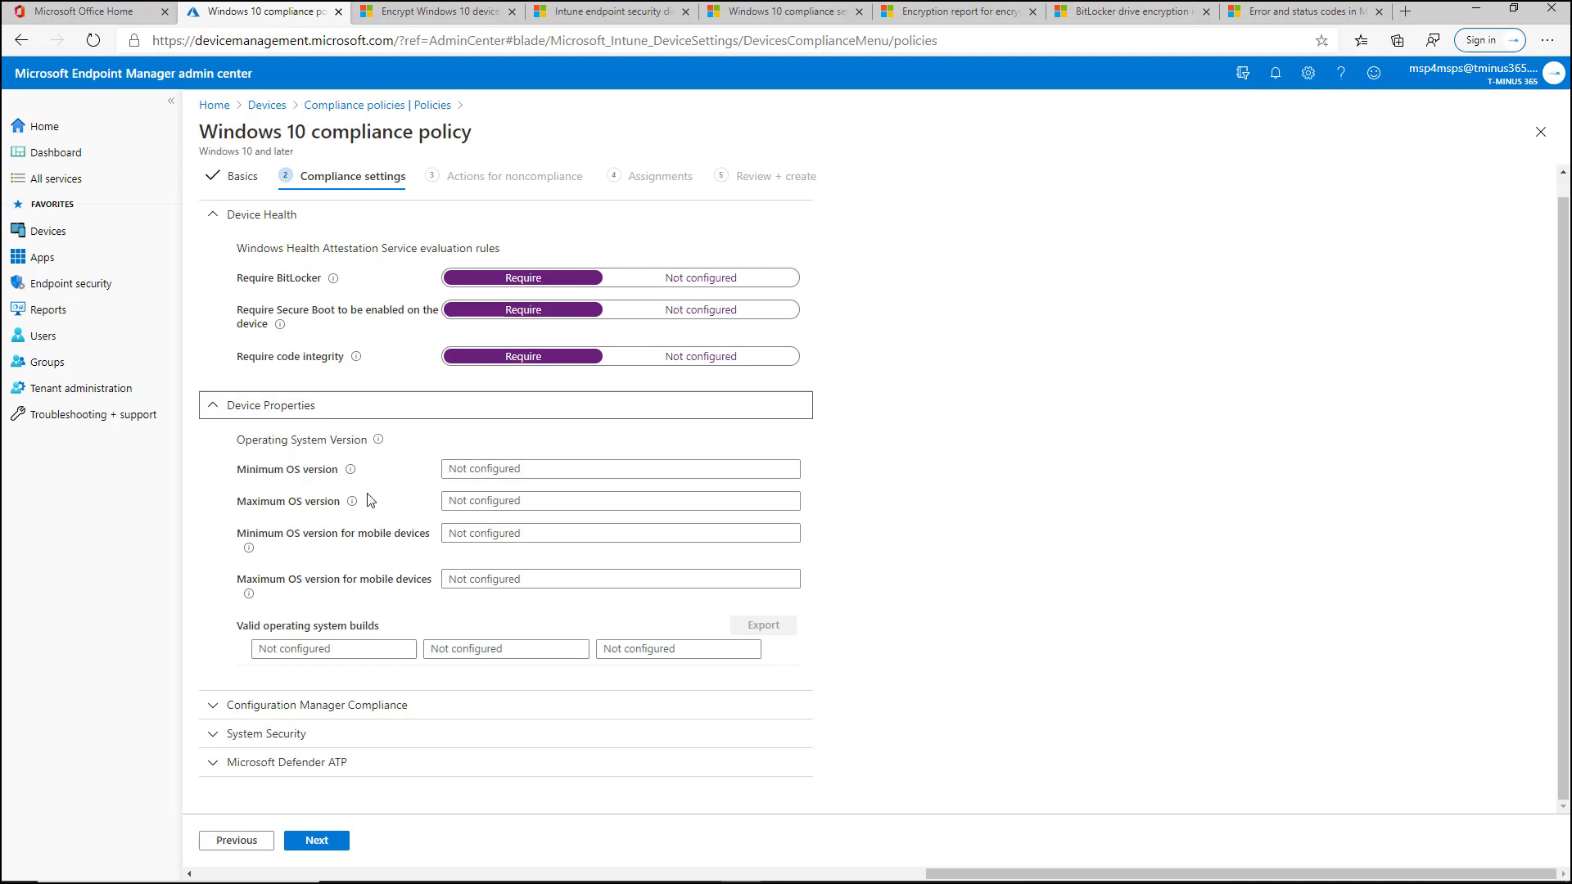
mouse_move(393, 498)
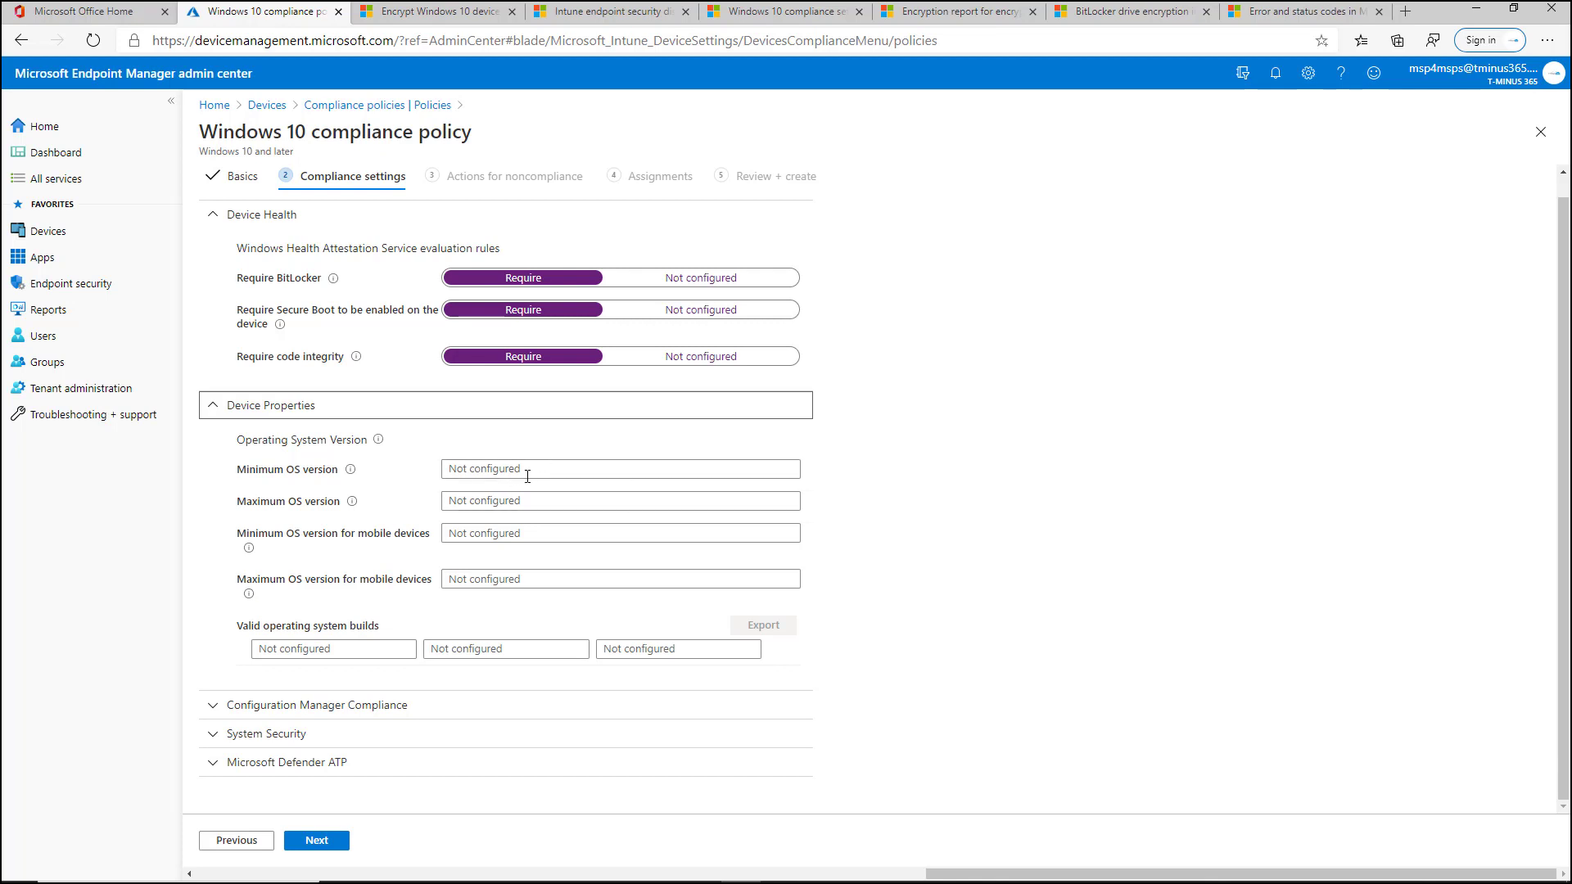
mouse_move(411, 495)
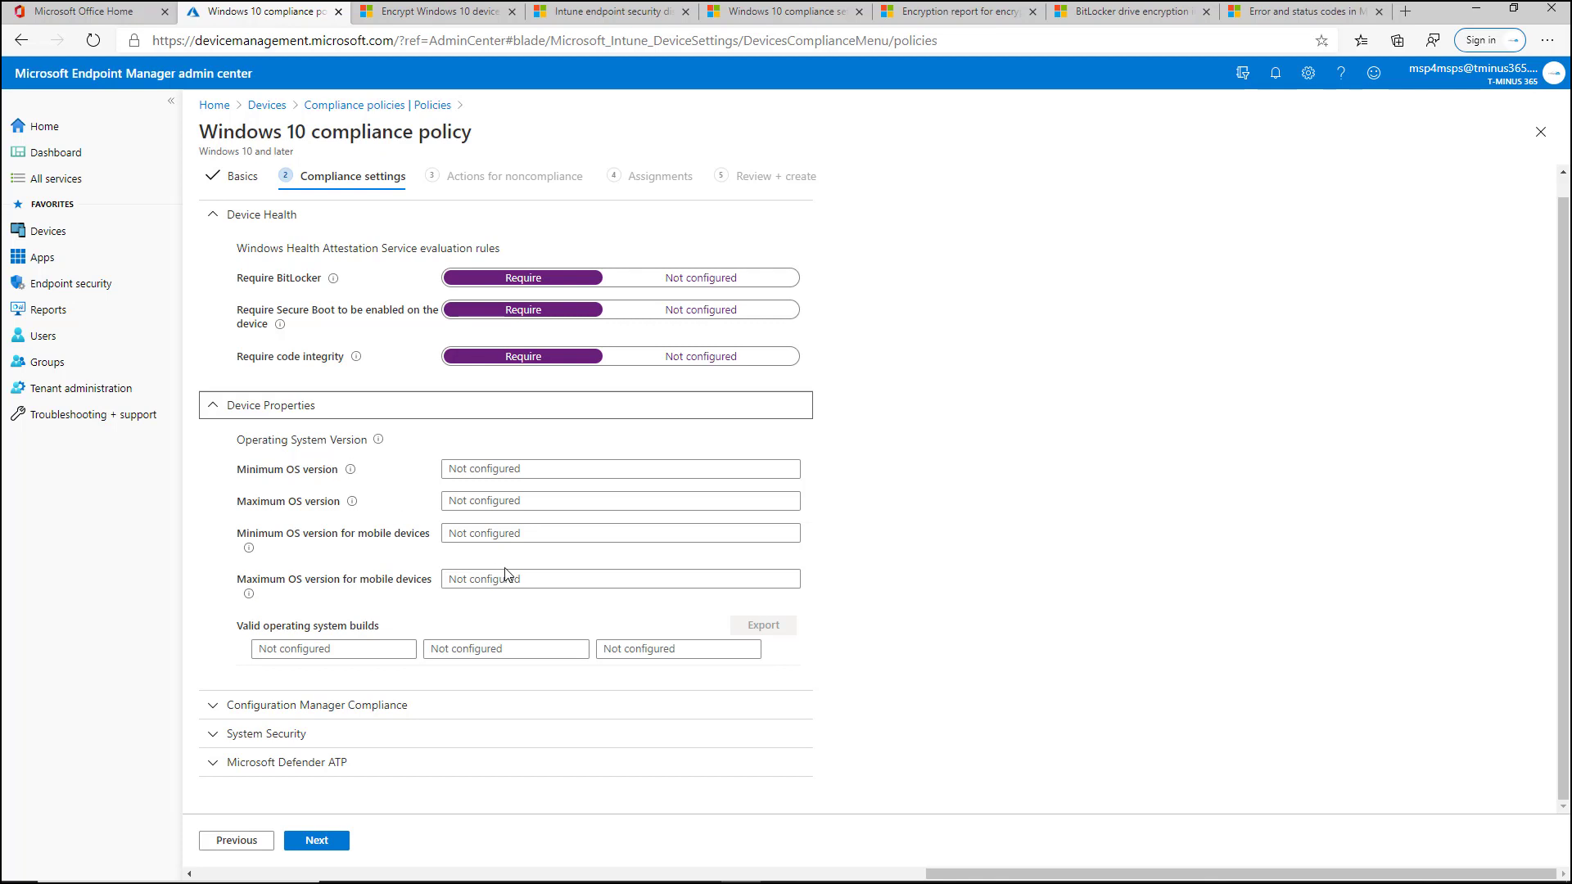
mouse_move(329, 740)
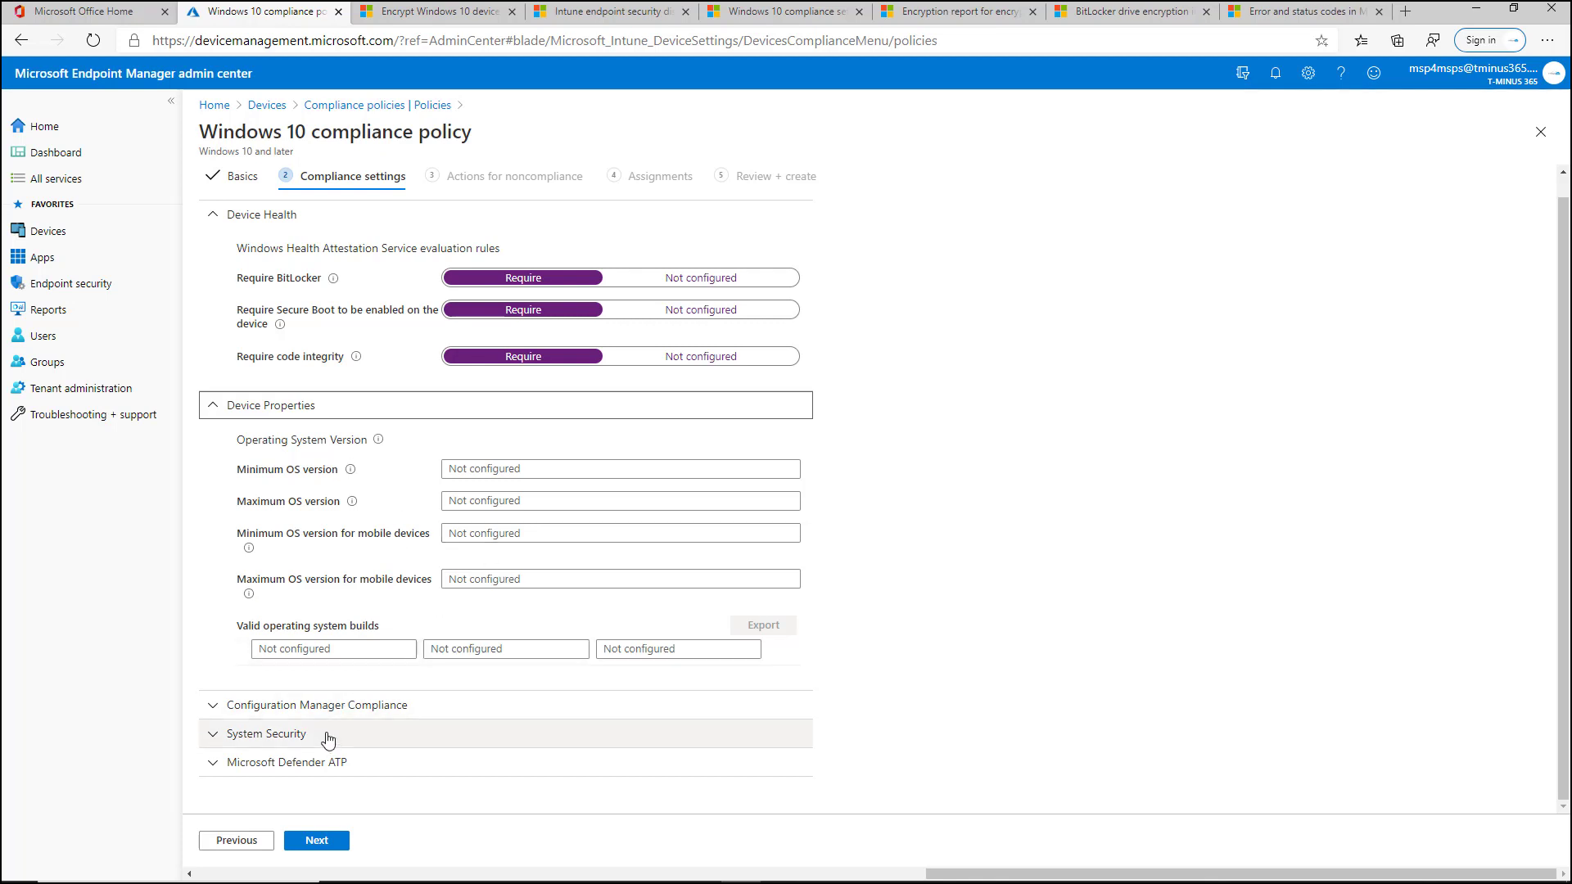
Expand Configuration Manager Compliance to check its Not configured requirement
left_click(317, 705)
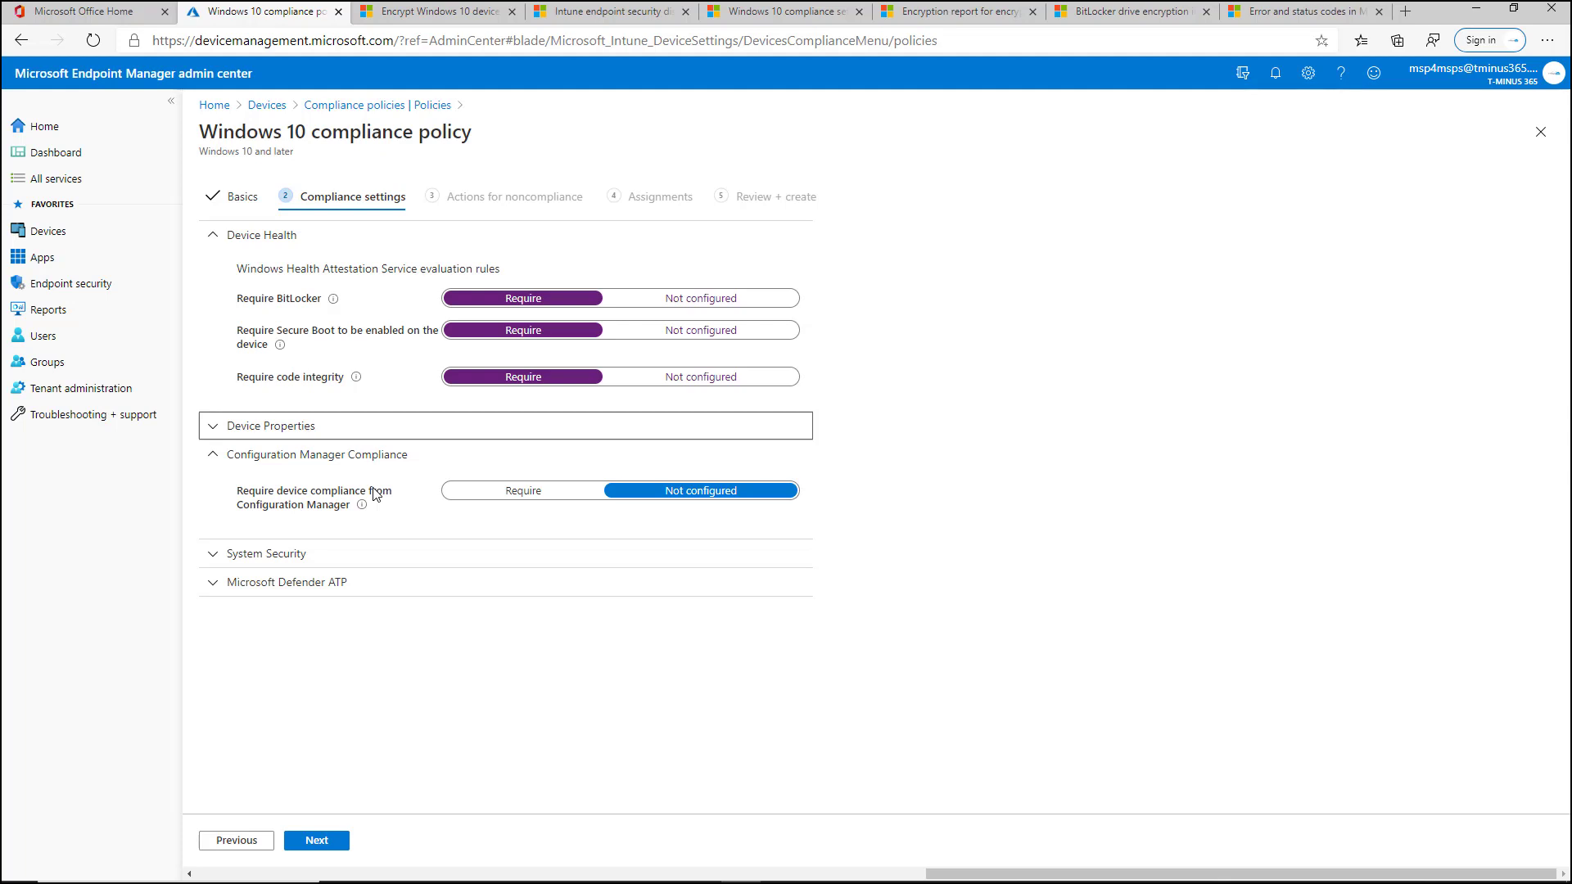
mouse_move(344, 459)
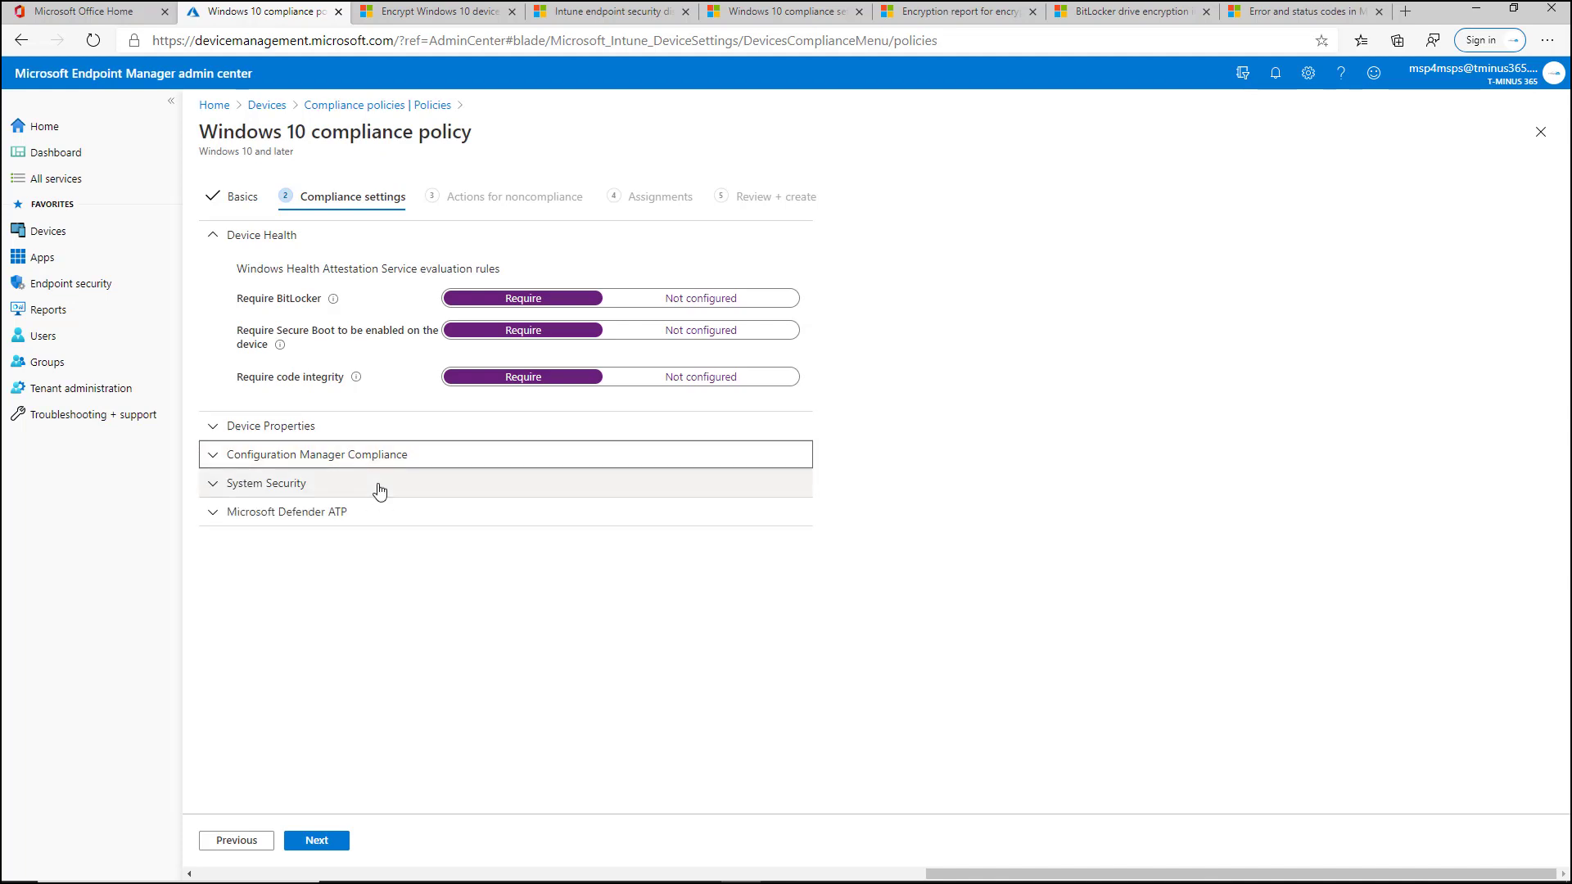
Expand System Security and review its password, encryption, device security and Defender settings
left_click(268, 484)
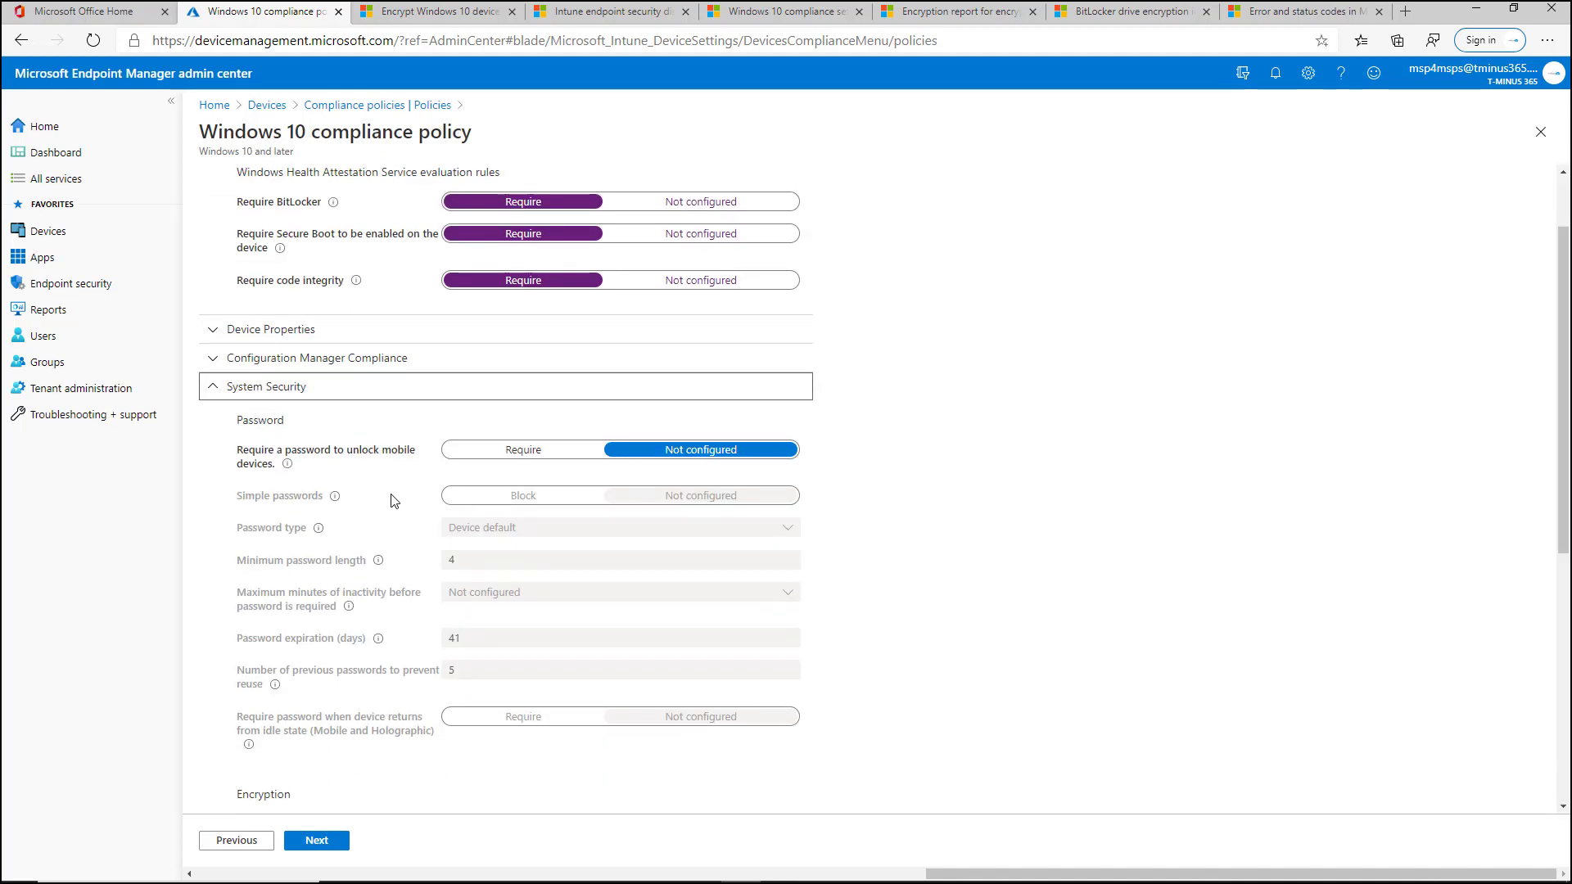
scroll("down", 3)
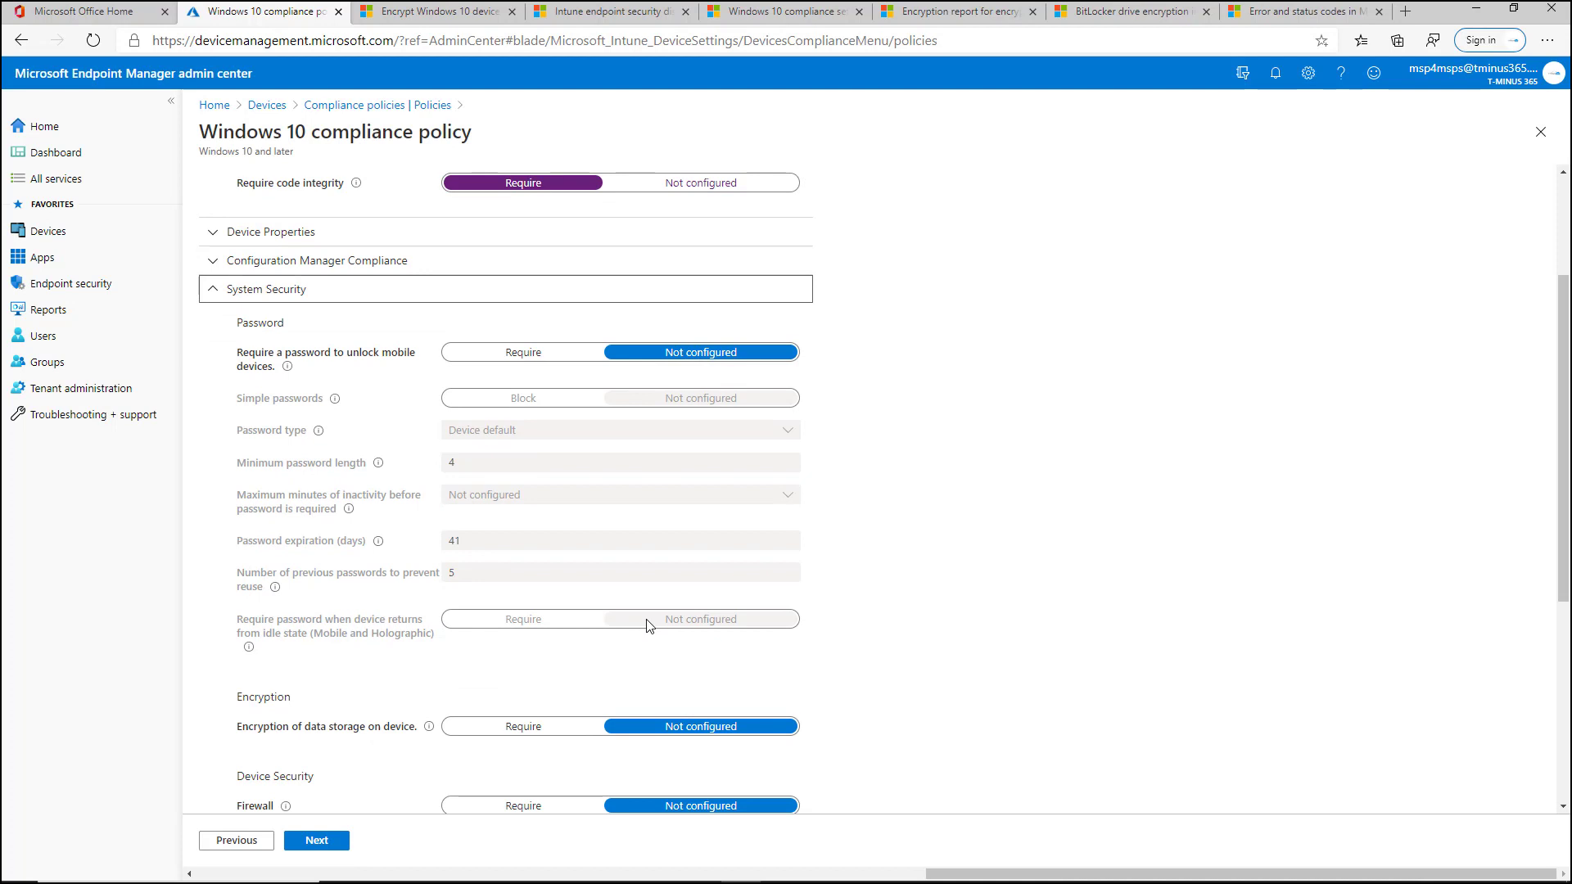
scroll("down", 3)
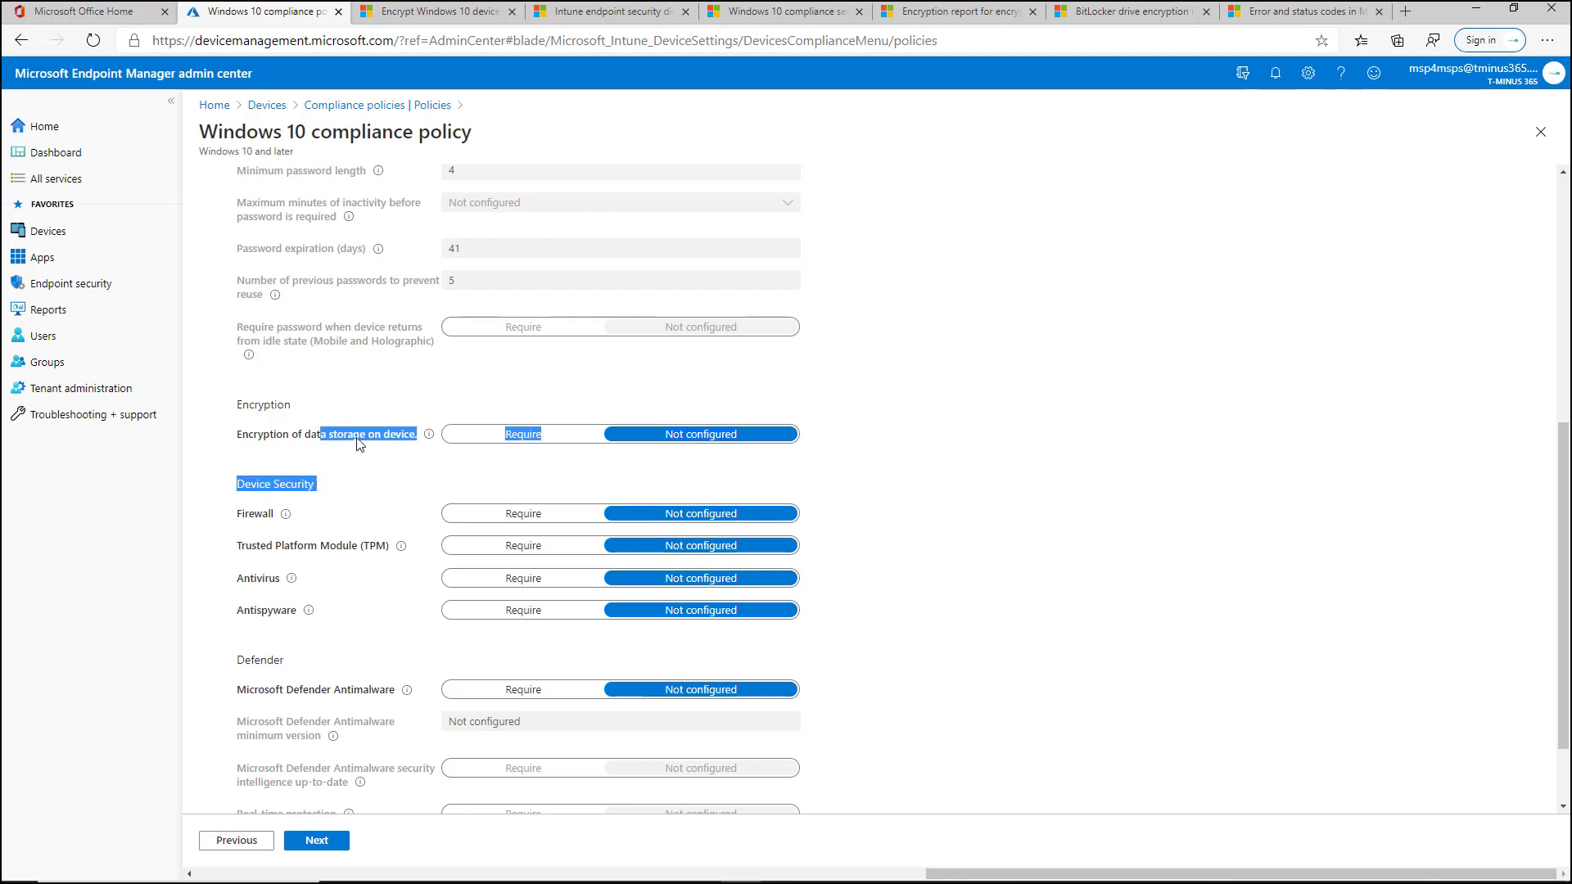
scroll("up", 3)
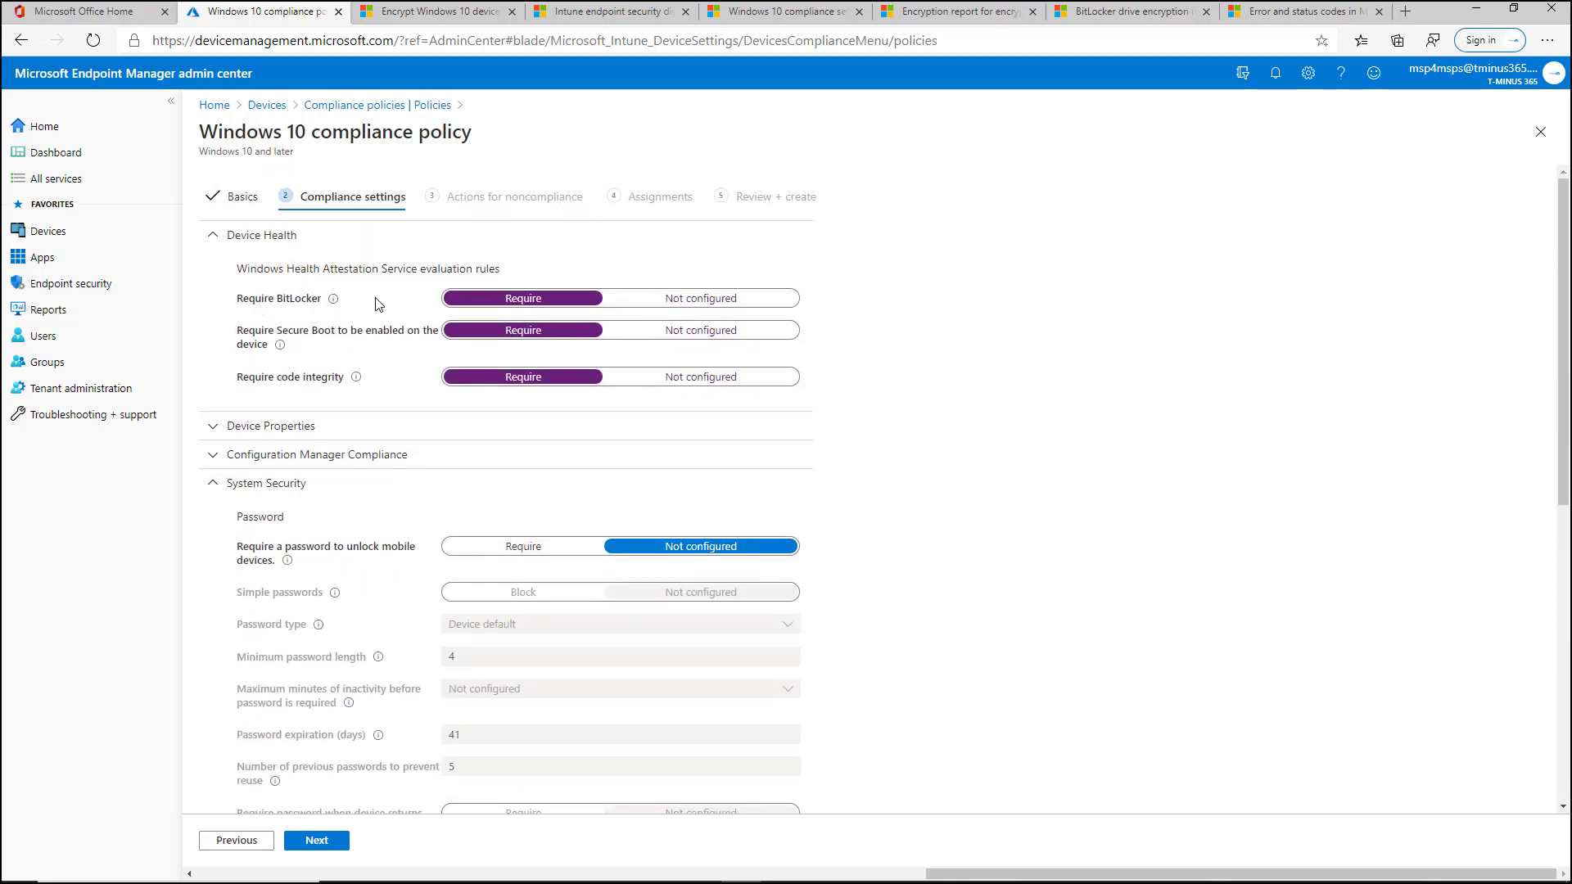
mouse_move(357, 290)
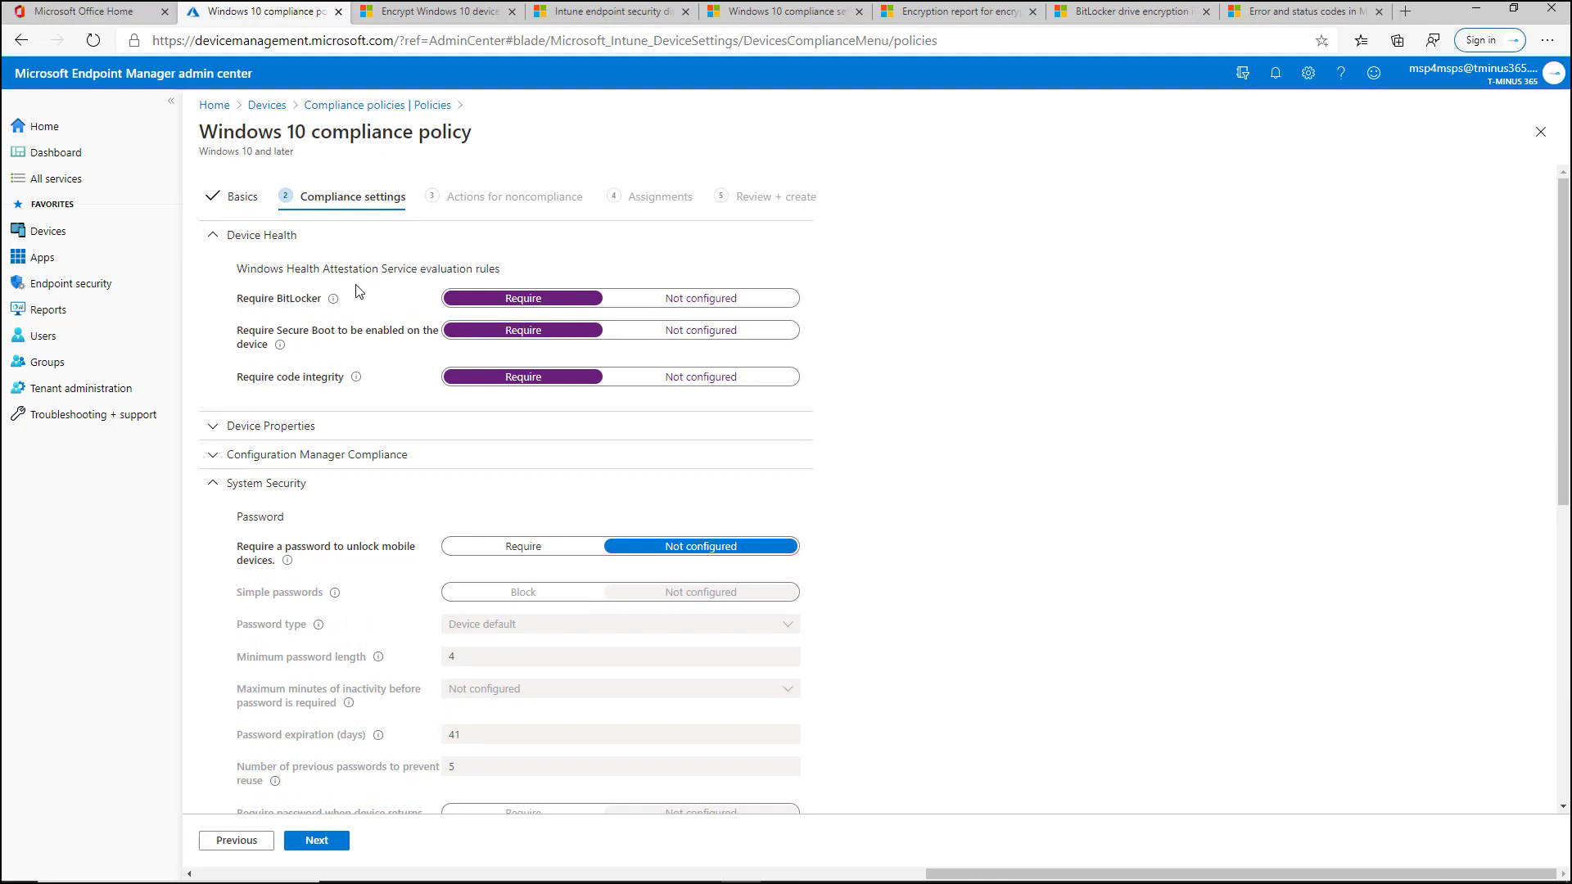
scroll("down", 3)
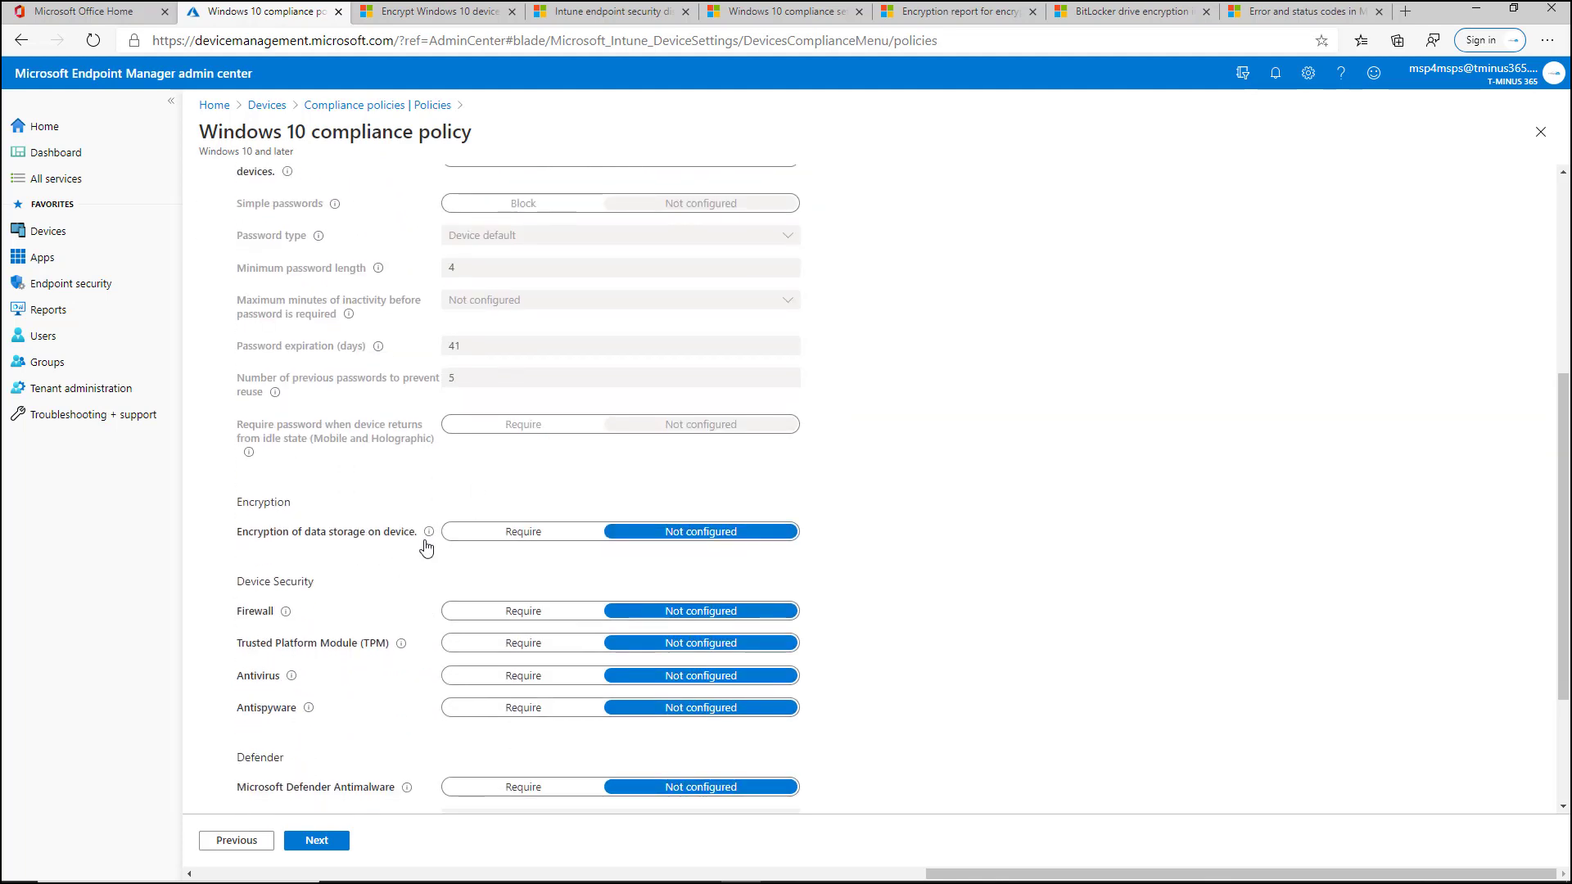
mouse_move(427, 533)
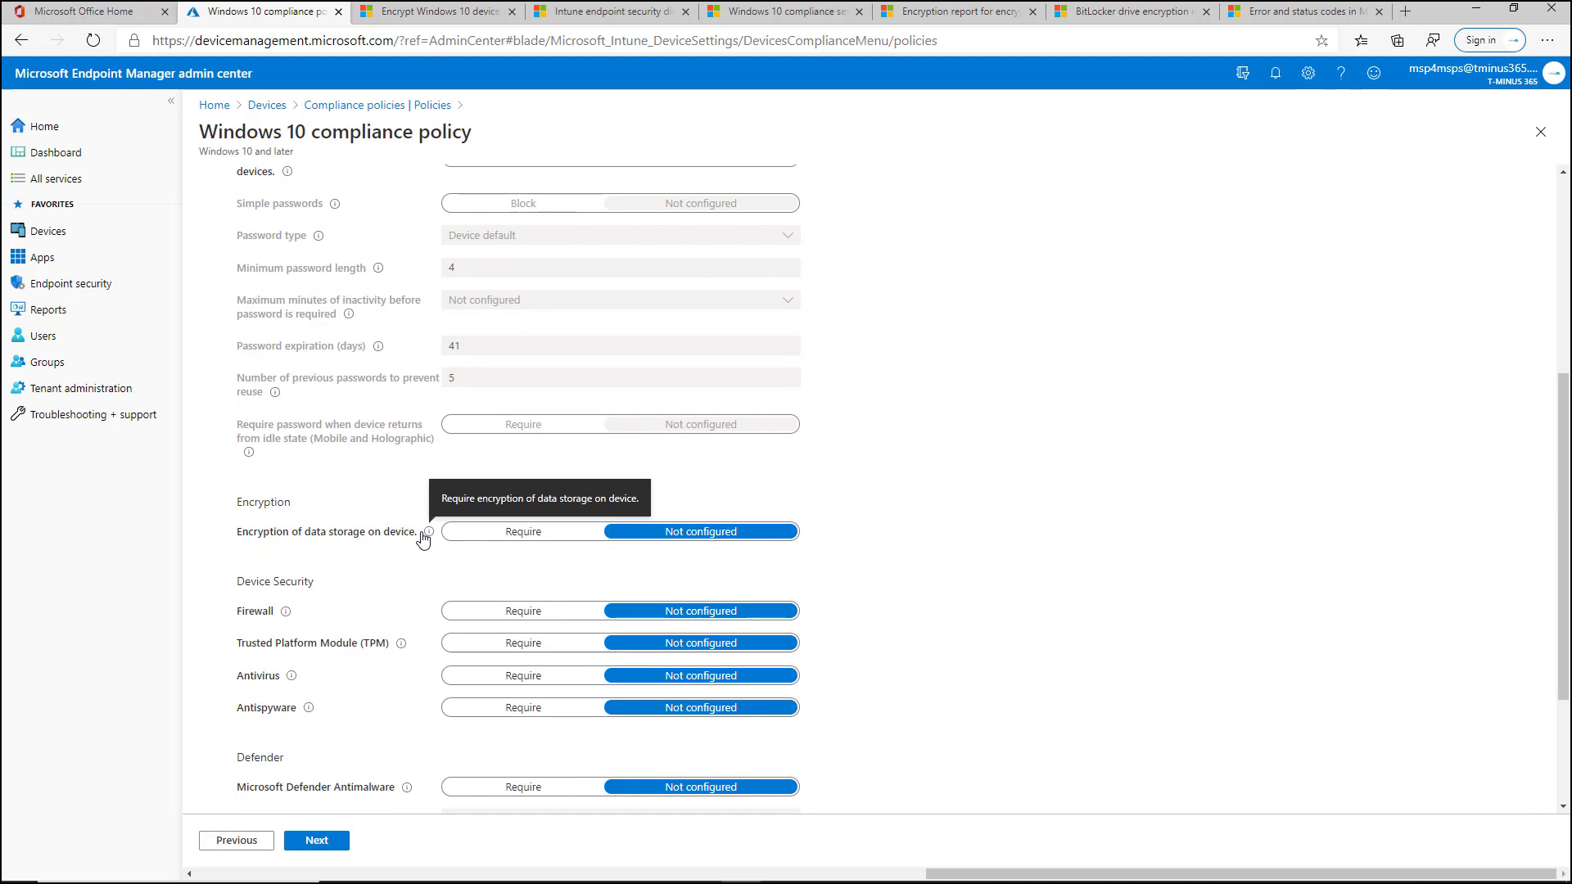
mouse_move(409, 535)
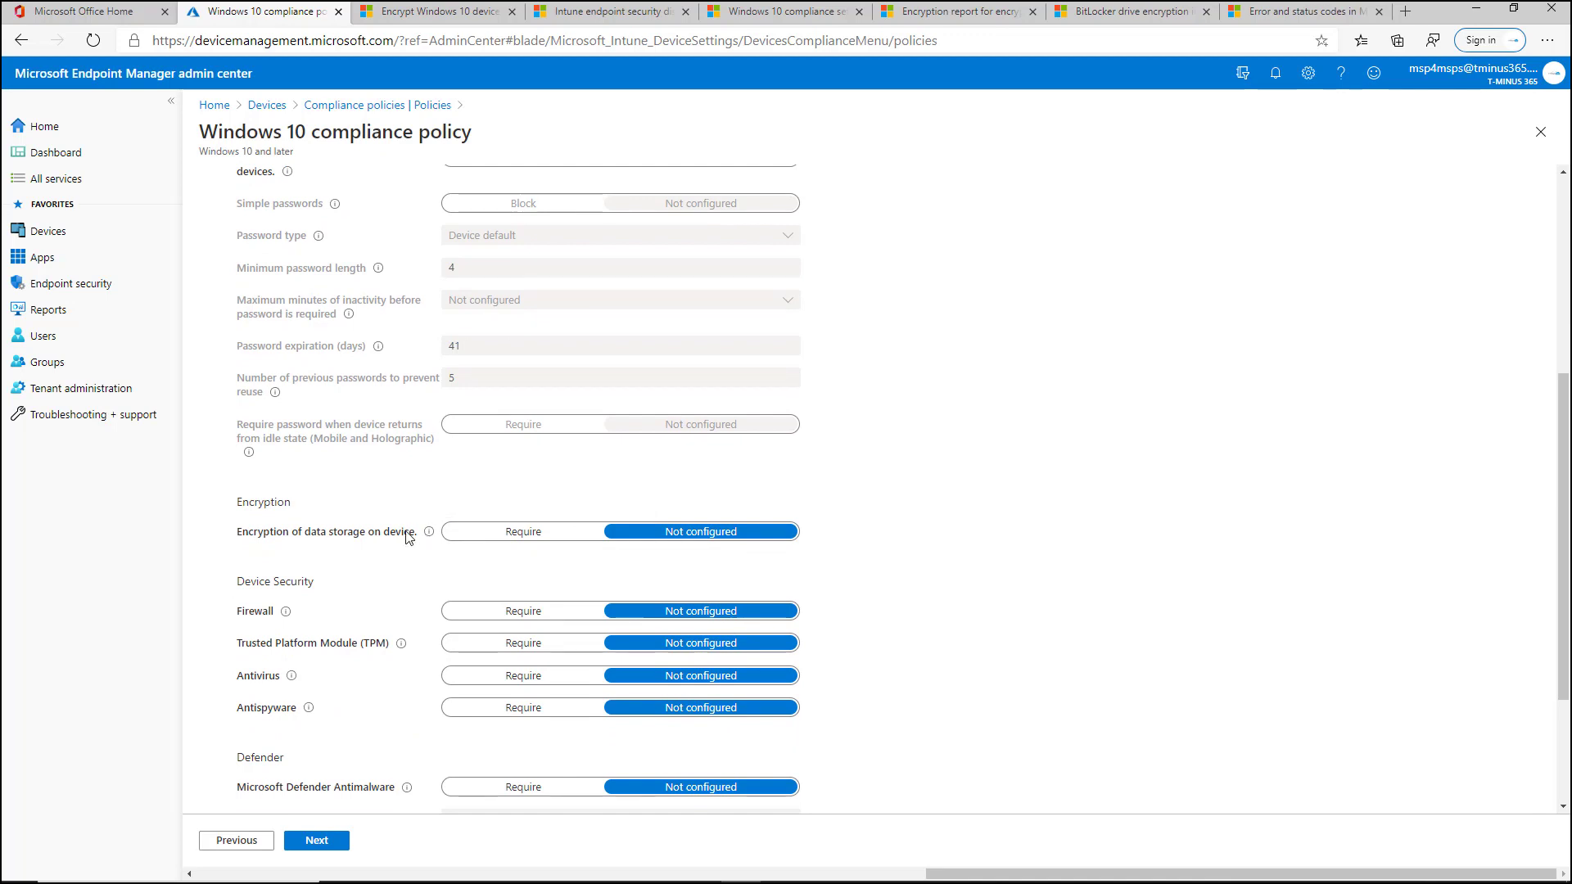
mouse_move(492, 550)
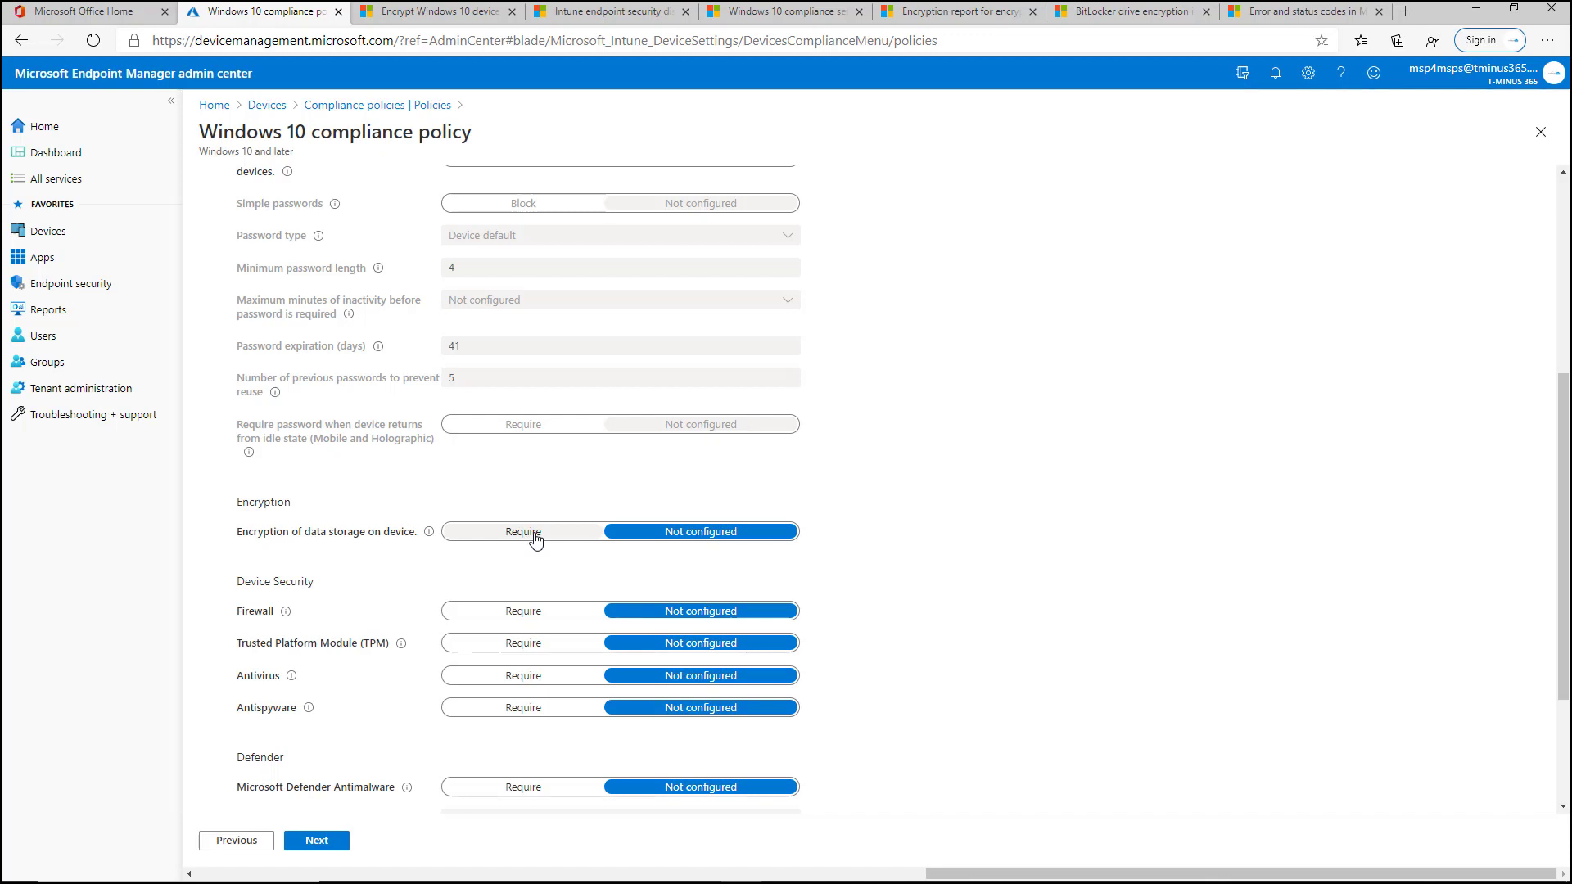
mouse_move(522, 531)
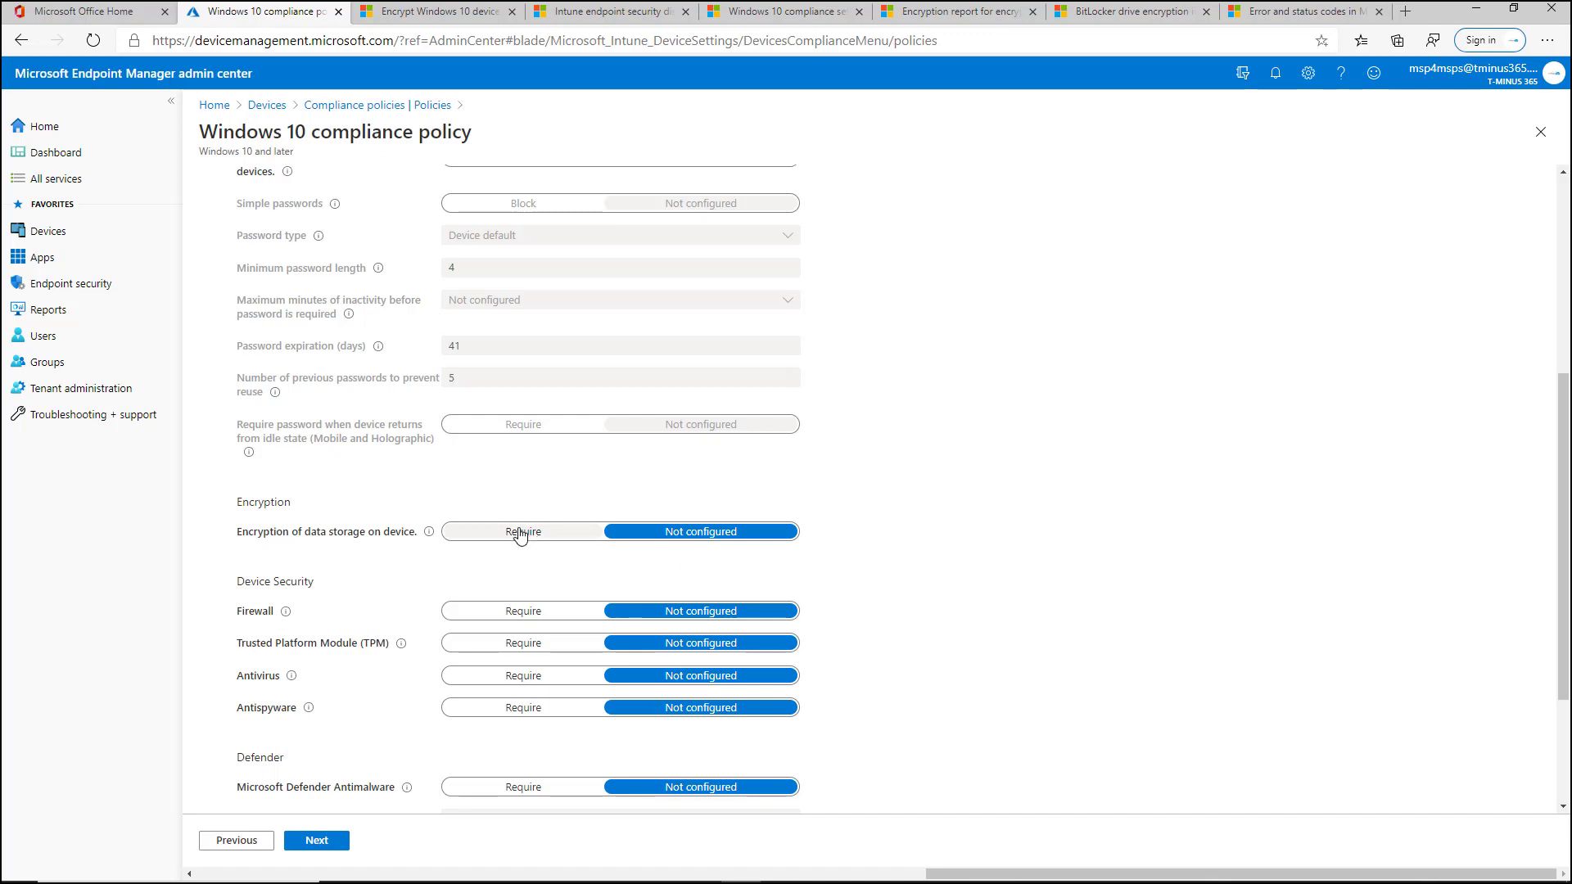
mouse_move(380, 513)
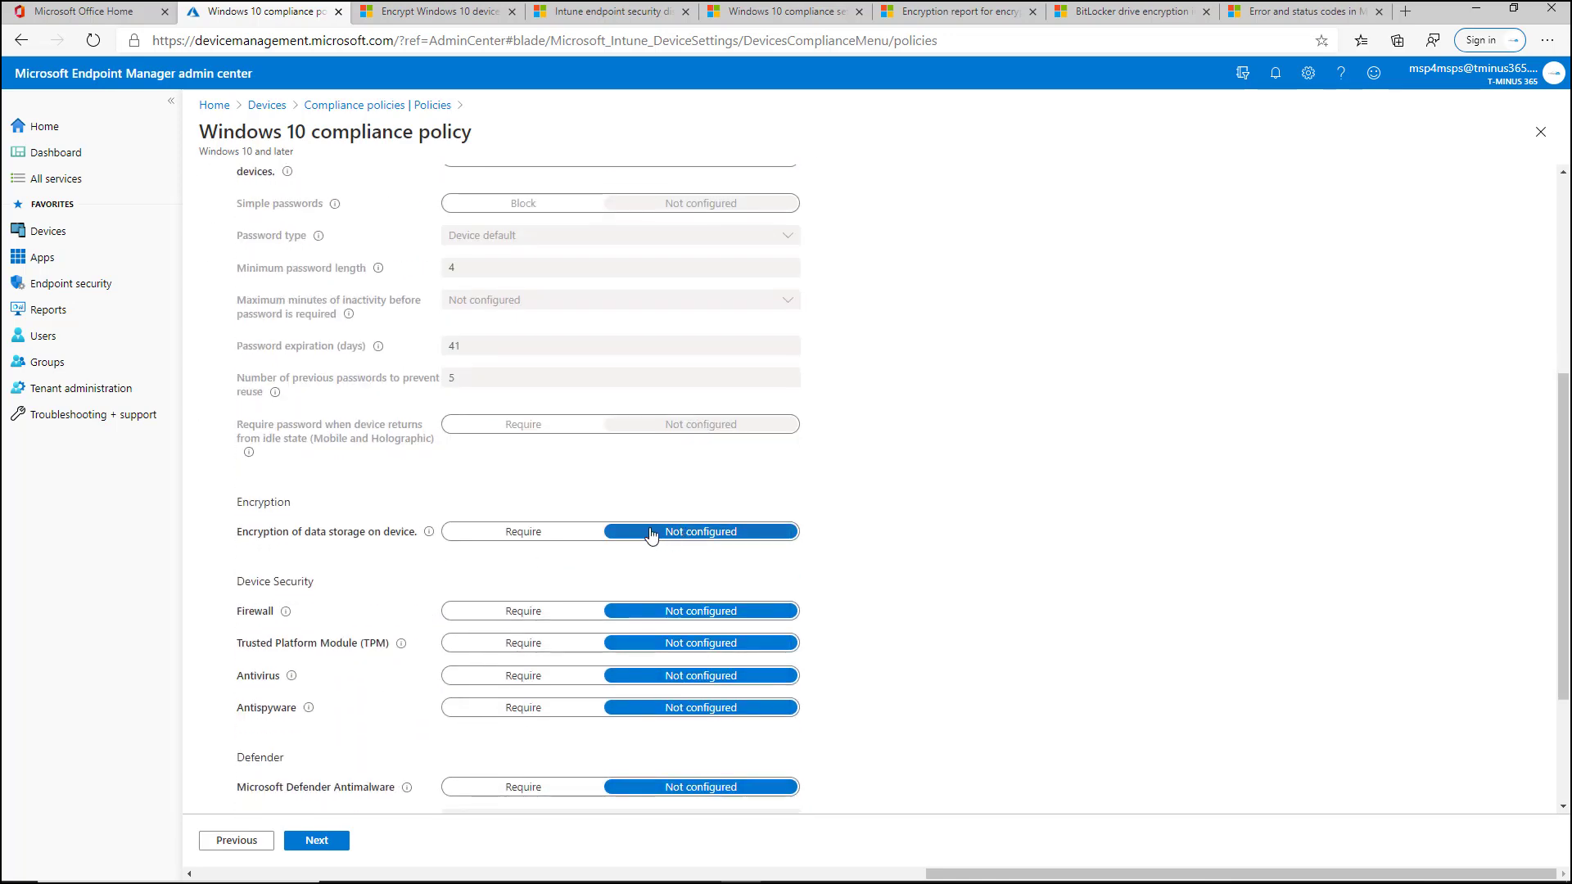
scroll("up", 3)
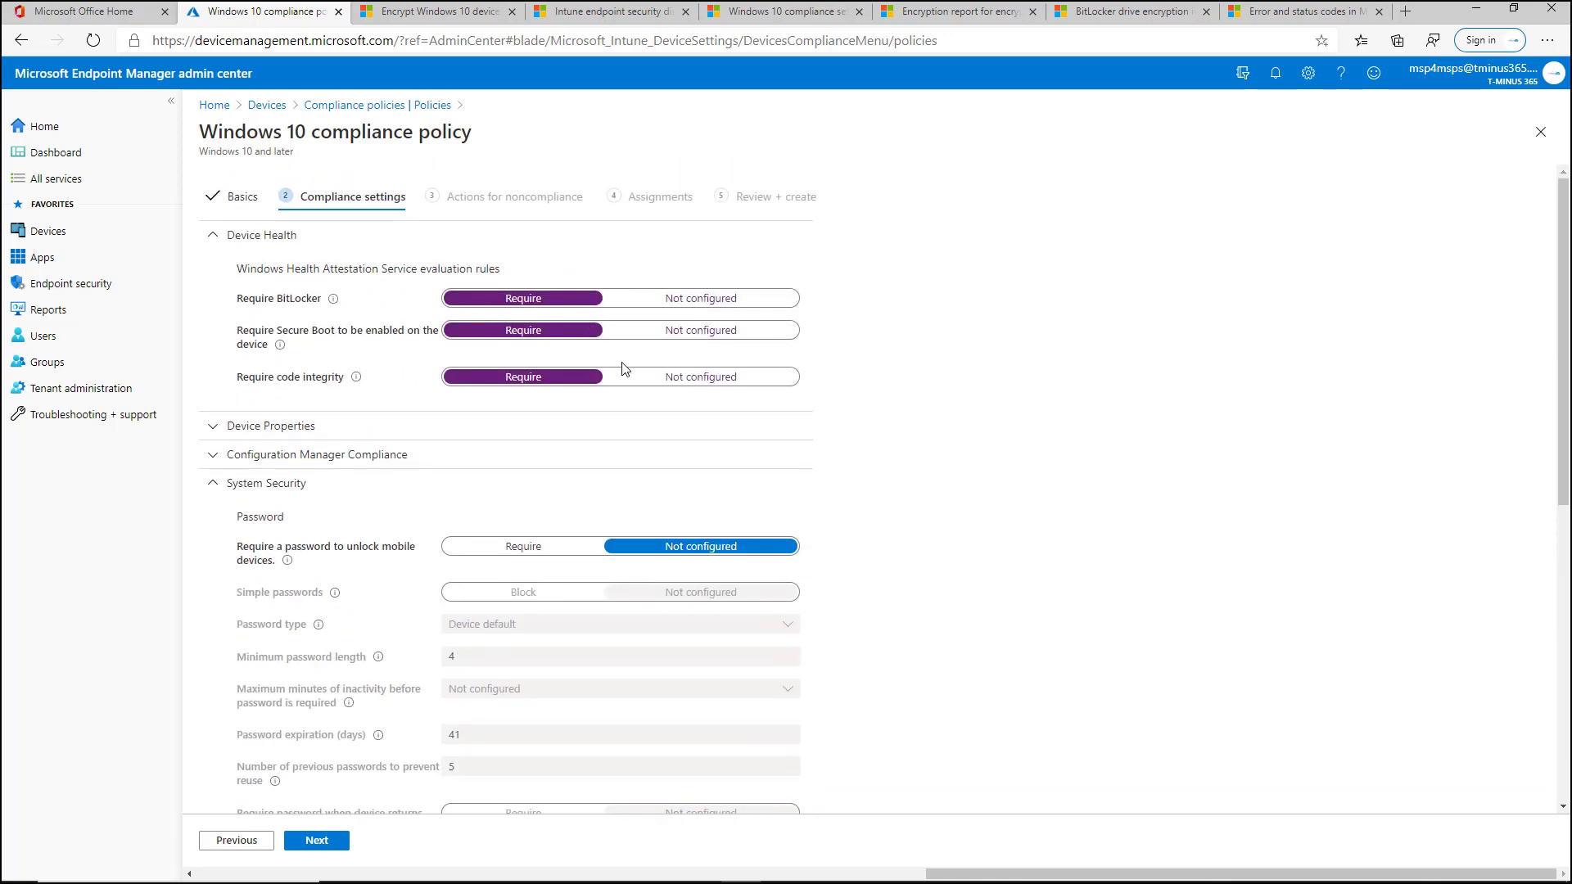
mouse_move(277, 304)
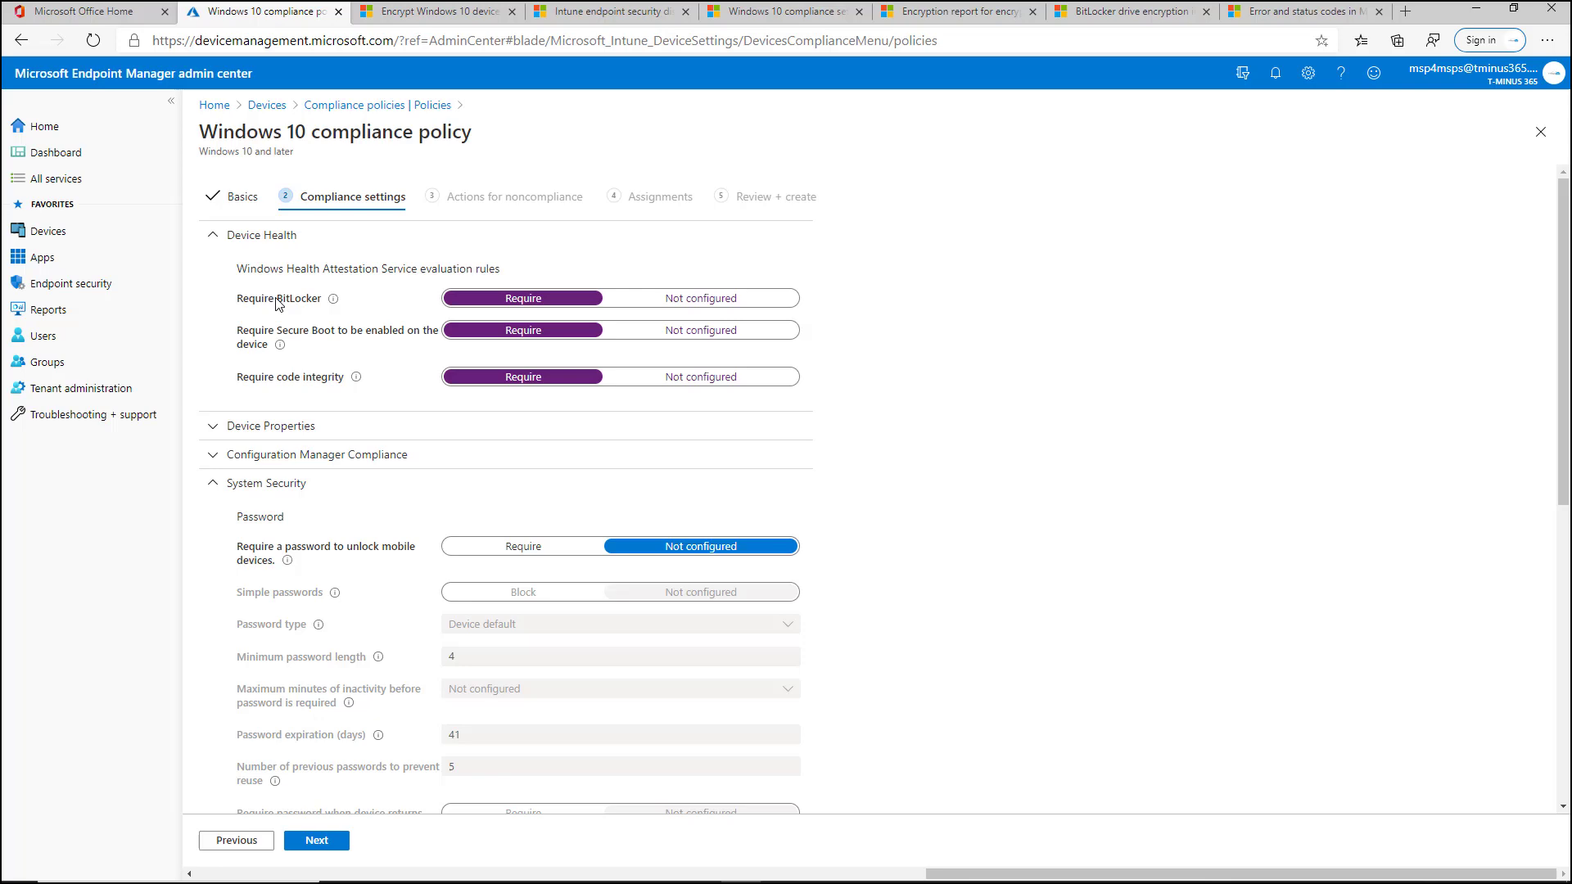
scroll("down", 3)
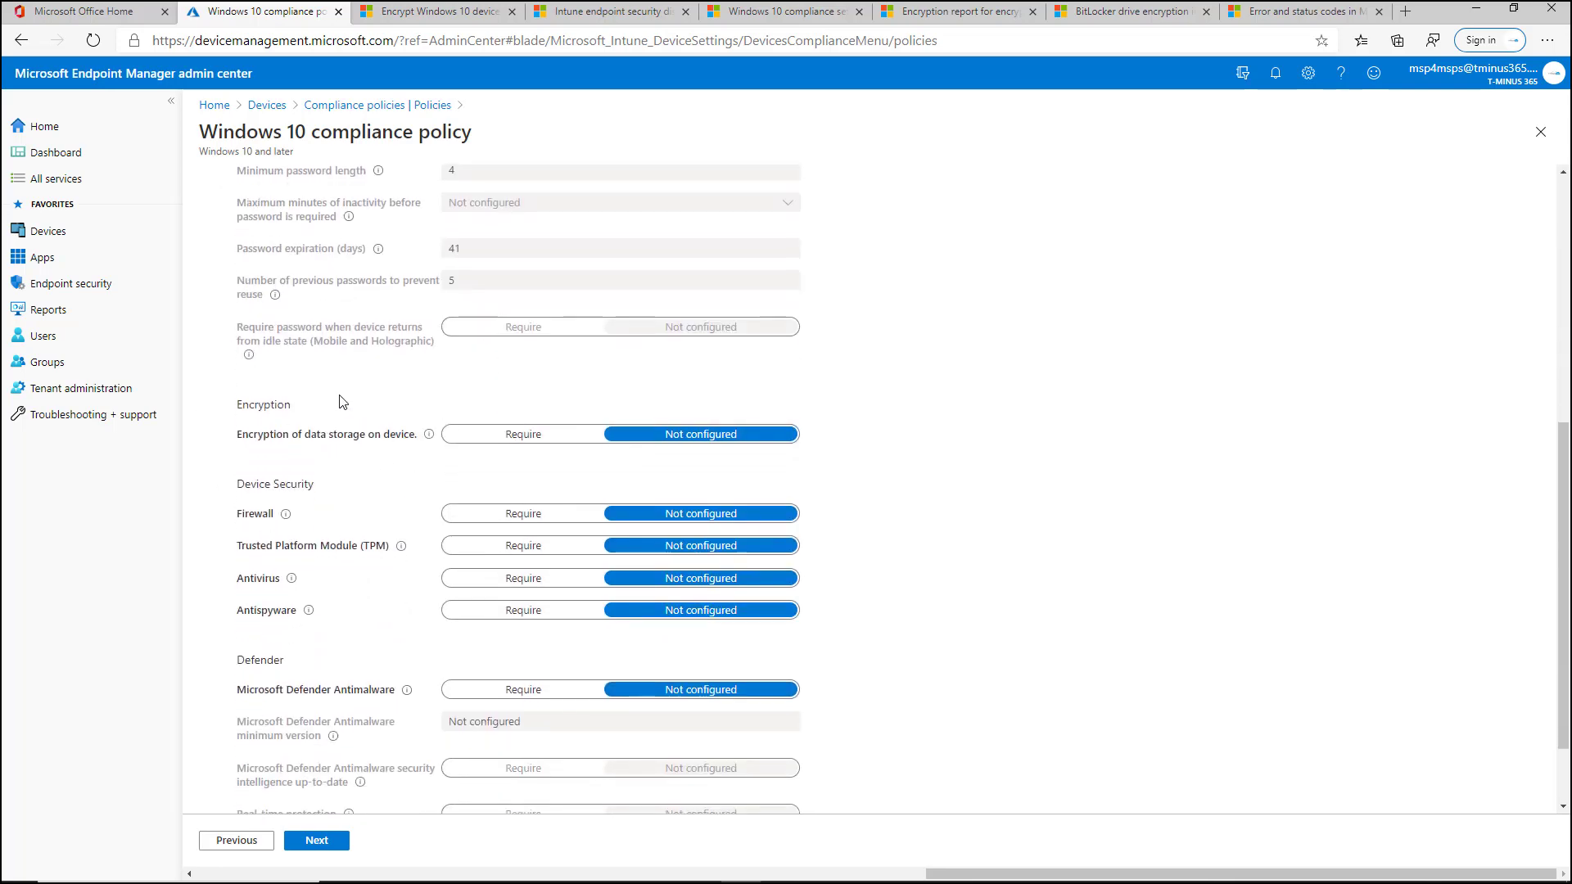
scroll("up", 3)
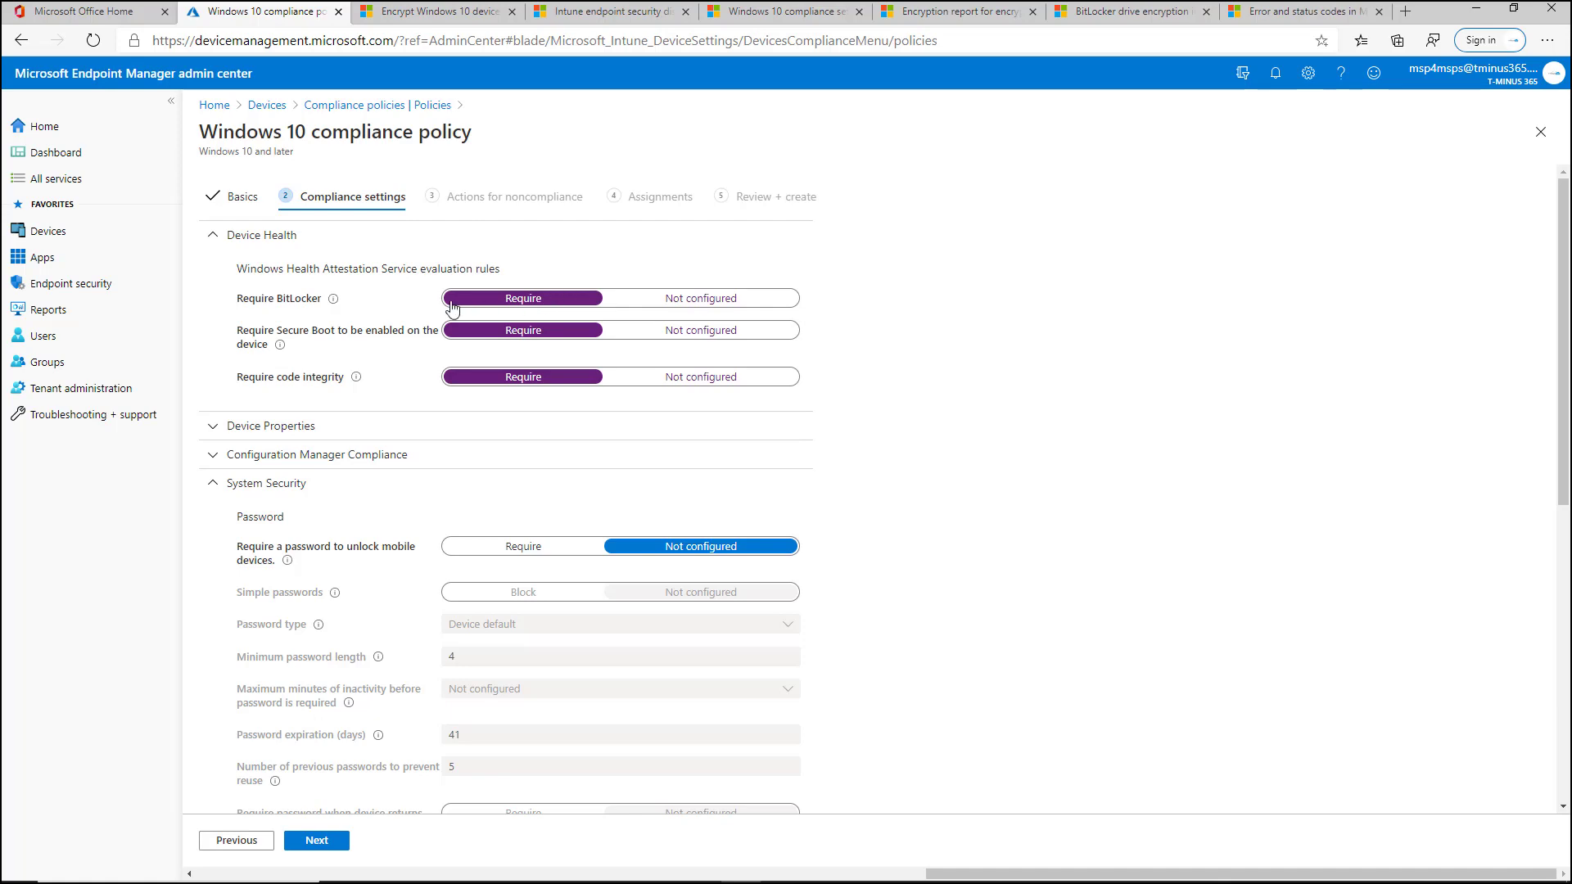
mouse_move(446, 307)
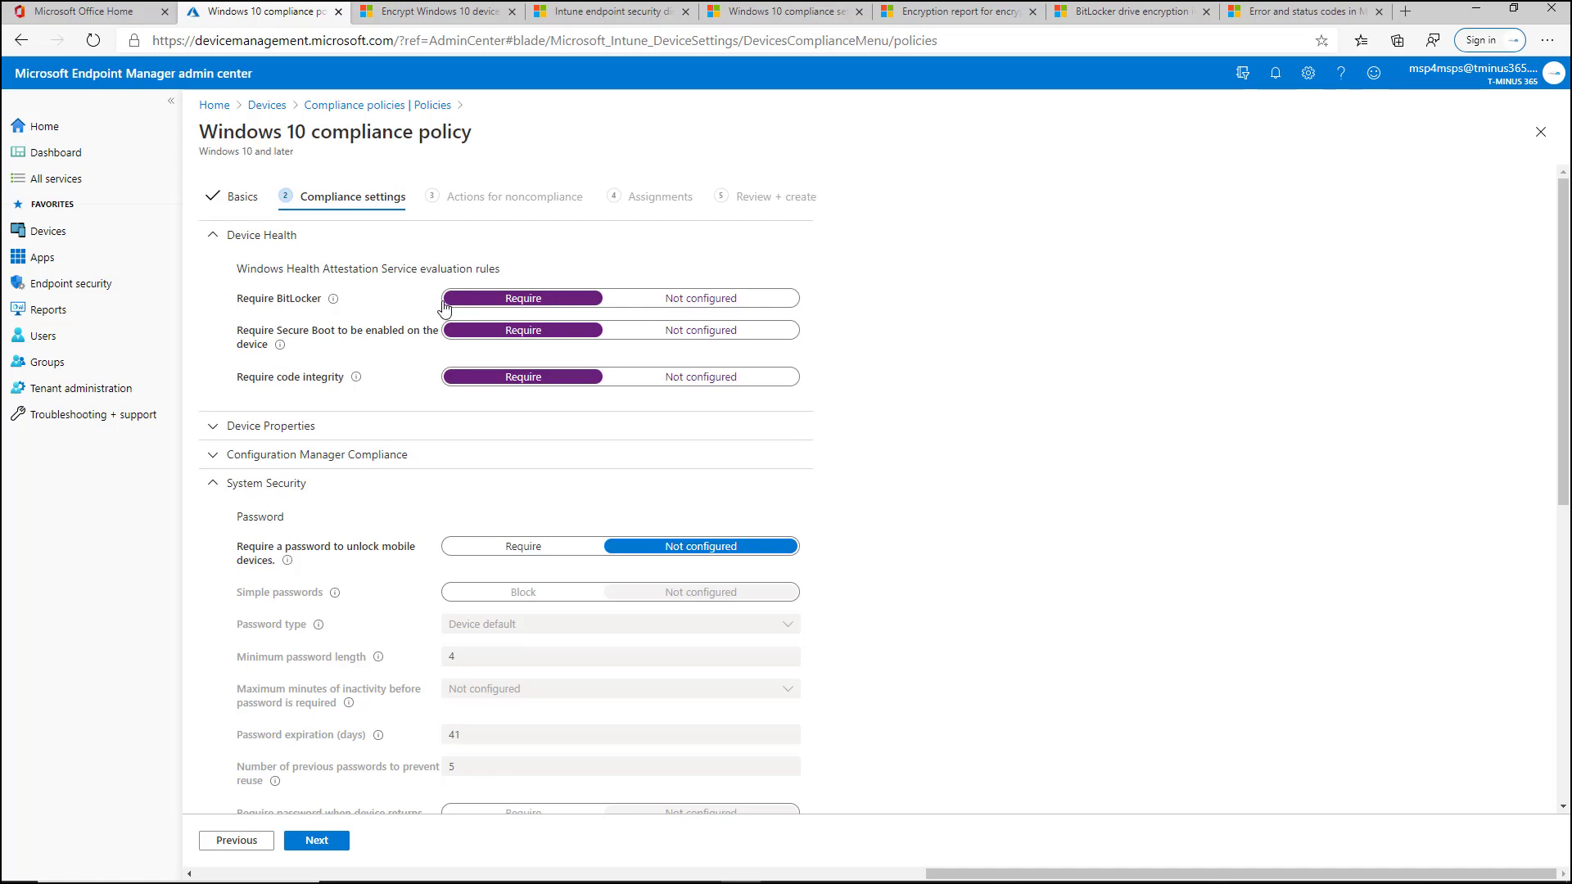
mouse_move(407, 309)
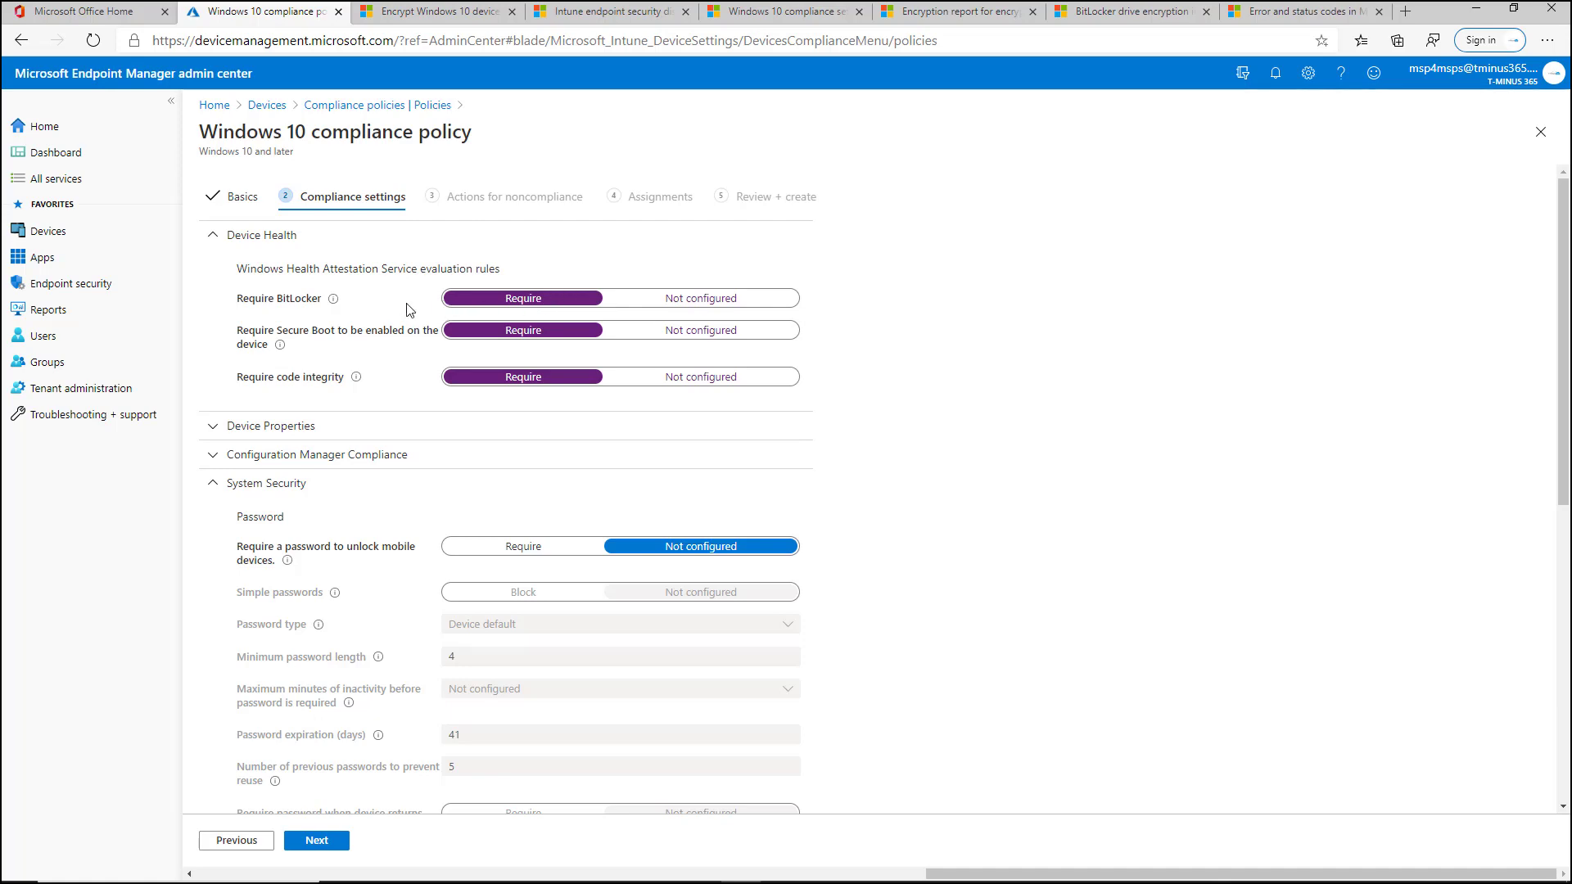
scroll("down", 3)
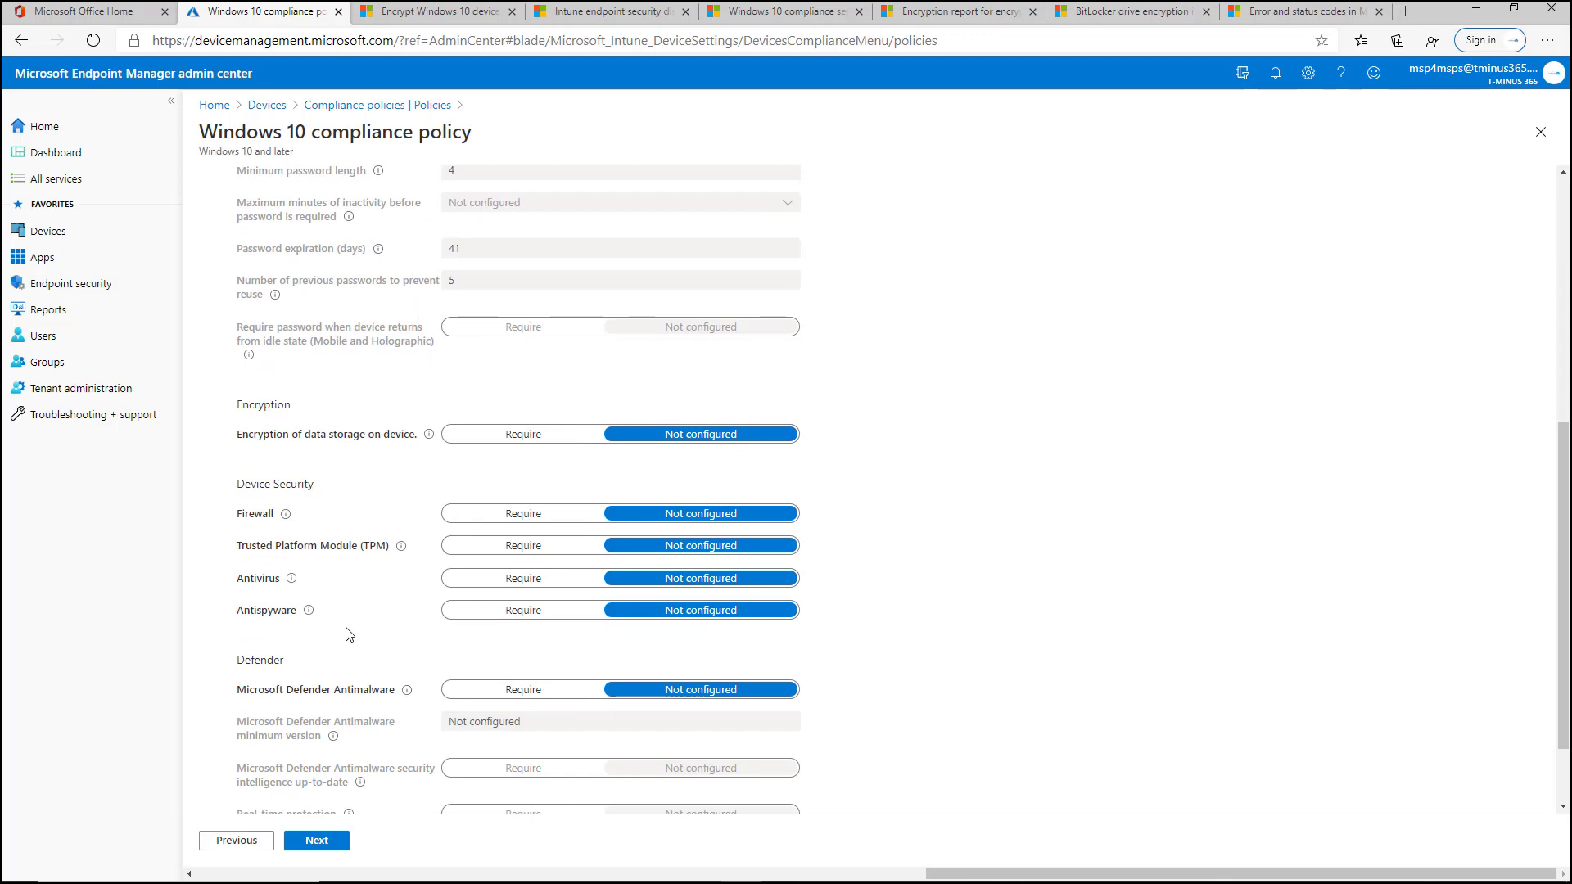
mouse_move(294, 515)
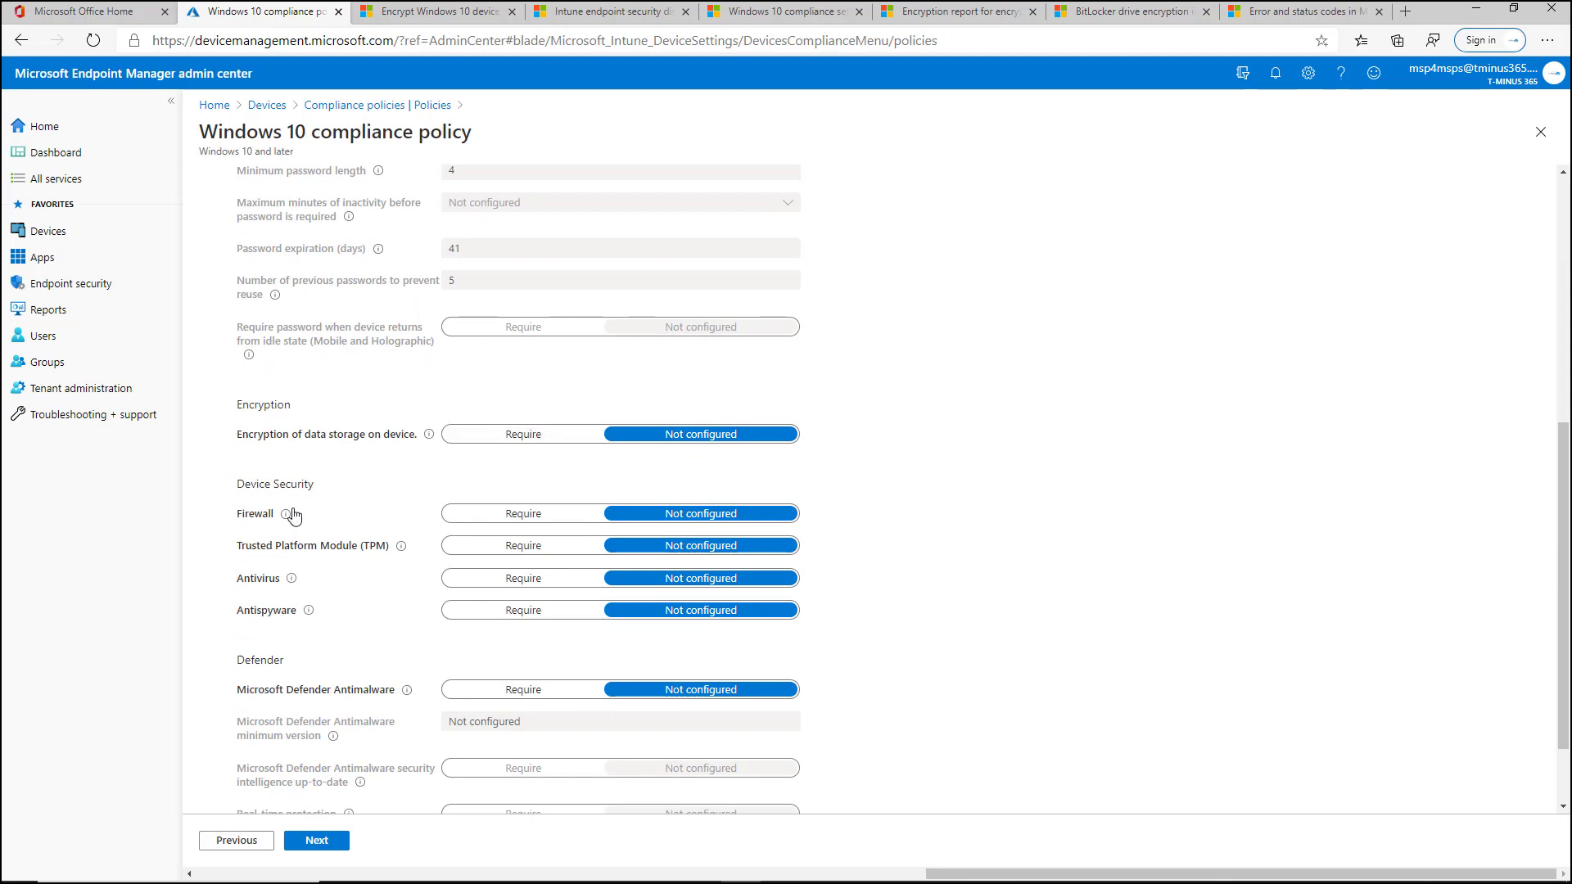
left_click(522, 512)
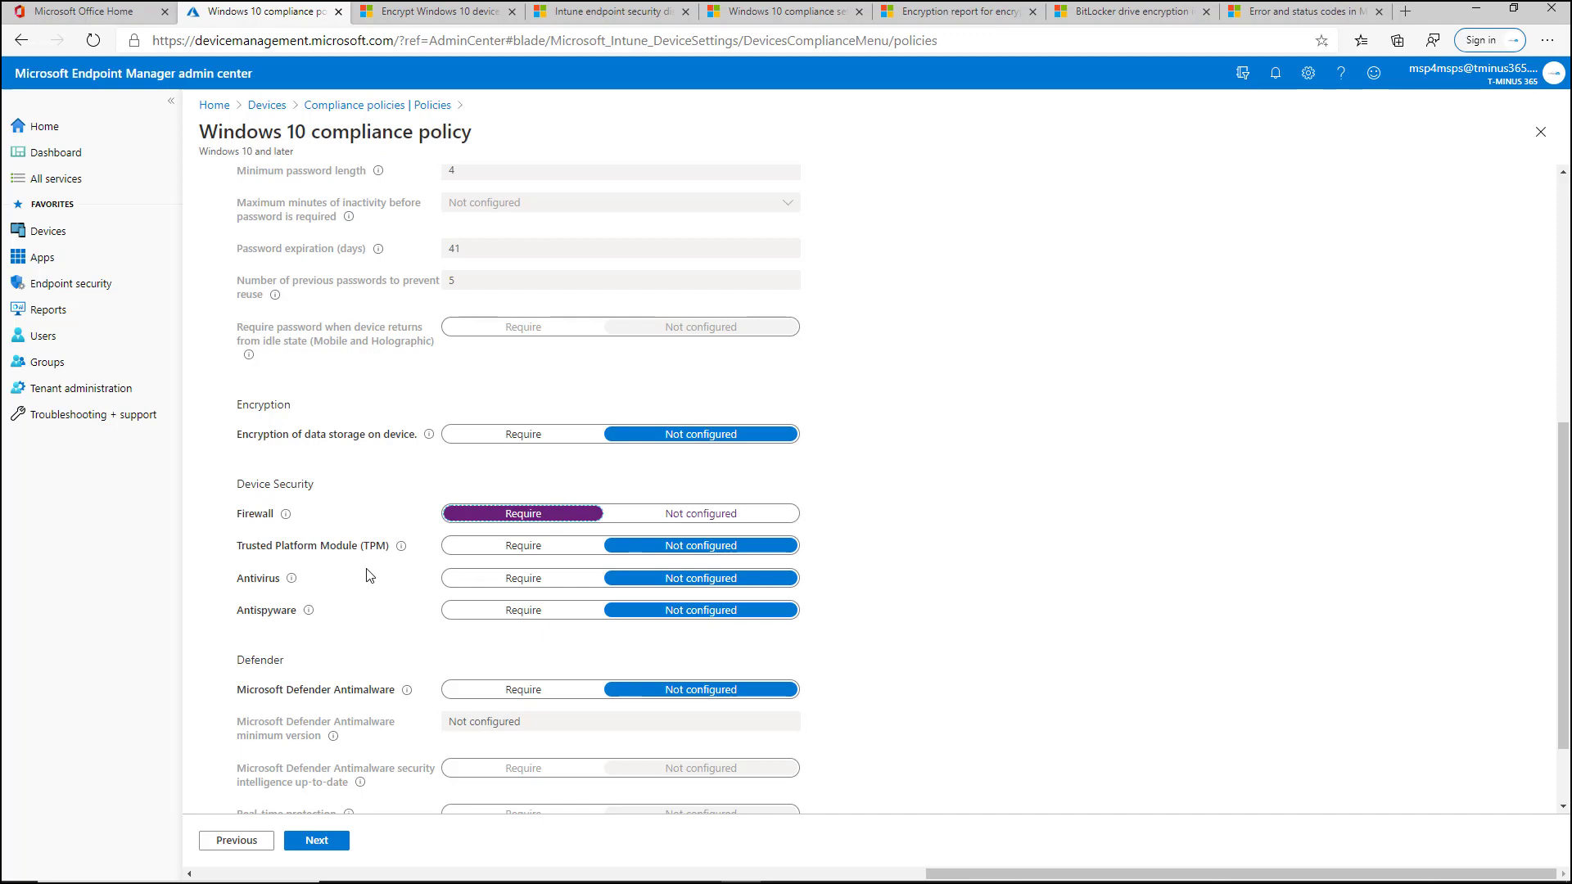
mouse_move(433, 561)
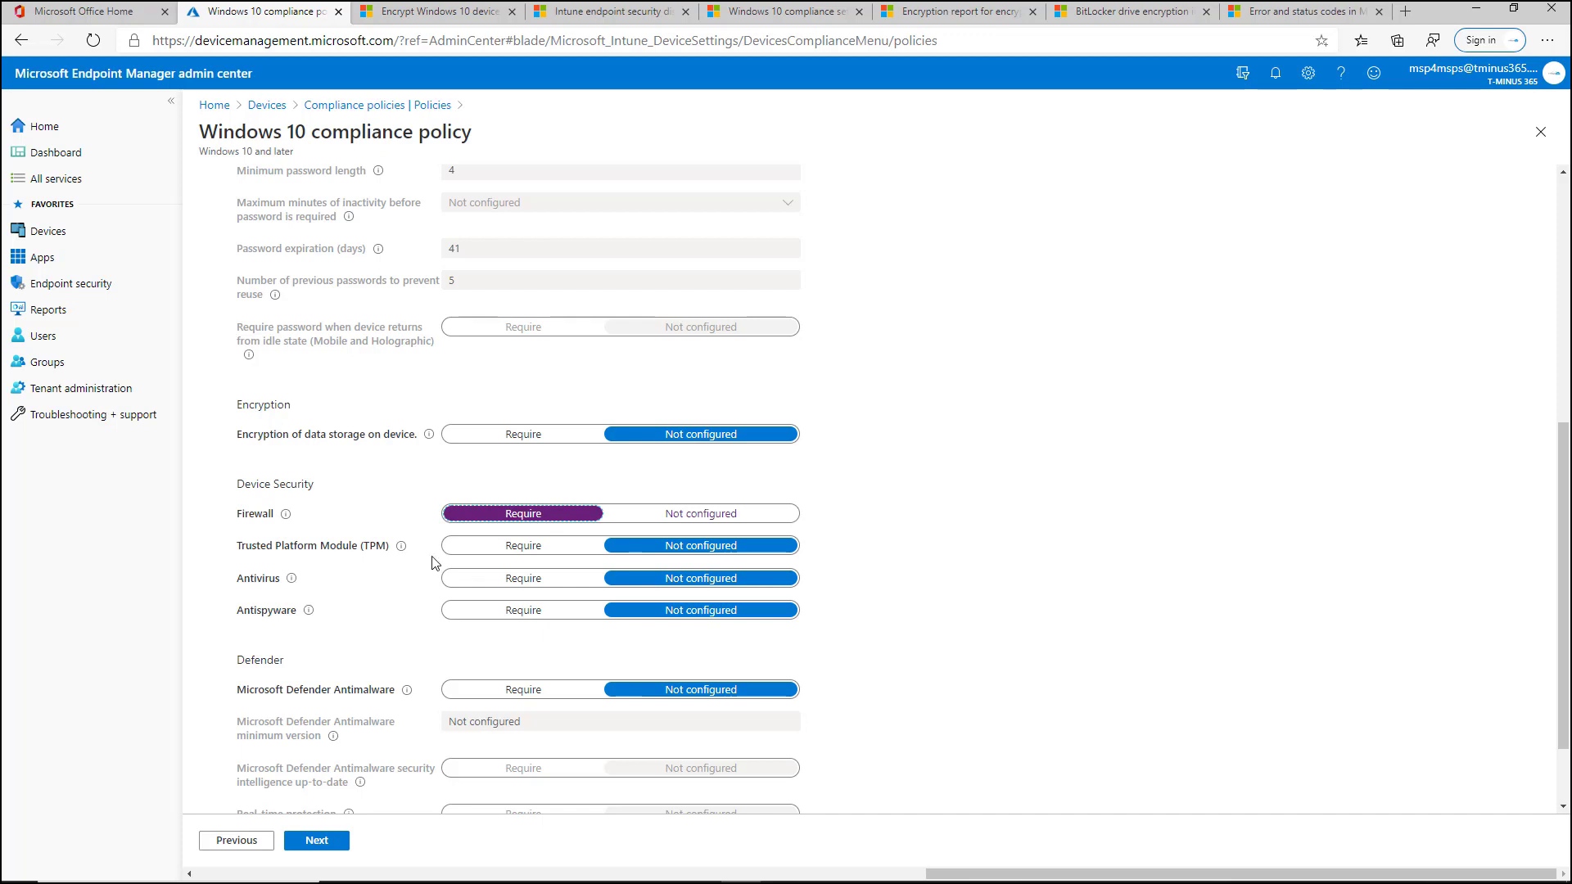
mouse_move(453, 567)
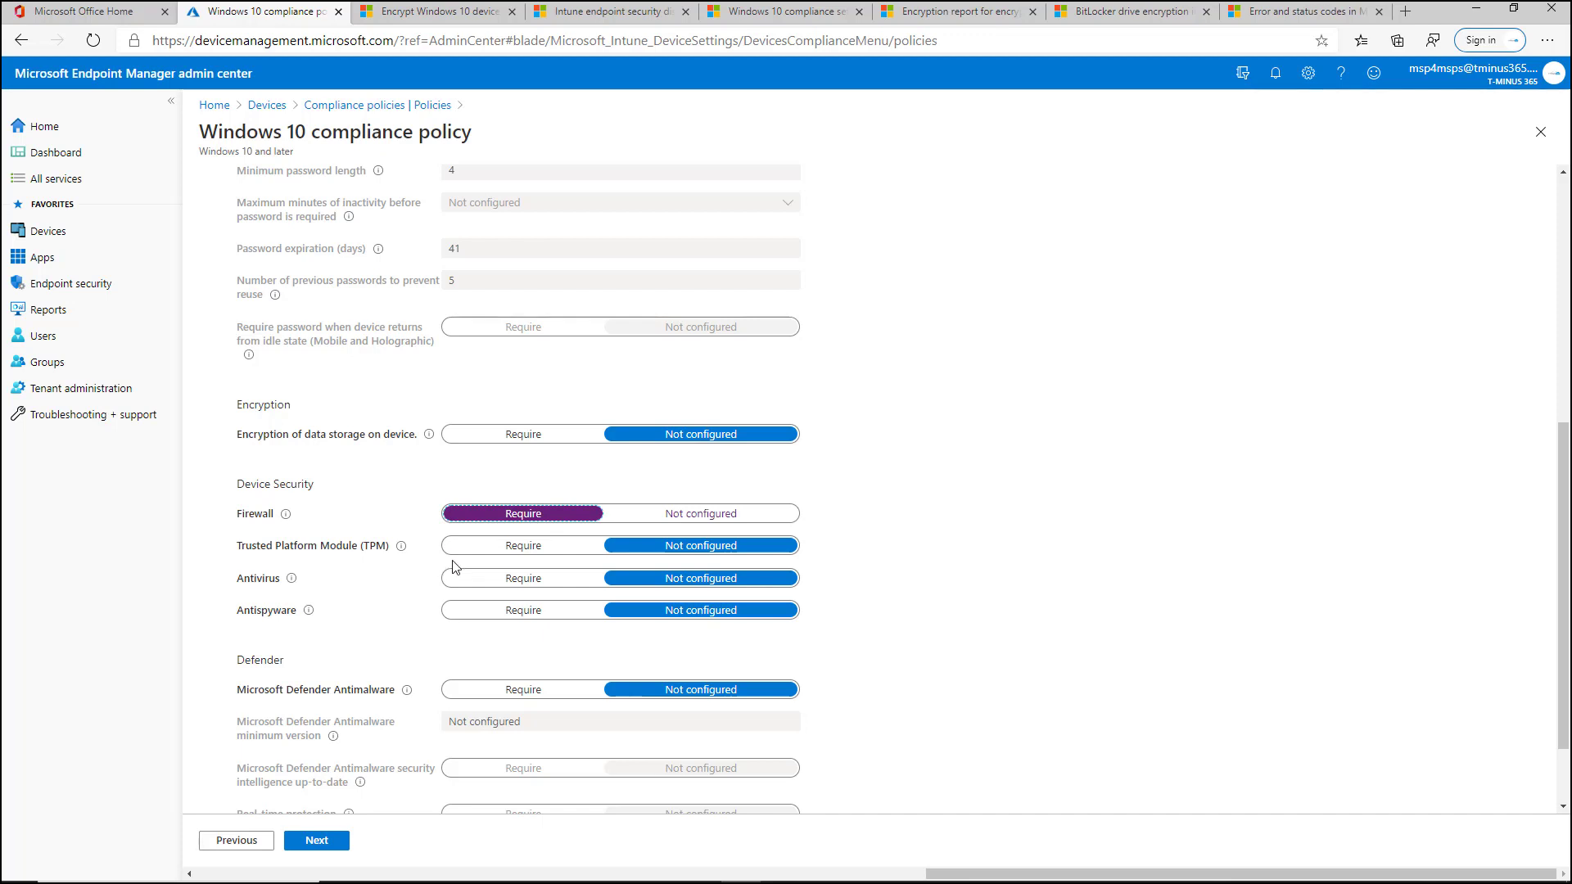
left_click(521, 579)
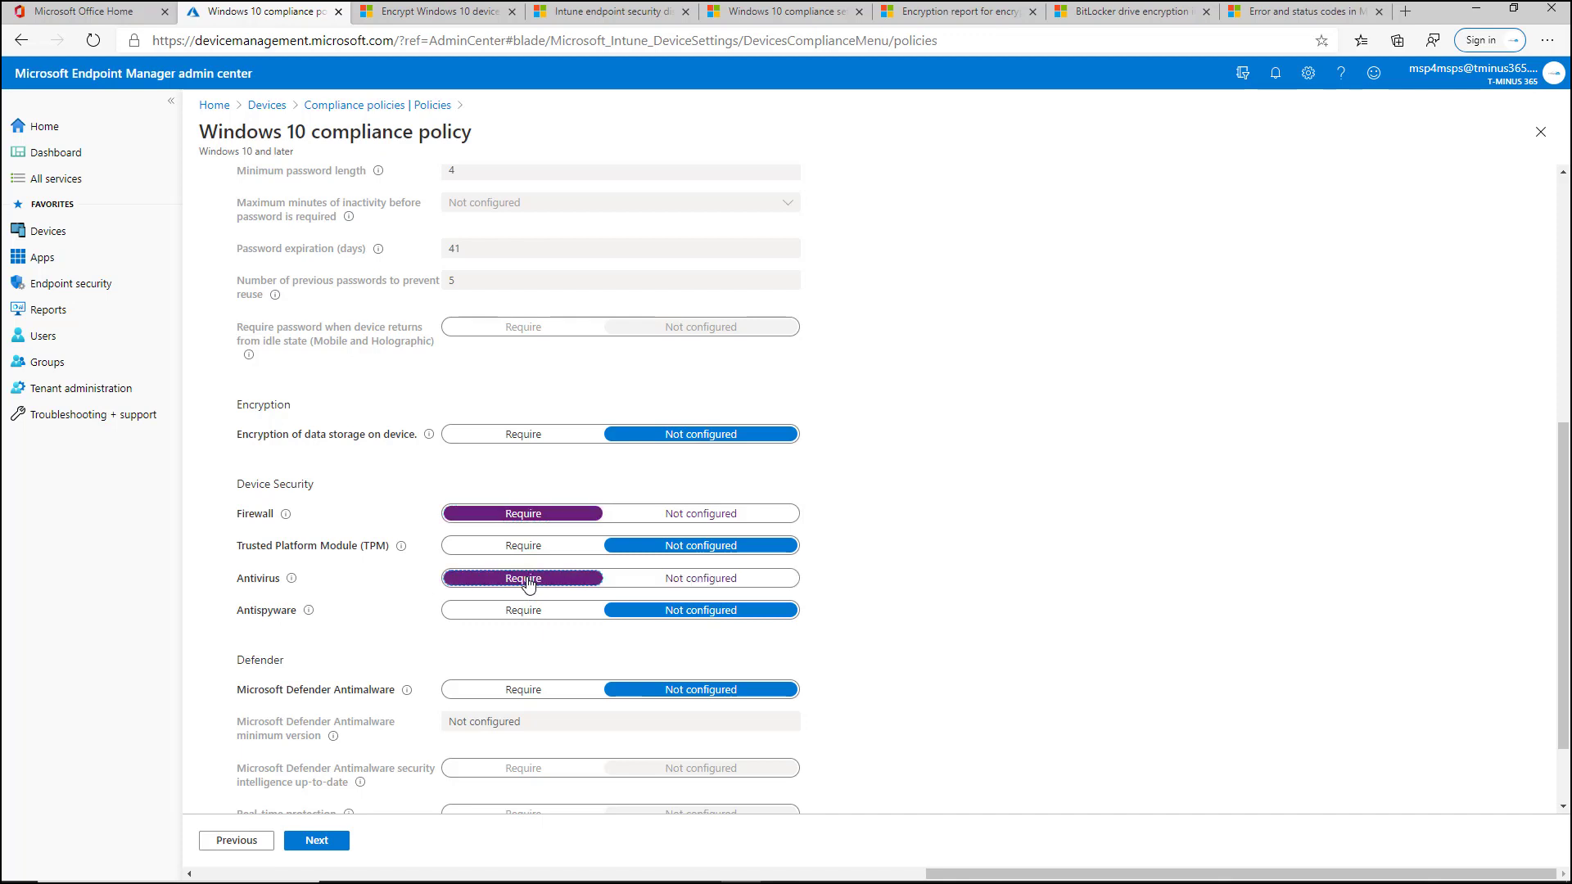
scroll("down", 3)
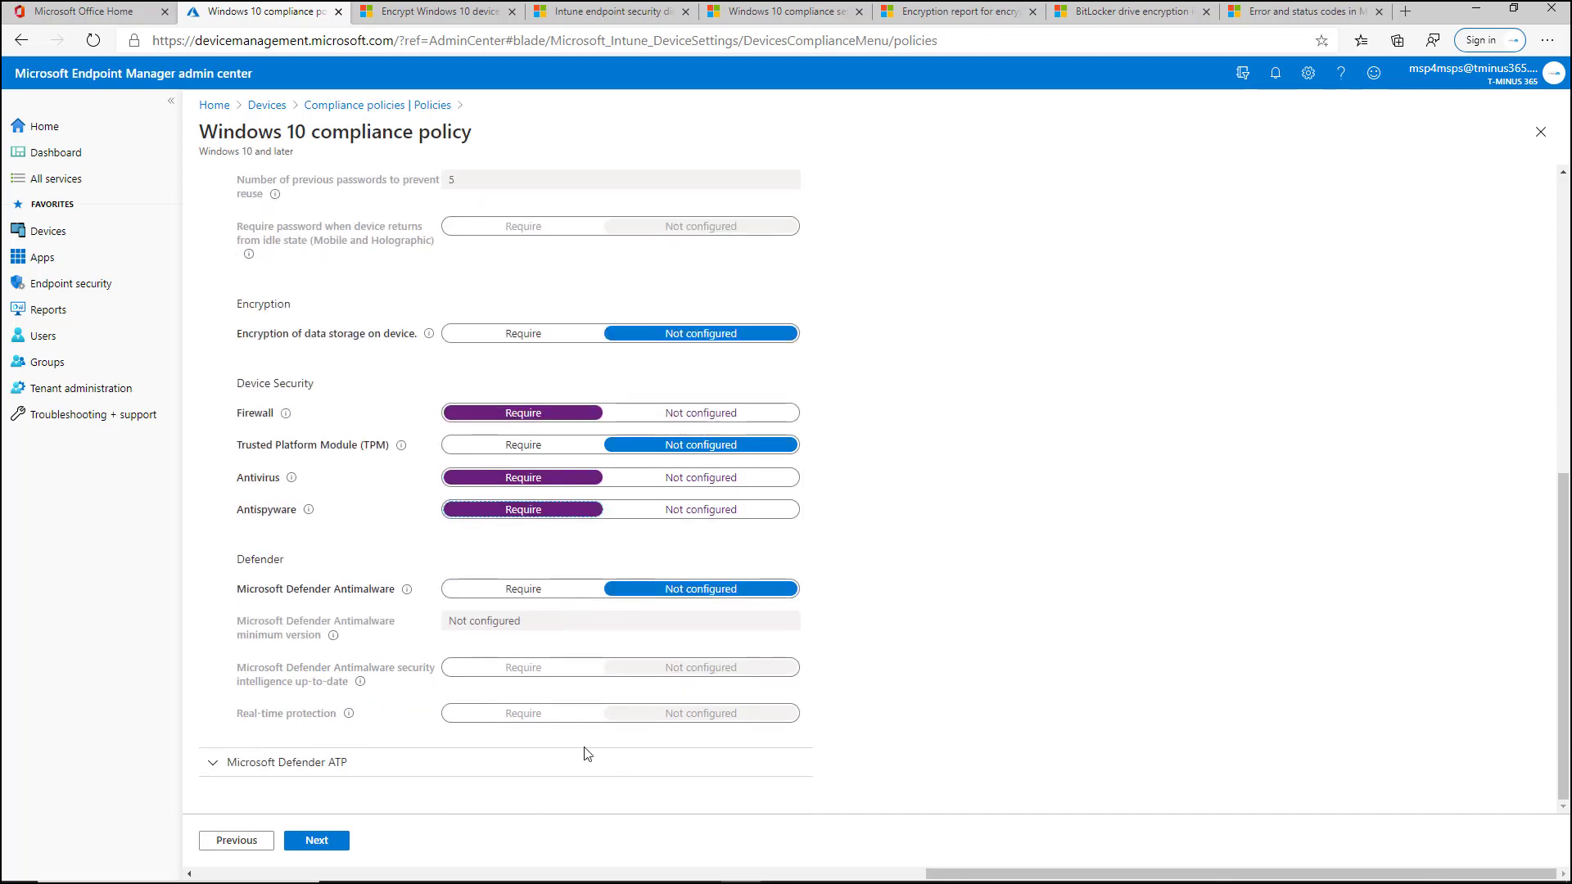
mouse_move(344, 542)
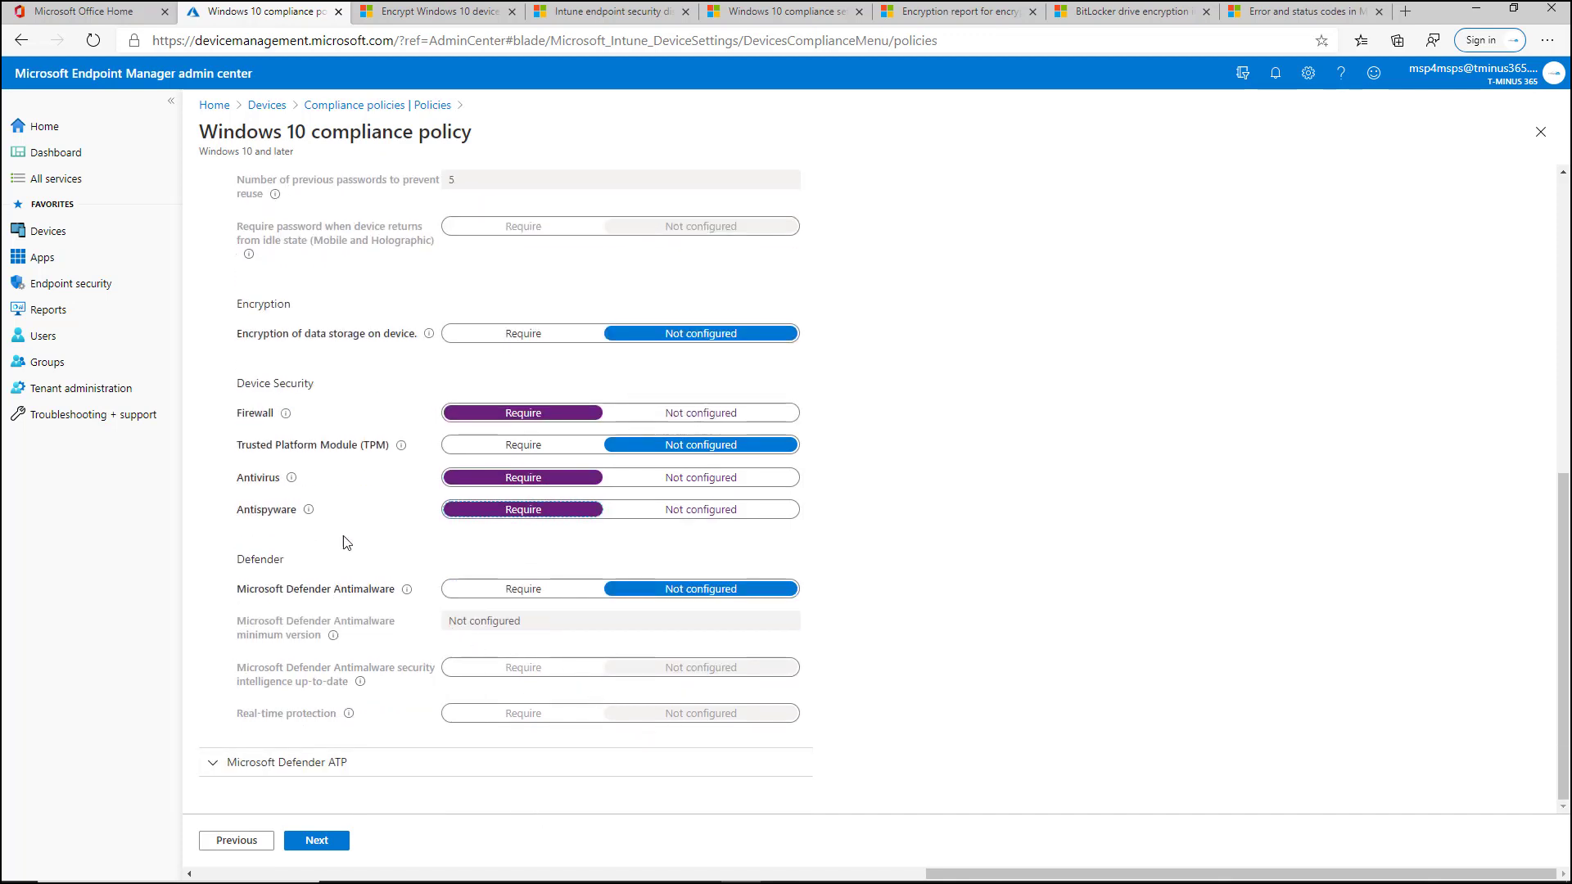
mouse_move(426, 603)
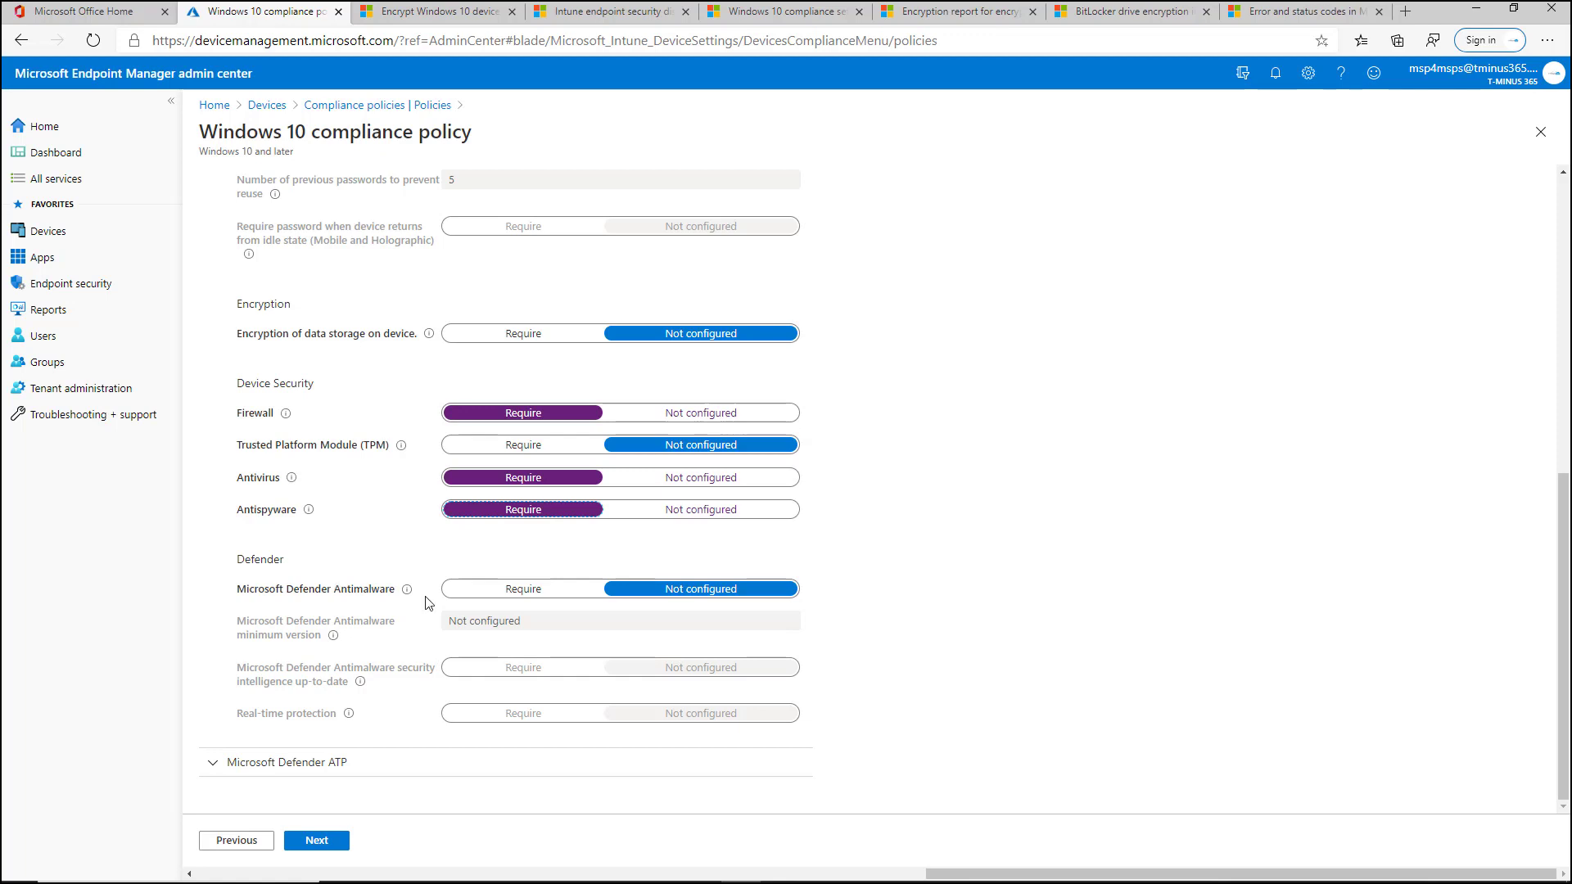
mouse_move(493, 619)
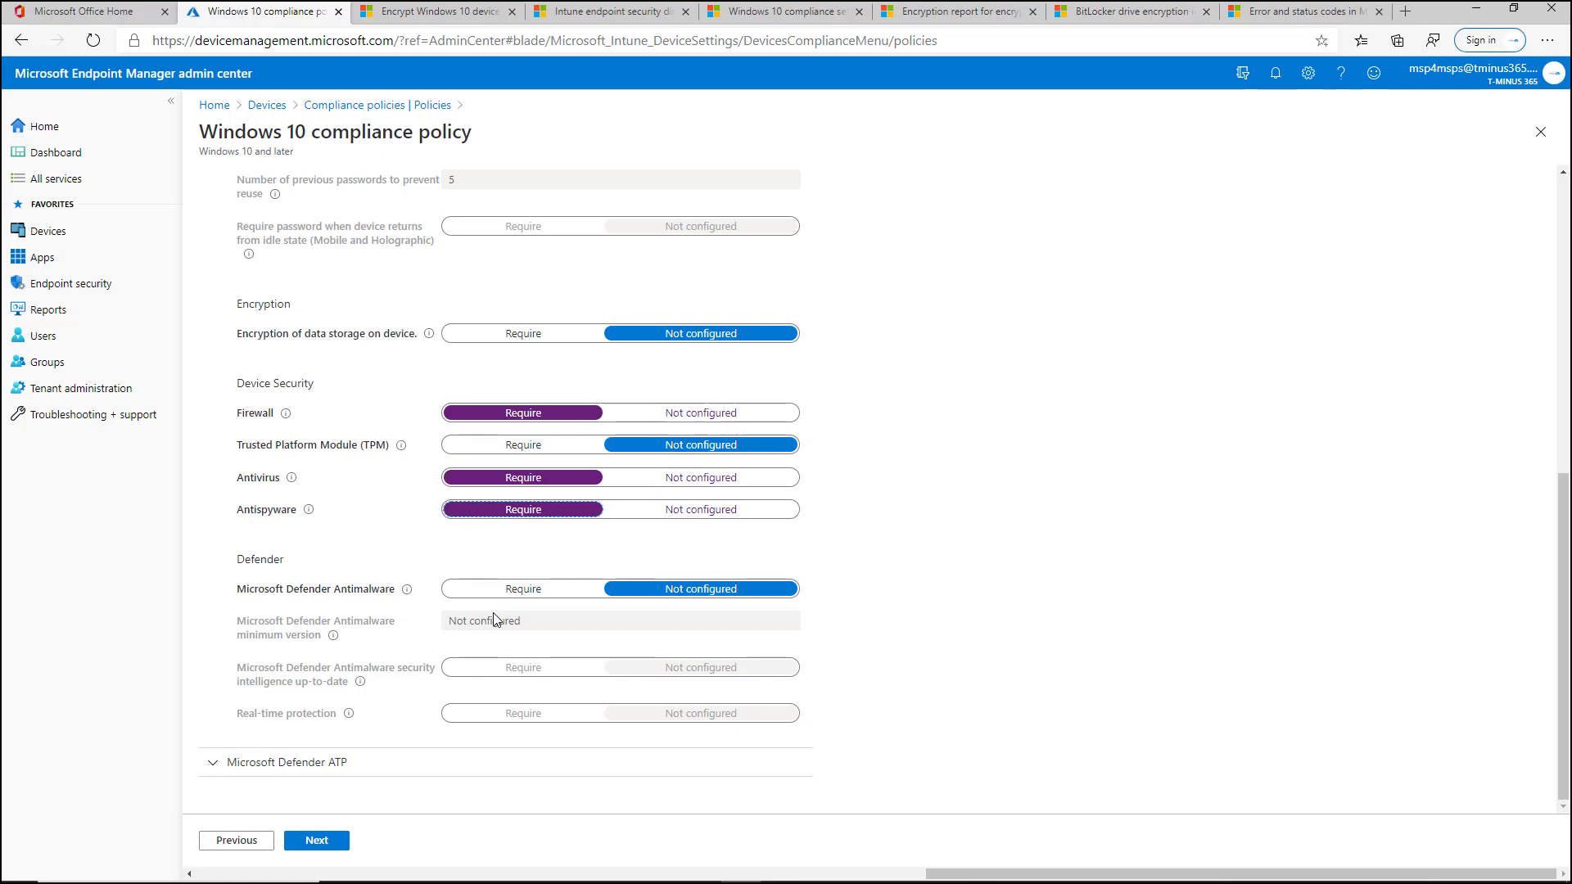
Set Microsoft Defender Antimalware to Require
left_click(522, 588)
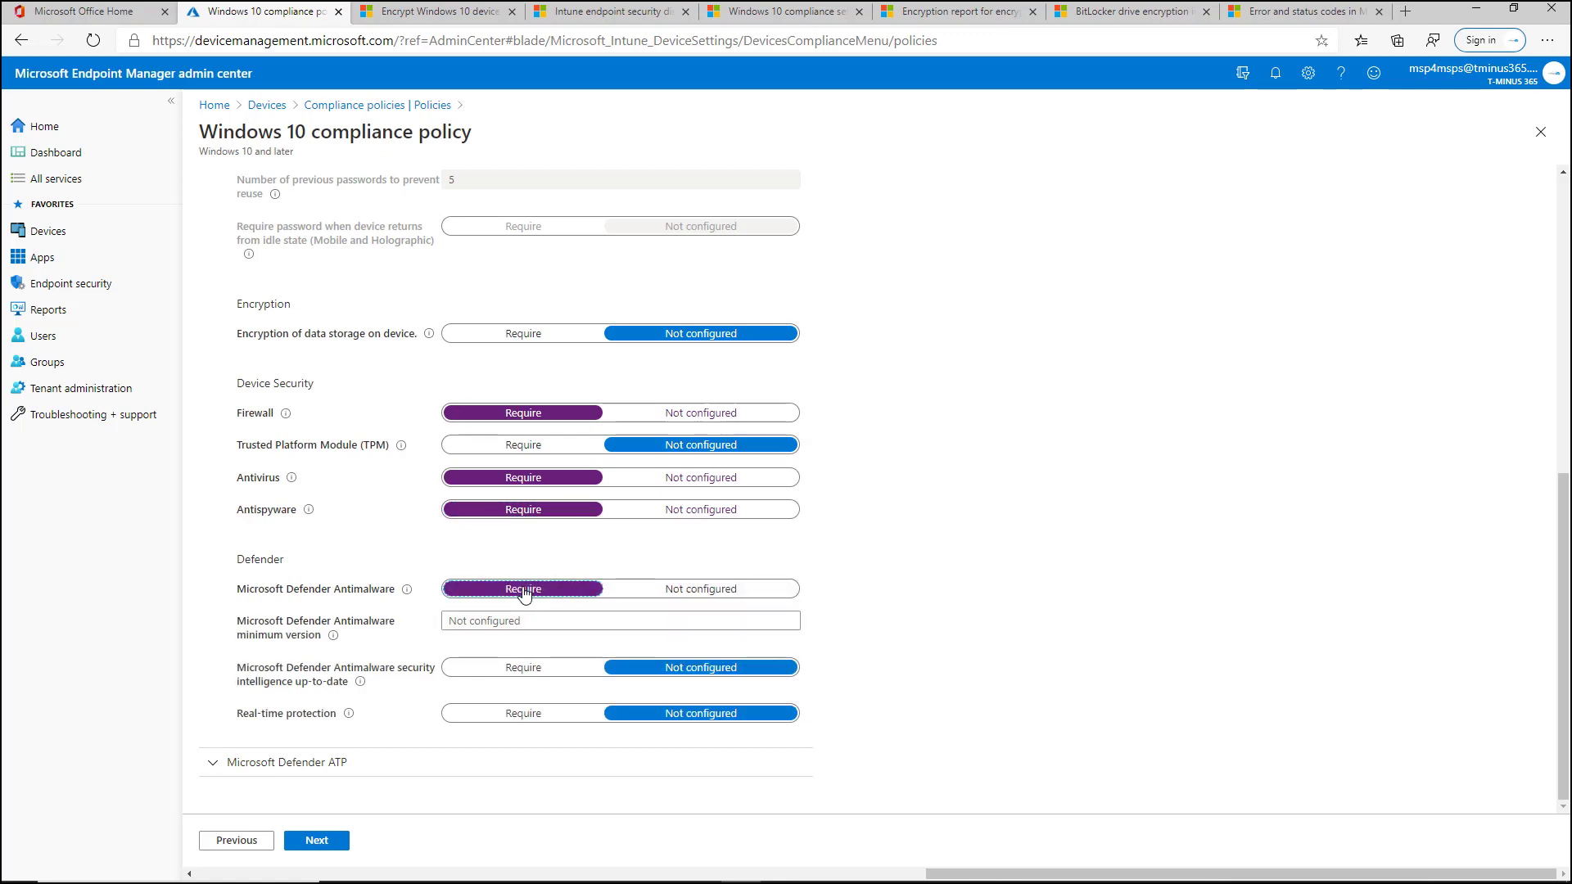
mouse_move(383, 602)
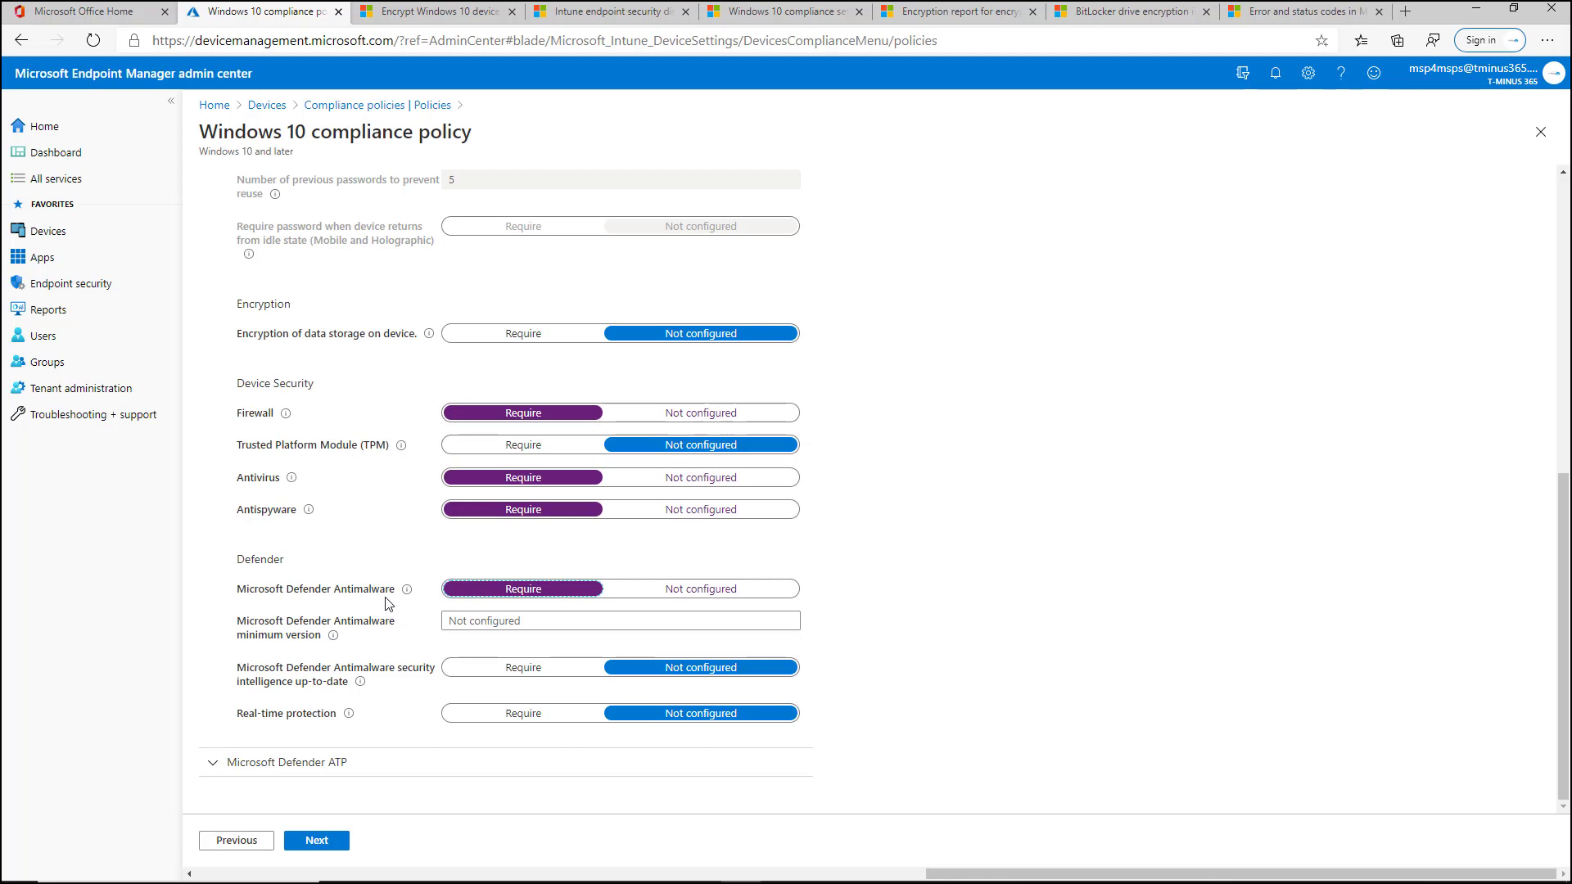
mouse_move(353, 603)
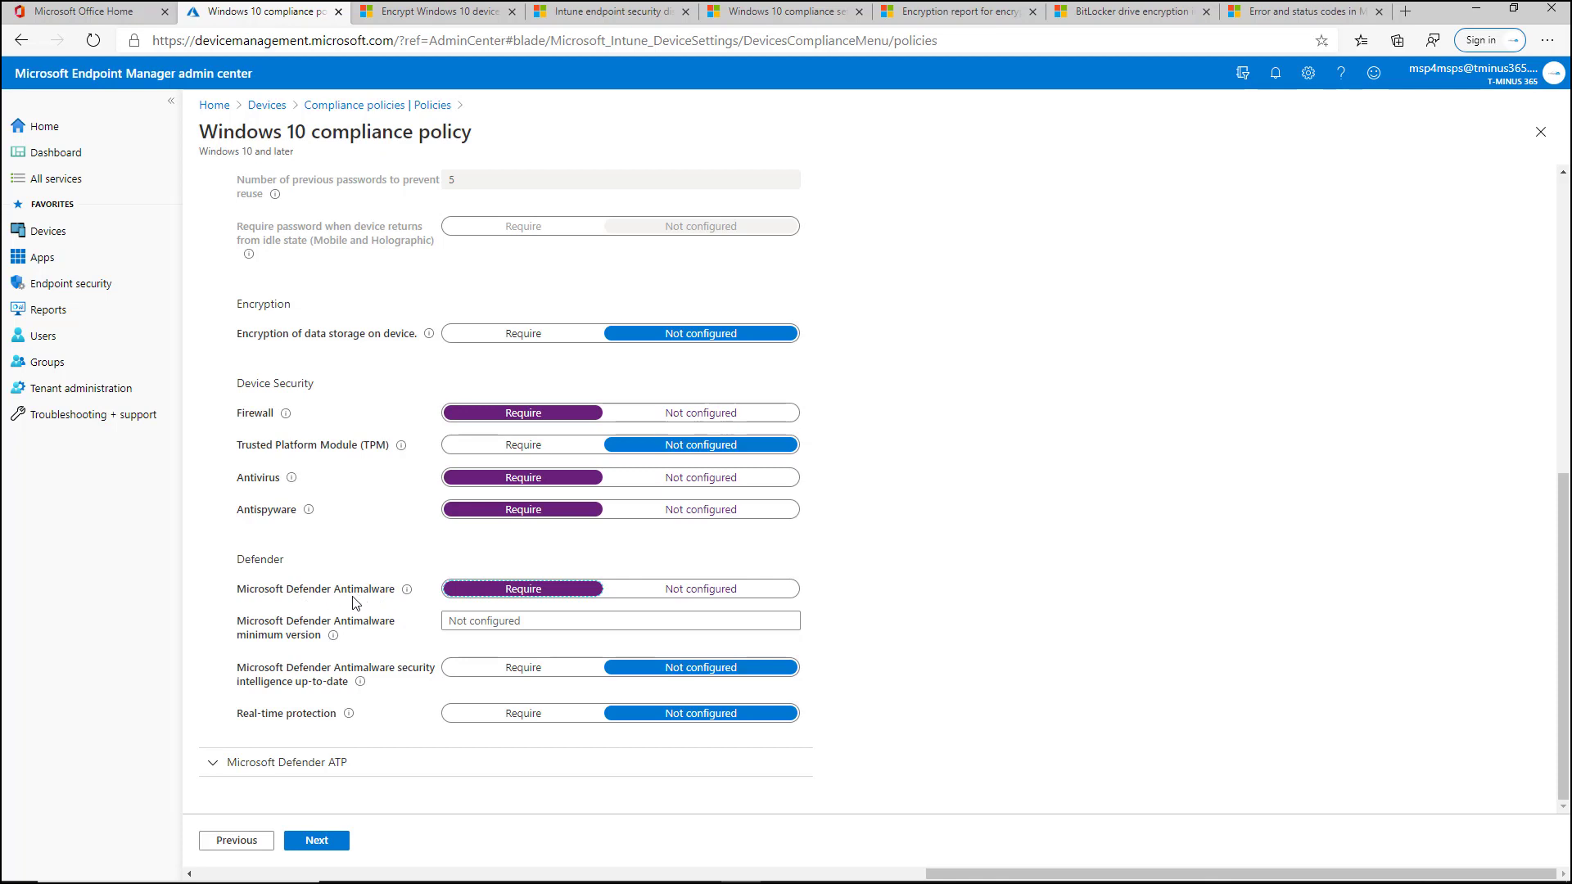
mouse_move(451, 616)
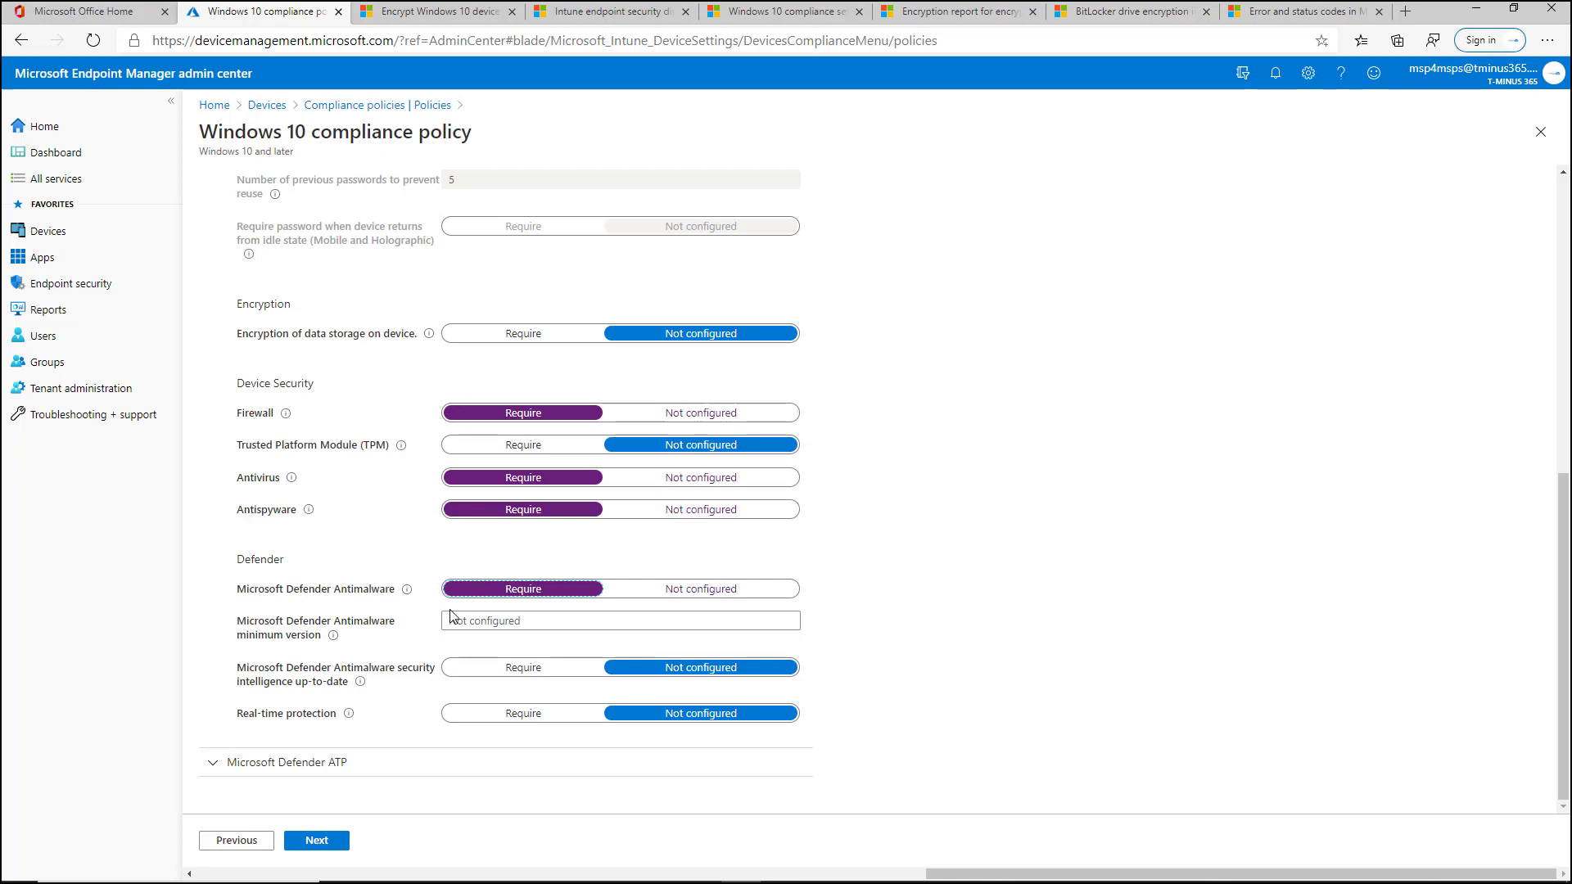
mouse_move(564, 633)
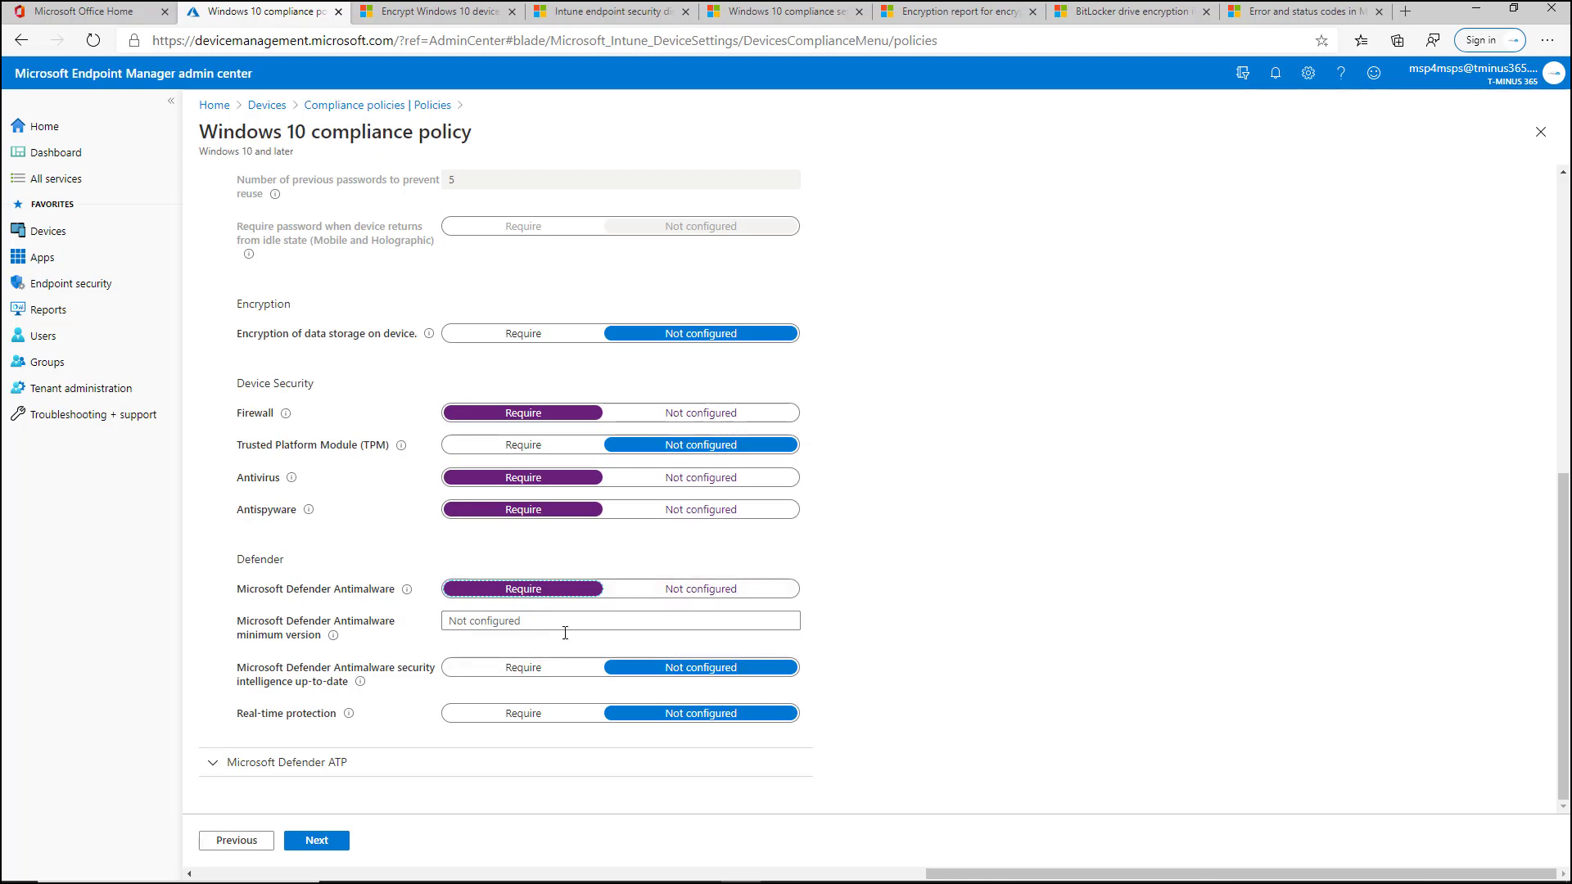
mouse_move(571, 652)
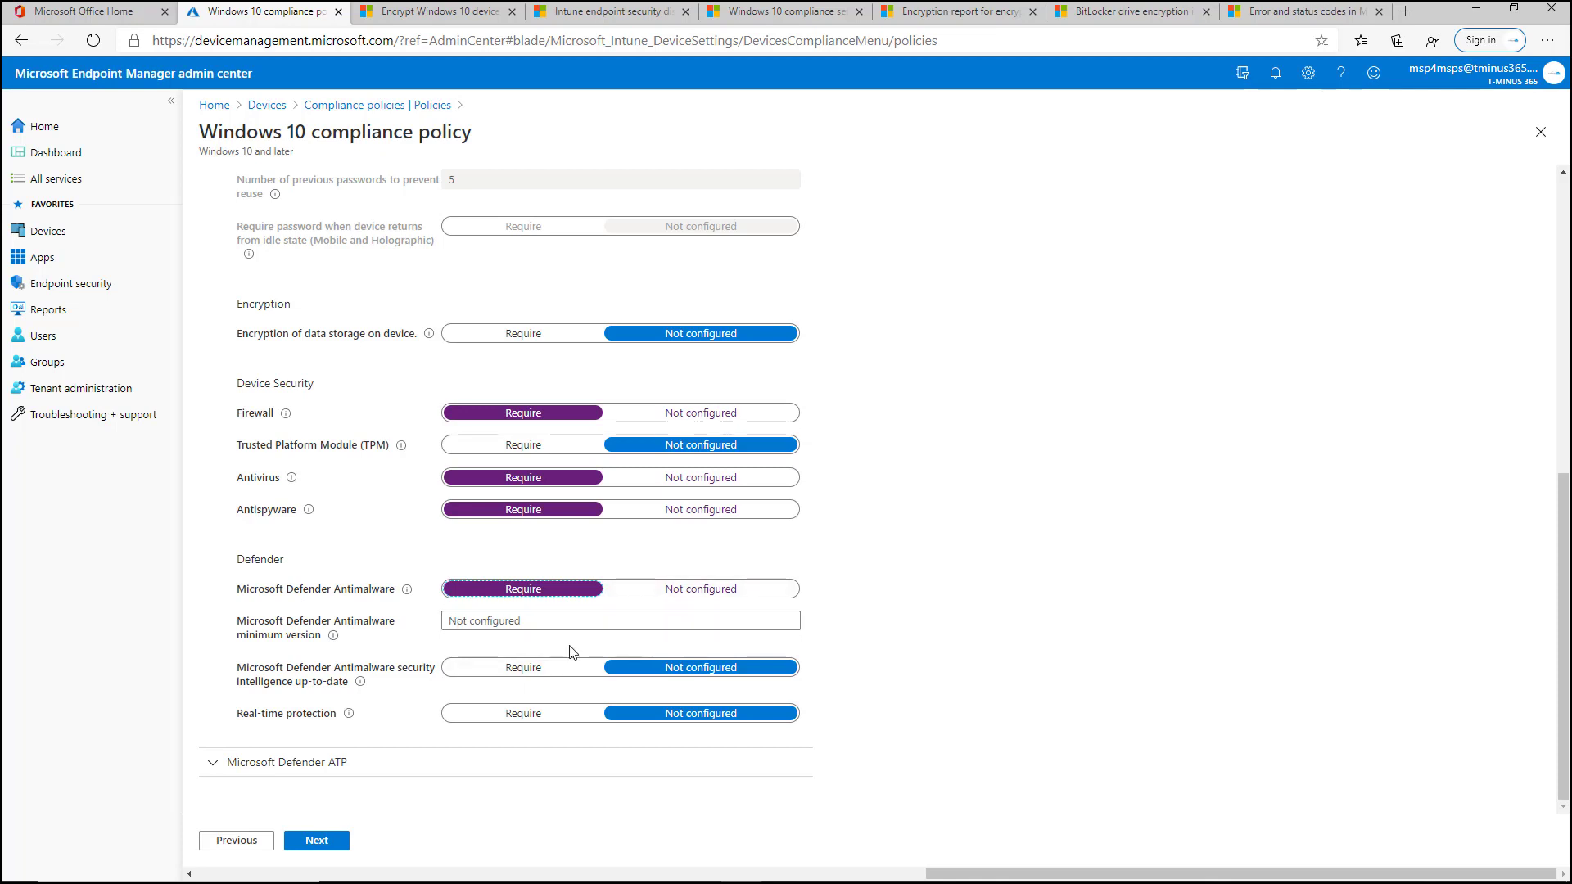
mouse_move(260, 706)
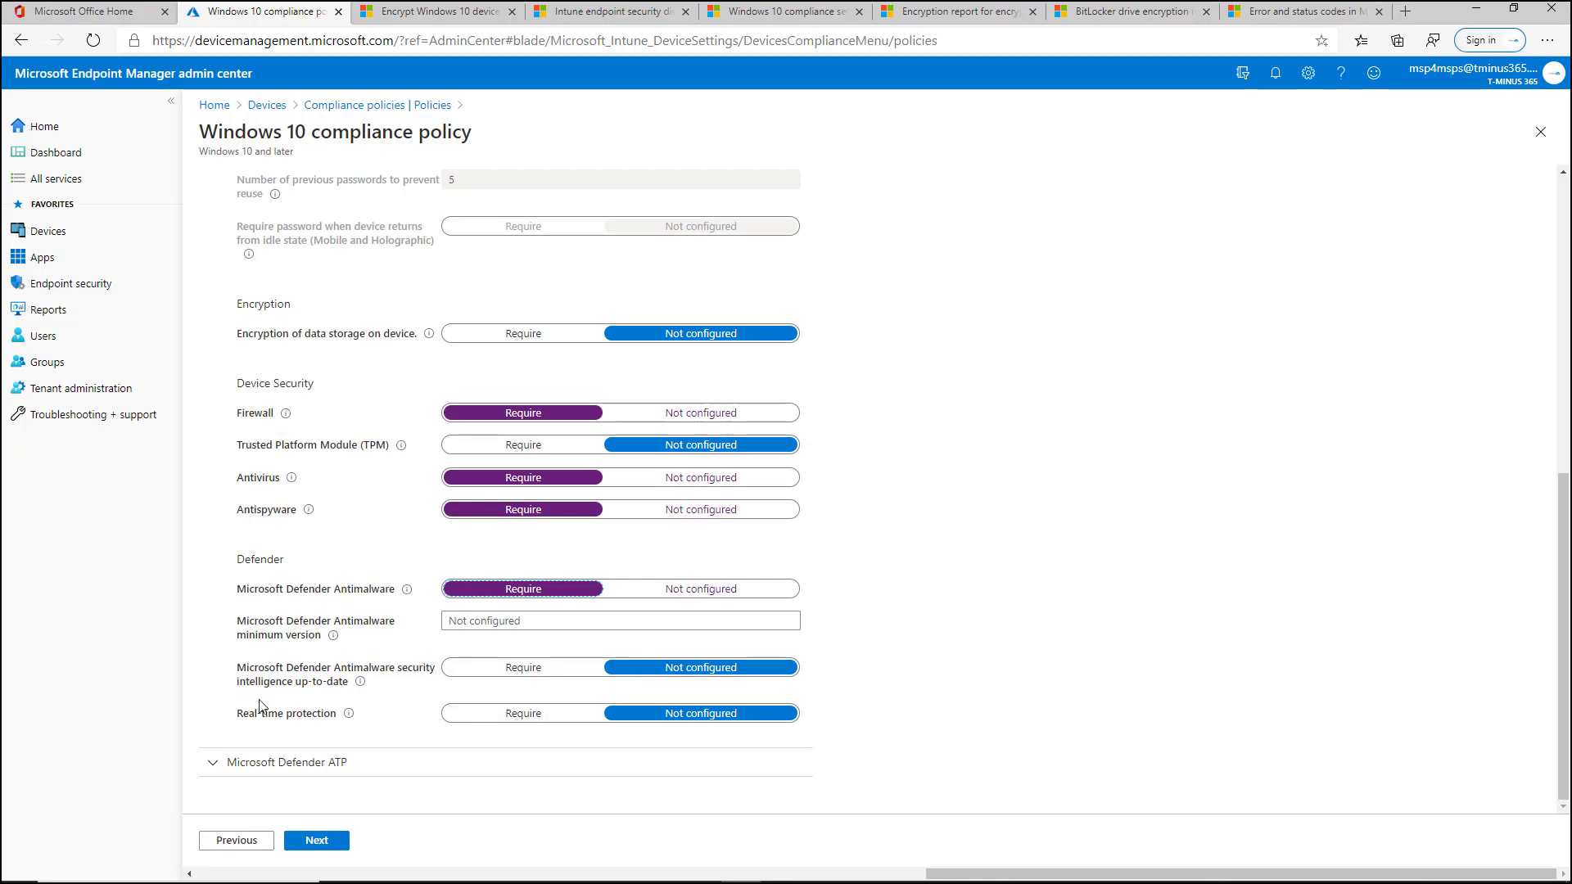
mouse_move(358, 713)
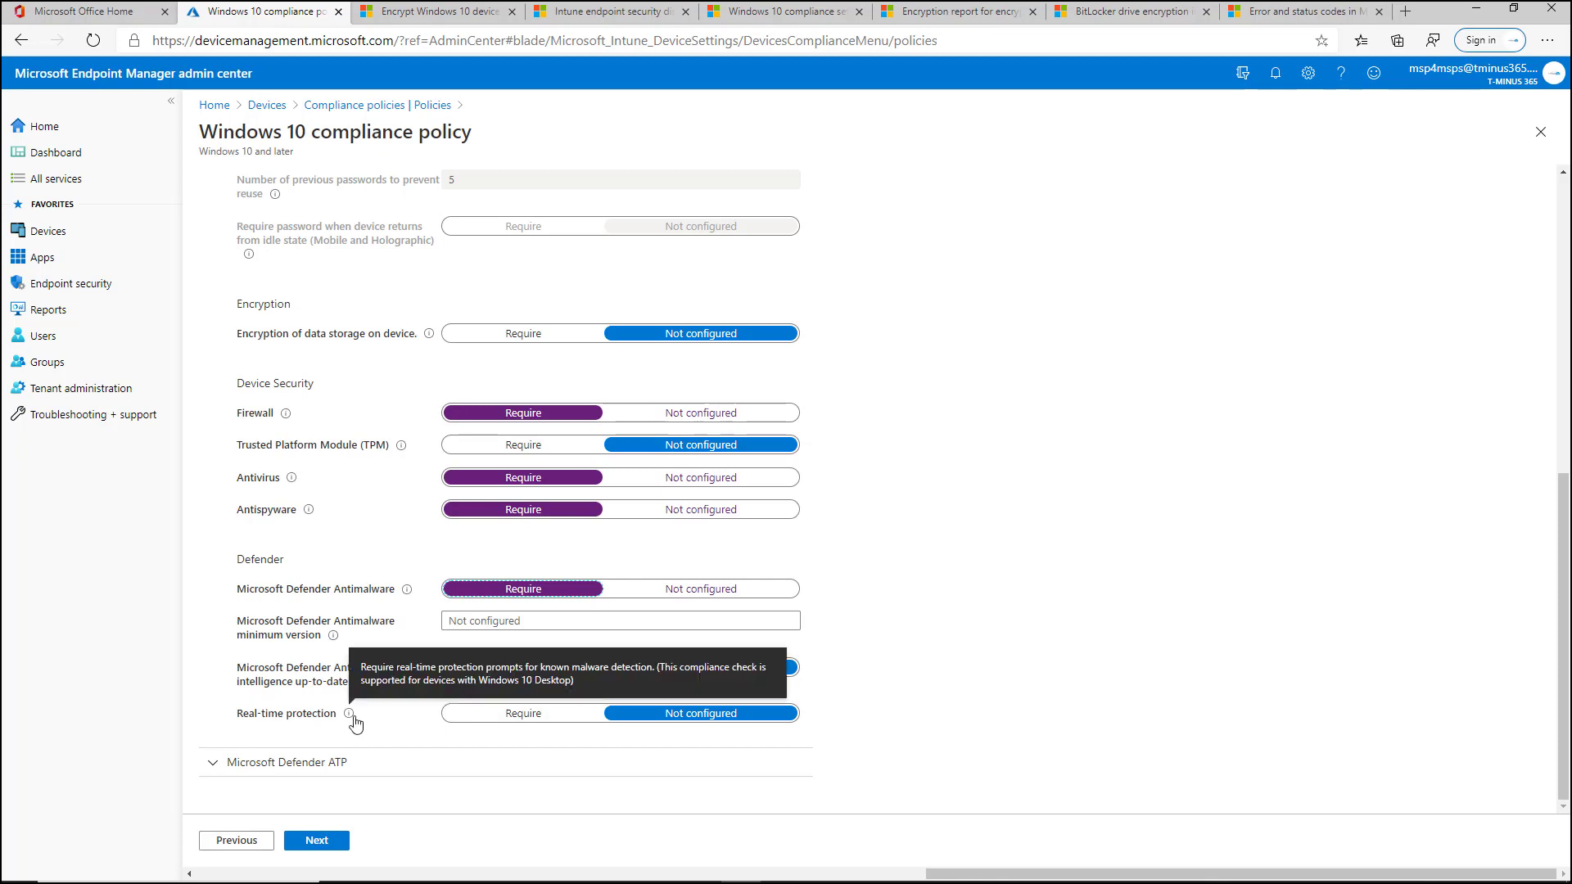
mouse_move(532, 588)
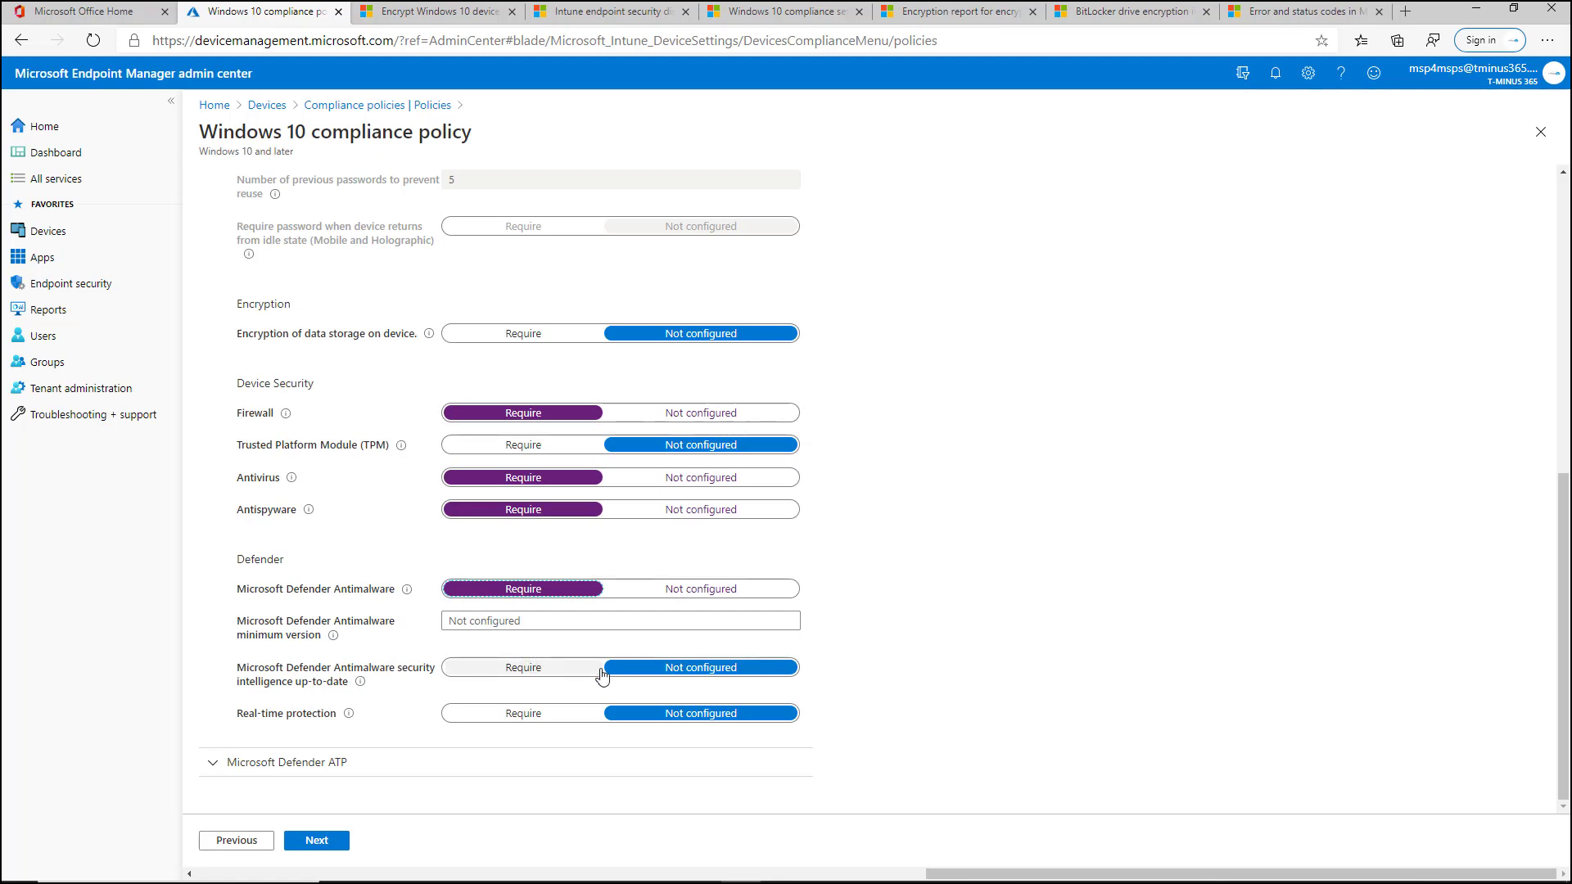
mouse_move(531, 674)
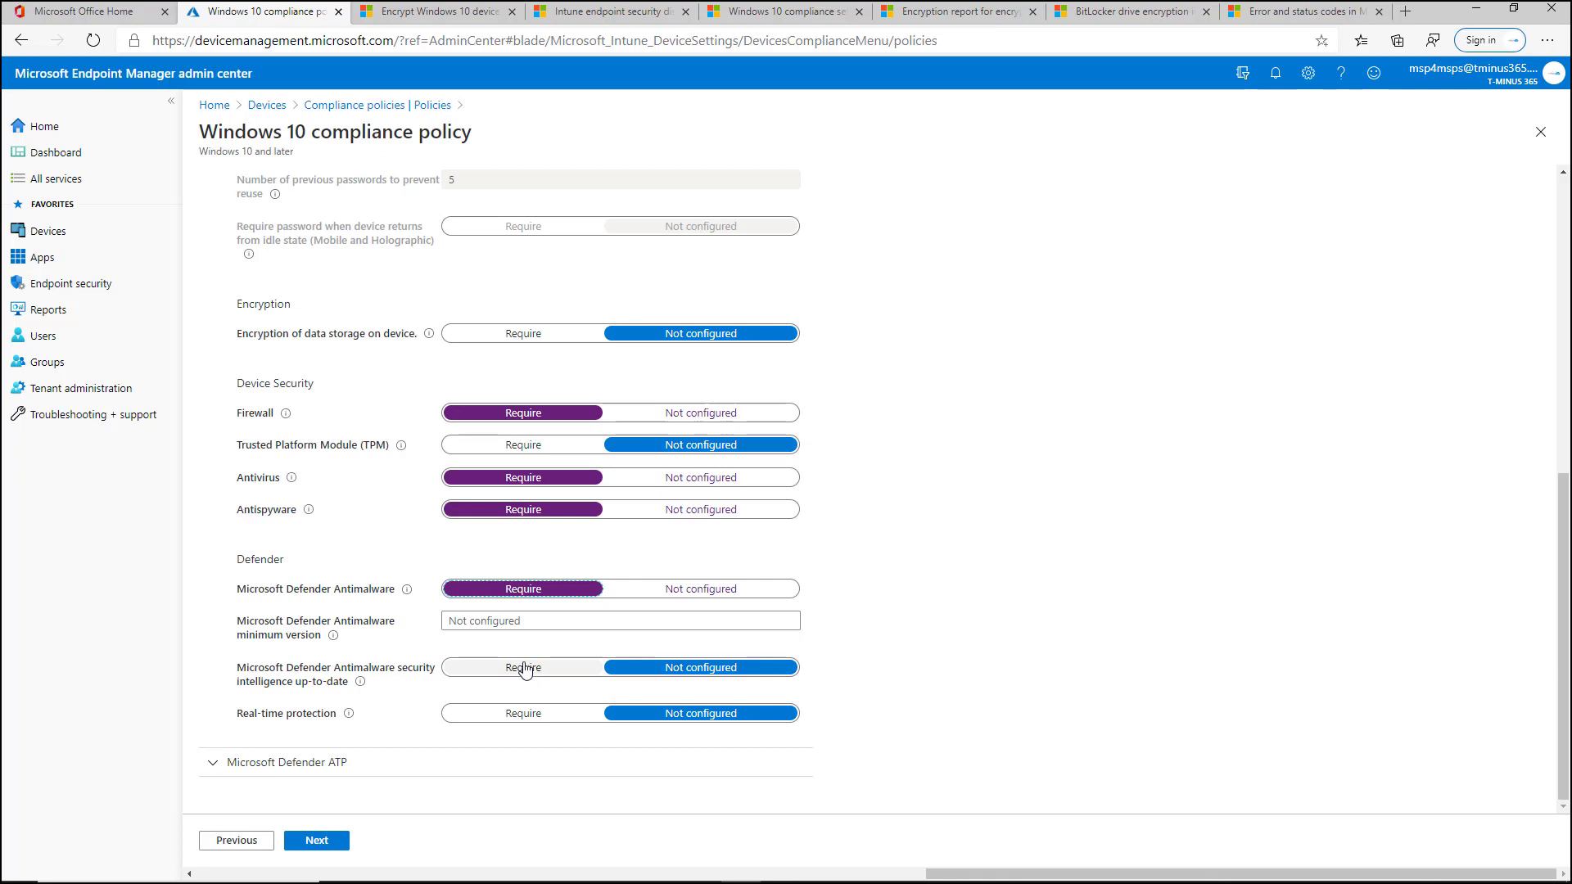
mouse_move(576, 689)
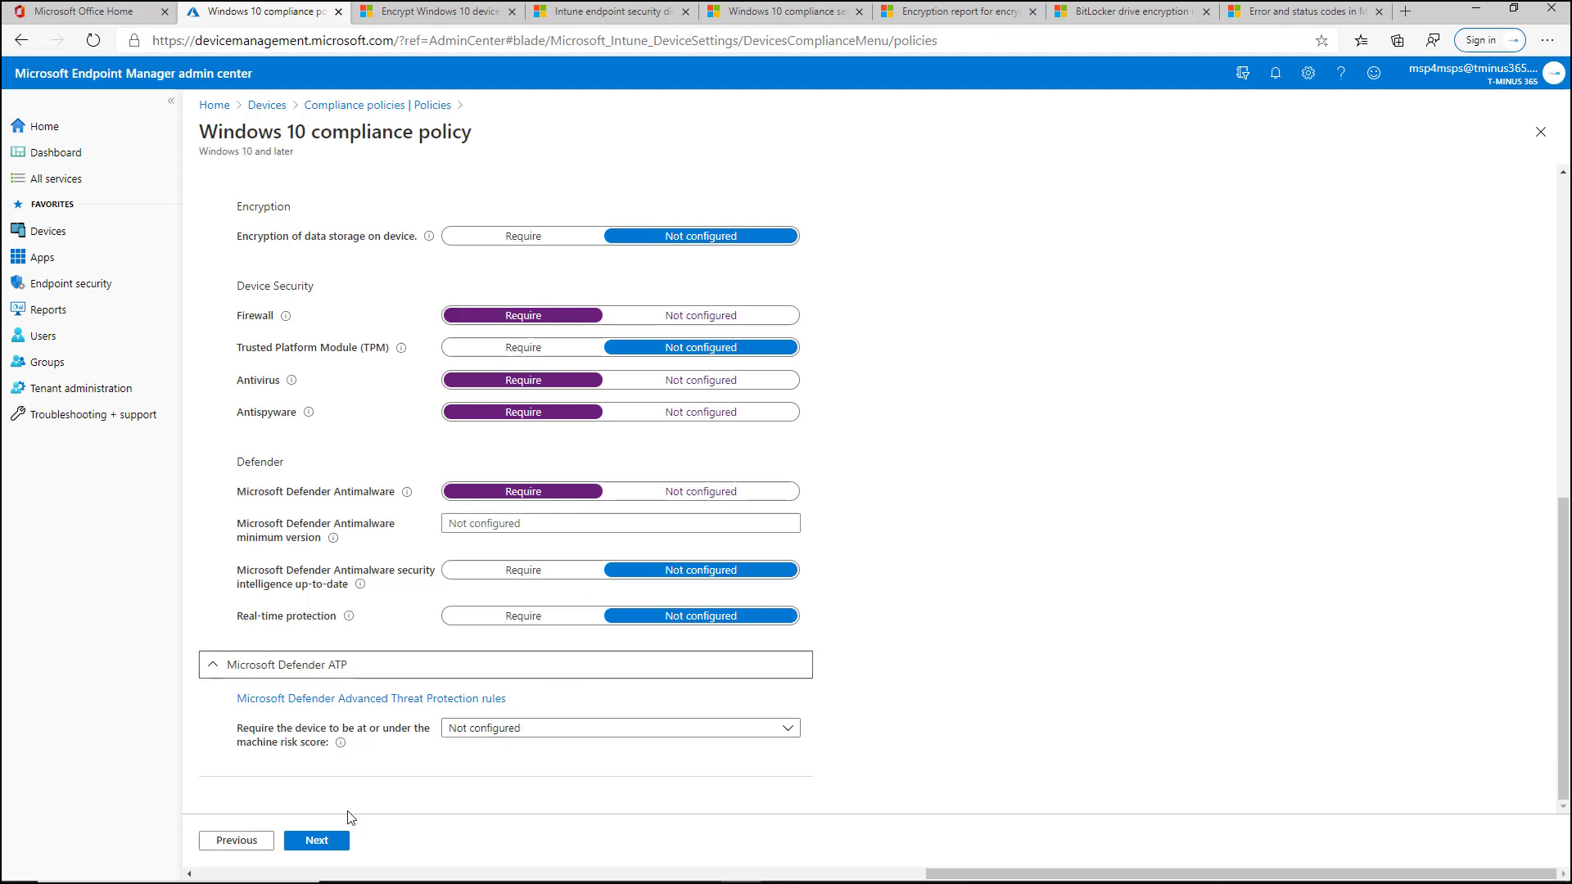
left_click(619, 728)
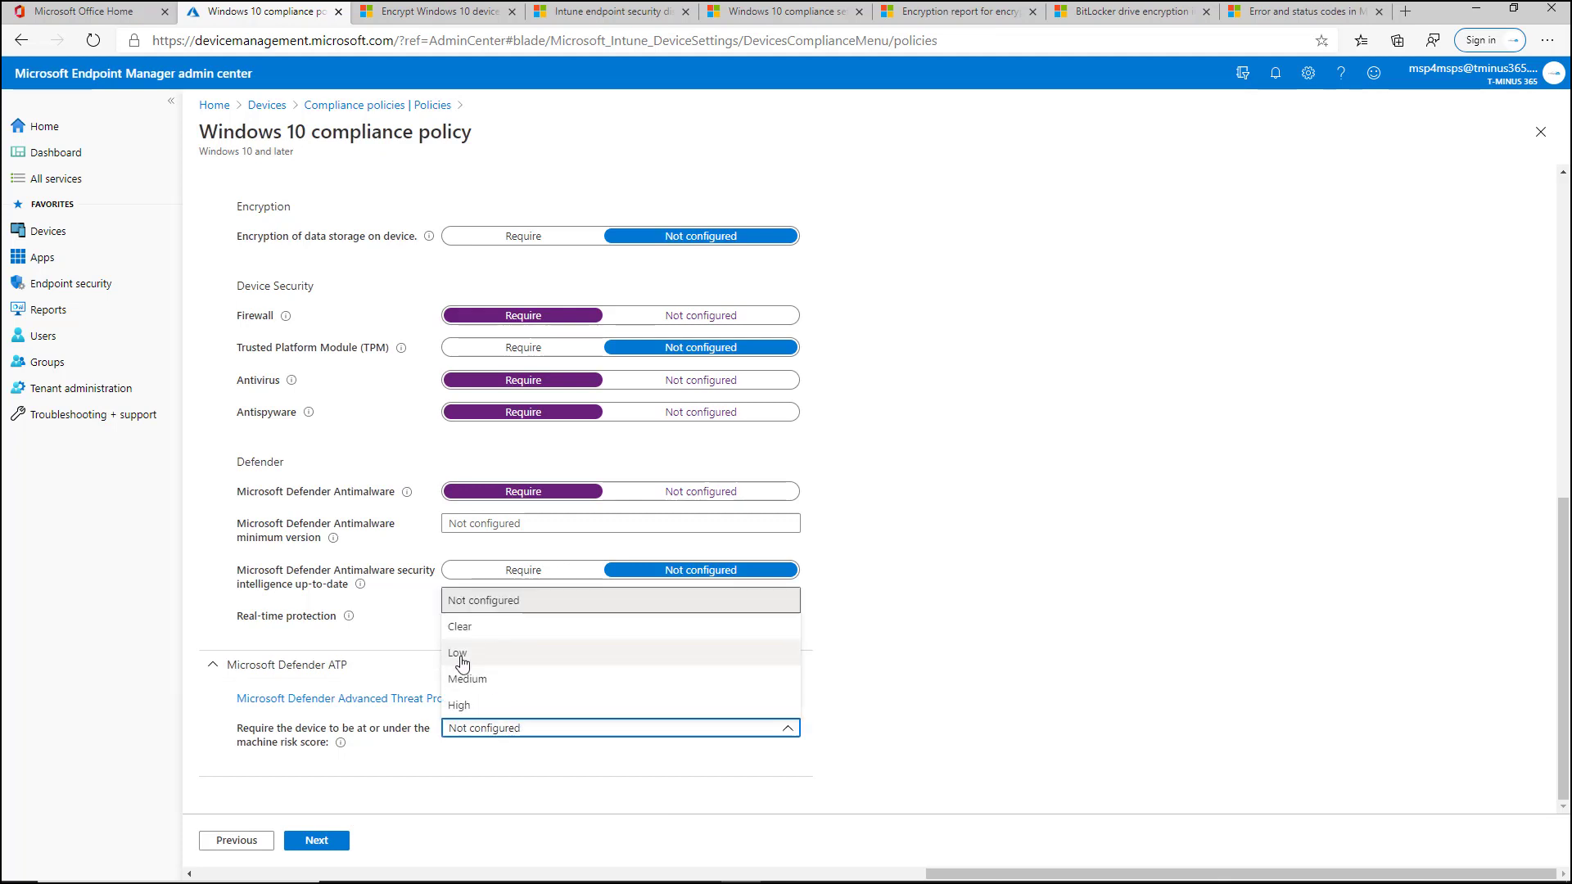
mouse_move(576, 664)
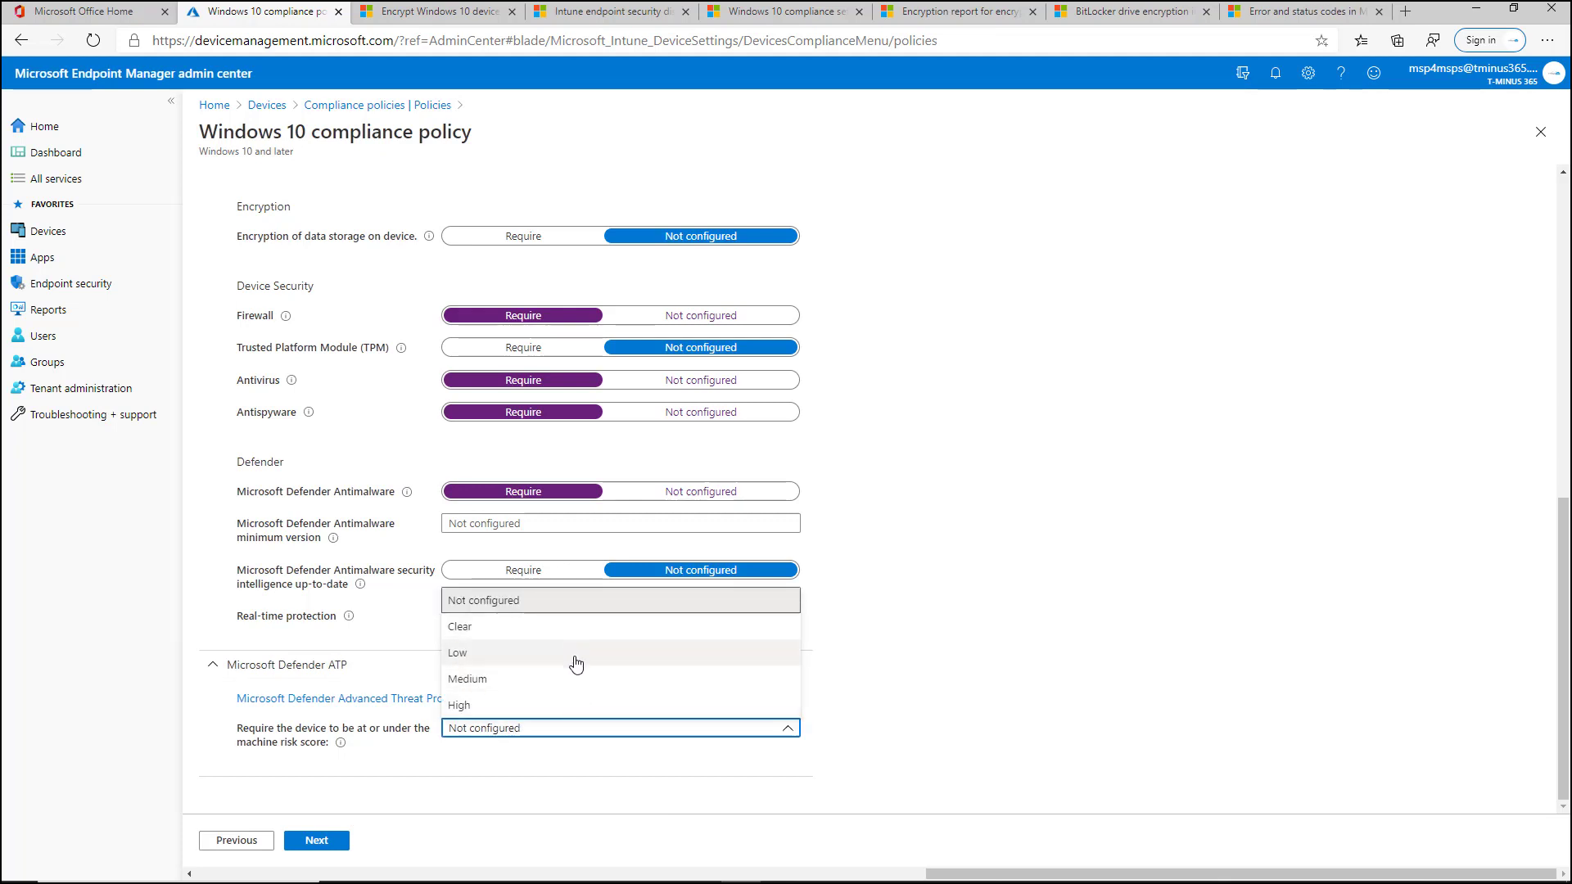
mouse_move(406, 685)
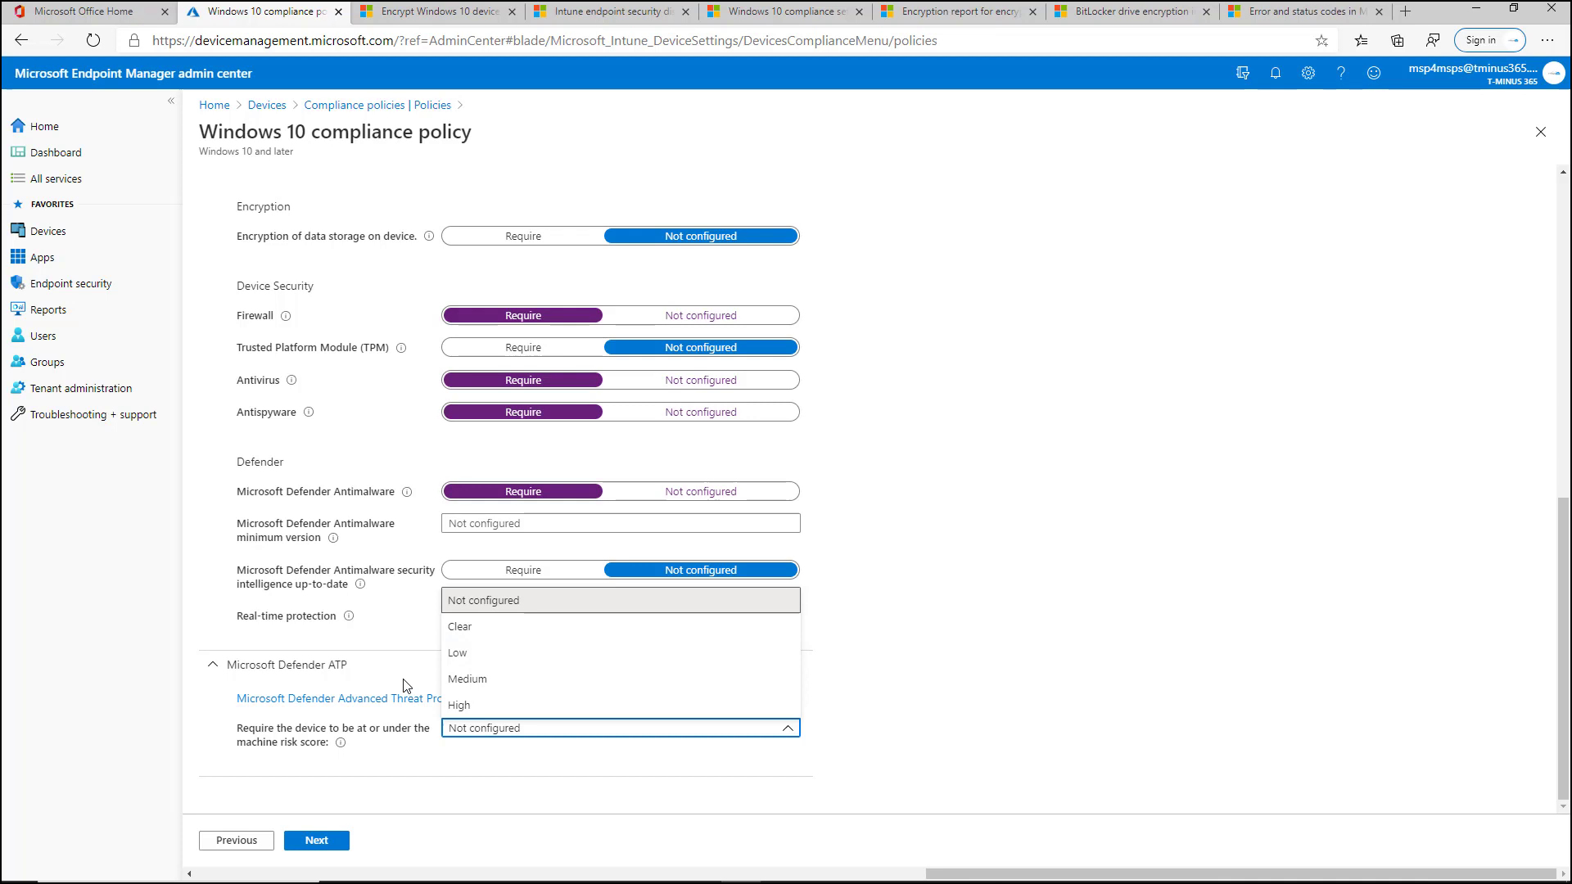
mouse_move(482, 647)
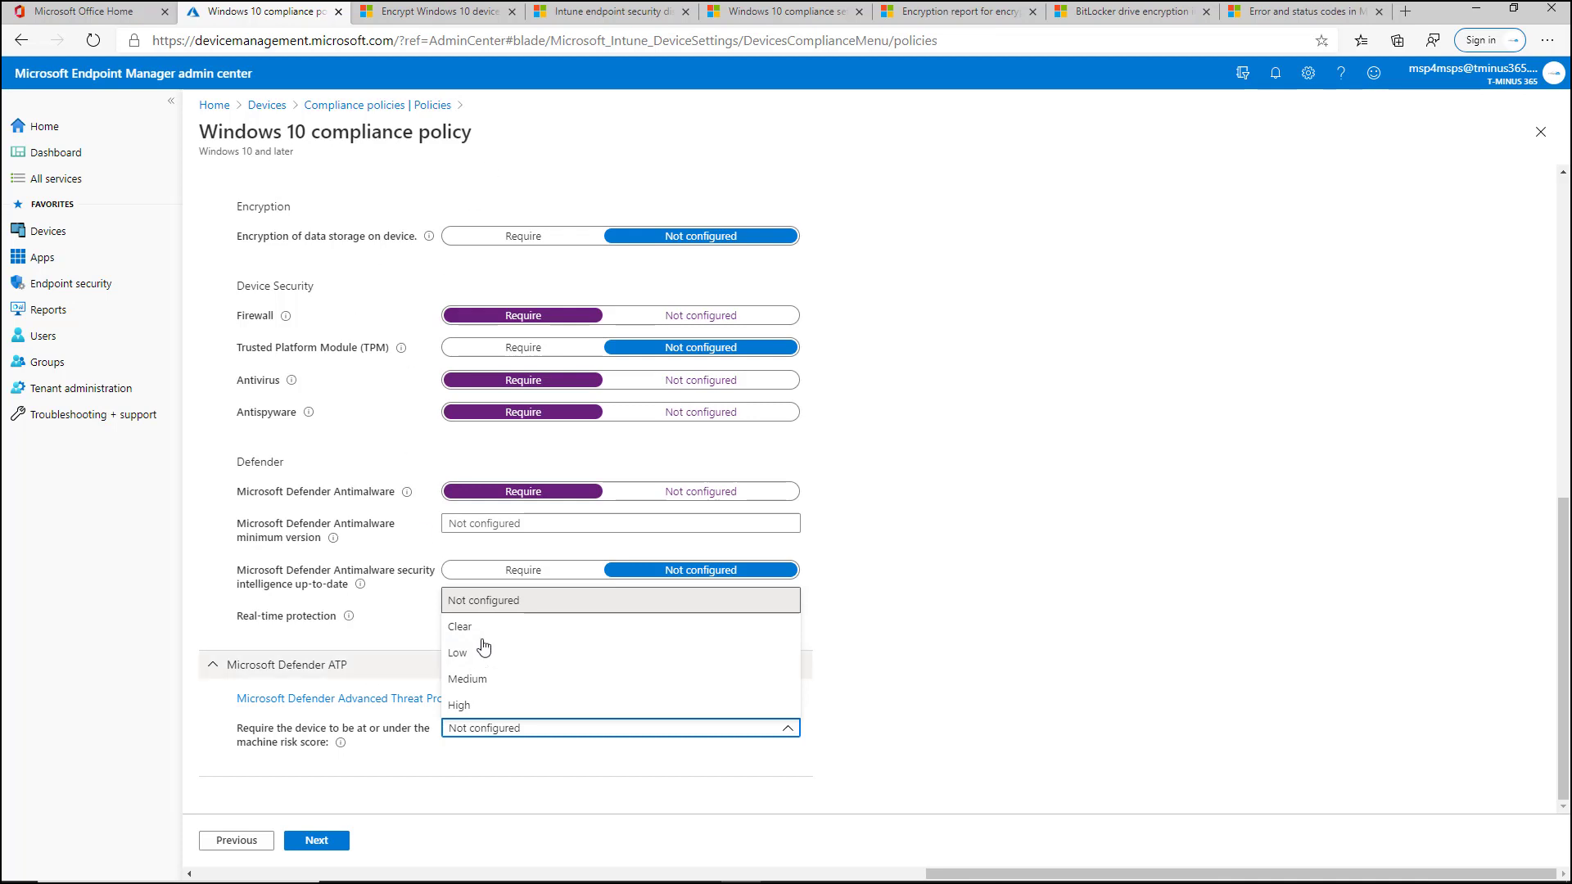
mouse_move(367, 741)
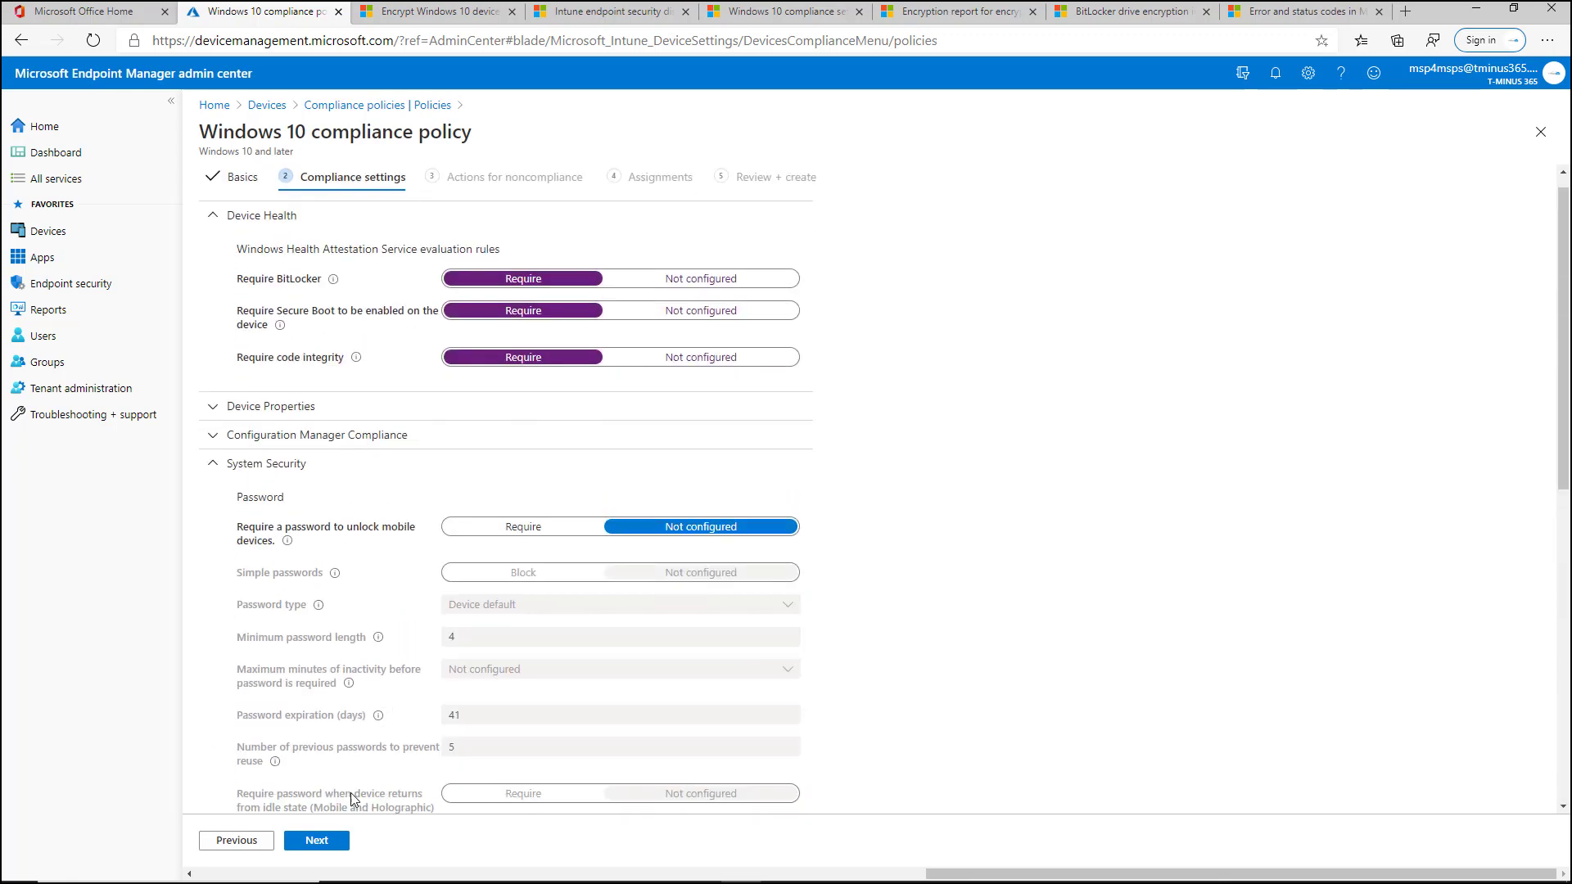
left_click(316, 840)
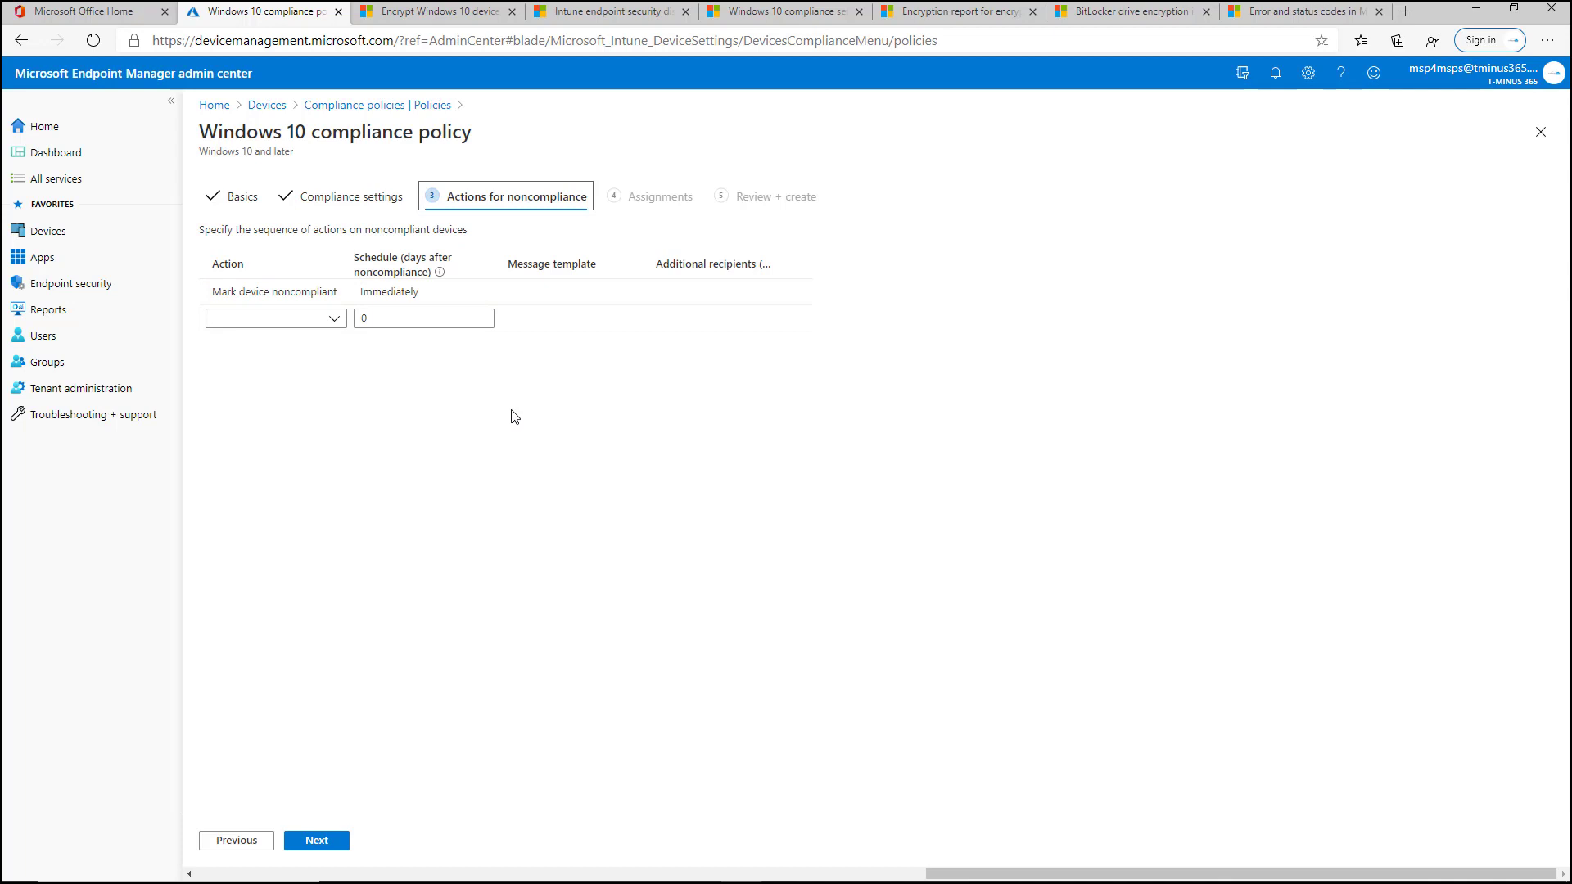
Keep marking devices noncompliant at 0 days and continue past noncompliance actions
left_click(423, 291)
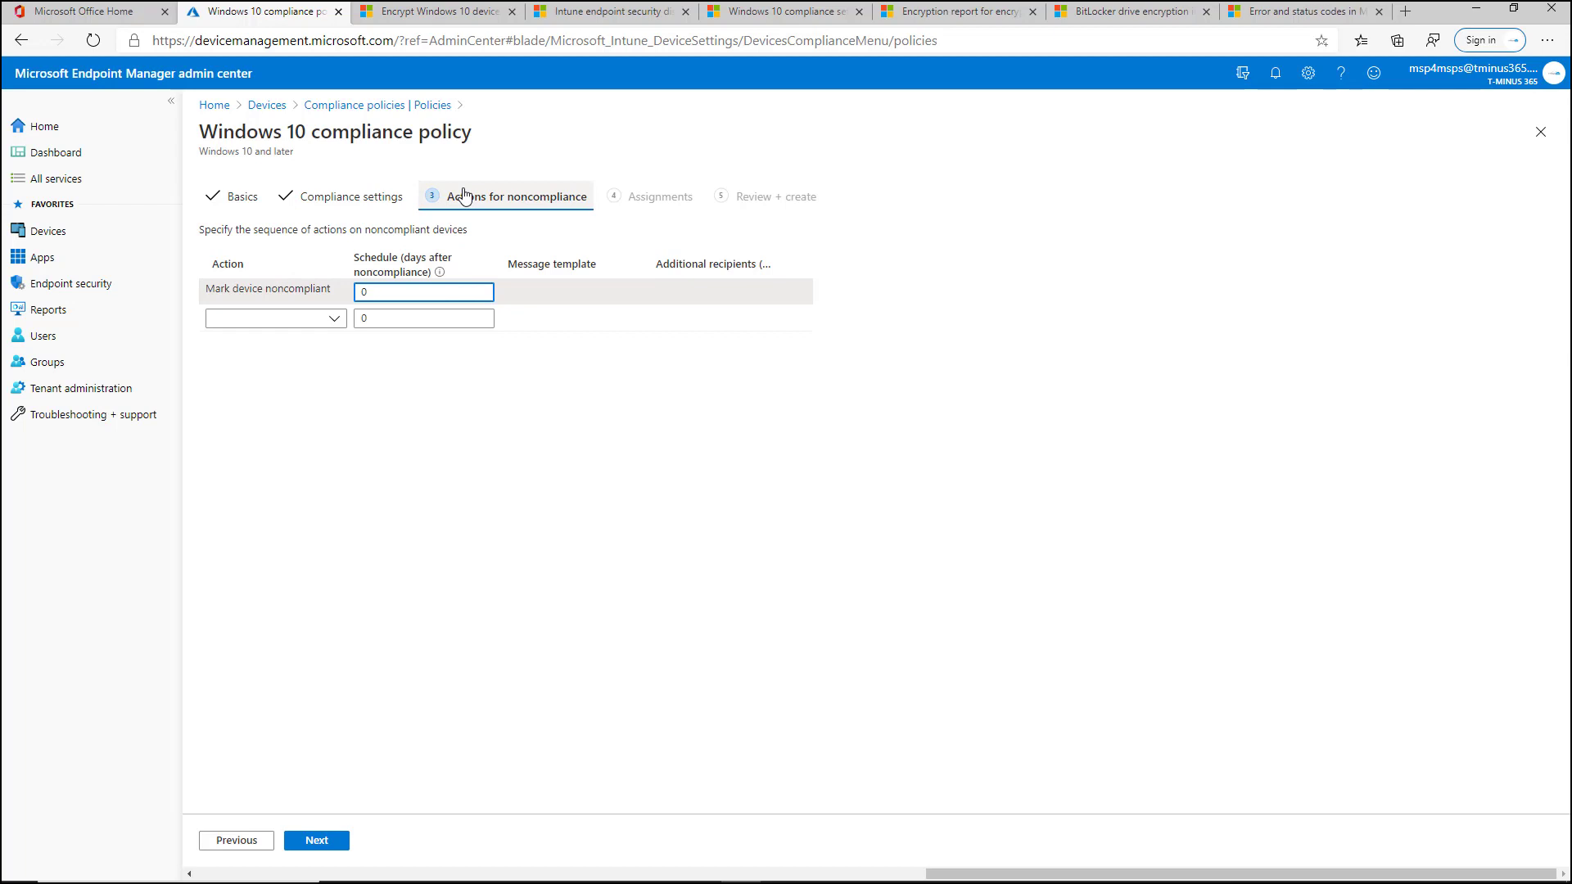
mouse_move(519, 299)
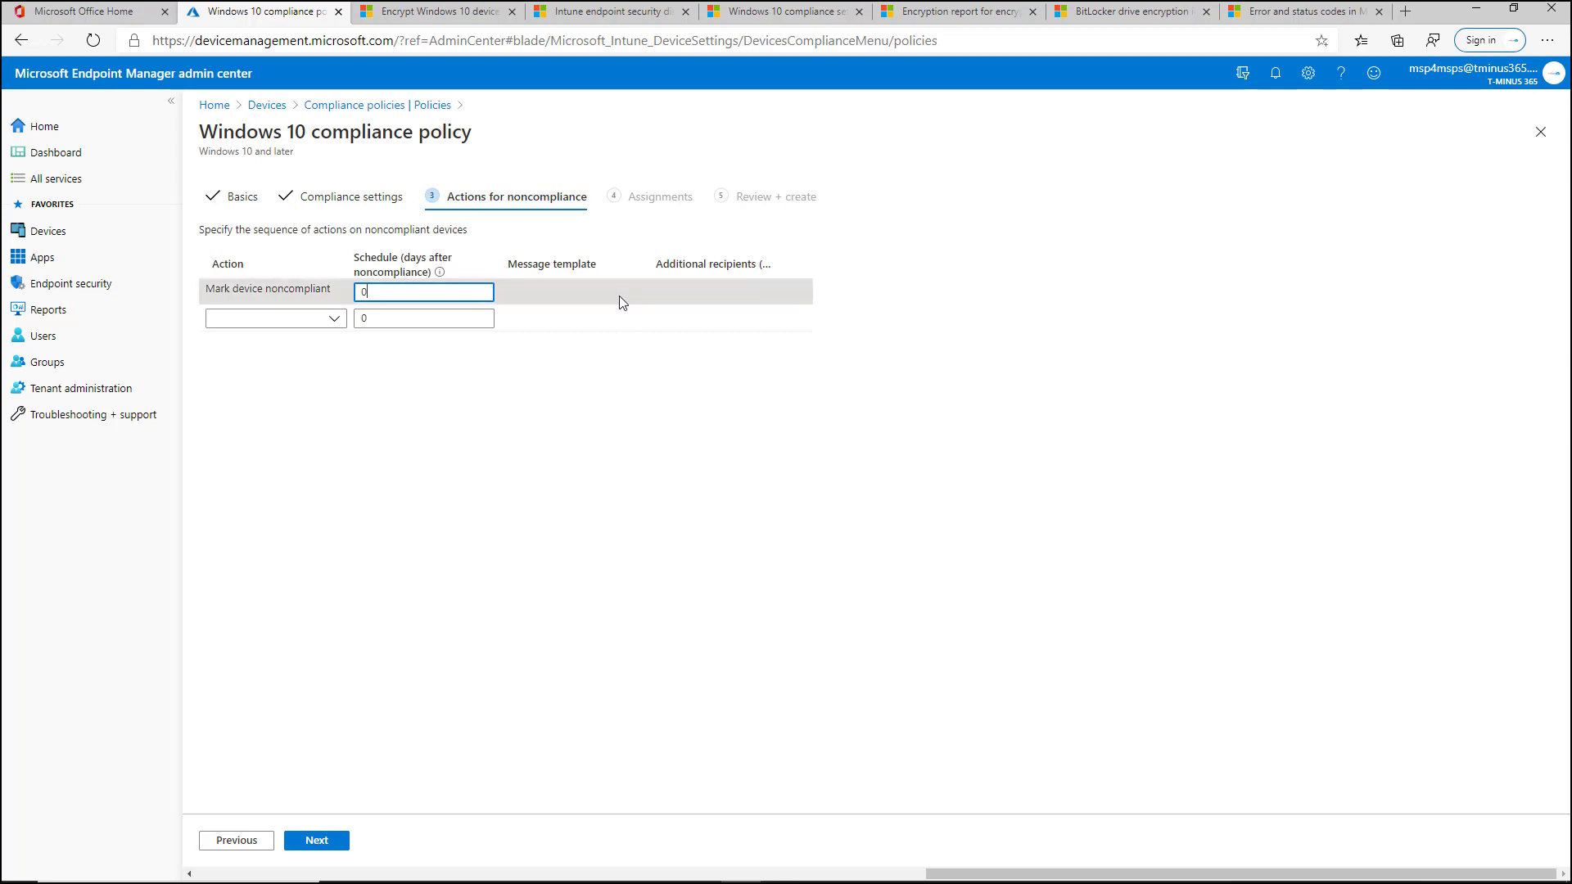
mouse_move(630, 304)
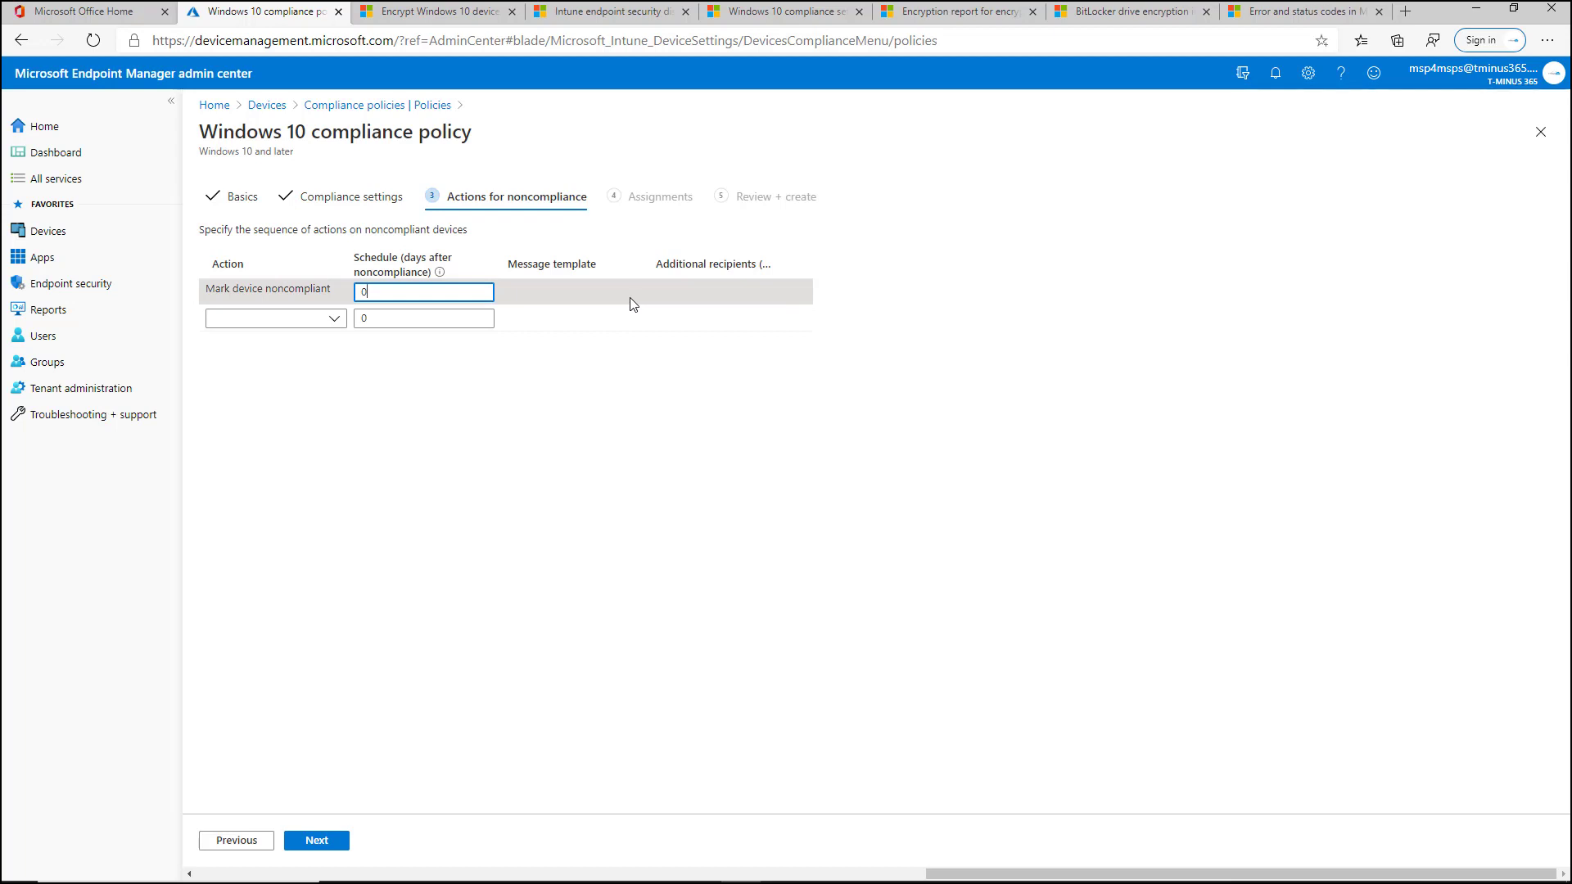
mouse_move(791, 384)
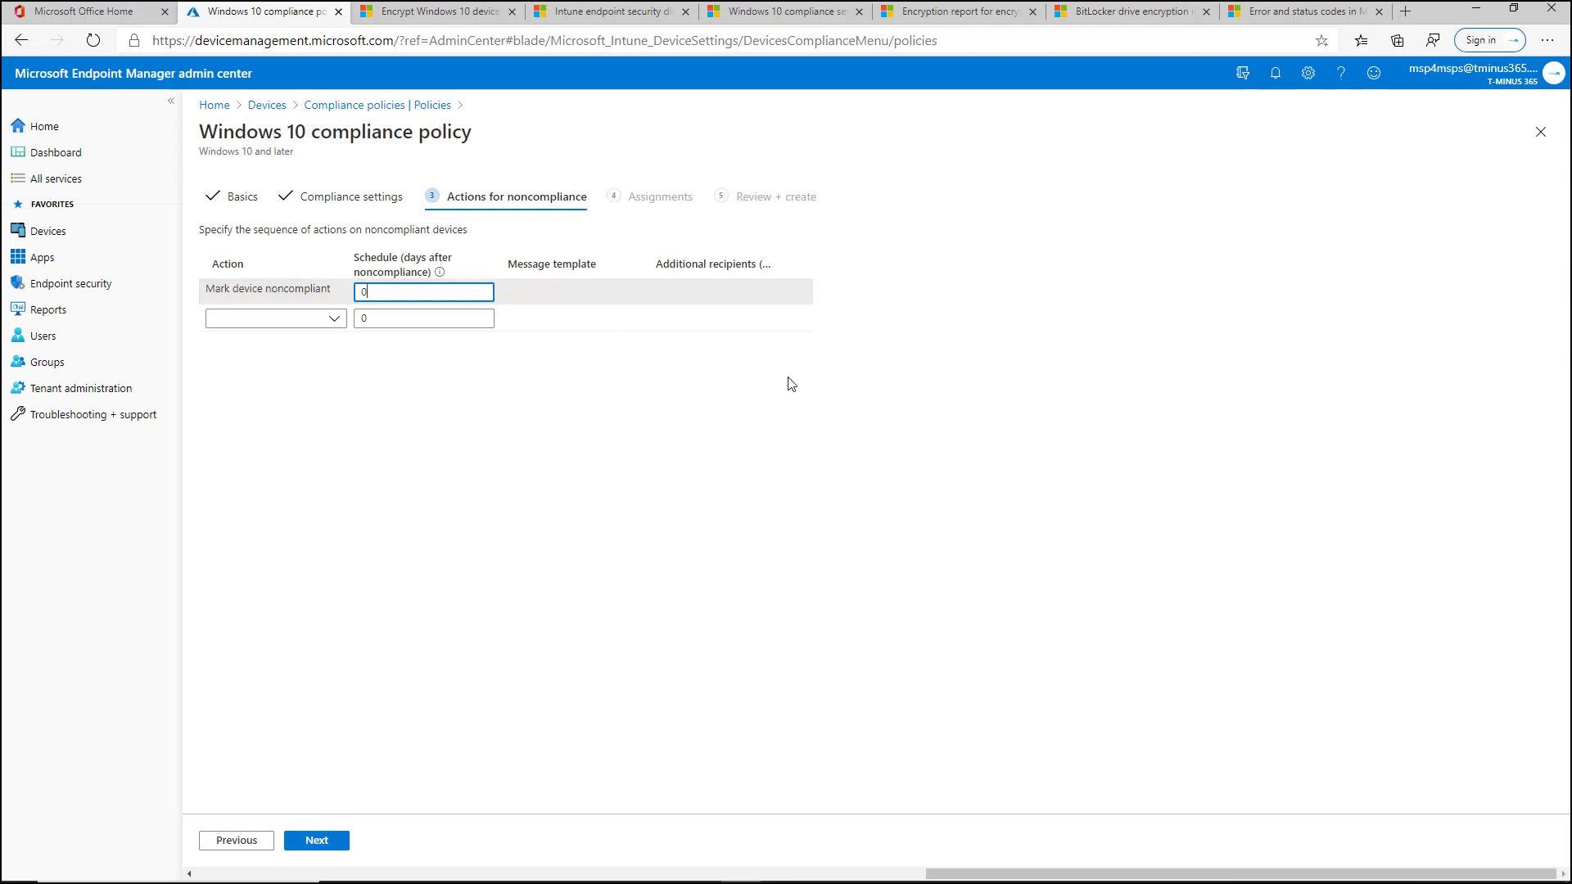
mouse_move(621, 395)
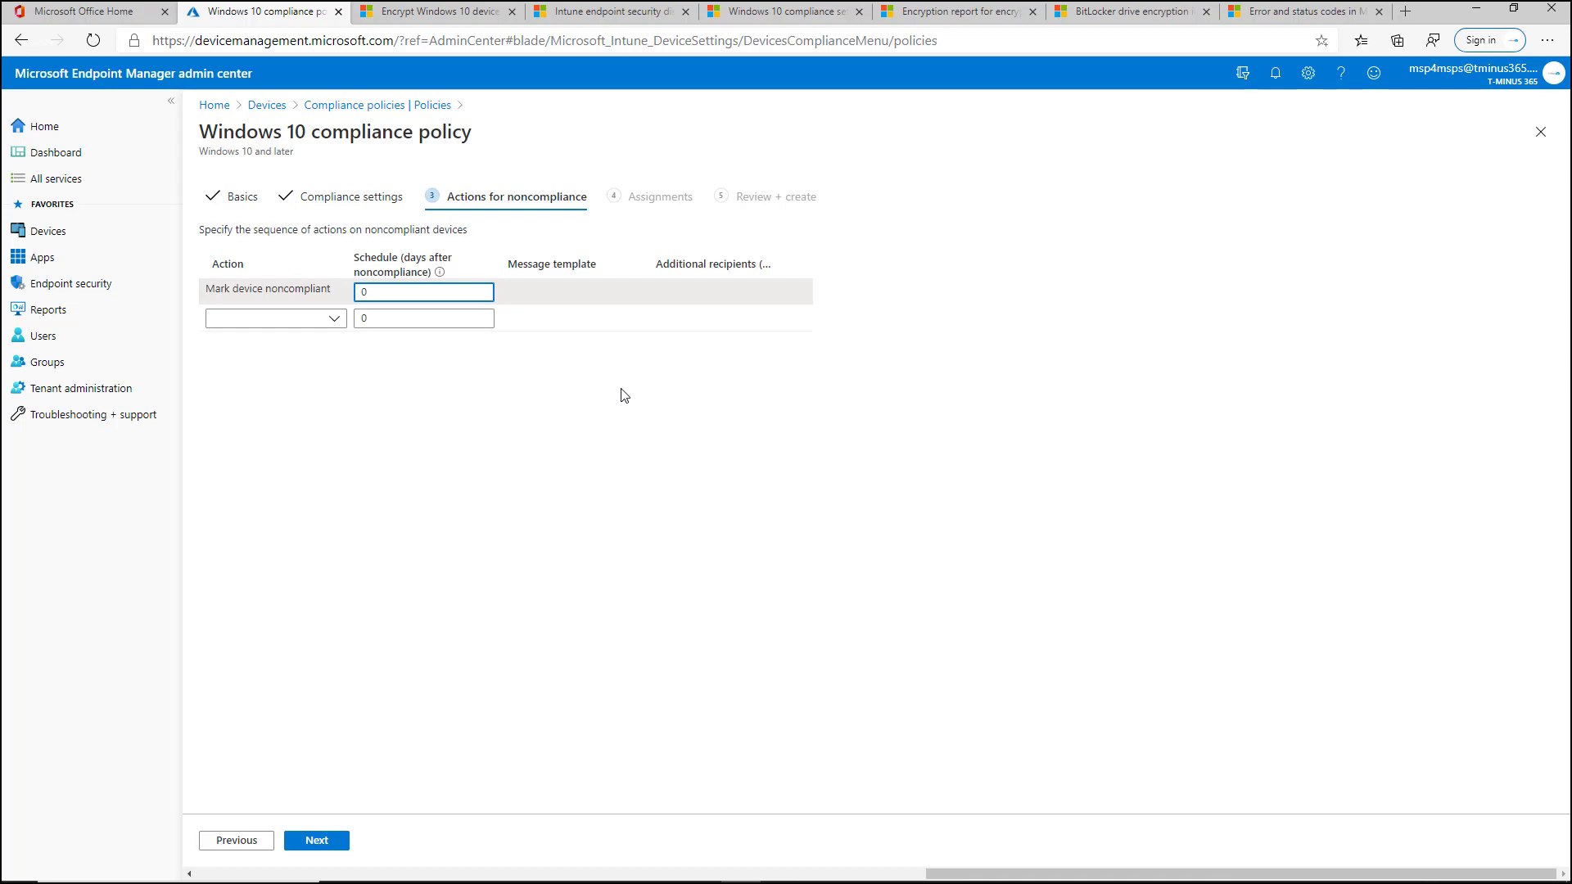
mouse_move(615, 393)
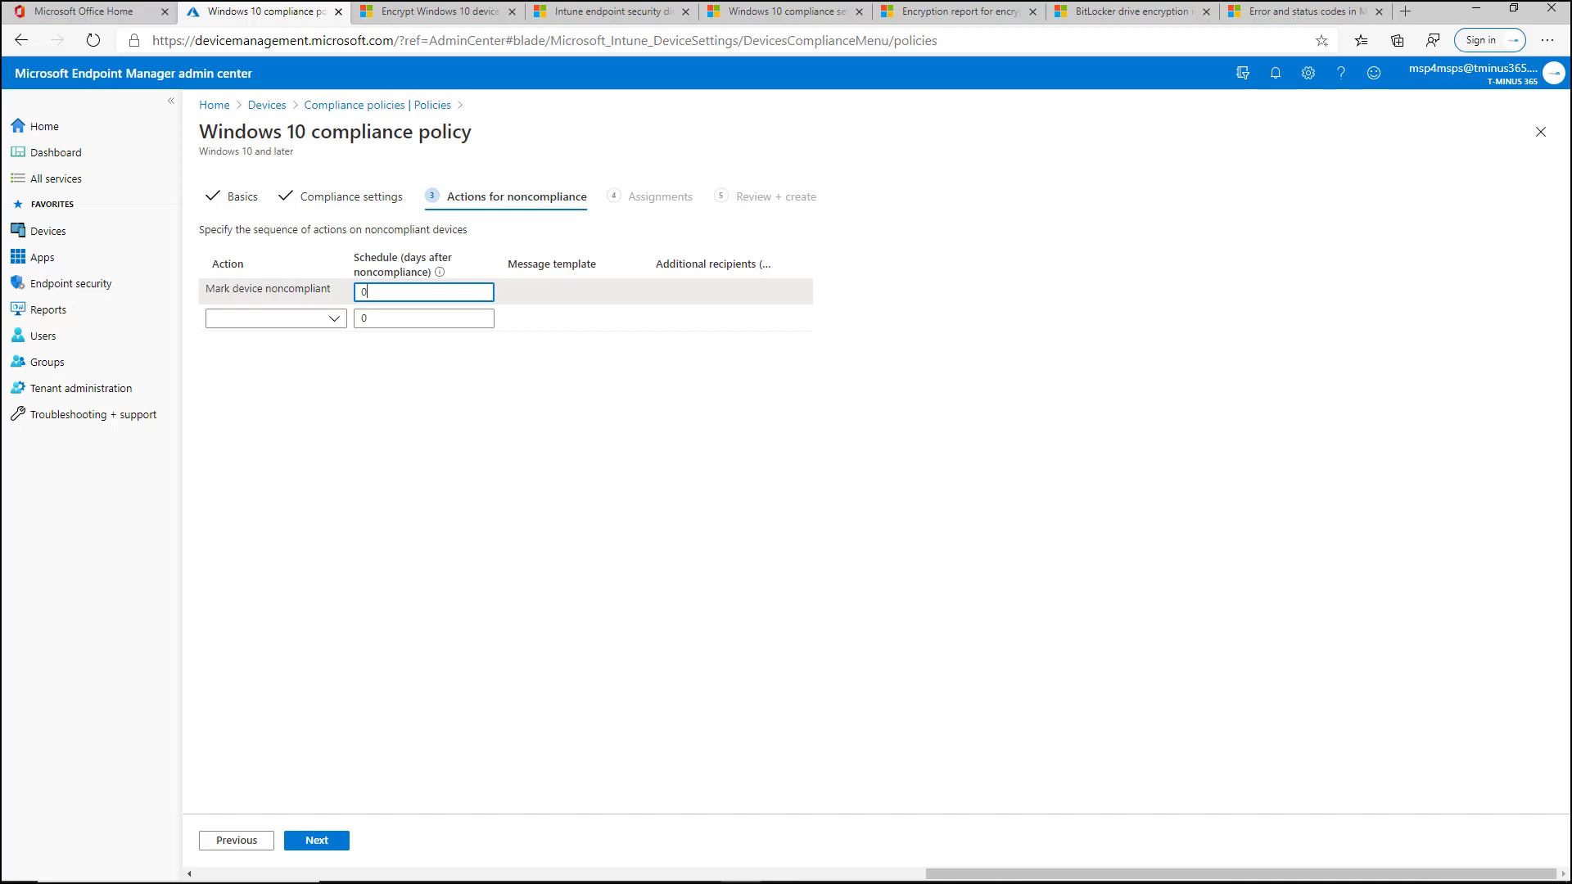
left_click(317, 840)
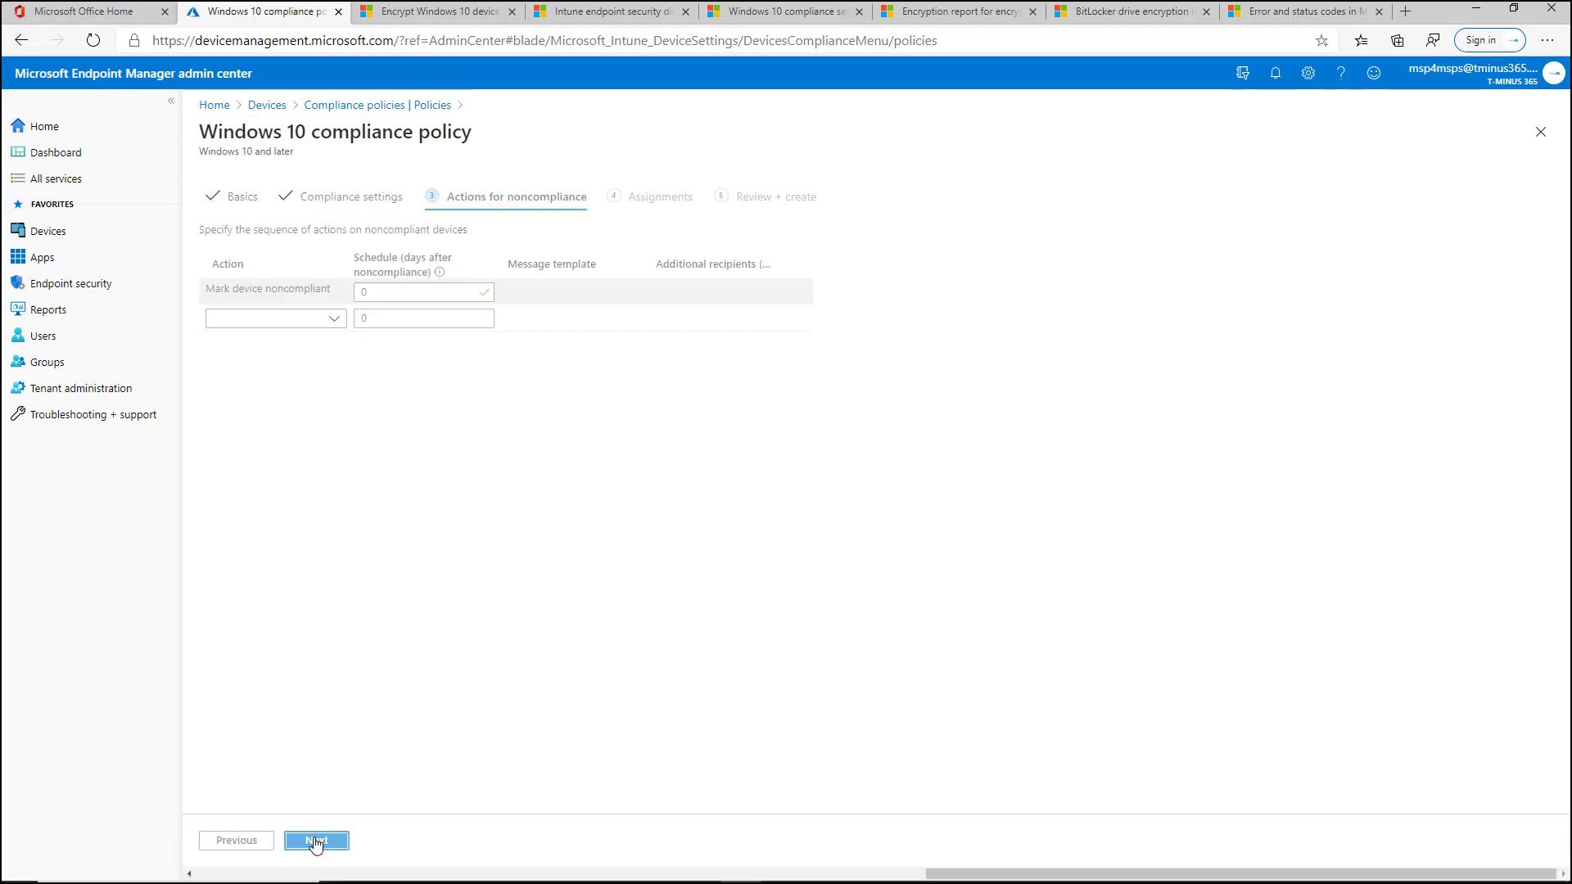
Assign the policy to All users and scroll through the Review + create summary
left_click(317, 840)
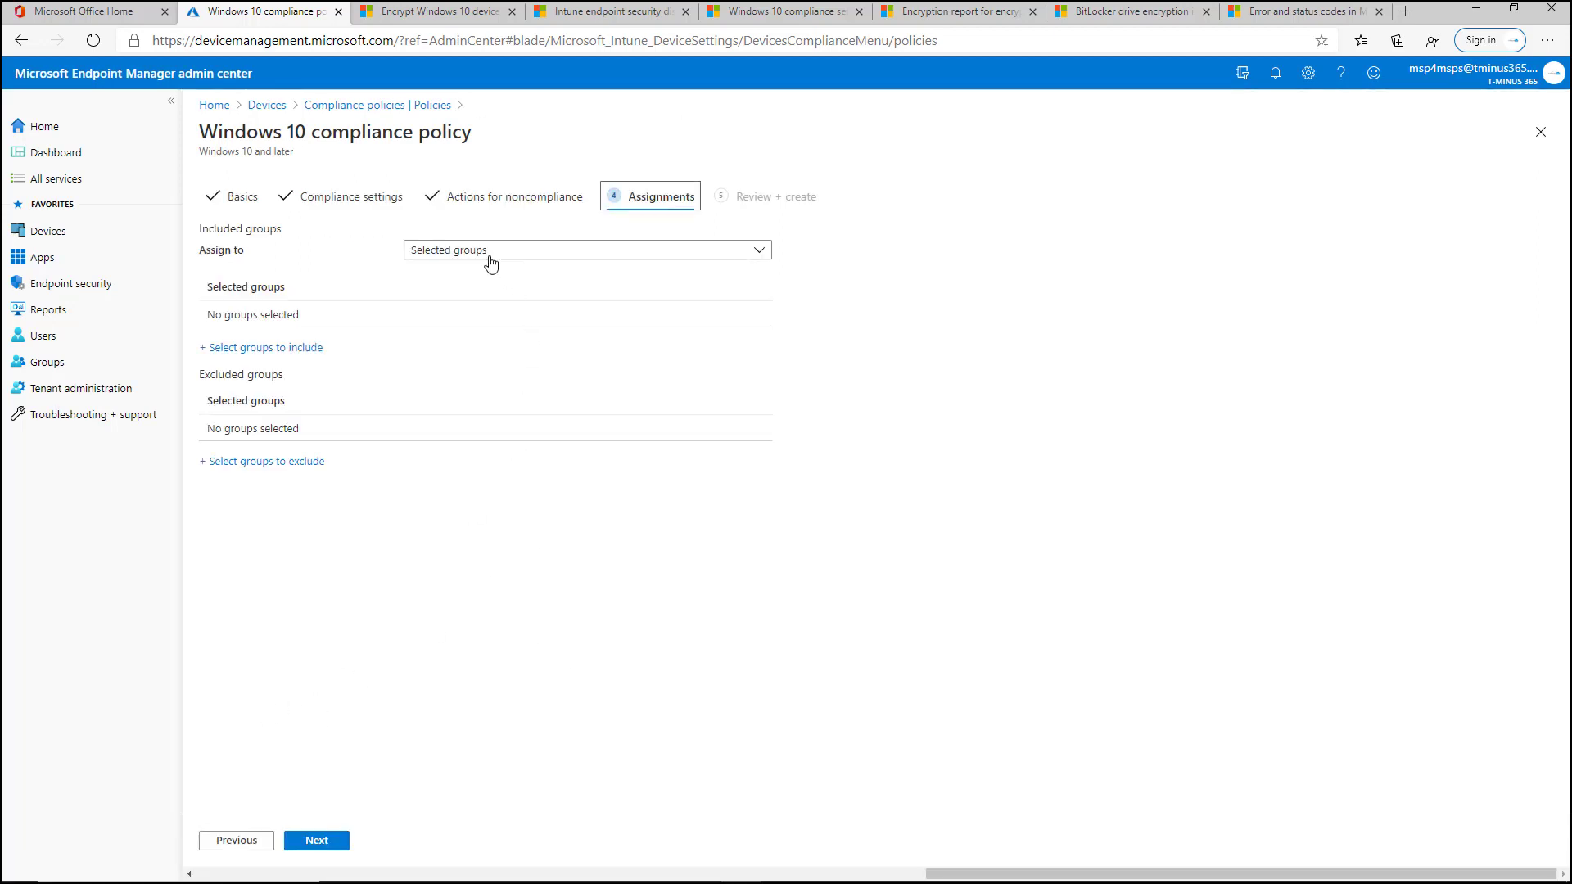
left_click(586, 250)
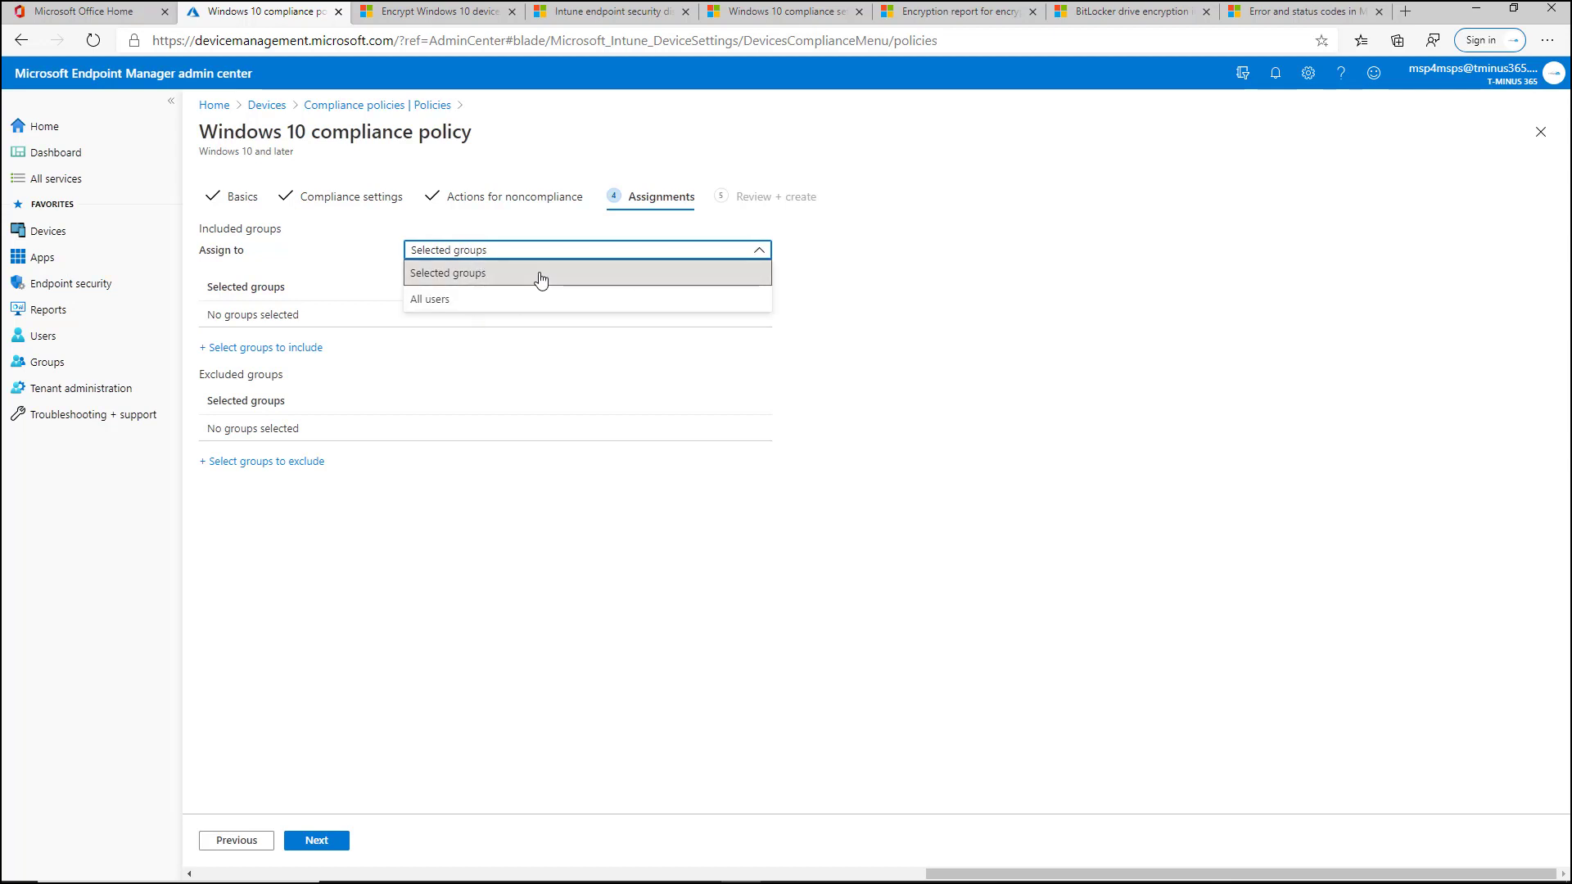
mouse_move(311, 391)
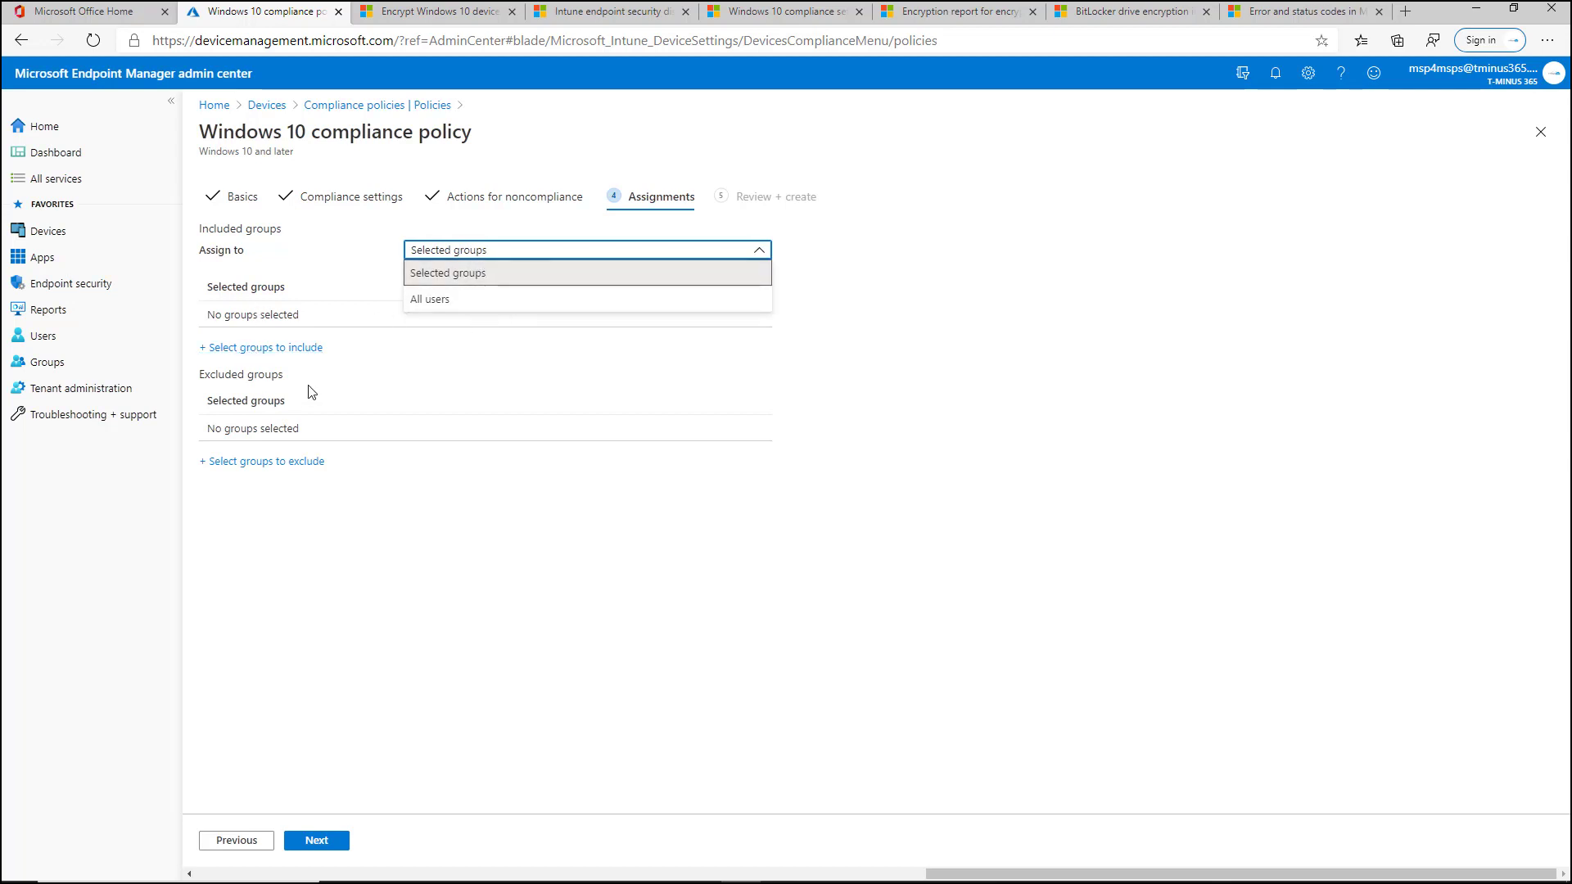
left_click(429, 299)
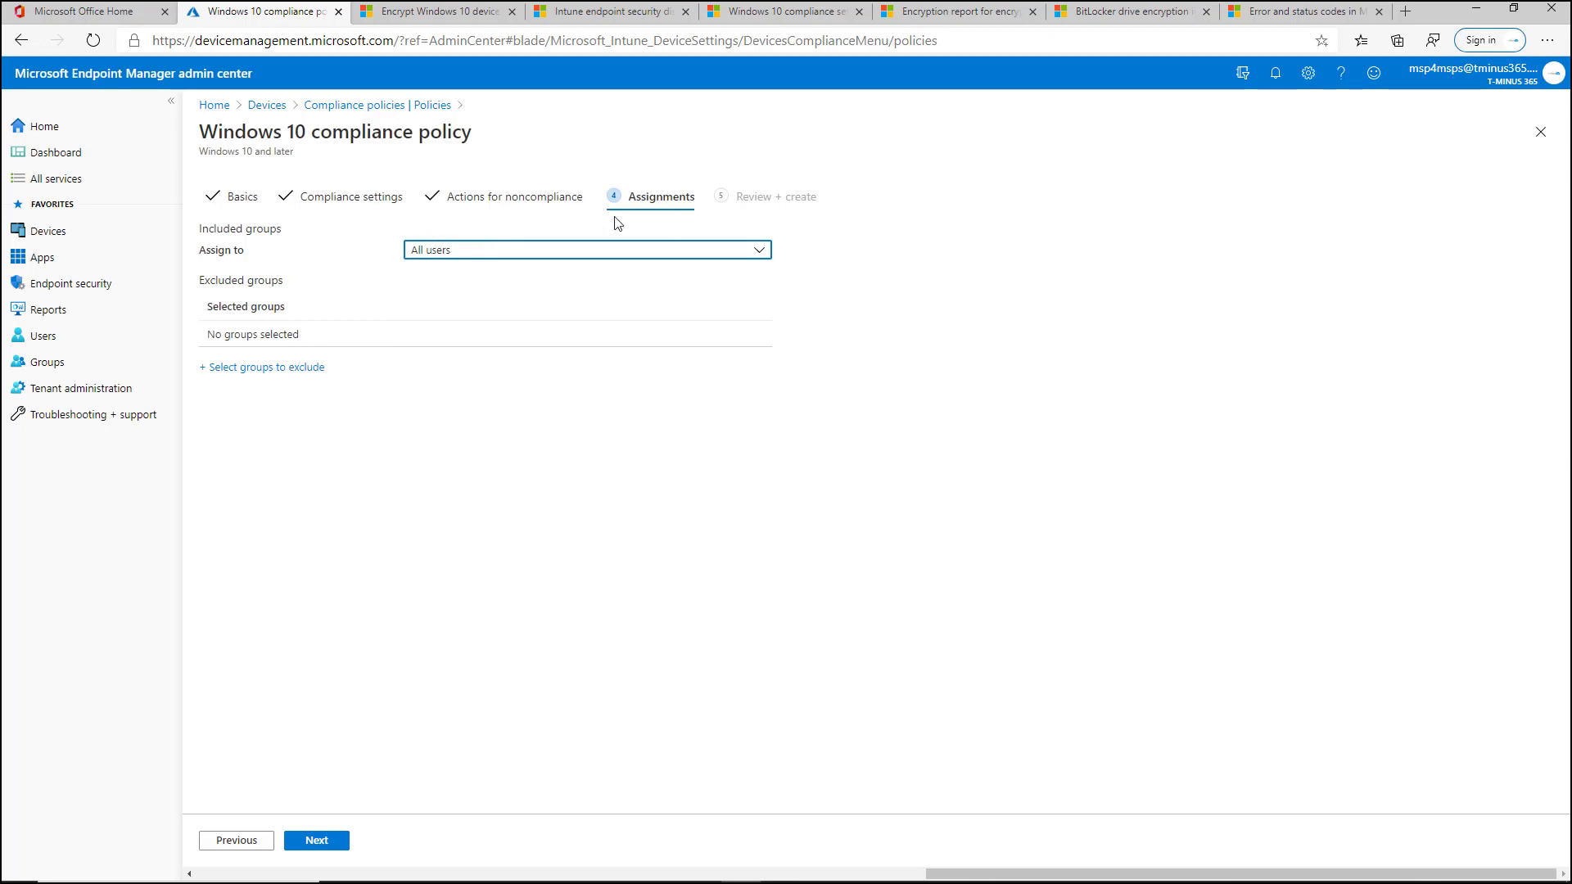
mouse_move(356, 203)
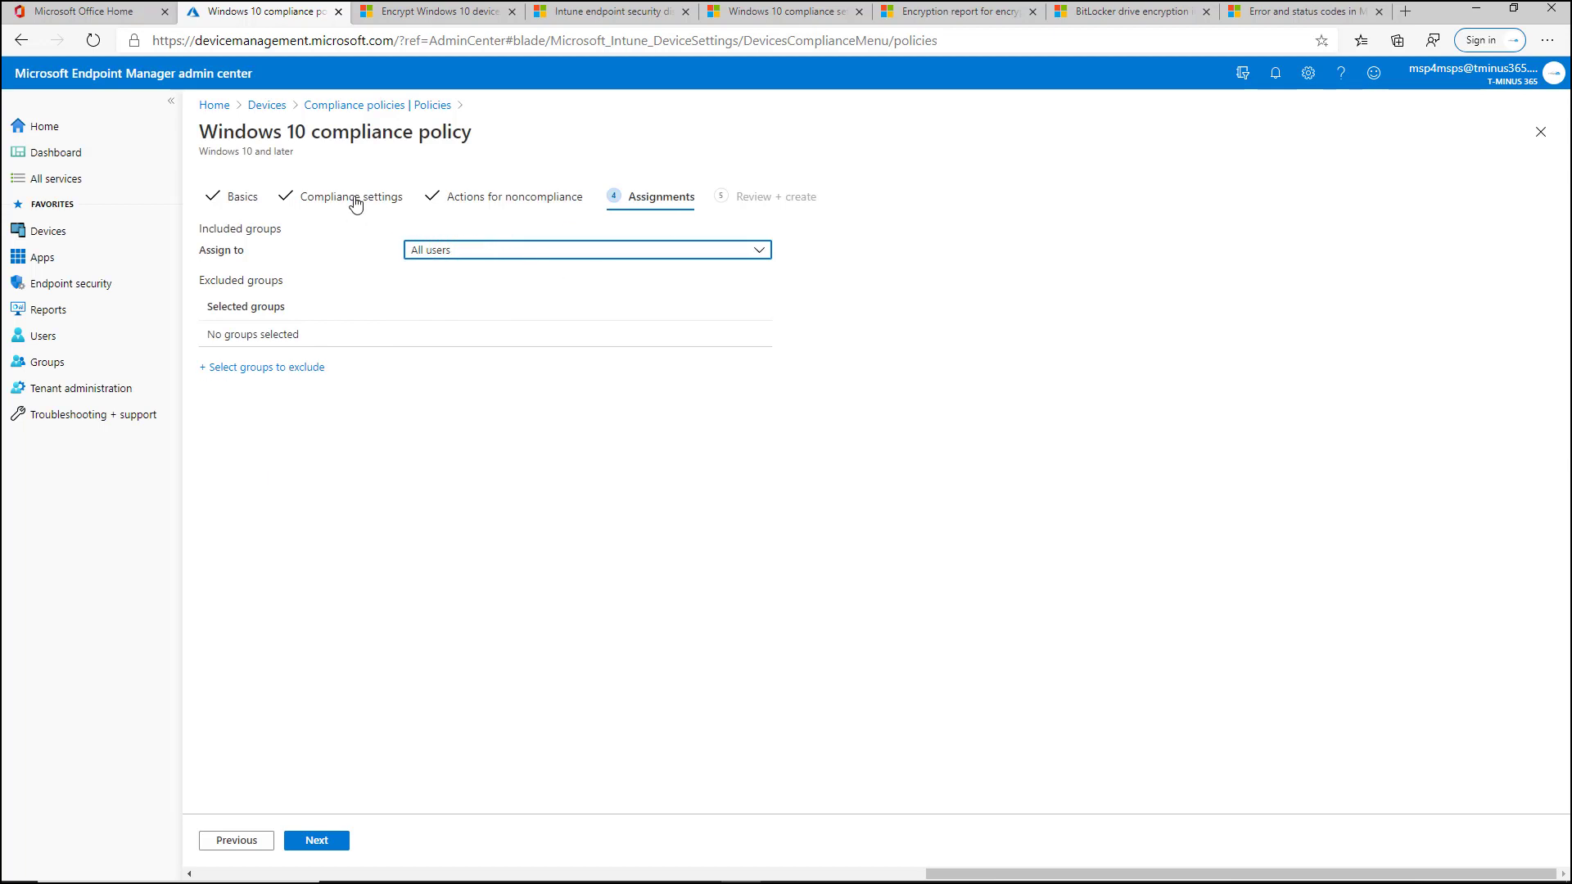
mouse_move(496, 249)
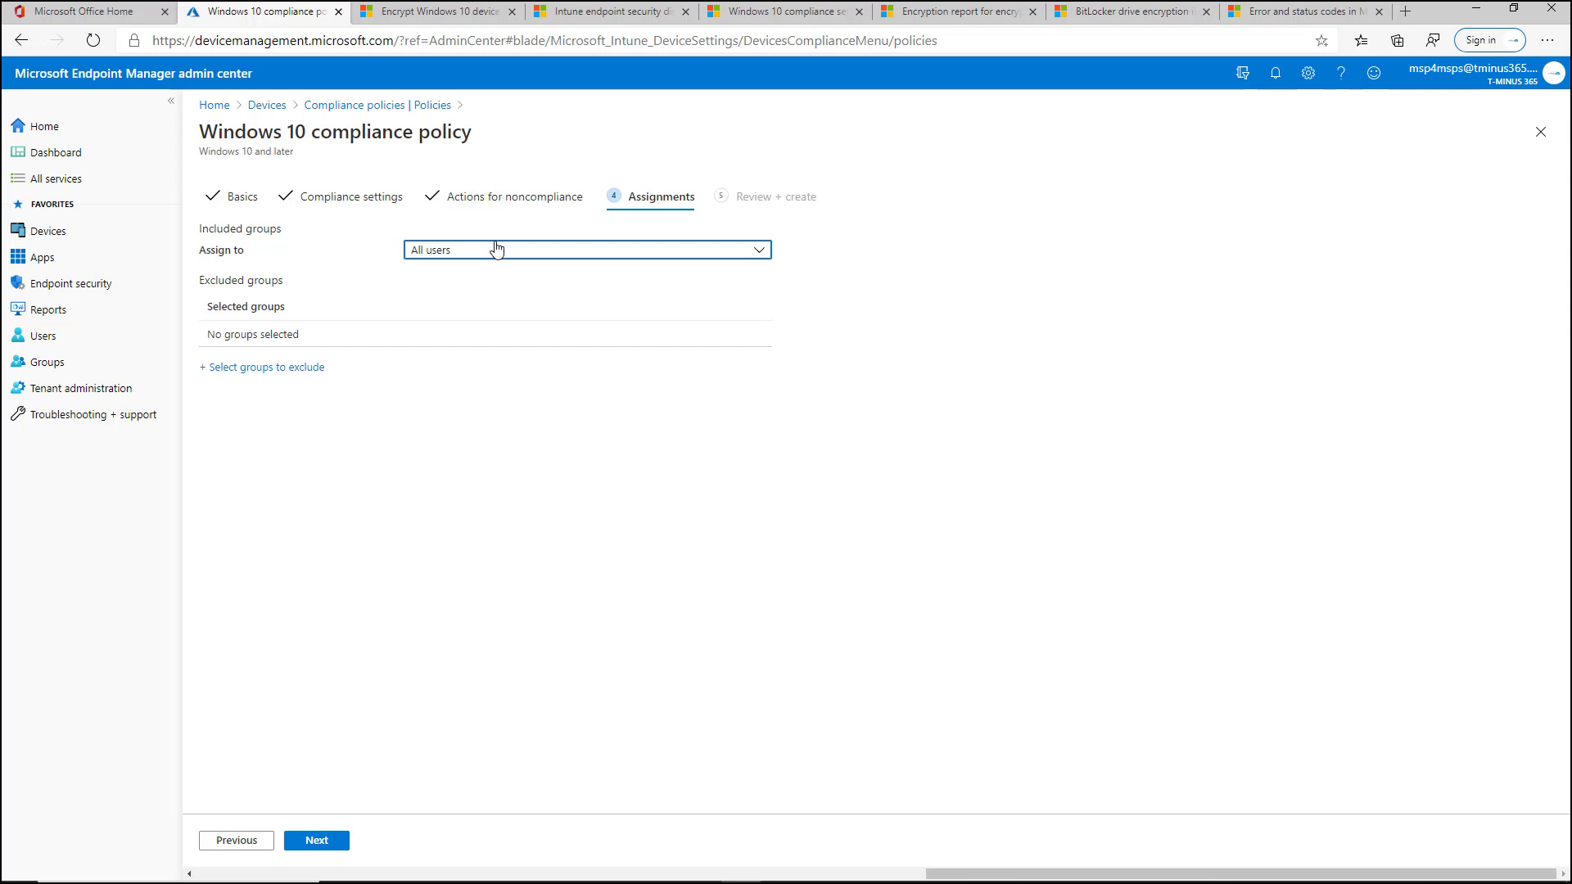
mouse_move(475, 278)
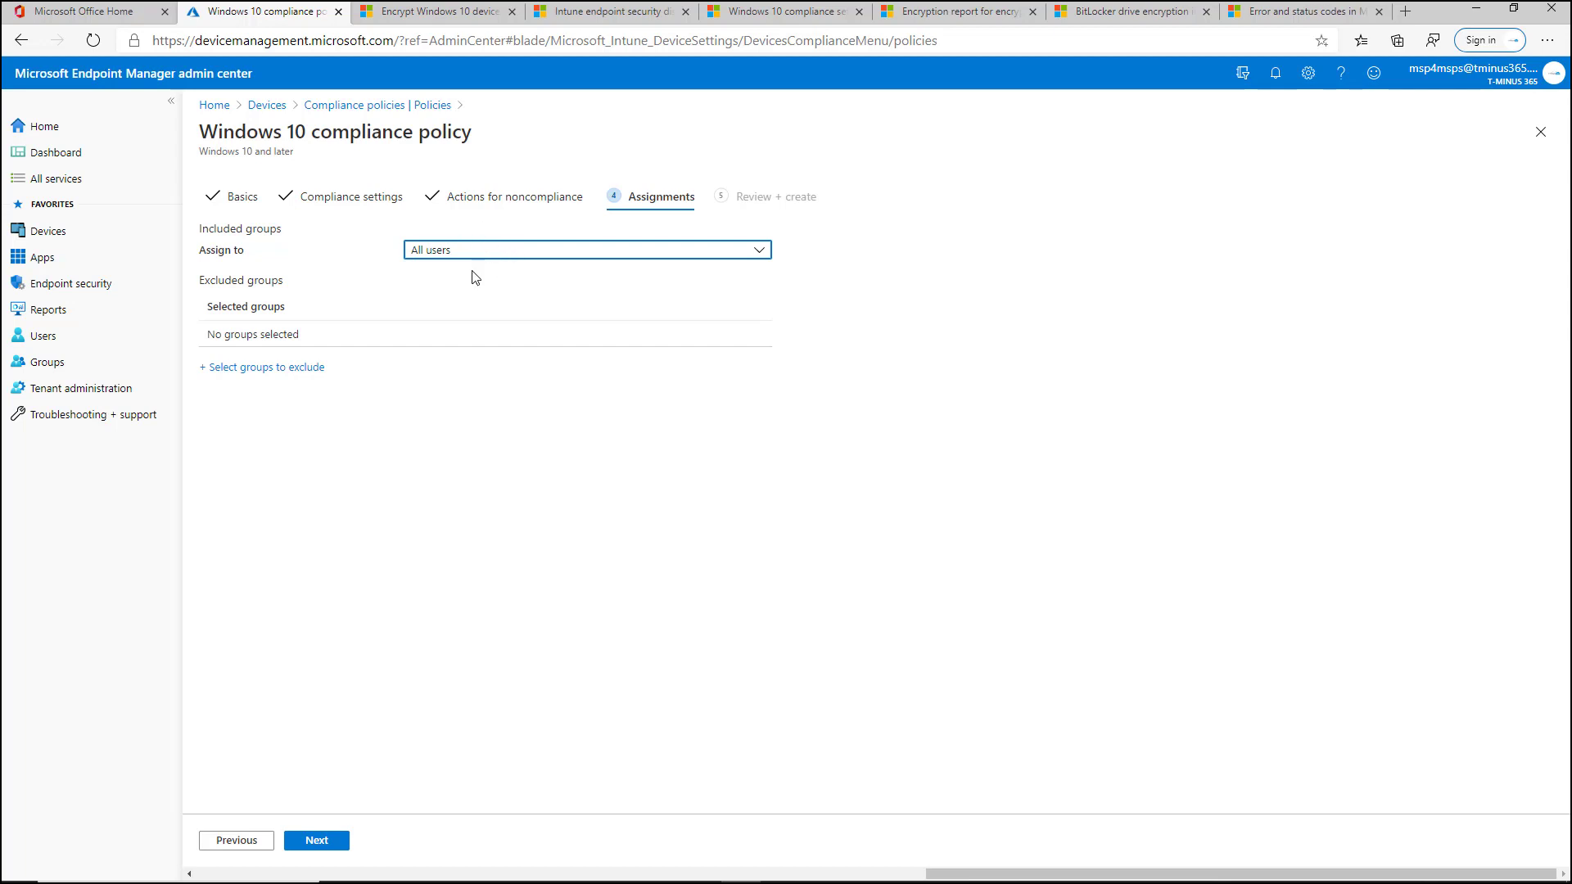
mouse_move(272, 821)
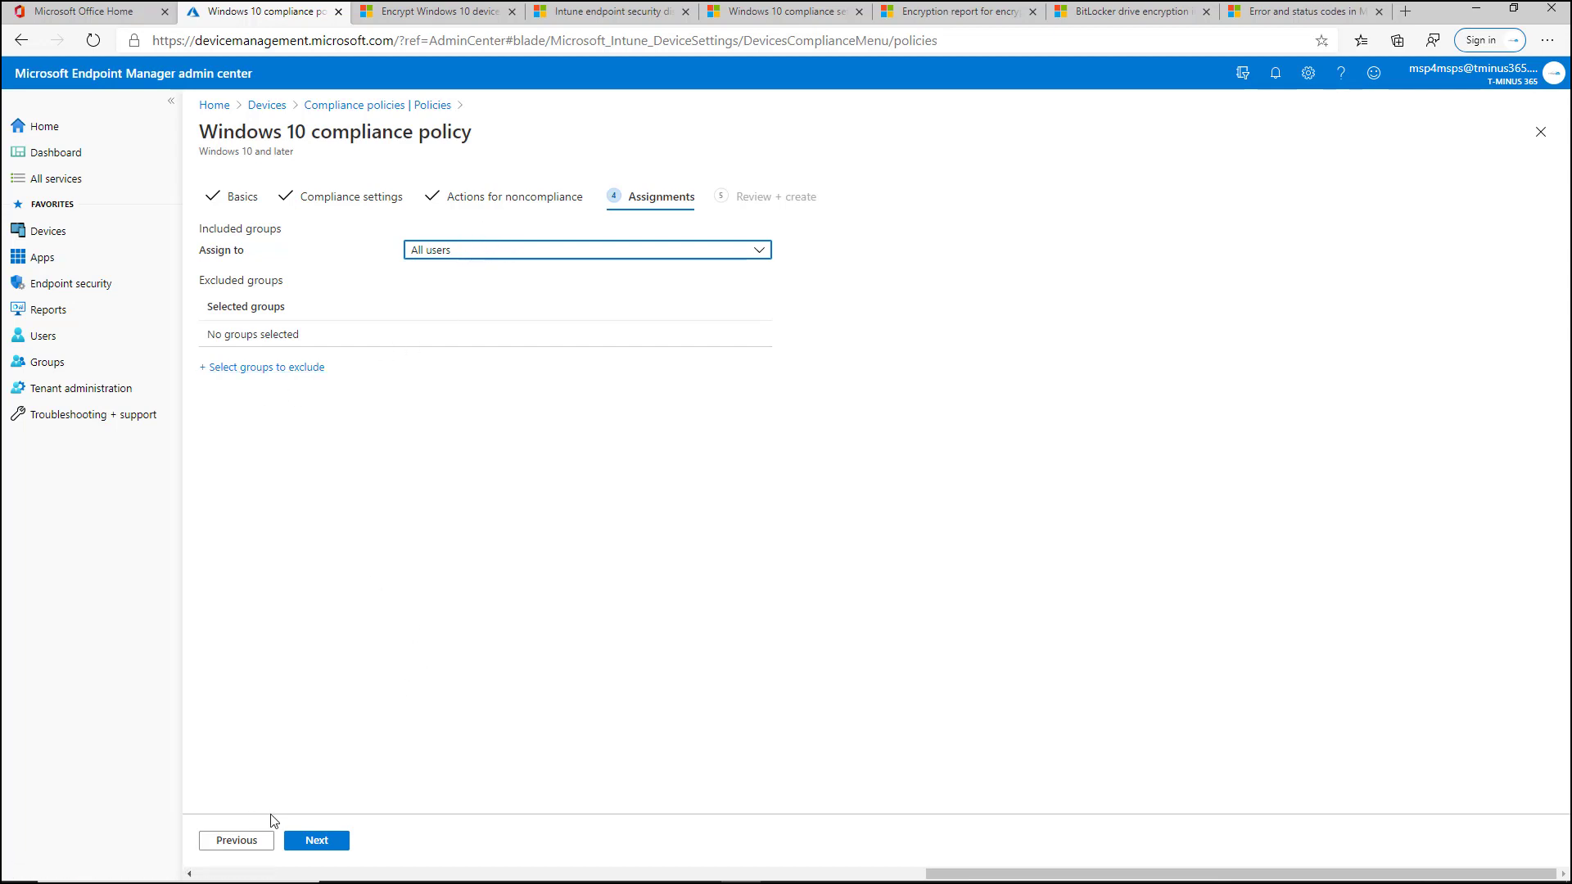
mouse_move(493, 313)
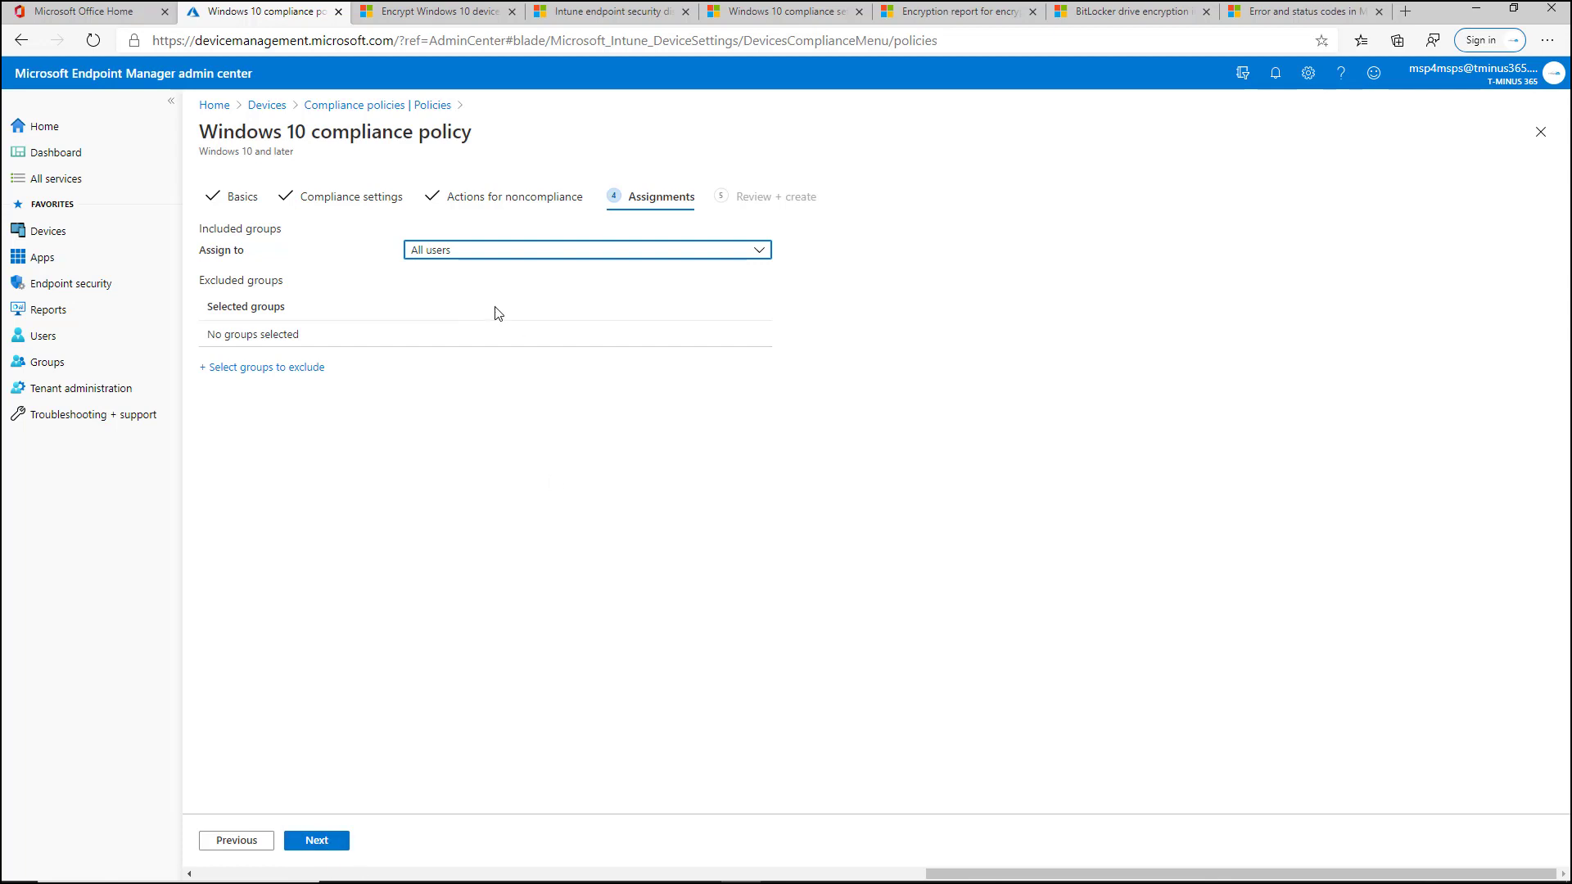
left_click(586, 250)
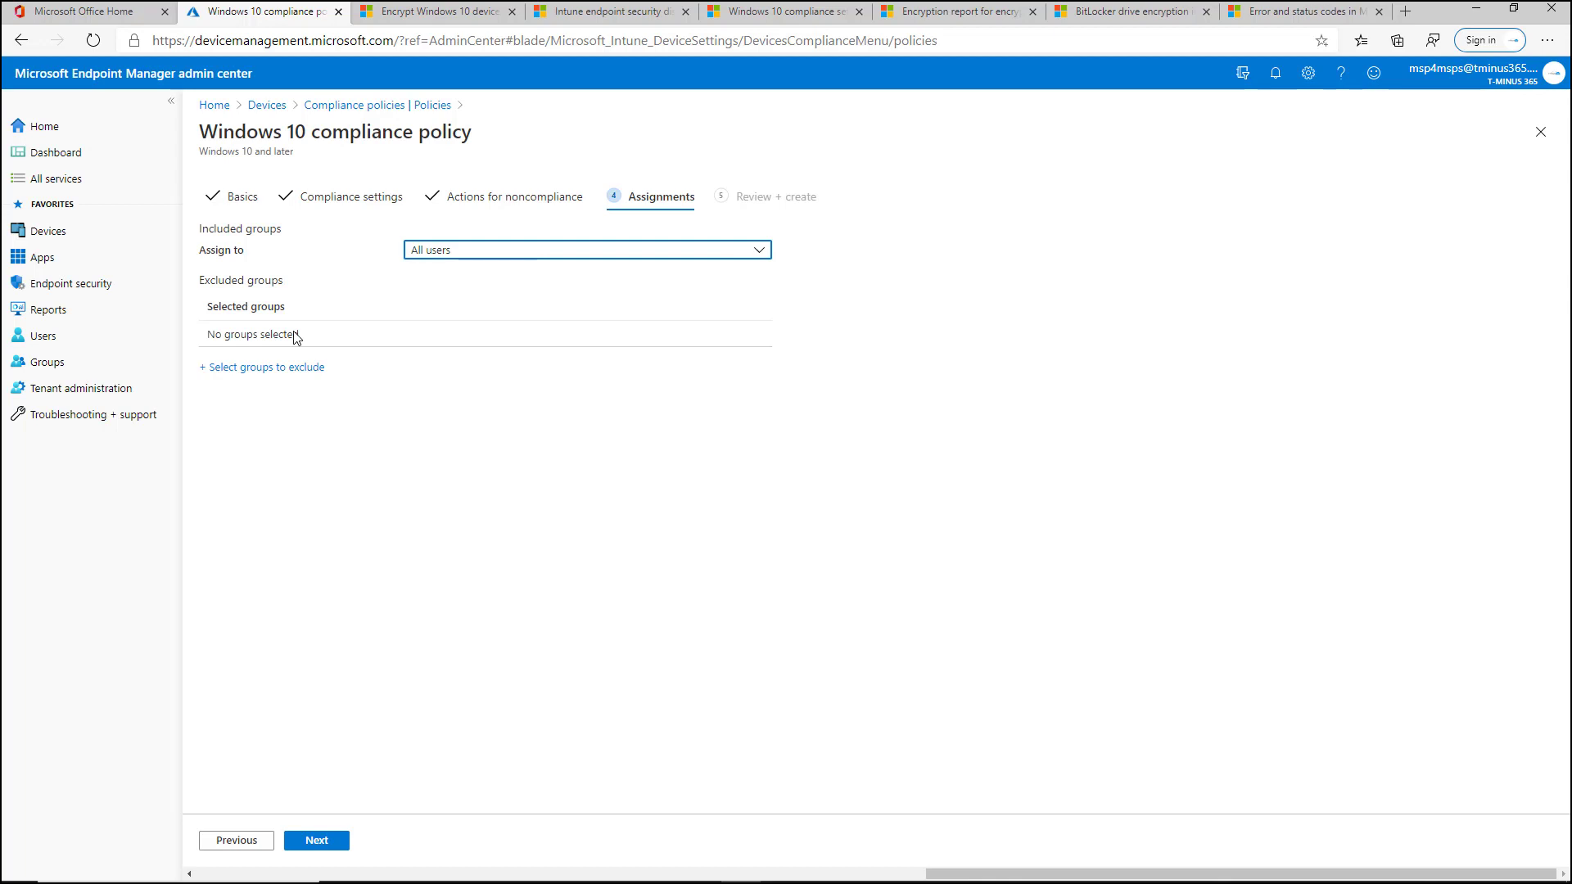
mouse_move(358, 854)
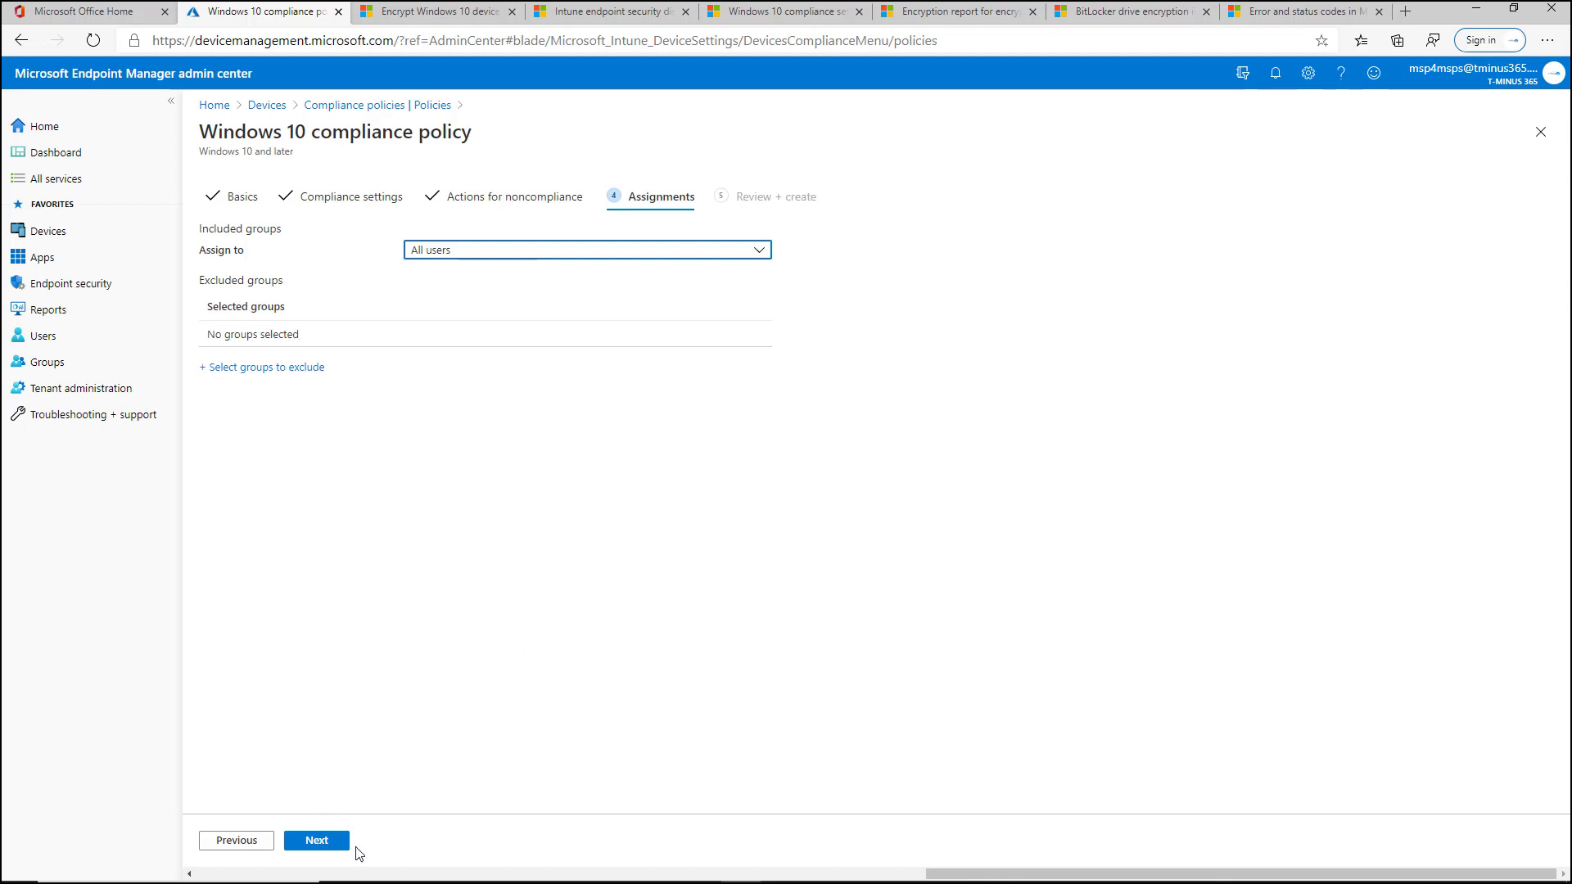
left_click(316, 840)
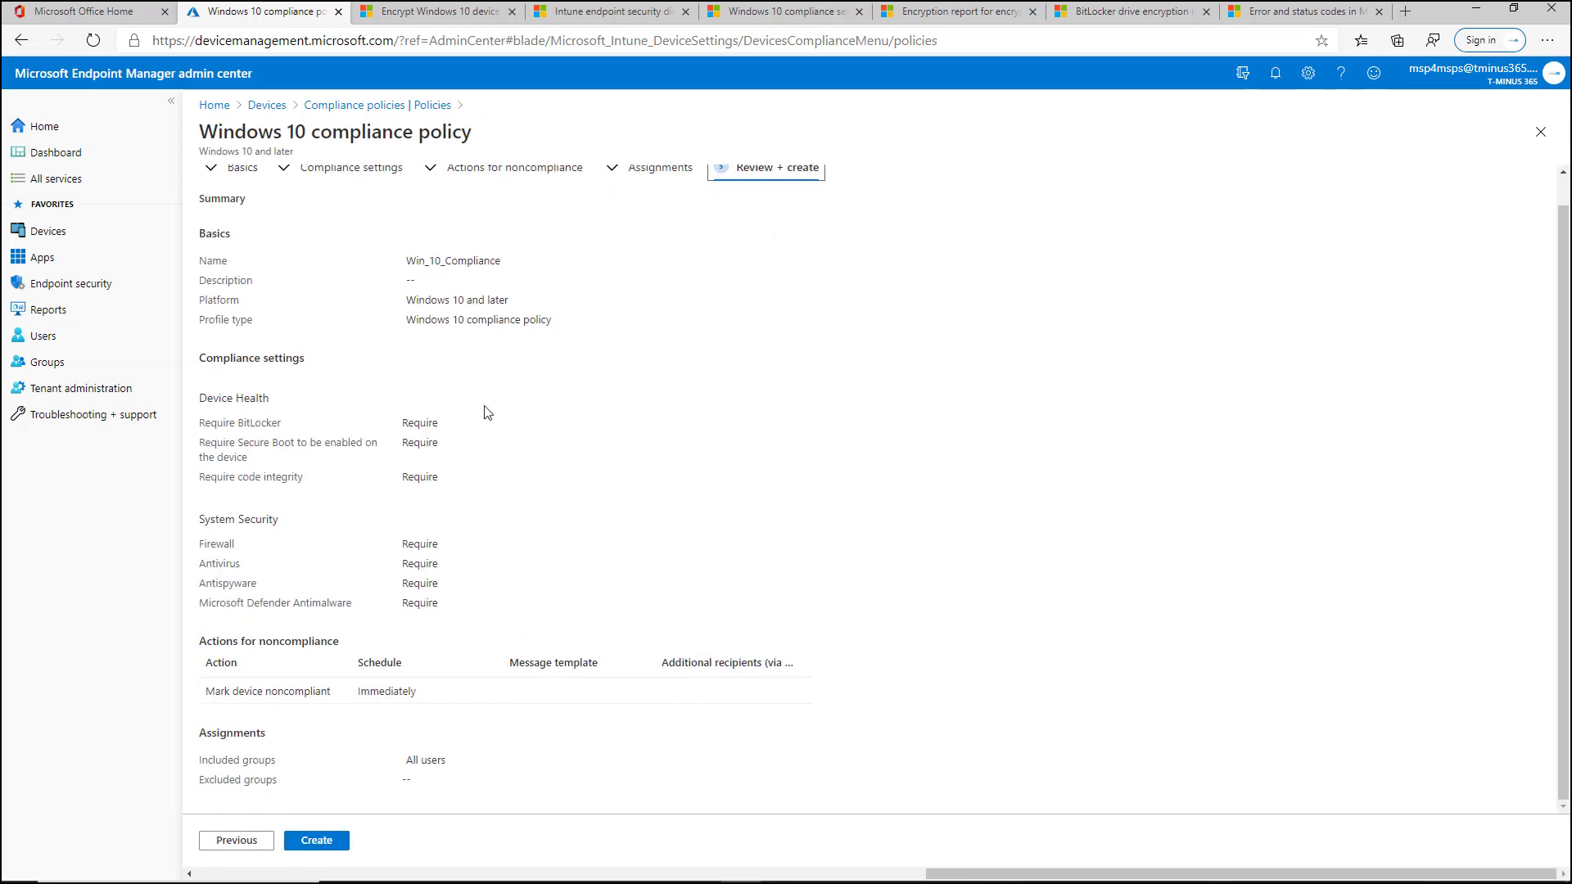
scroll("down", 3)
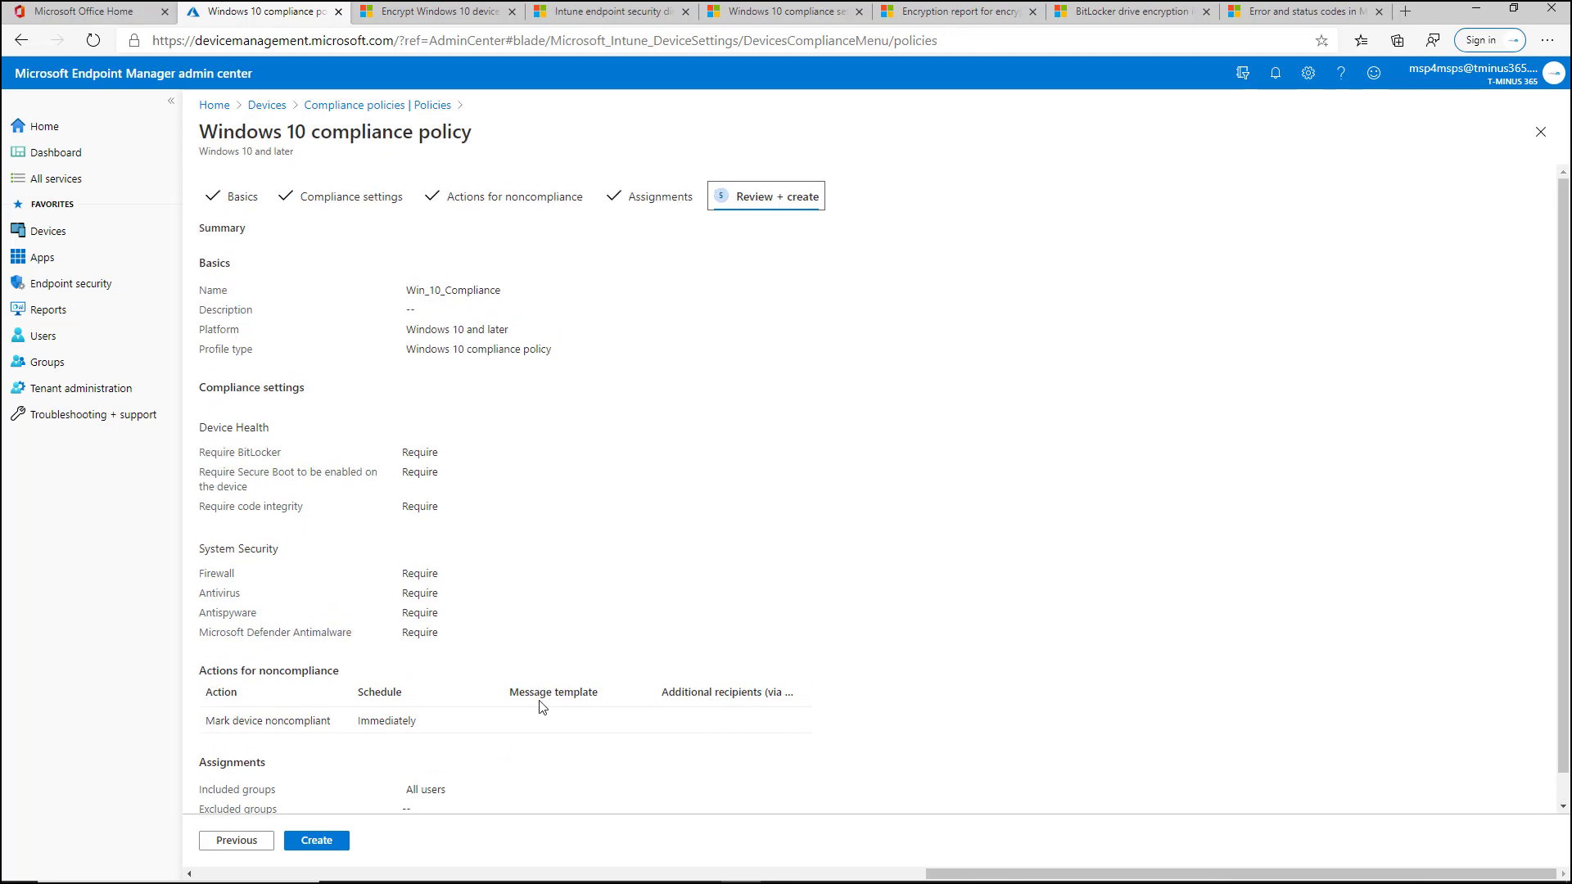
mouse_move(267, 106)
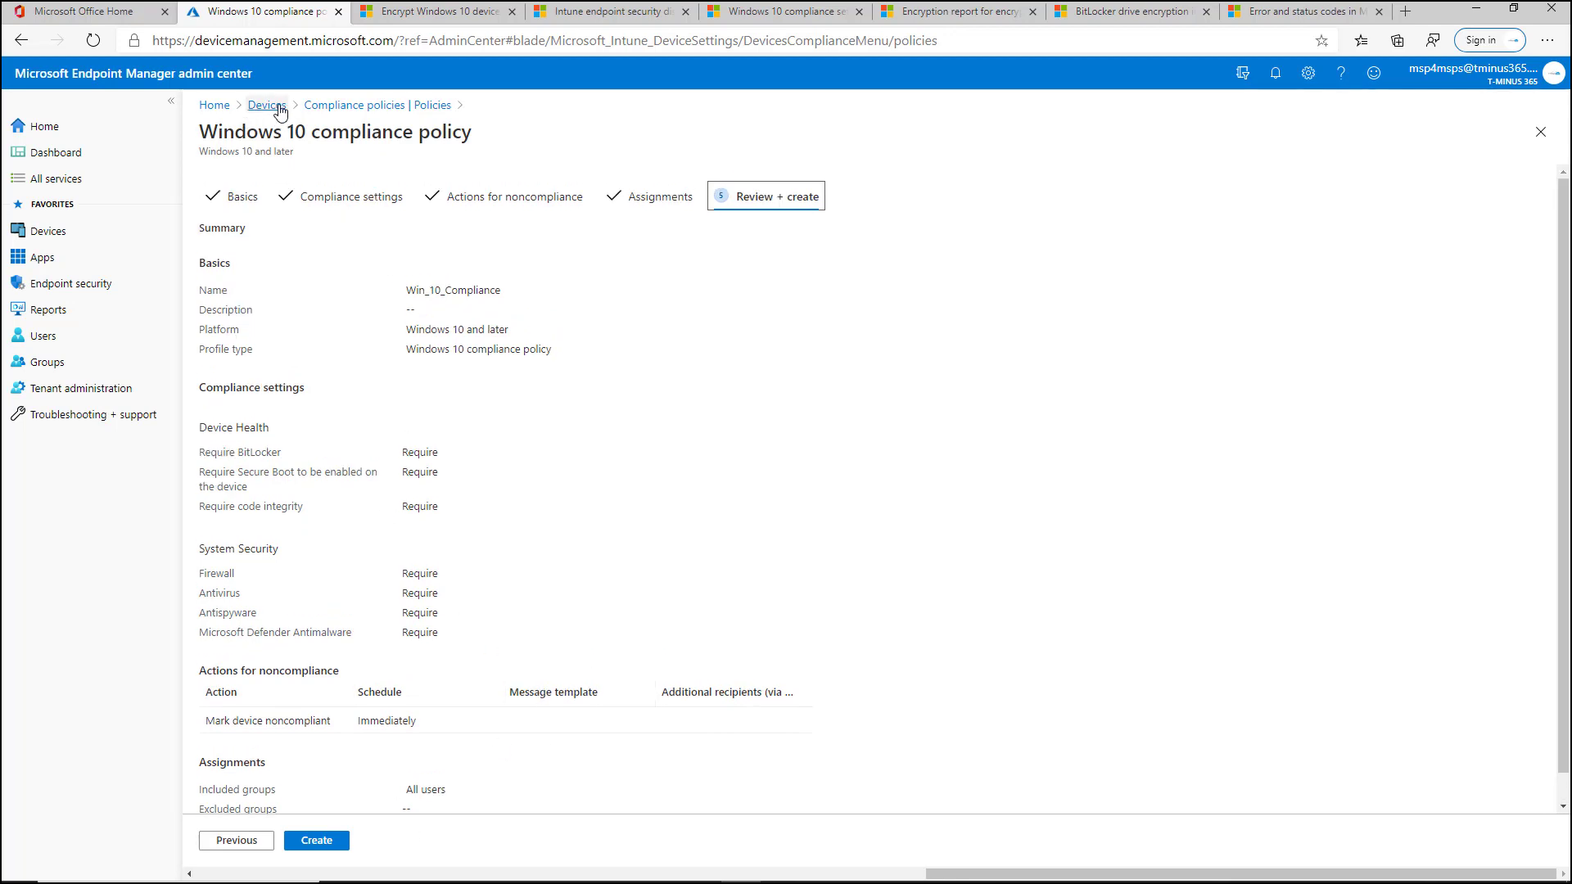
Check the Windows compliance policies, then list Windows devices showing D2 Not Compliant
left_click(265, 105)
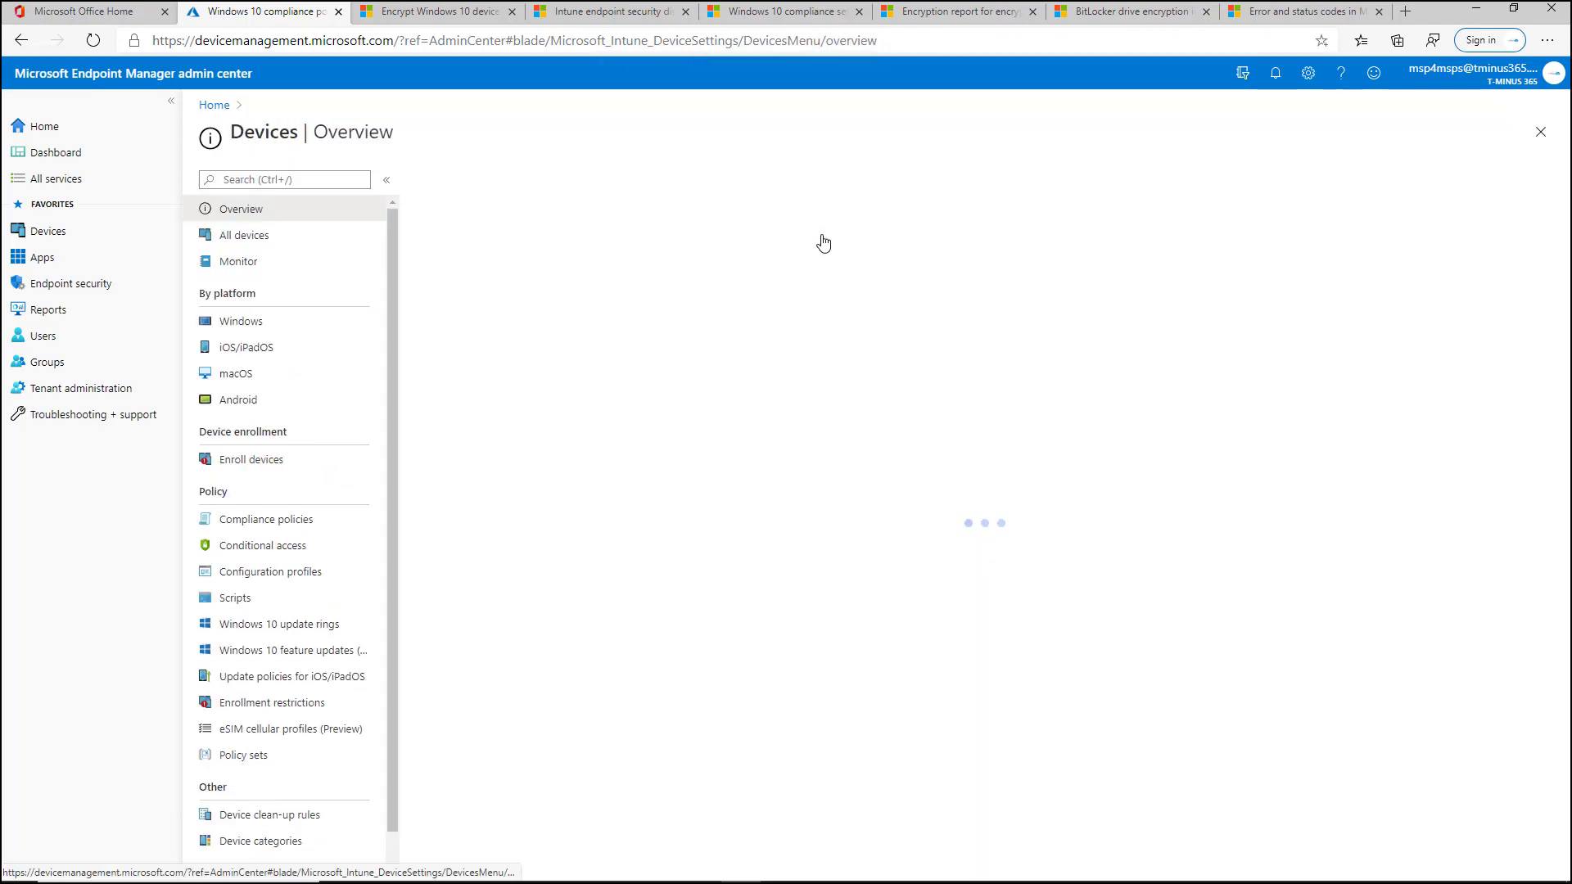
left_click(240, 321)
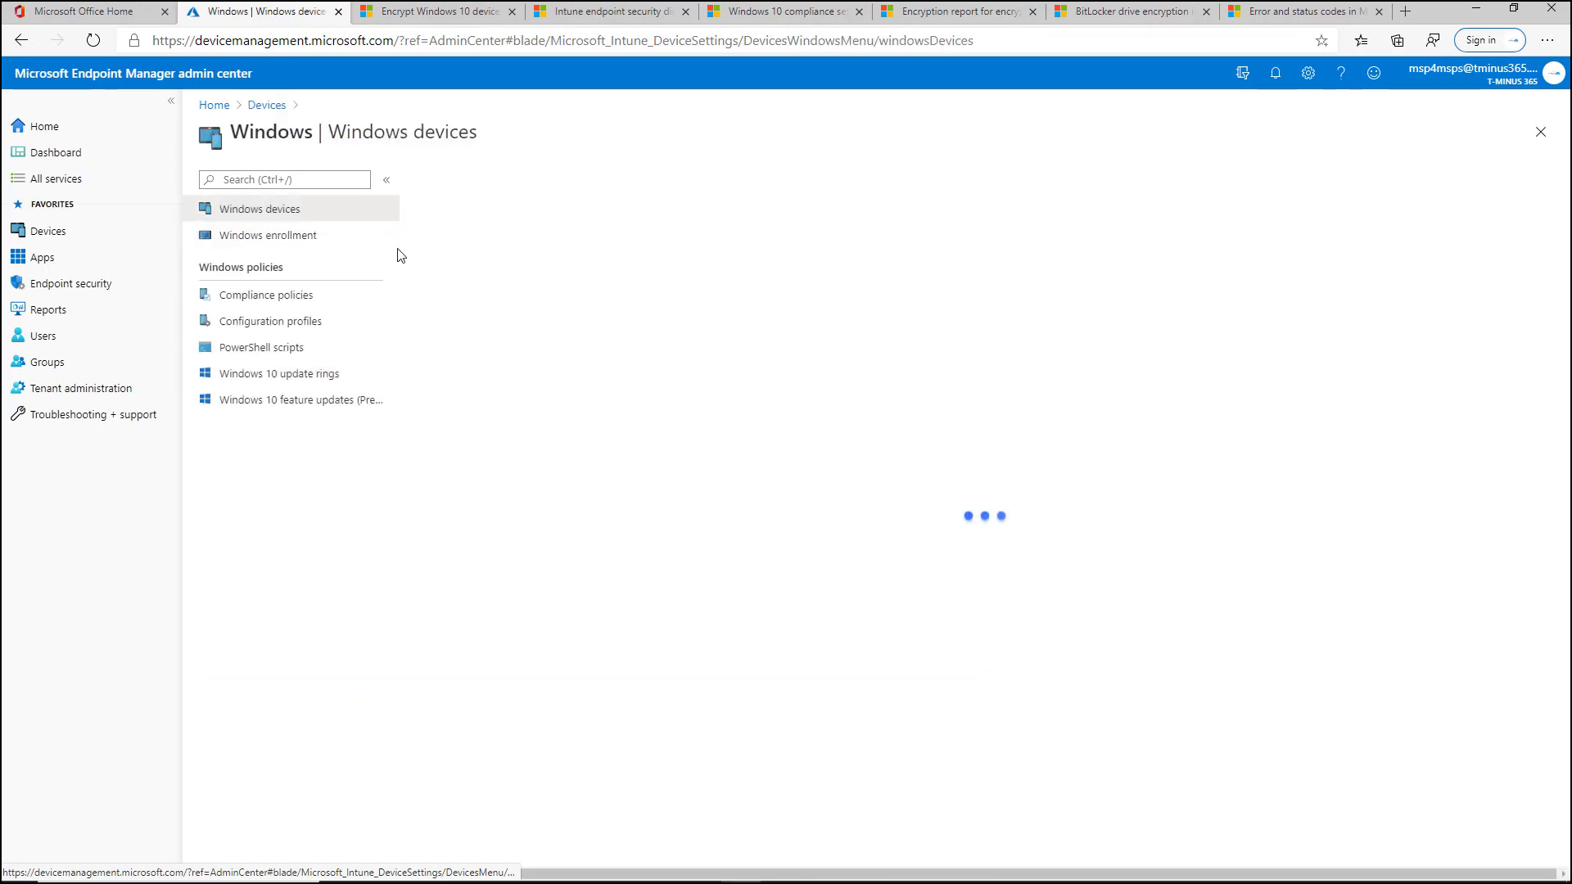
left_click(267, 294)
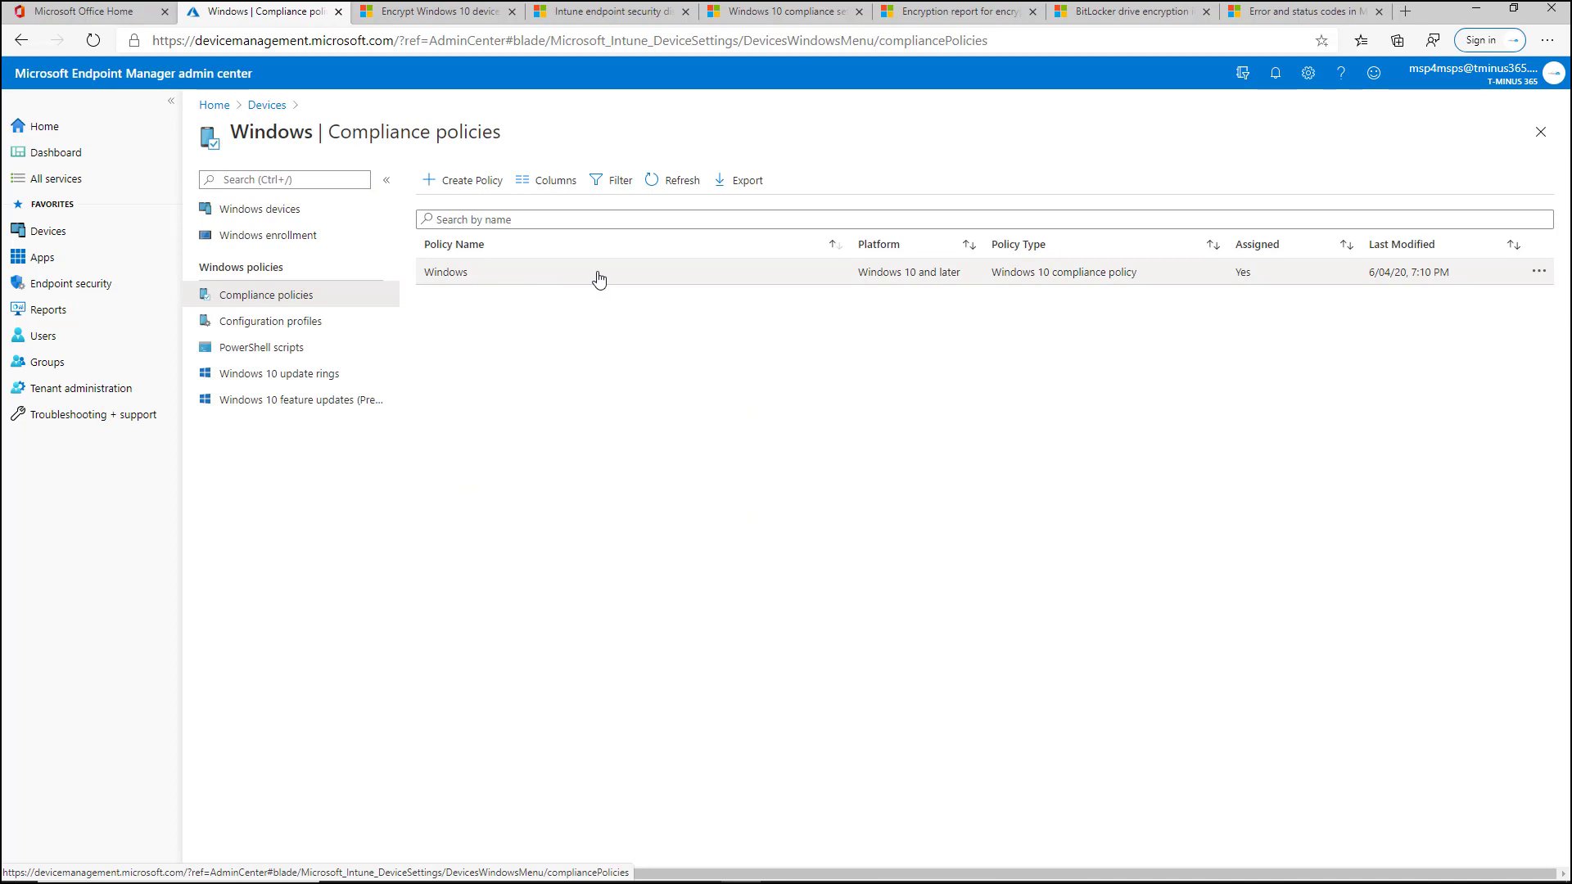
left_click(267, 209)
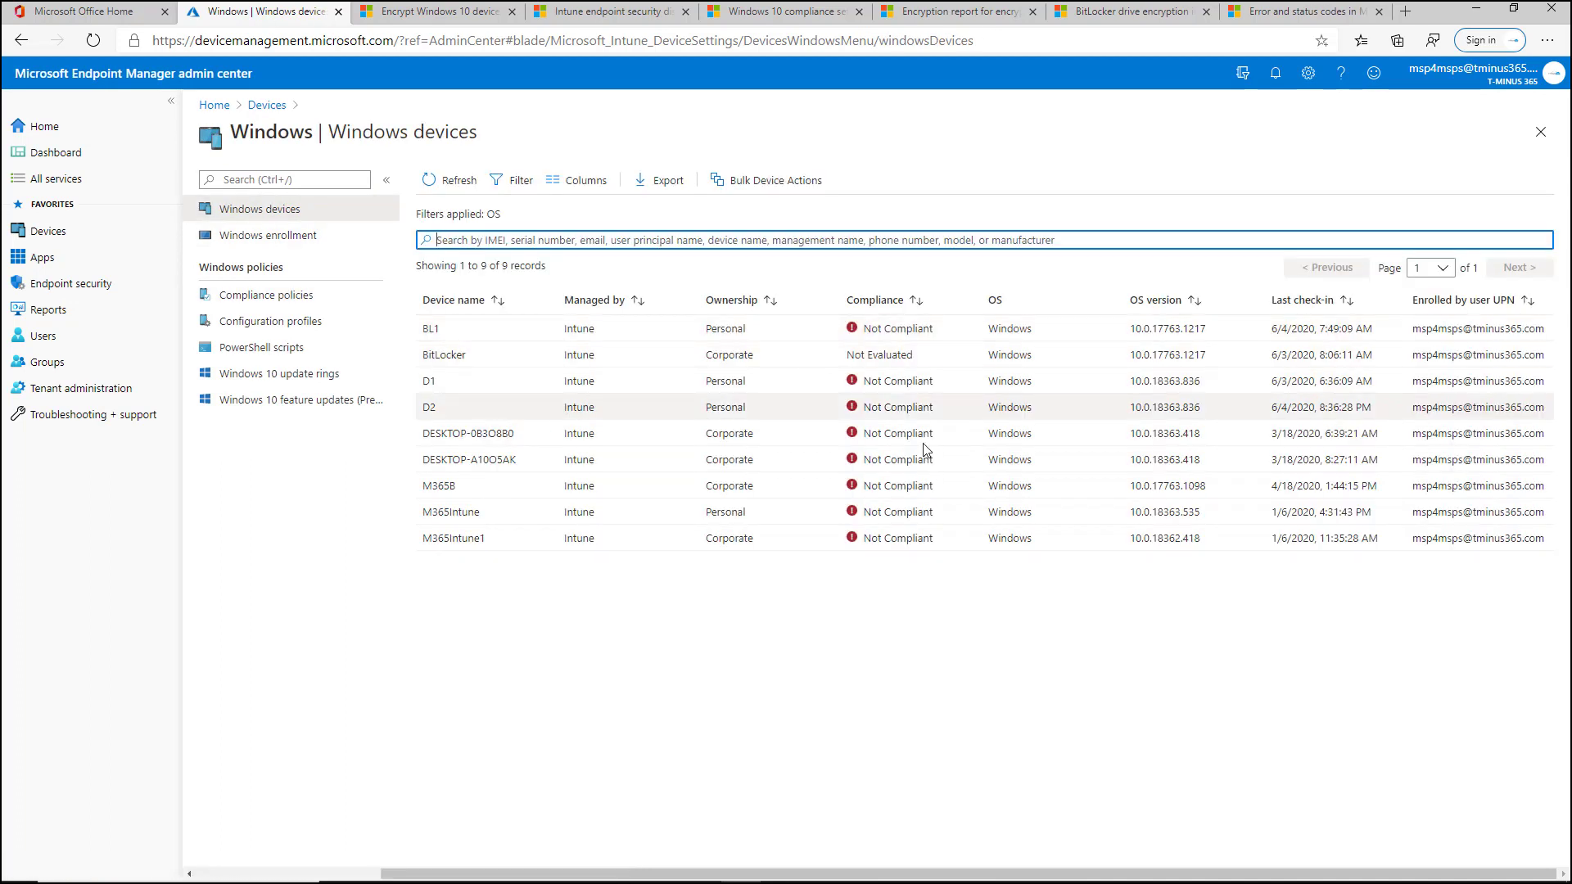
mouse_move(484, 423)
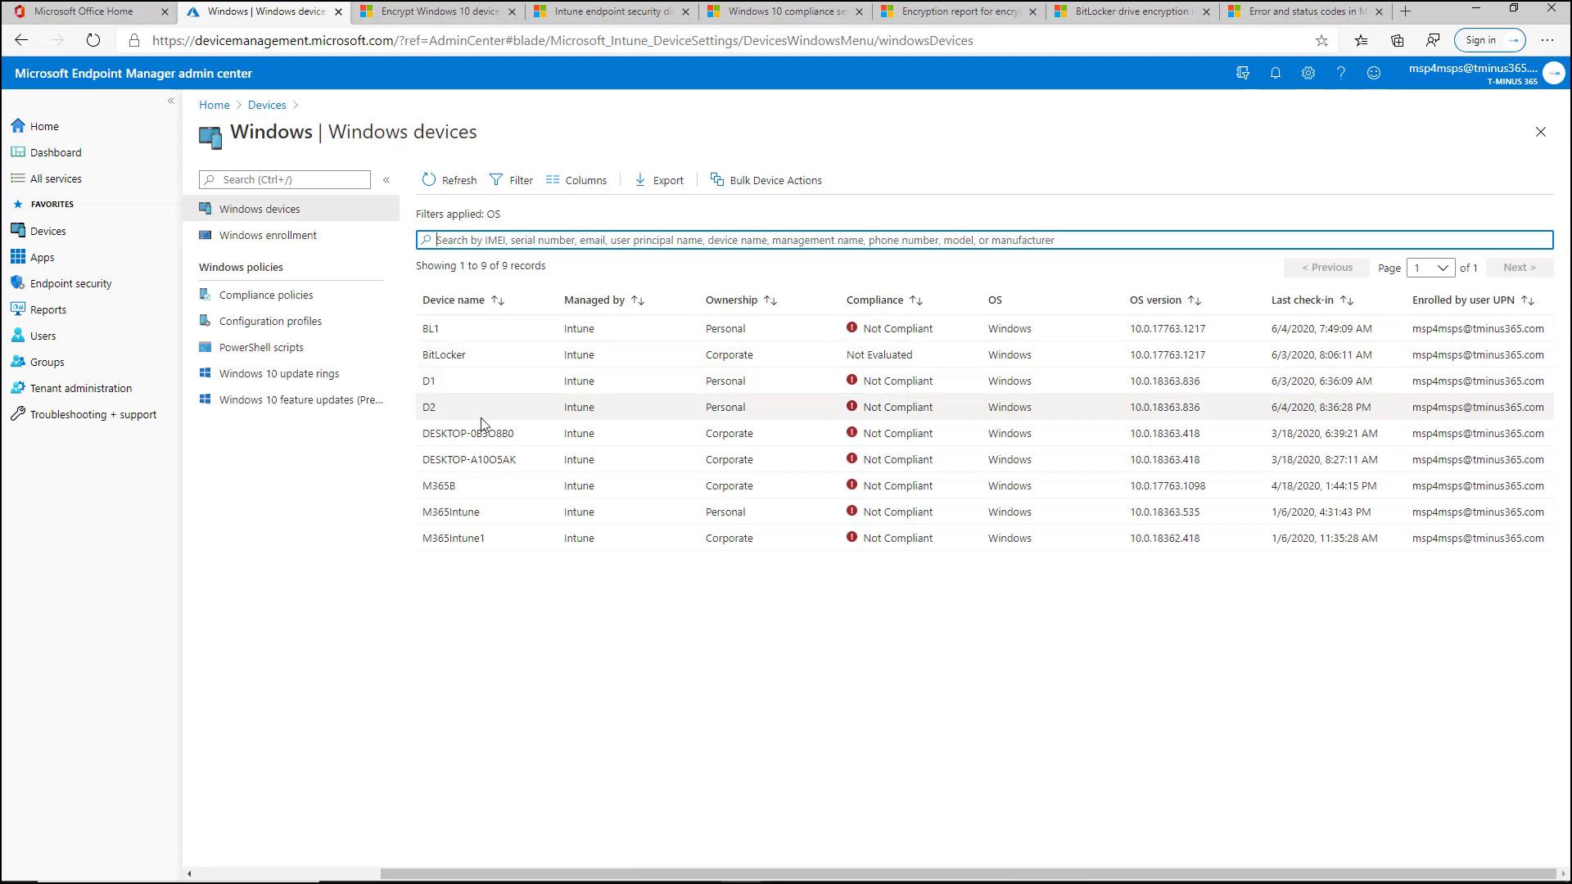
Inspect D2's Windows compliance policy settings, where Defender Antimalware is Not Compliant
left_click(429, 406)
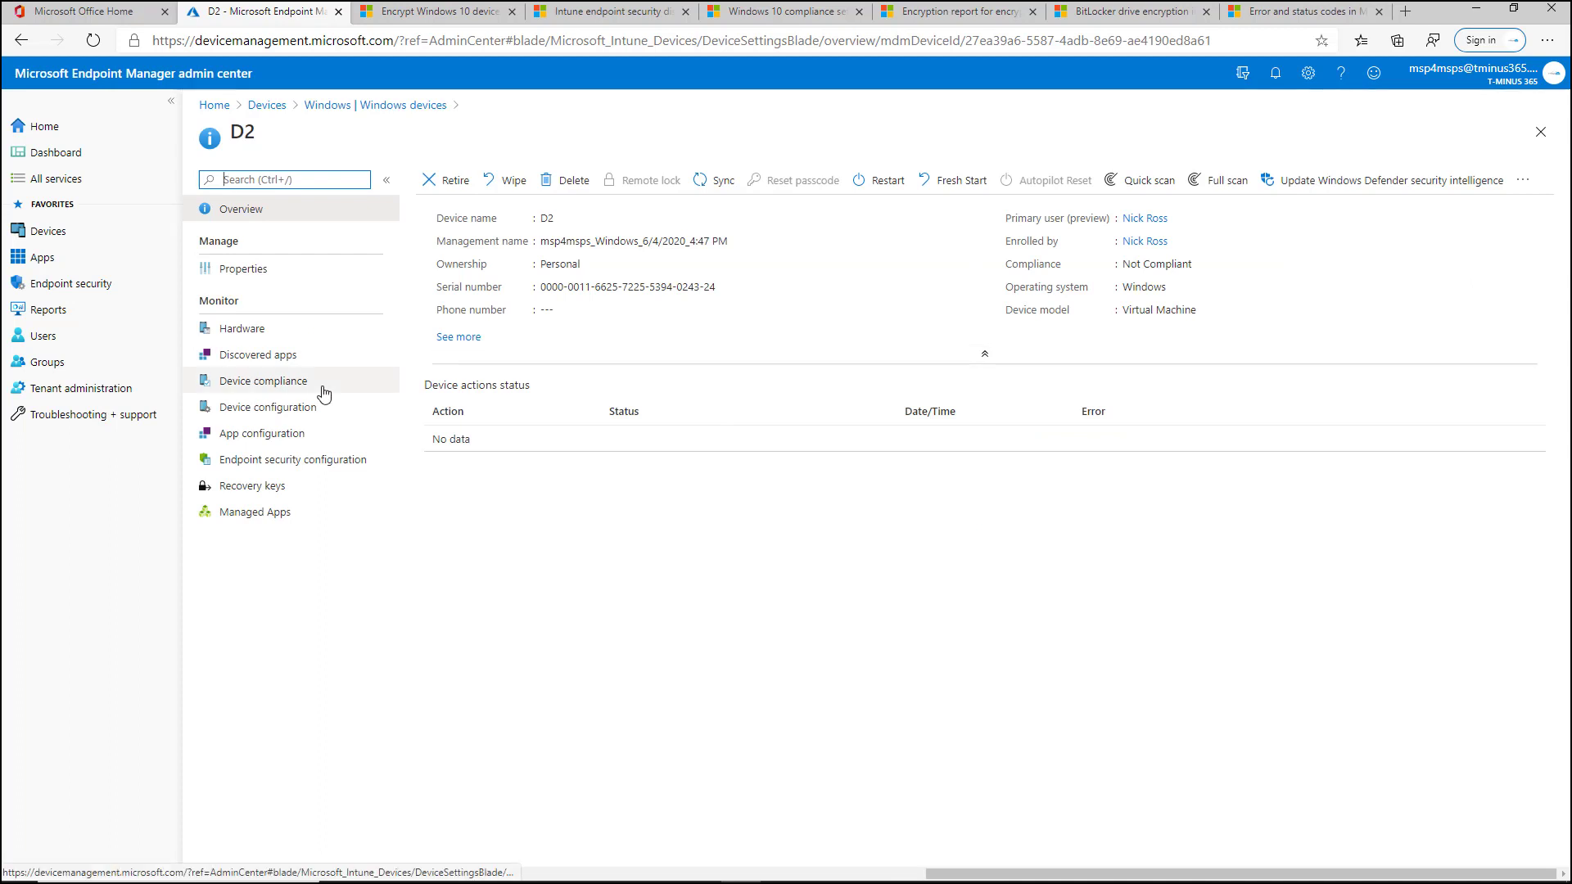
left_click(267, 380)
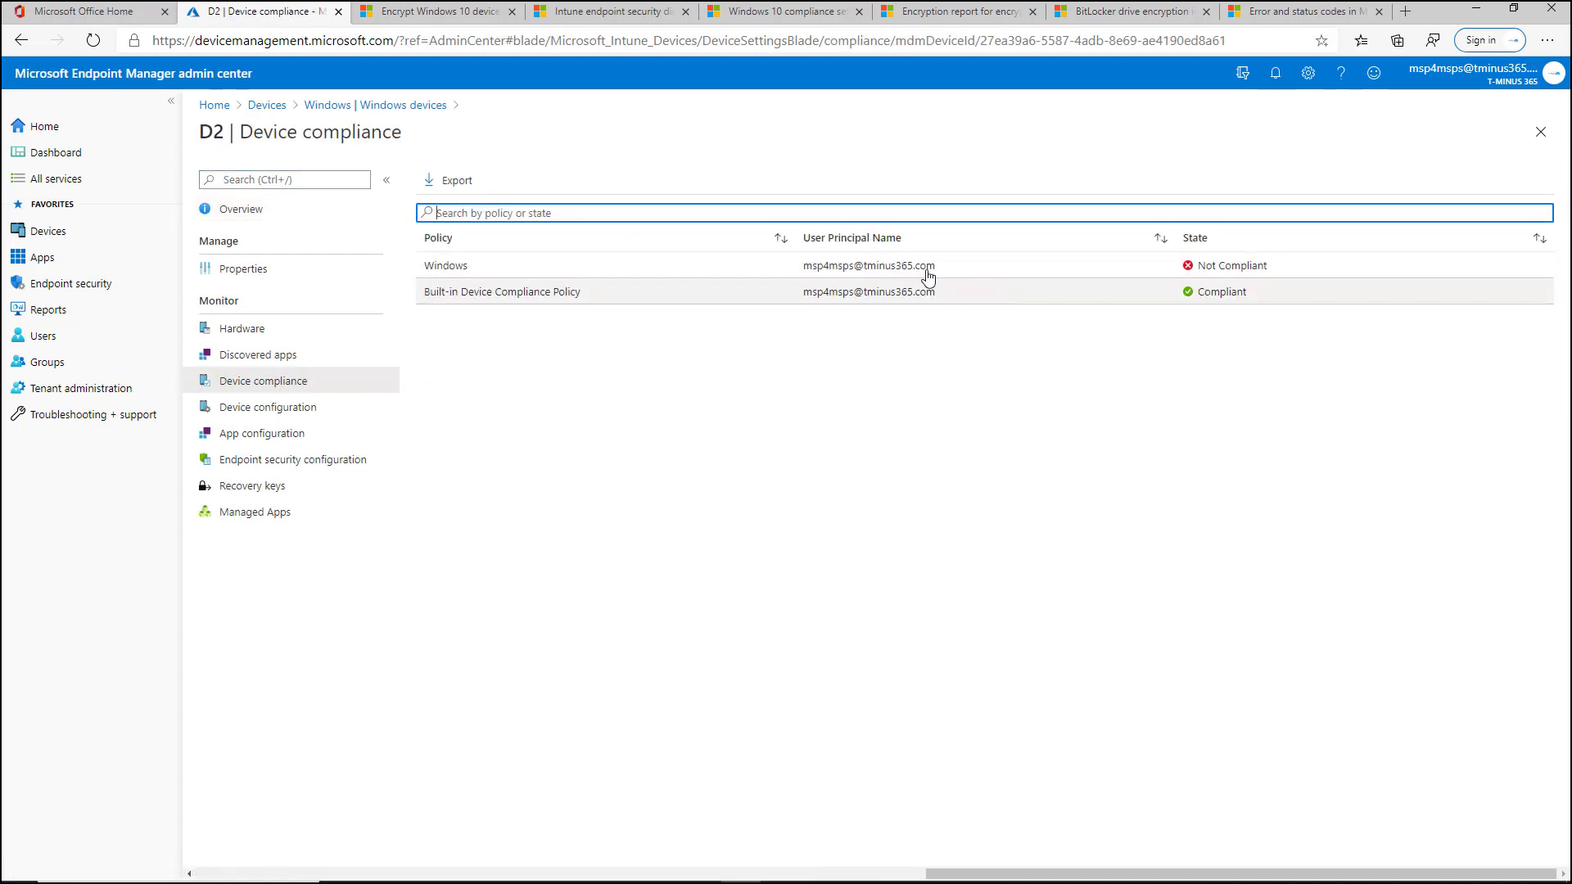
left_click(445, 265)
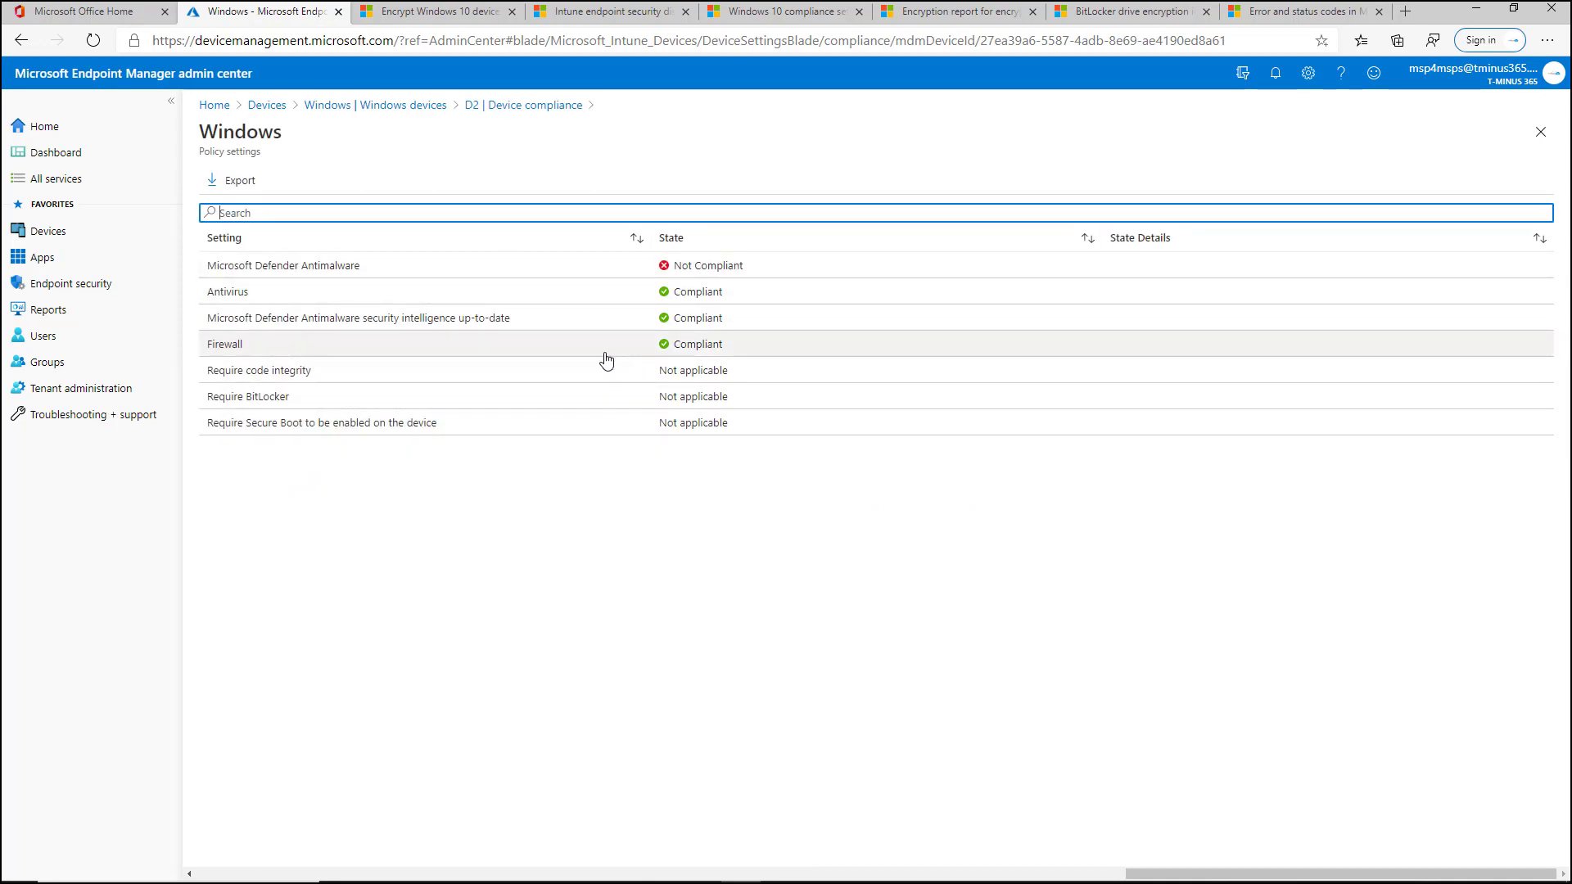
mouse_move(309, 332)
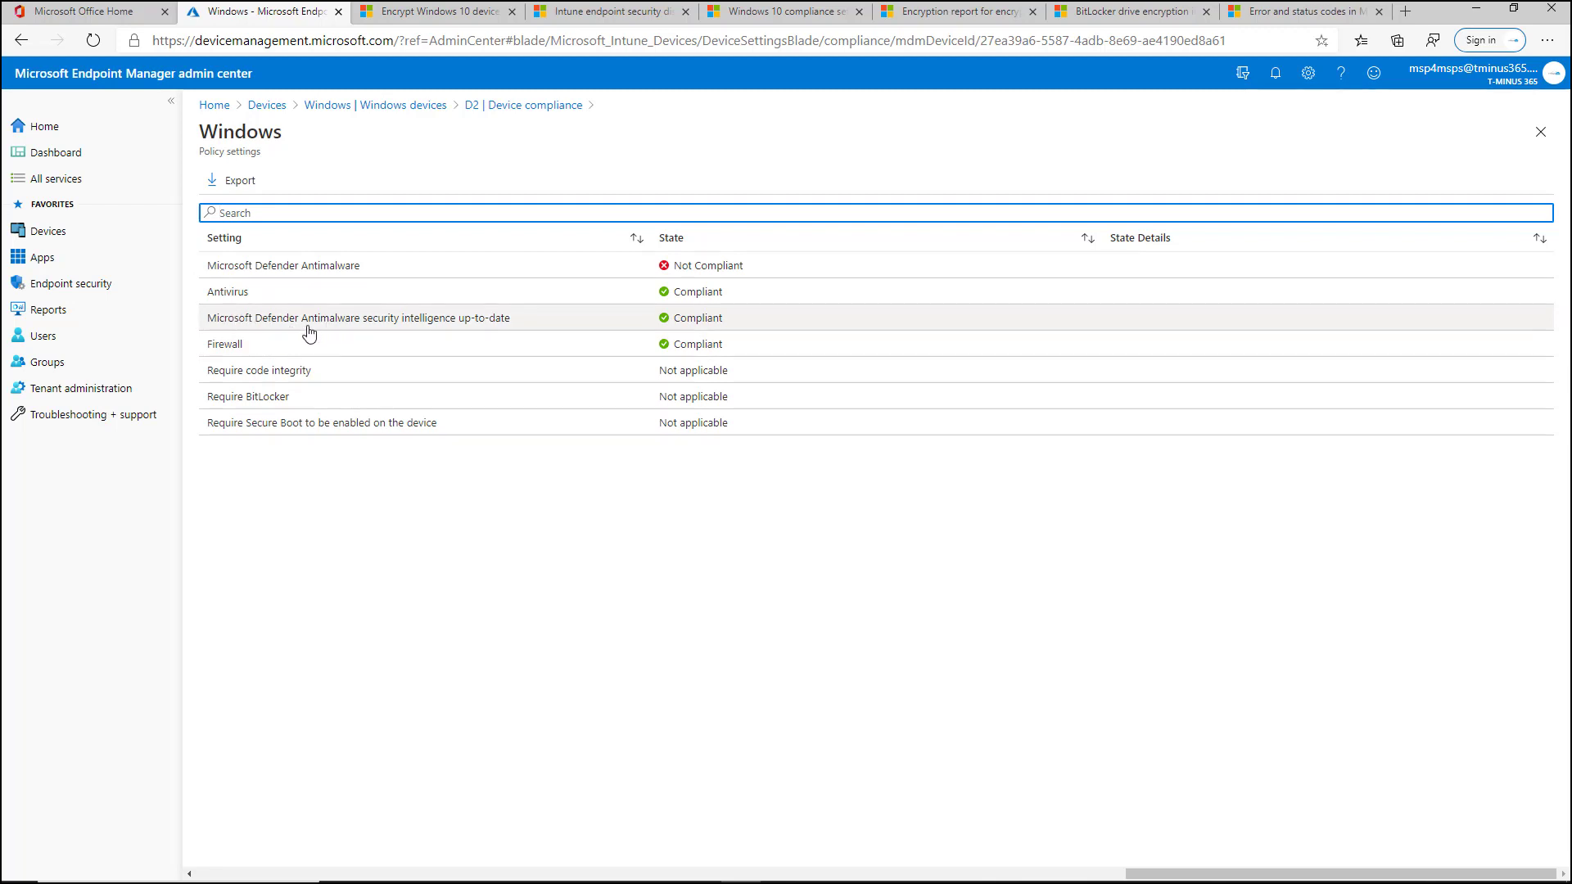
mouse_move(344, 376)
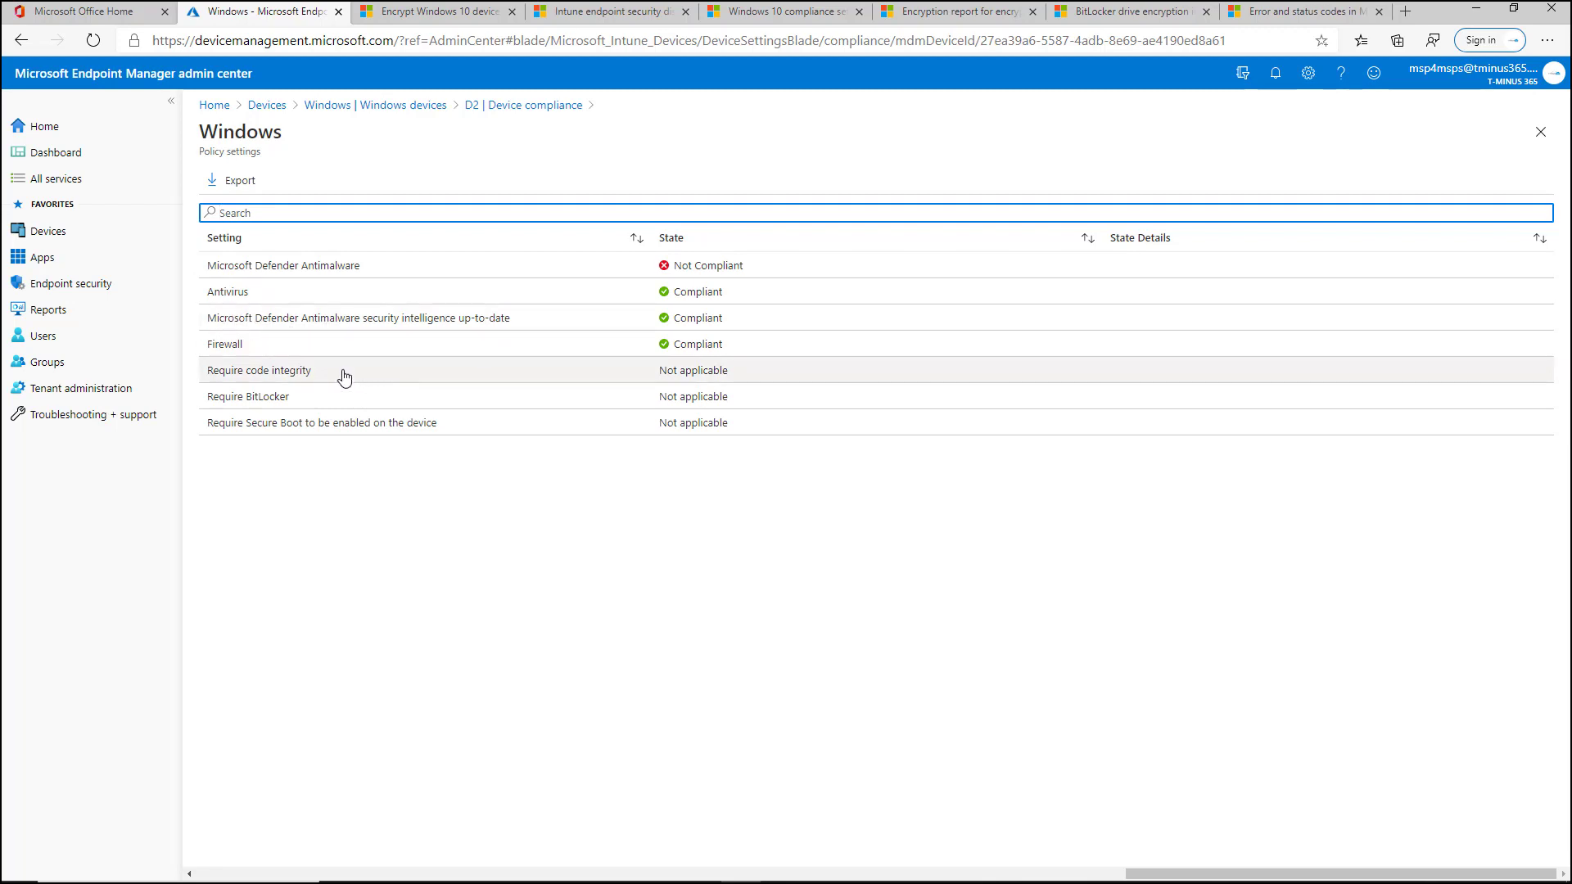
mouse_move(414, 409)
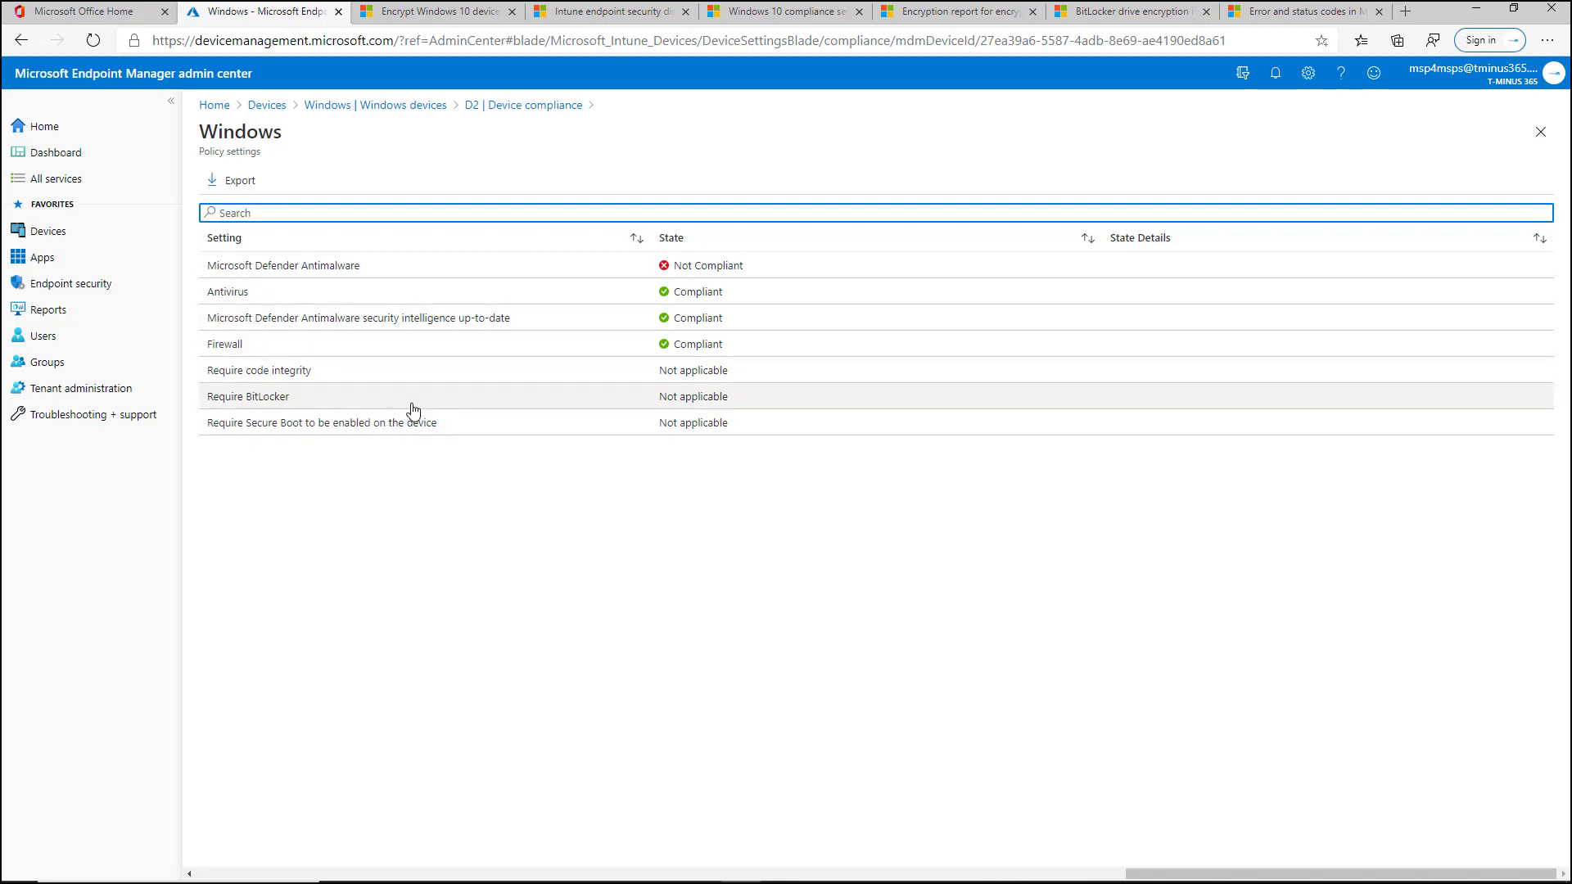
mouse_move(410, 325)
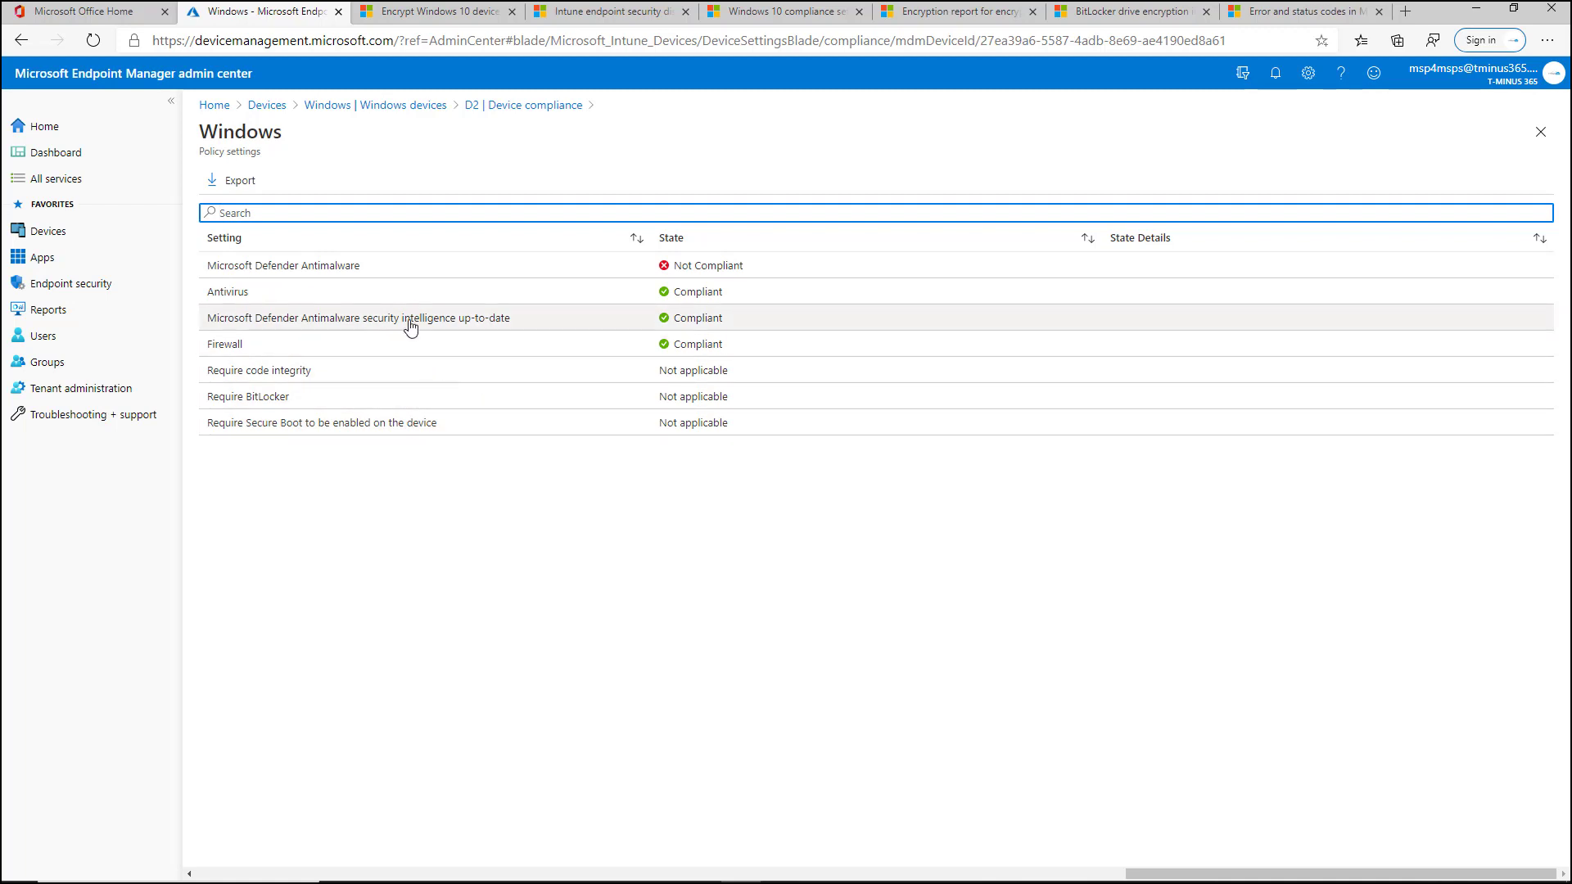
mouse_move(420, 344)
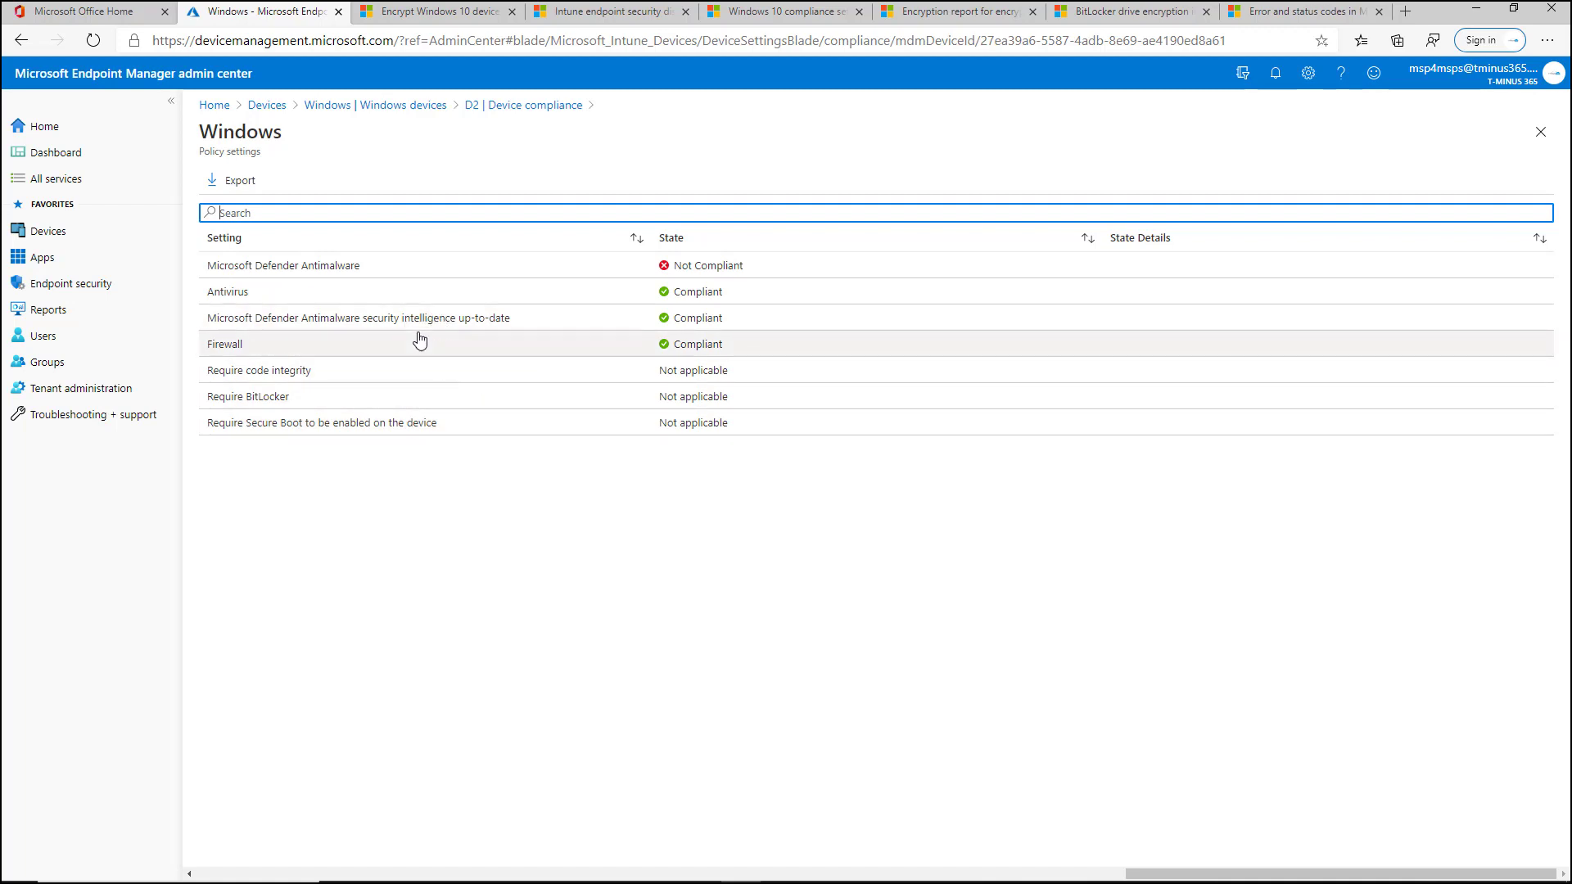
mouse_move(506, 332)
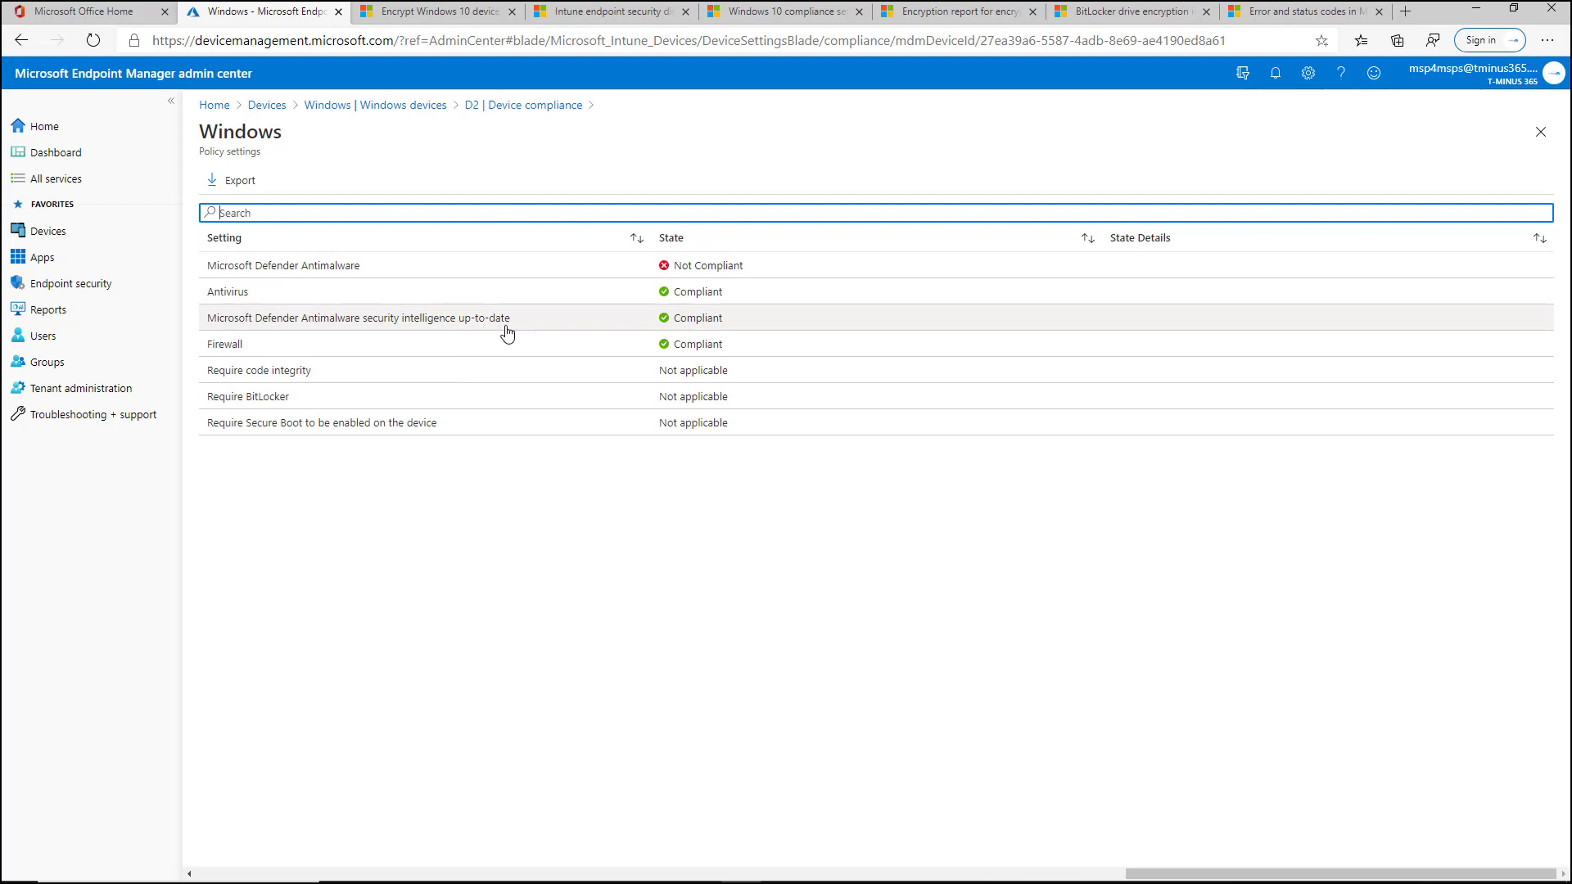
mouse_move(390, 282)
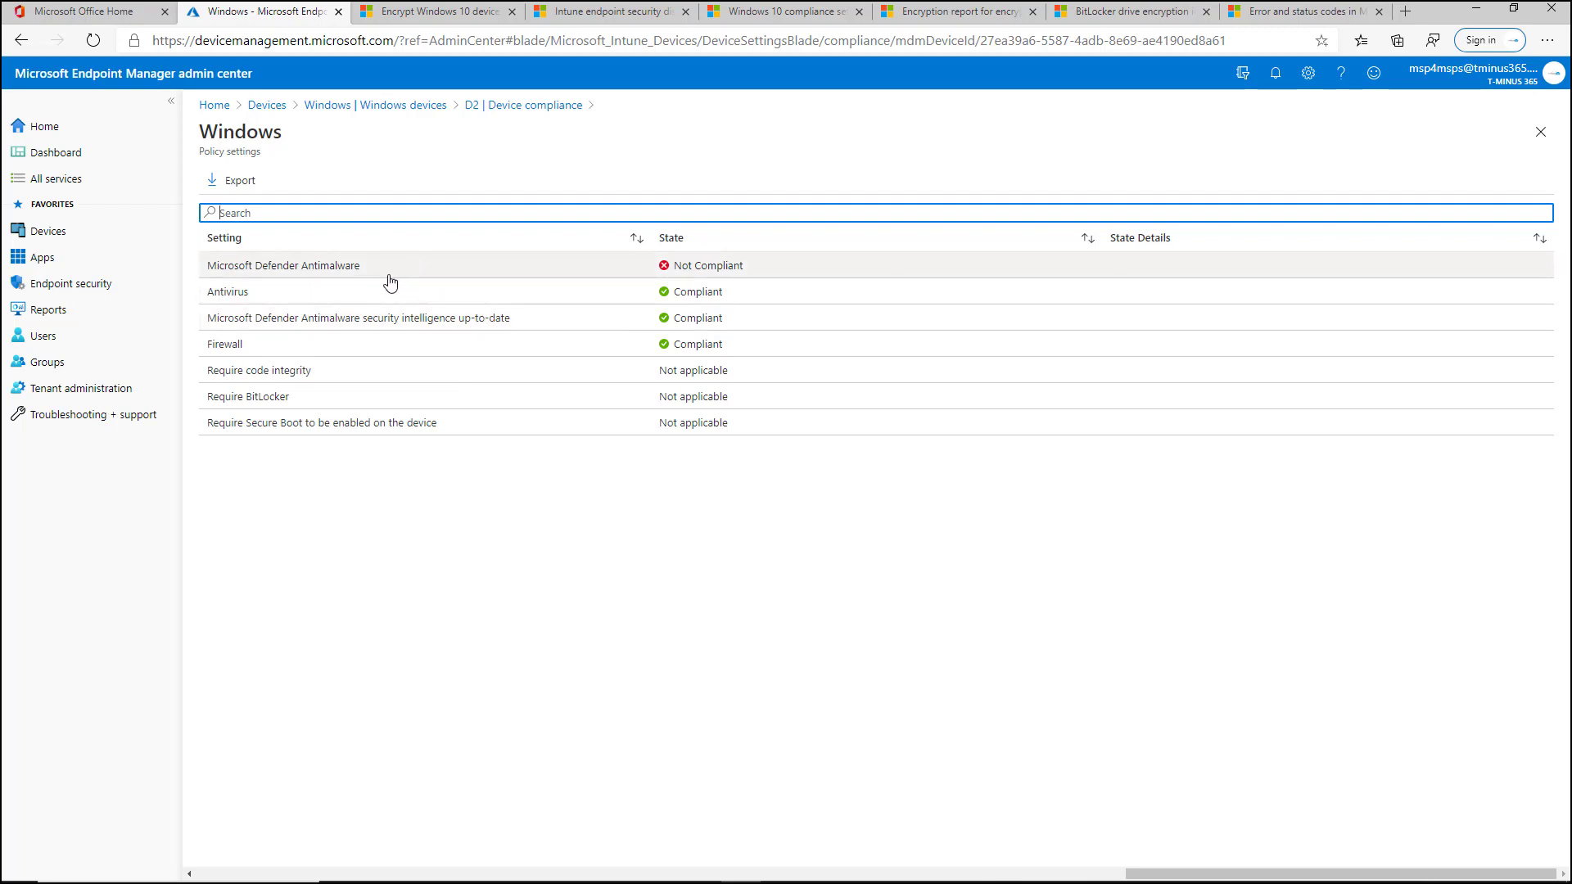
mouse_move(394, 285)
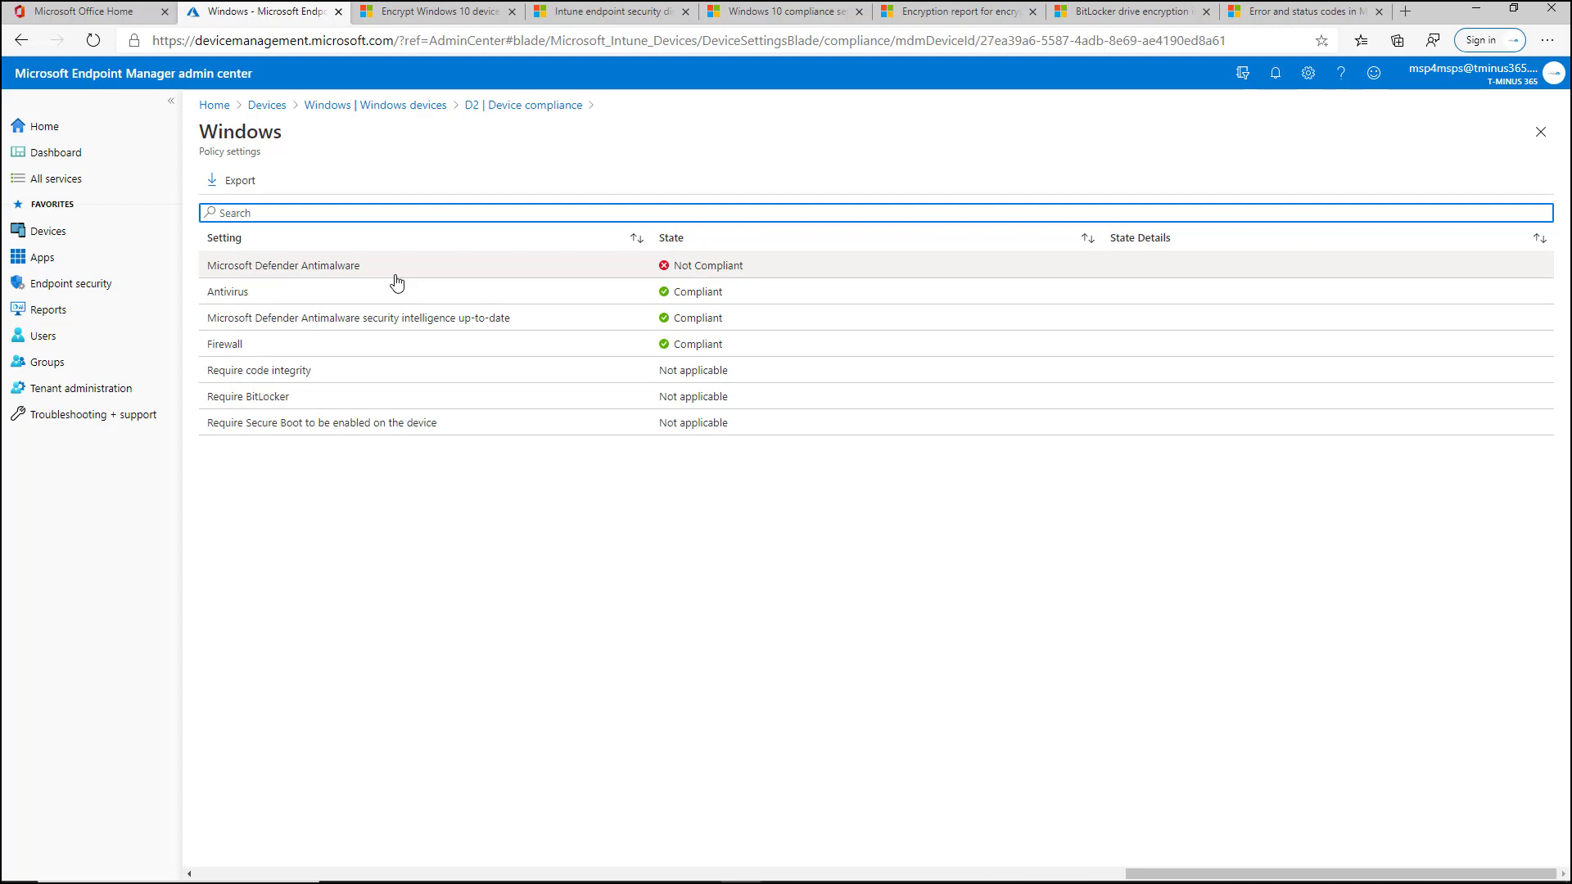
key("alt+tab")
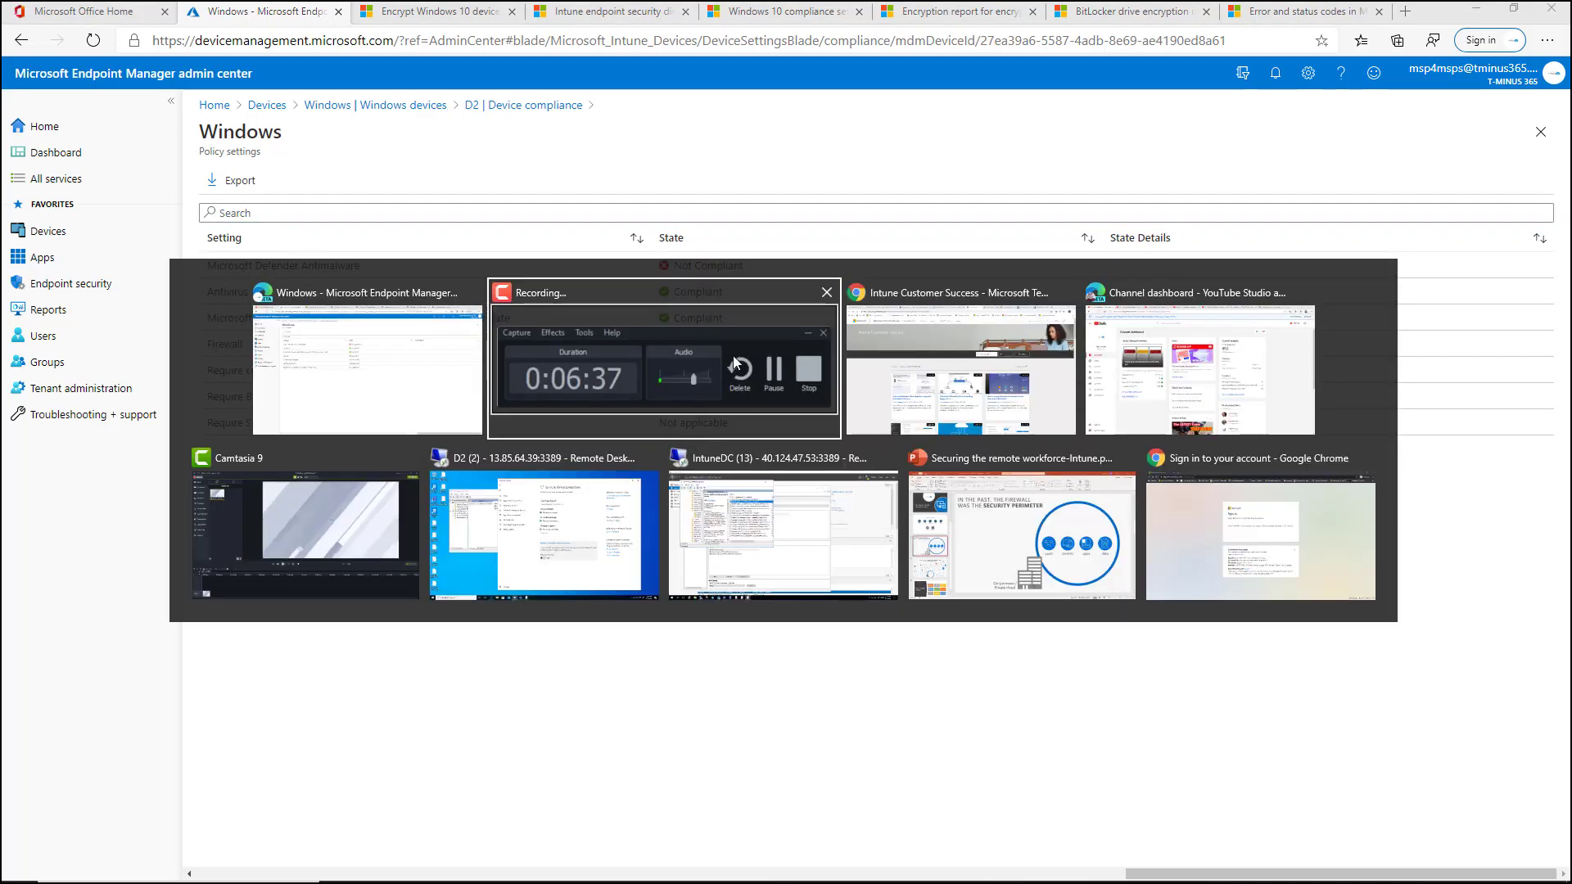
Turn on Defender Antivirus periodic scanning on D2 and approve the UAC prompt
left_click(544, 535)
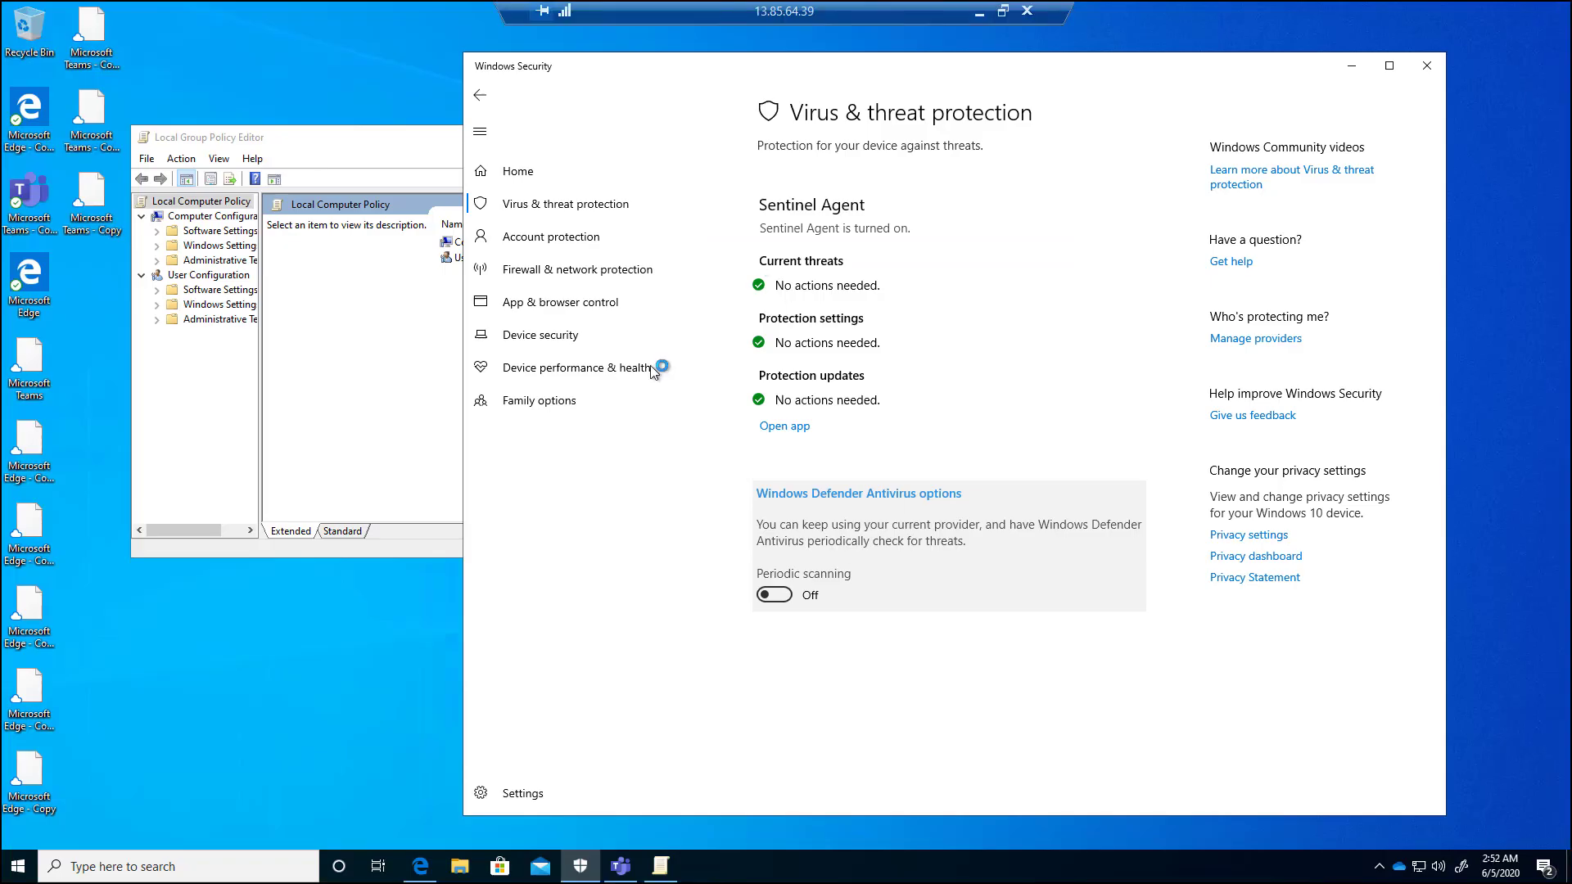
mouse_move(588, 179)
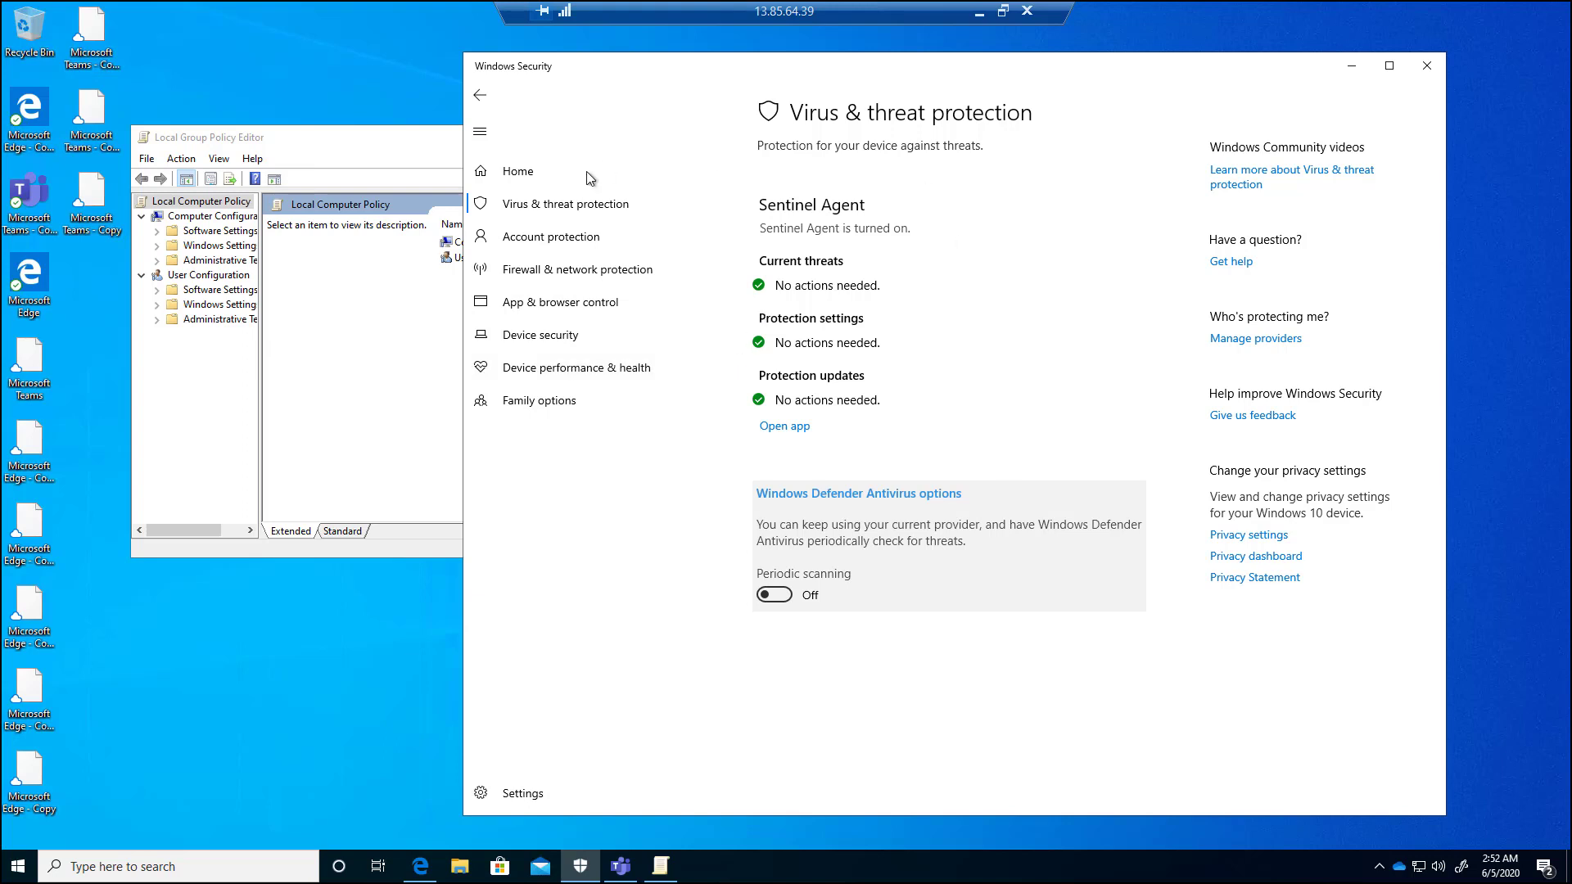
mouse_move(555, 164)
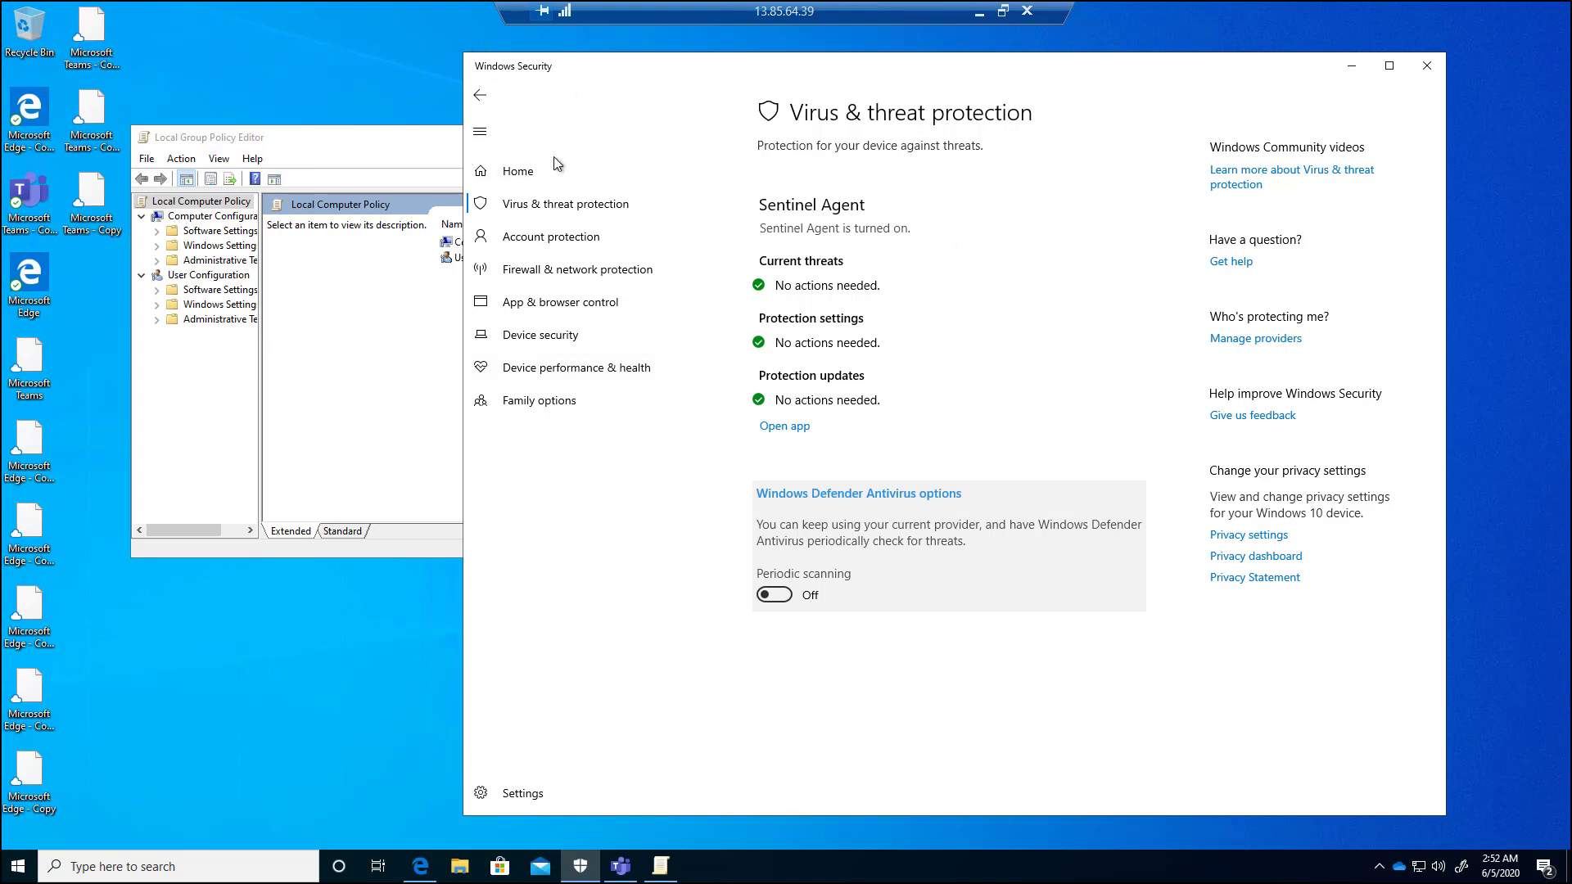
mouse_move(792, 220)
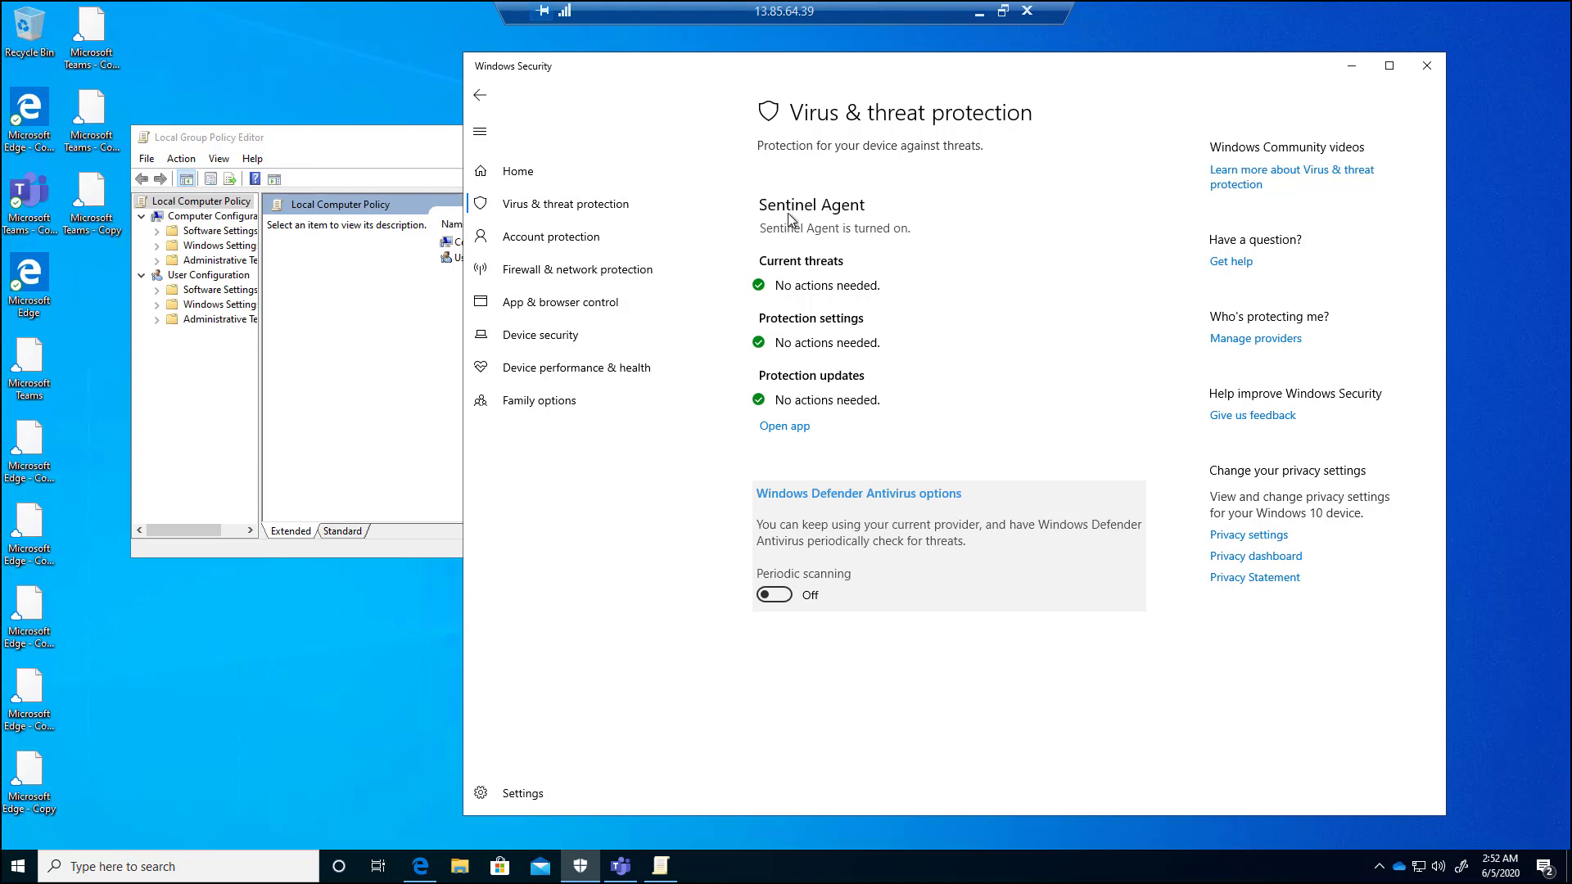
mouse_move(889, 290)
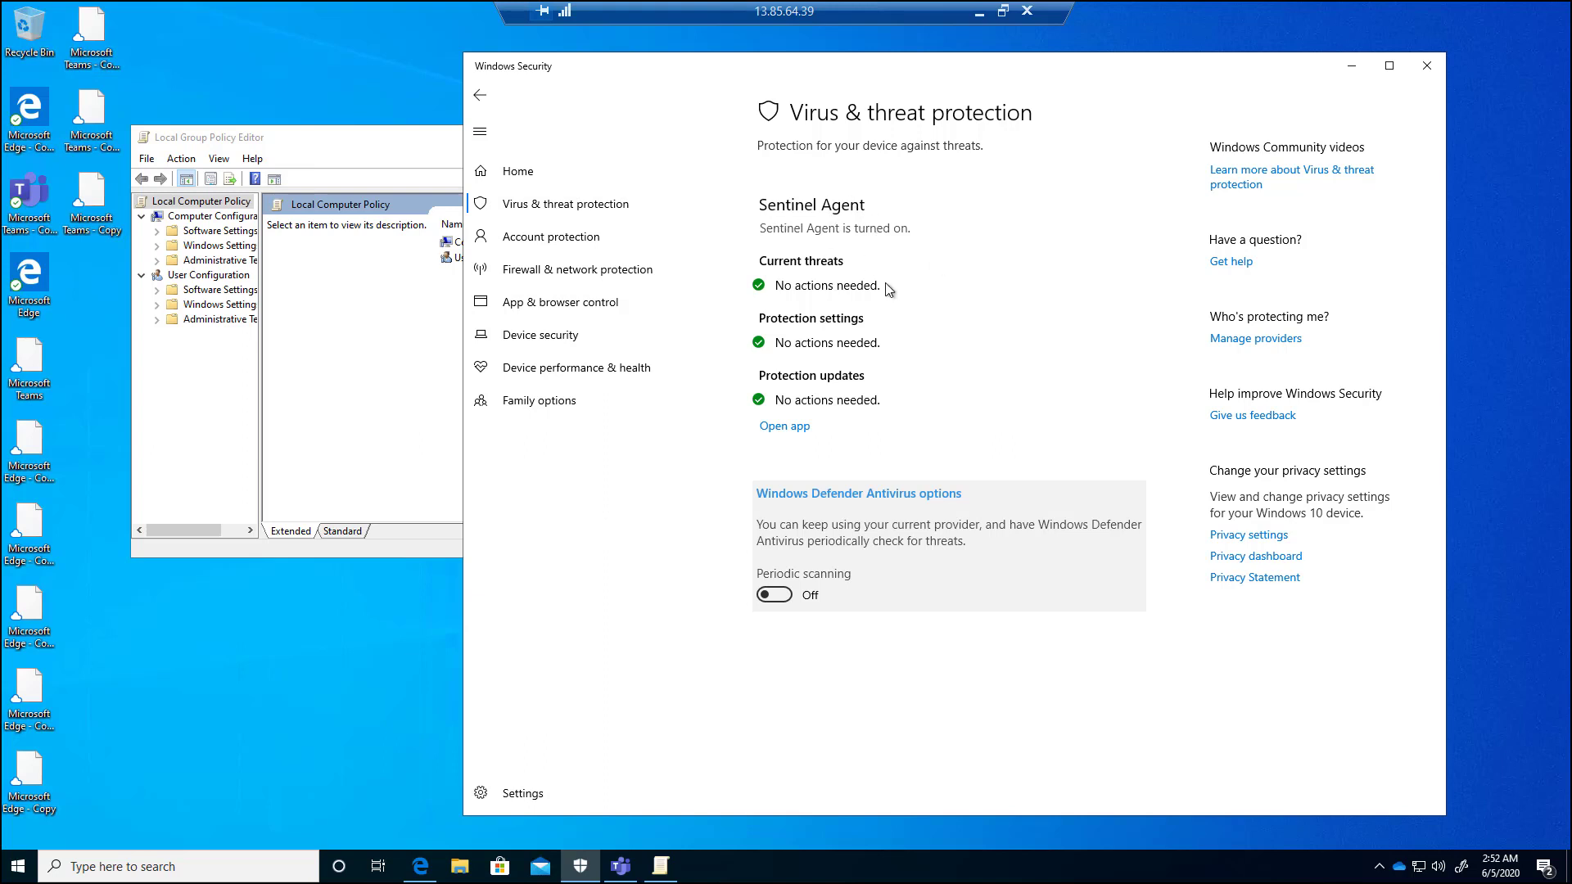
mouse_move(892, 563)
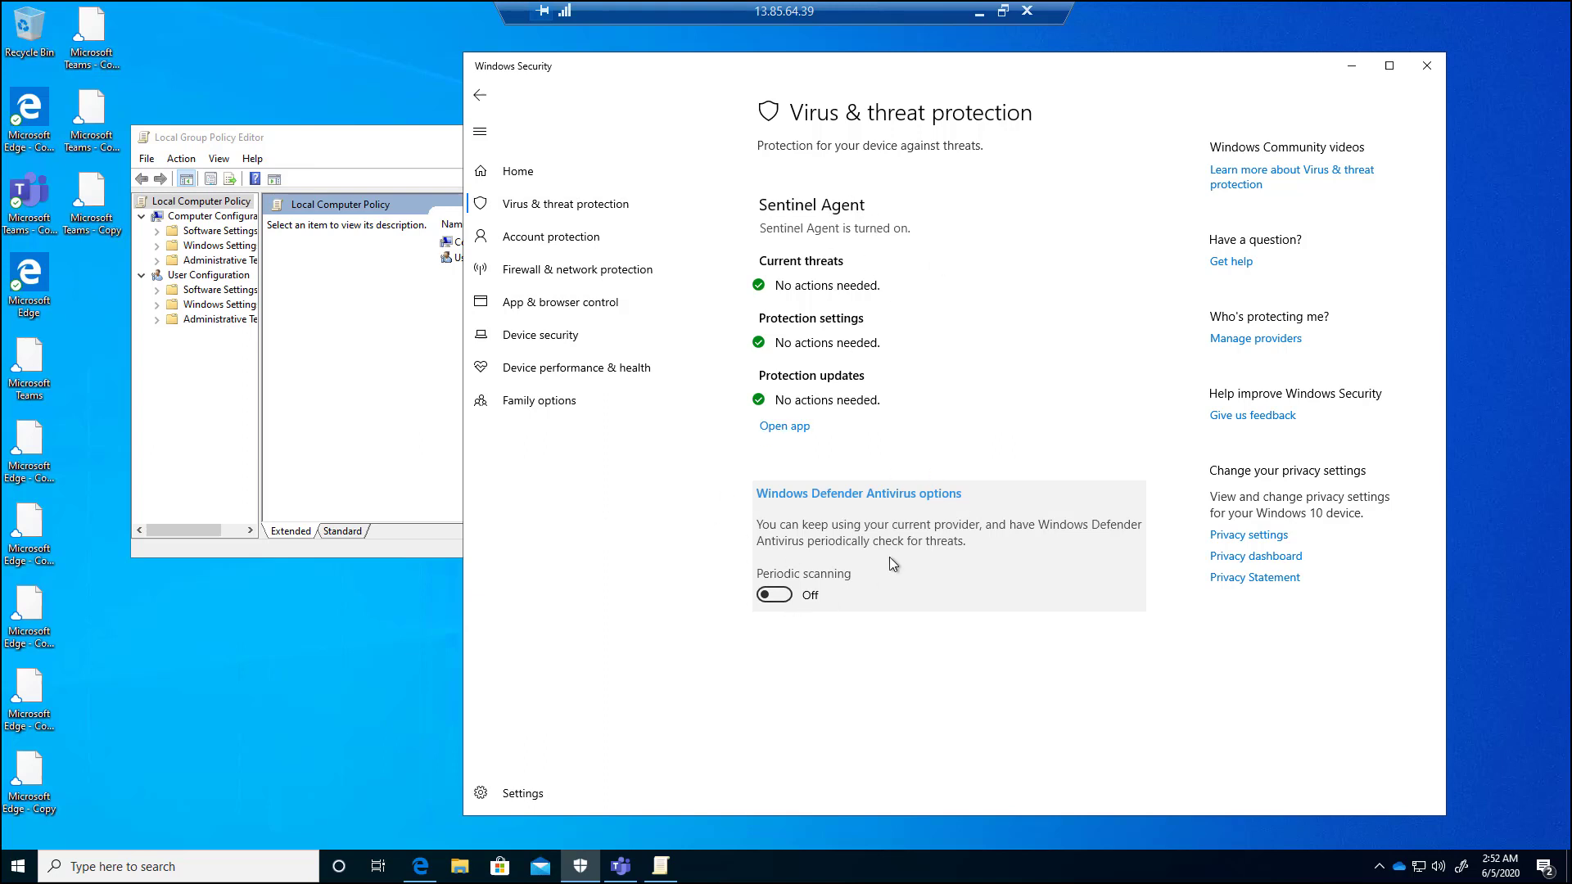
mouse_move(984, 528)
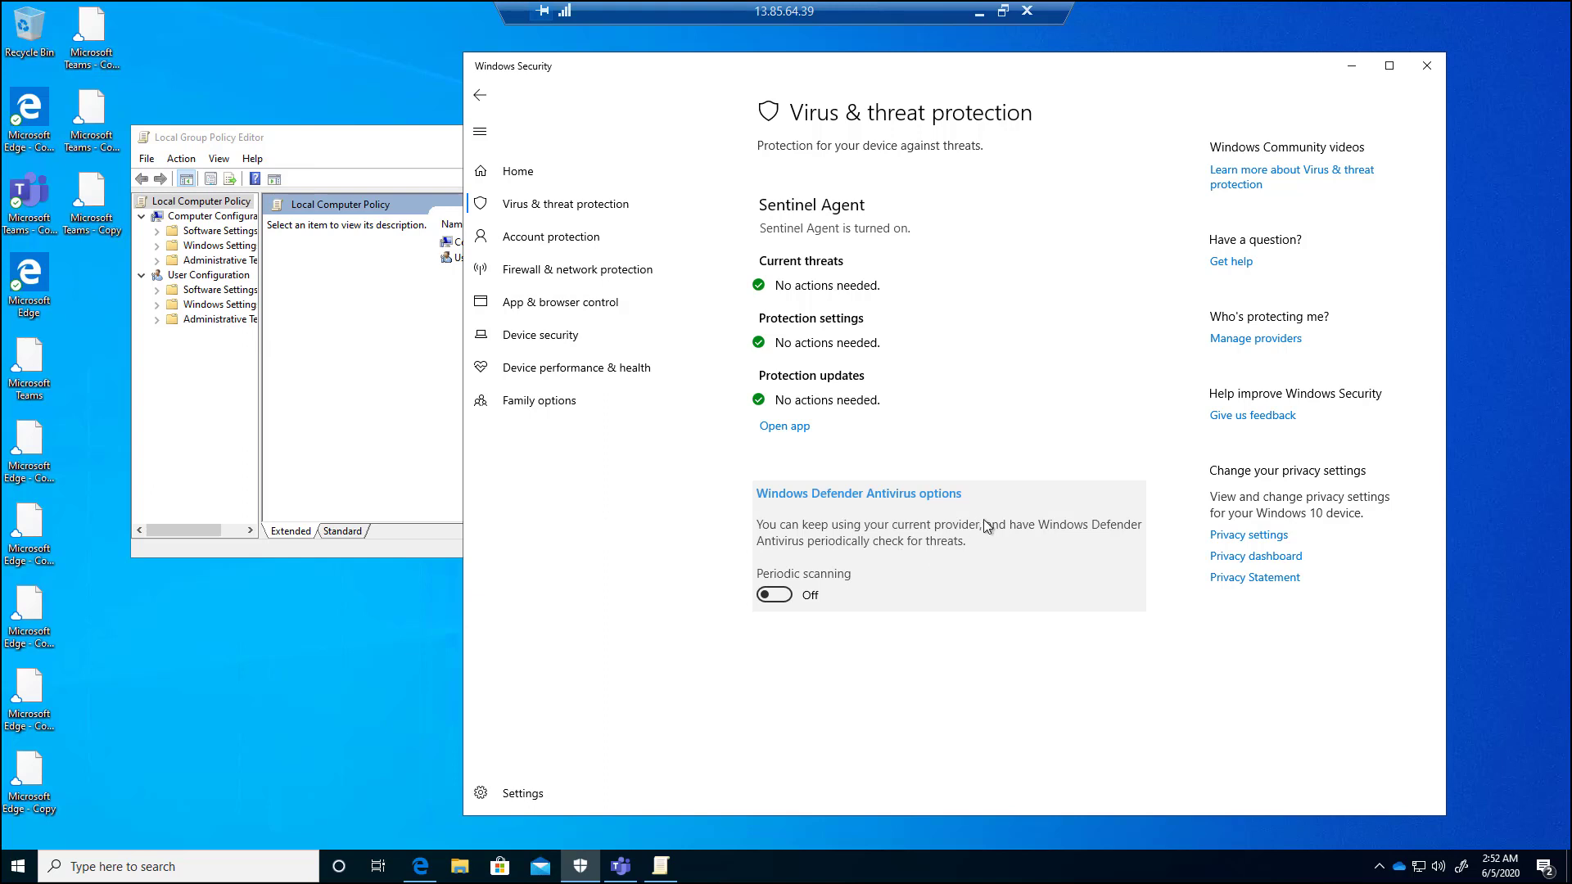
mouse_move(870, 593)
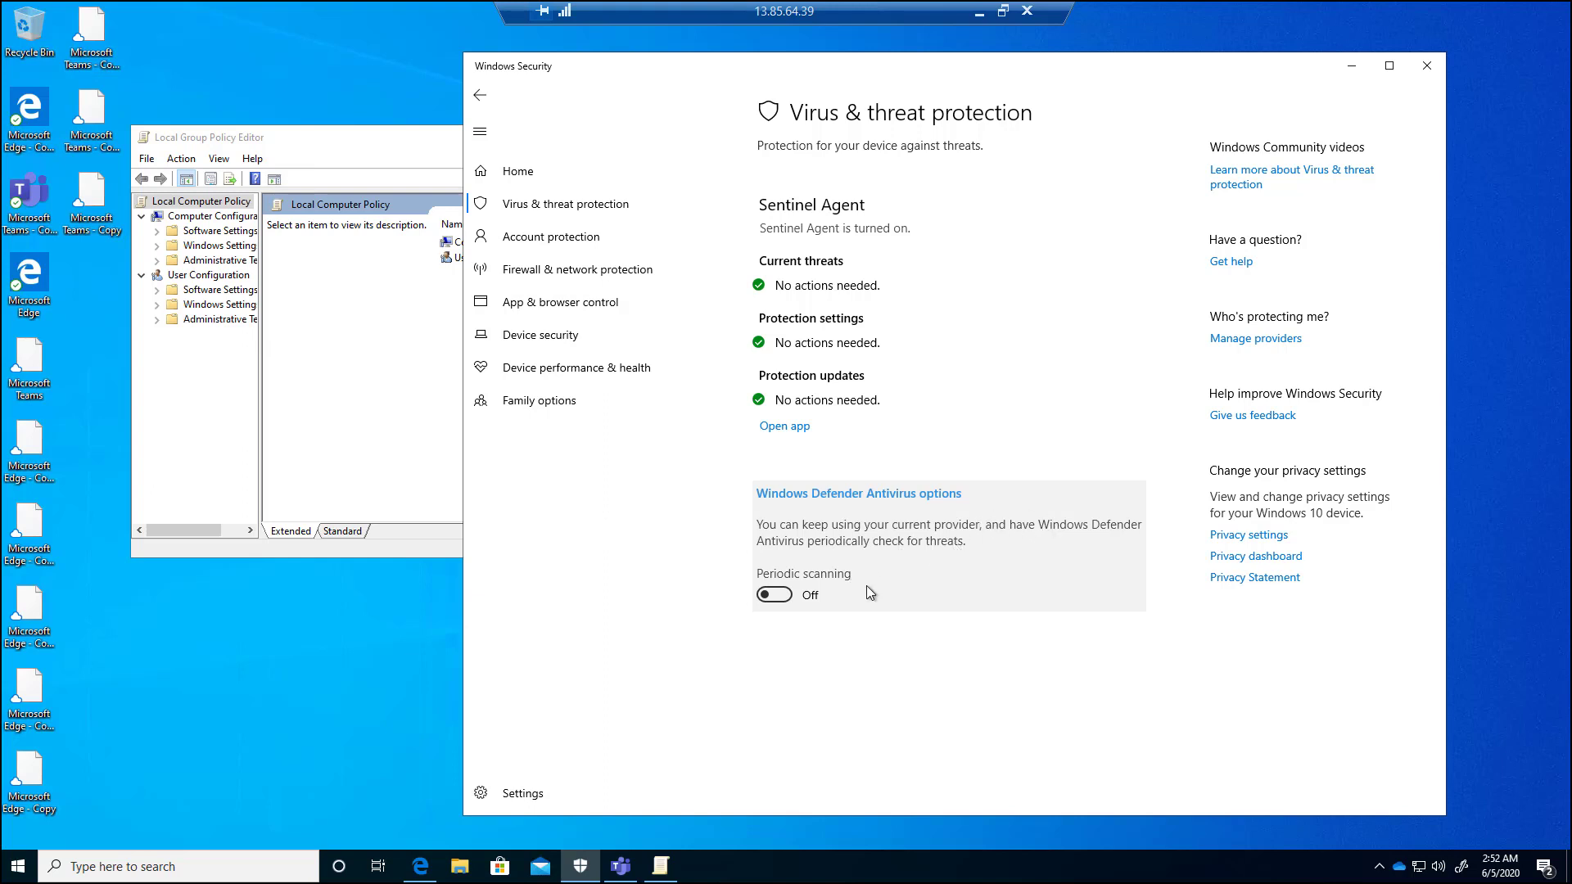
mouse_move(746, 466)
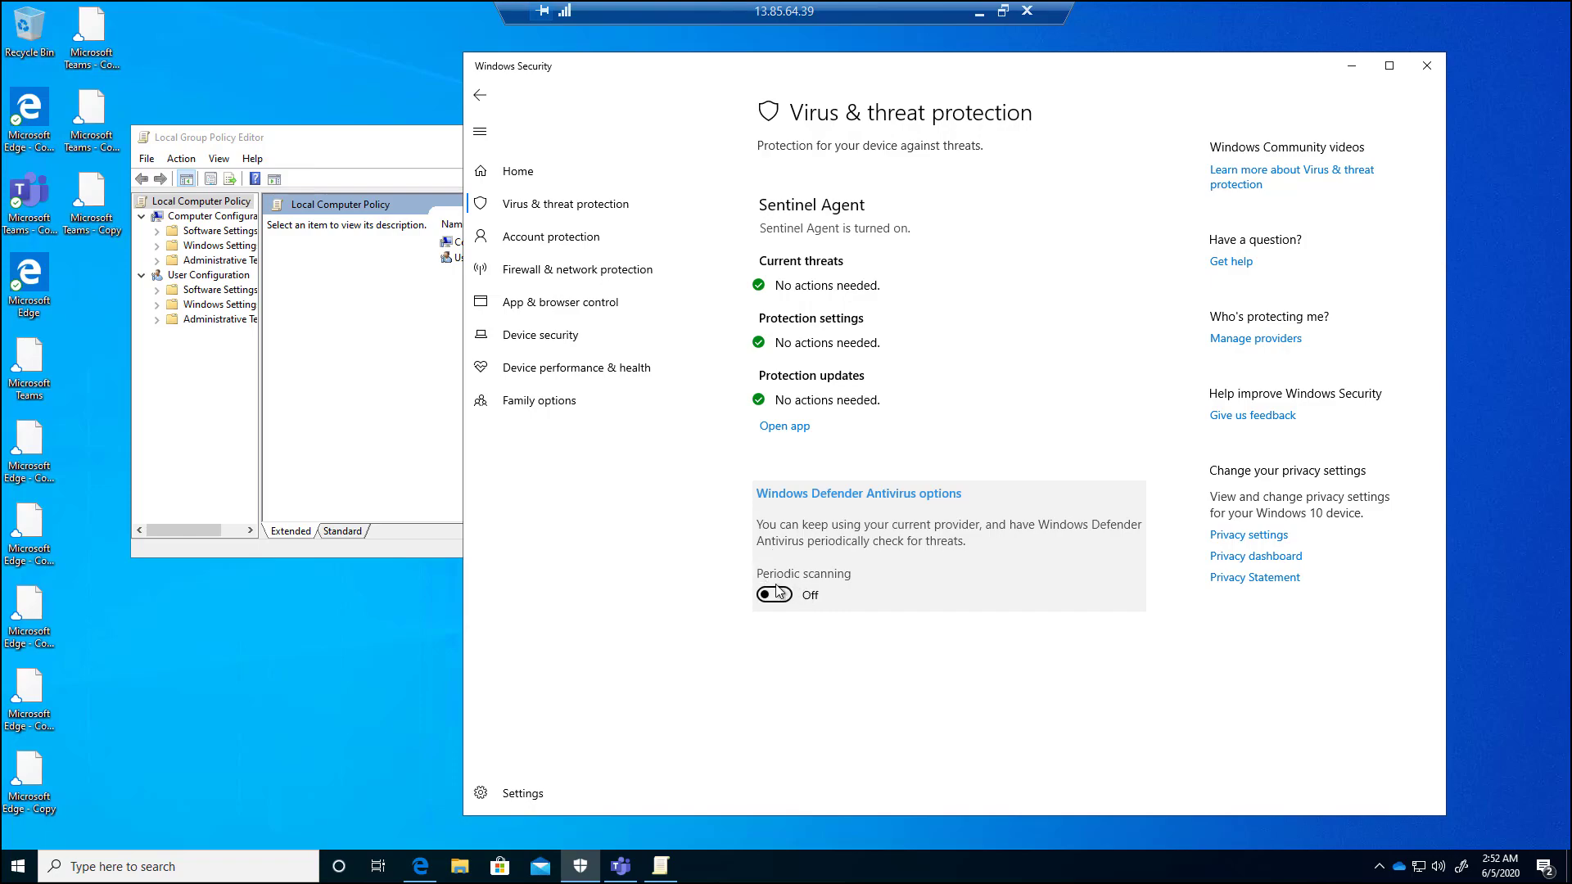
left_click(773, 595)
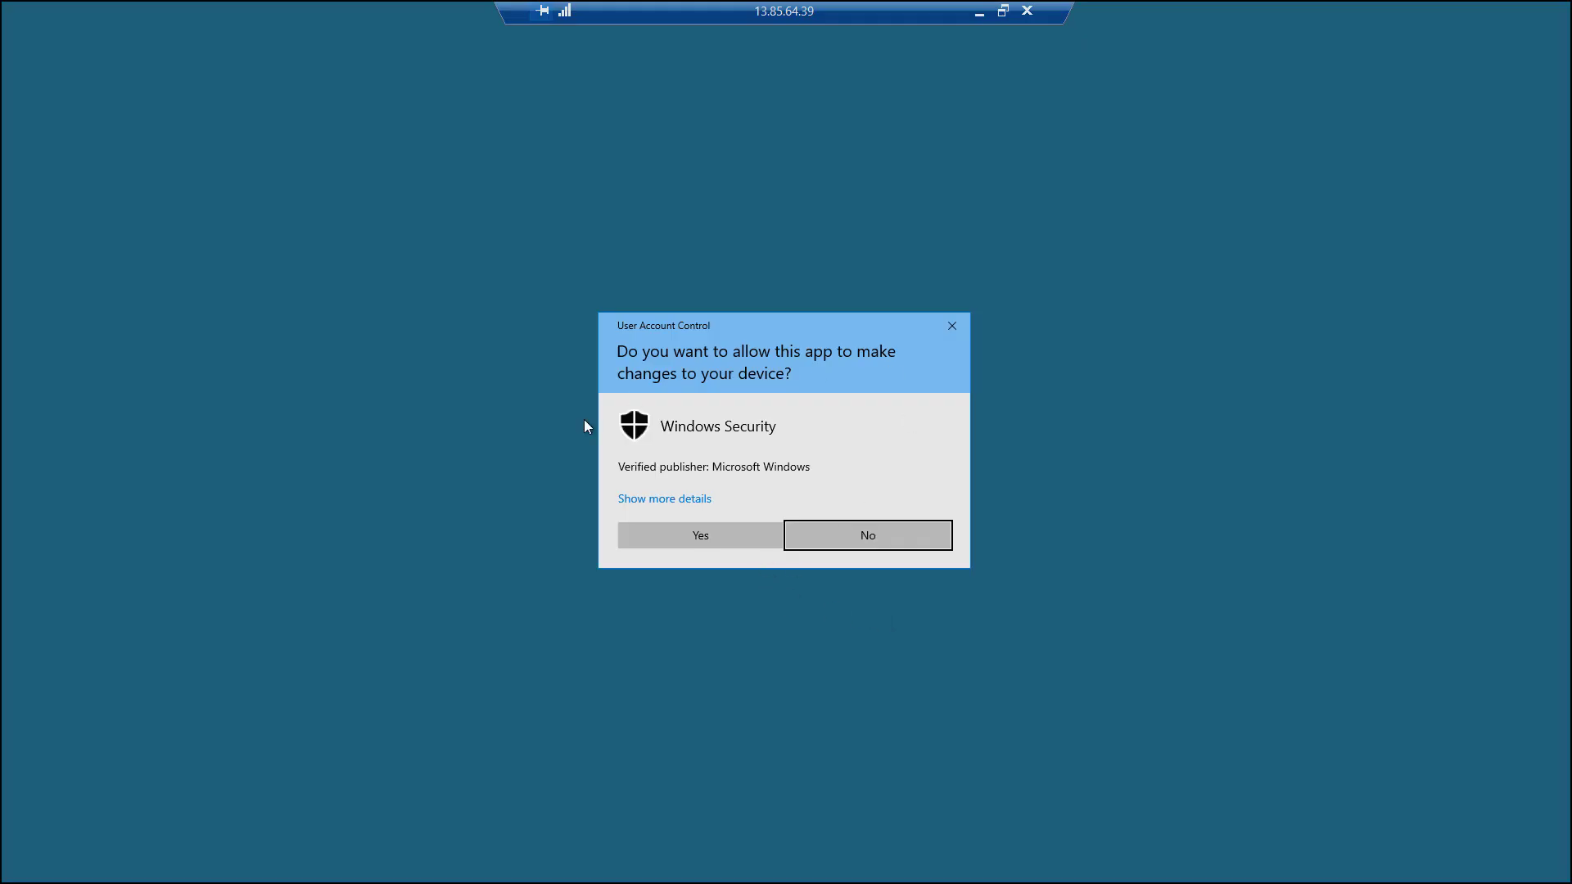
mouse_move(716, 535)
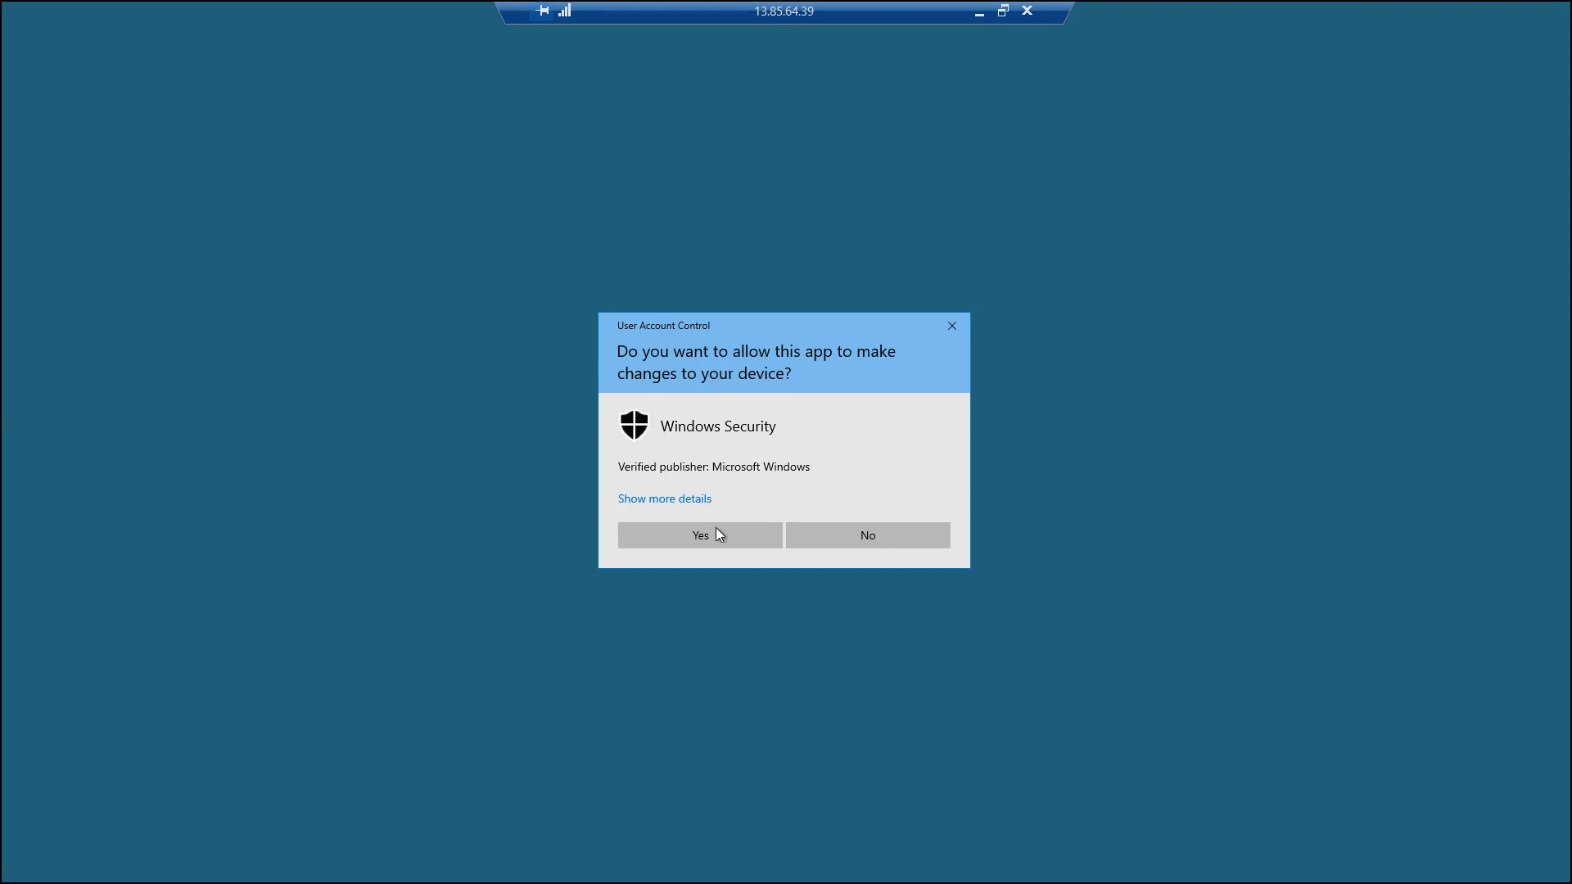
left_click(699, 535)
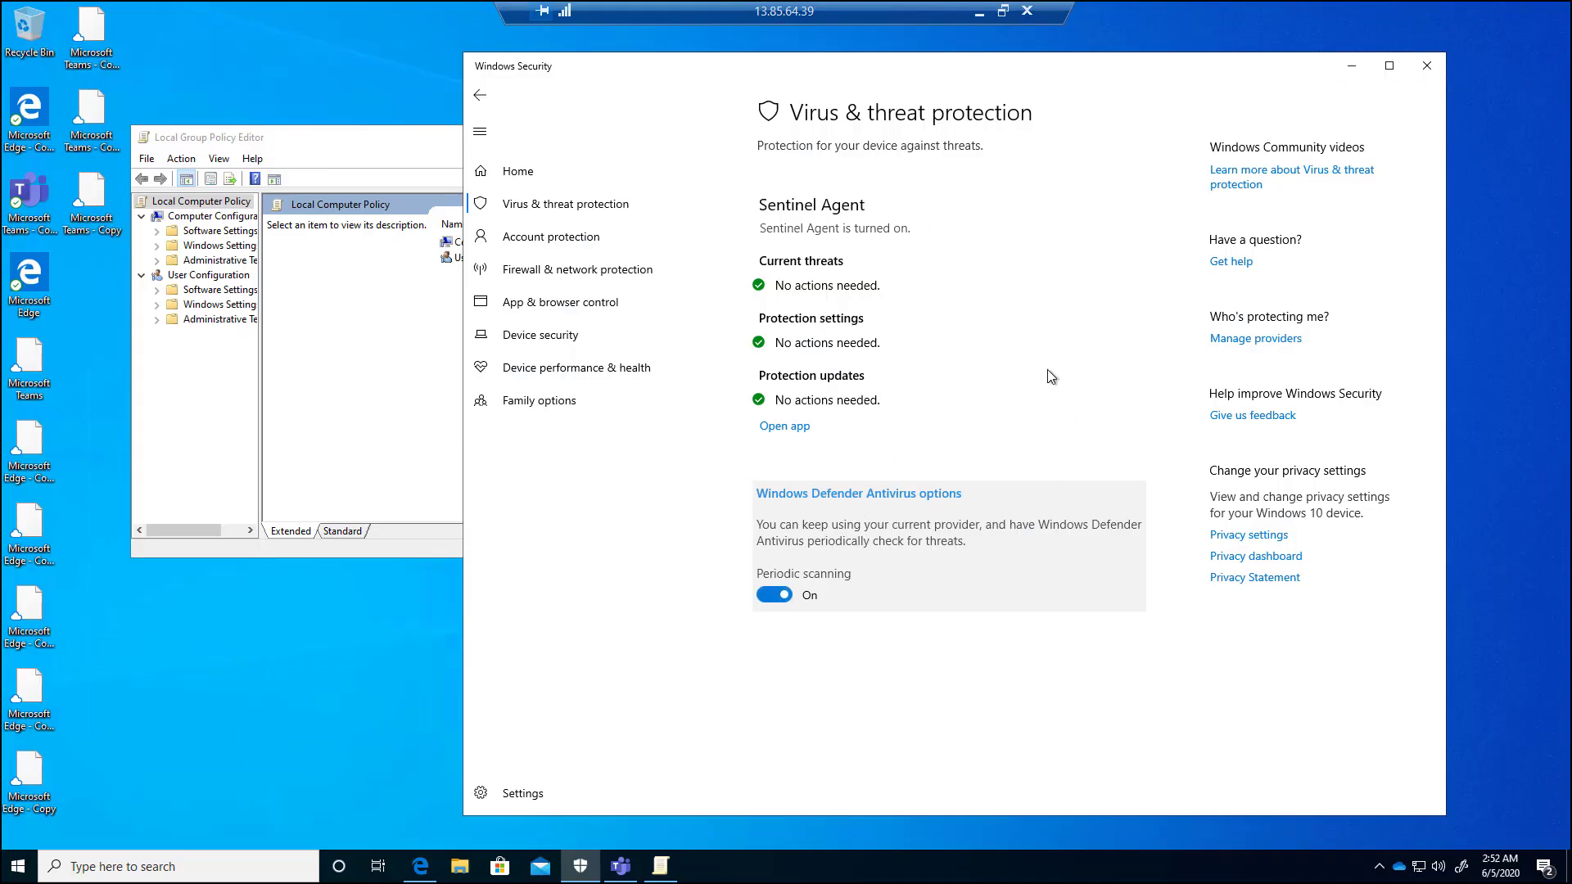
scroll("down", 3)
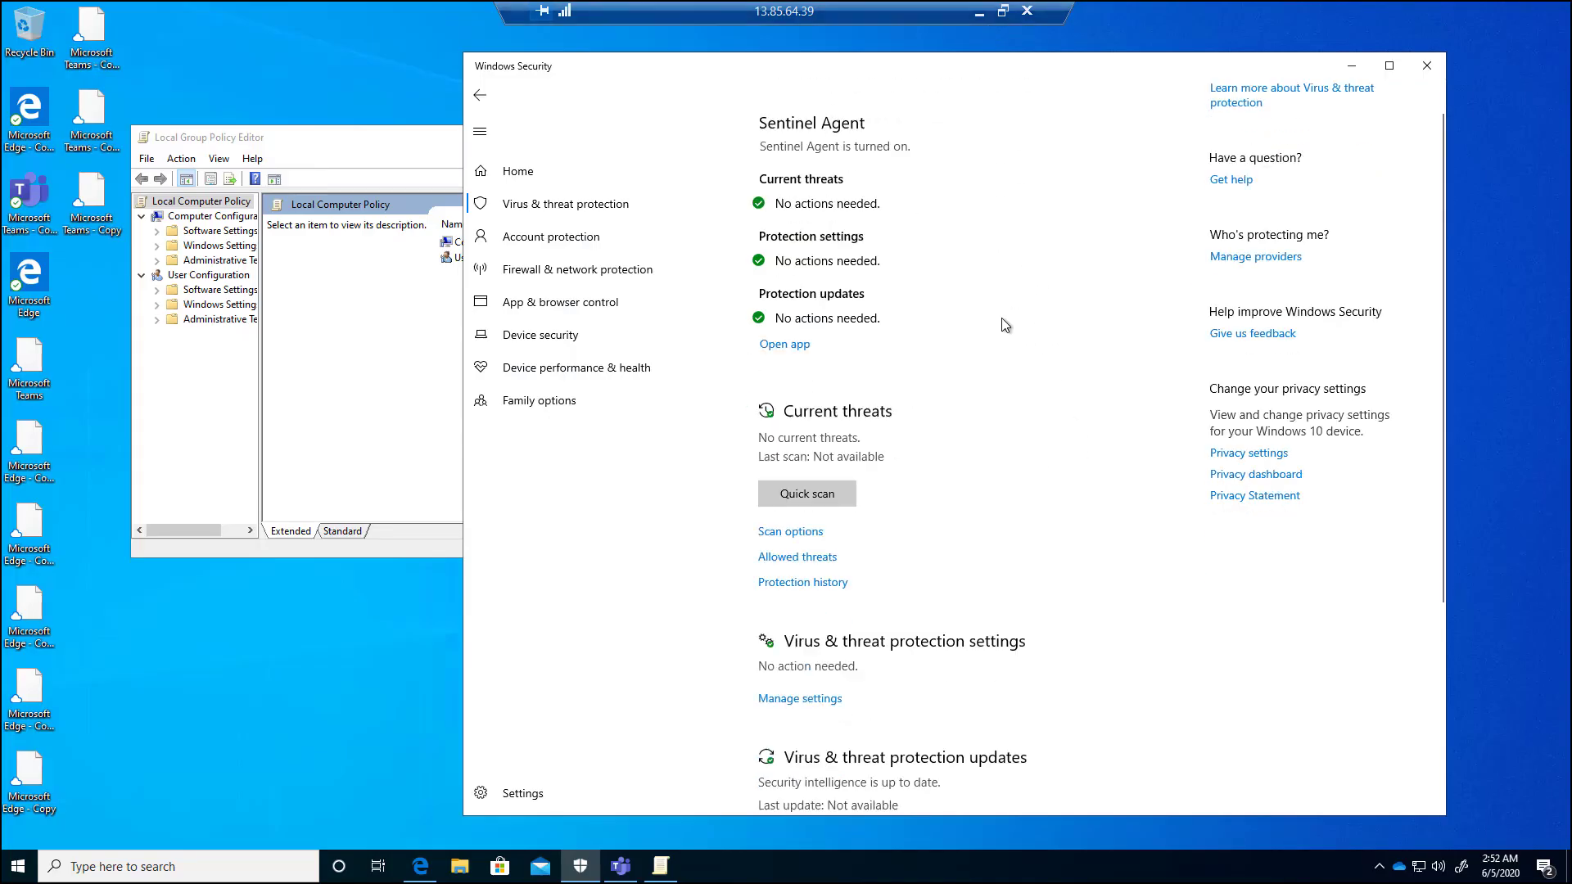
scroll("down", 3)
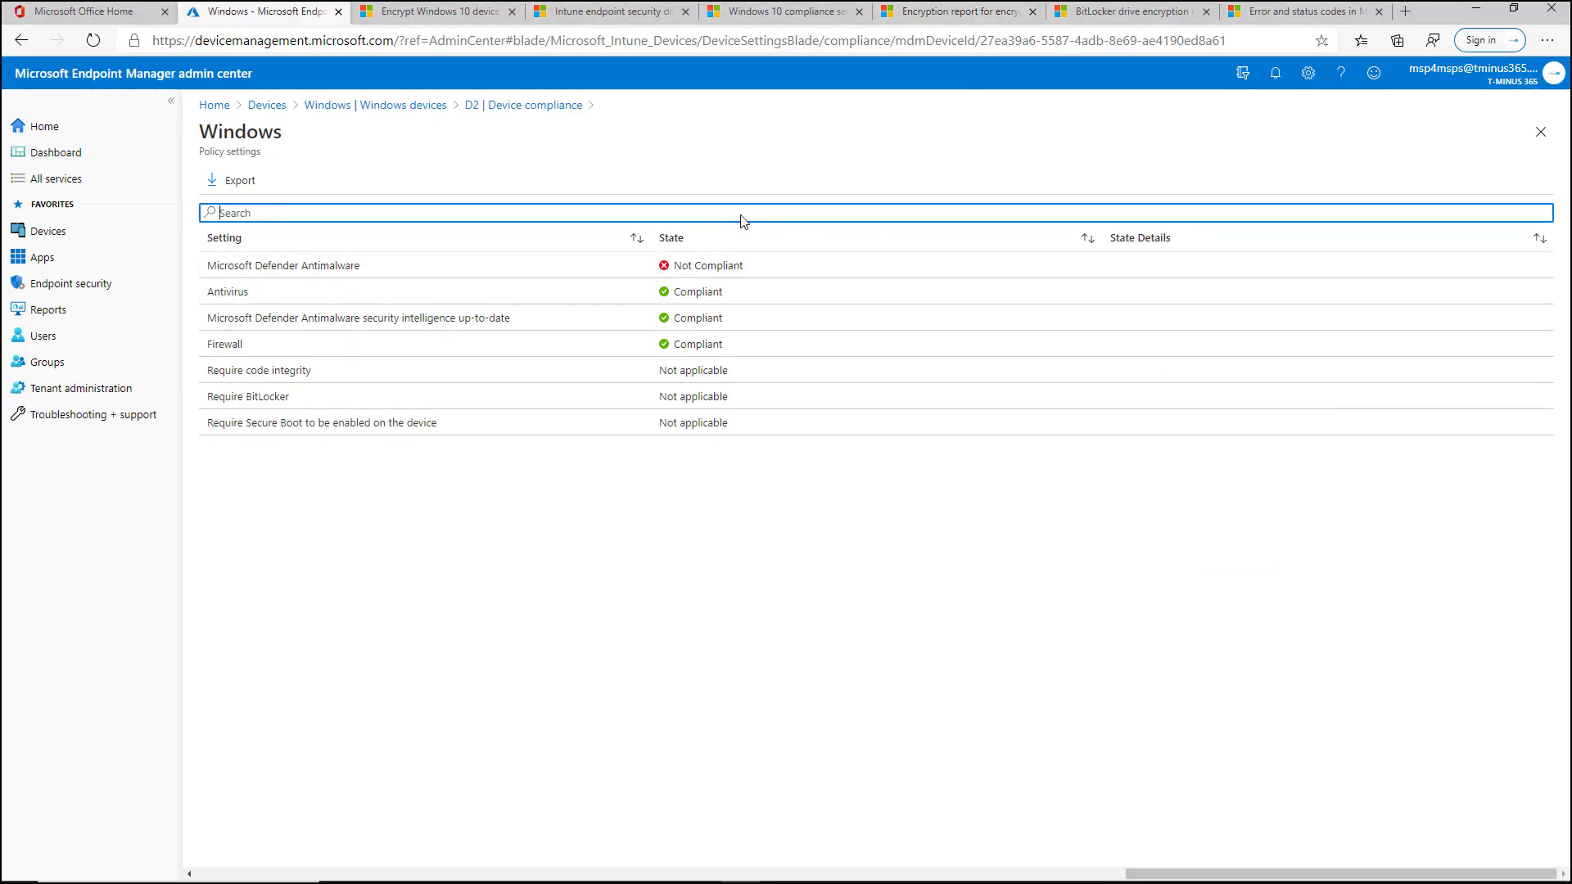
Reopen device D2 from the Windows devices list and trigger a Sync
left_click(374, 104)
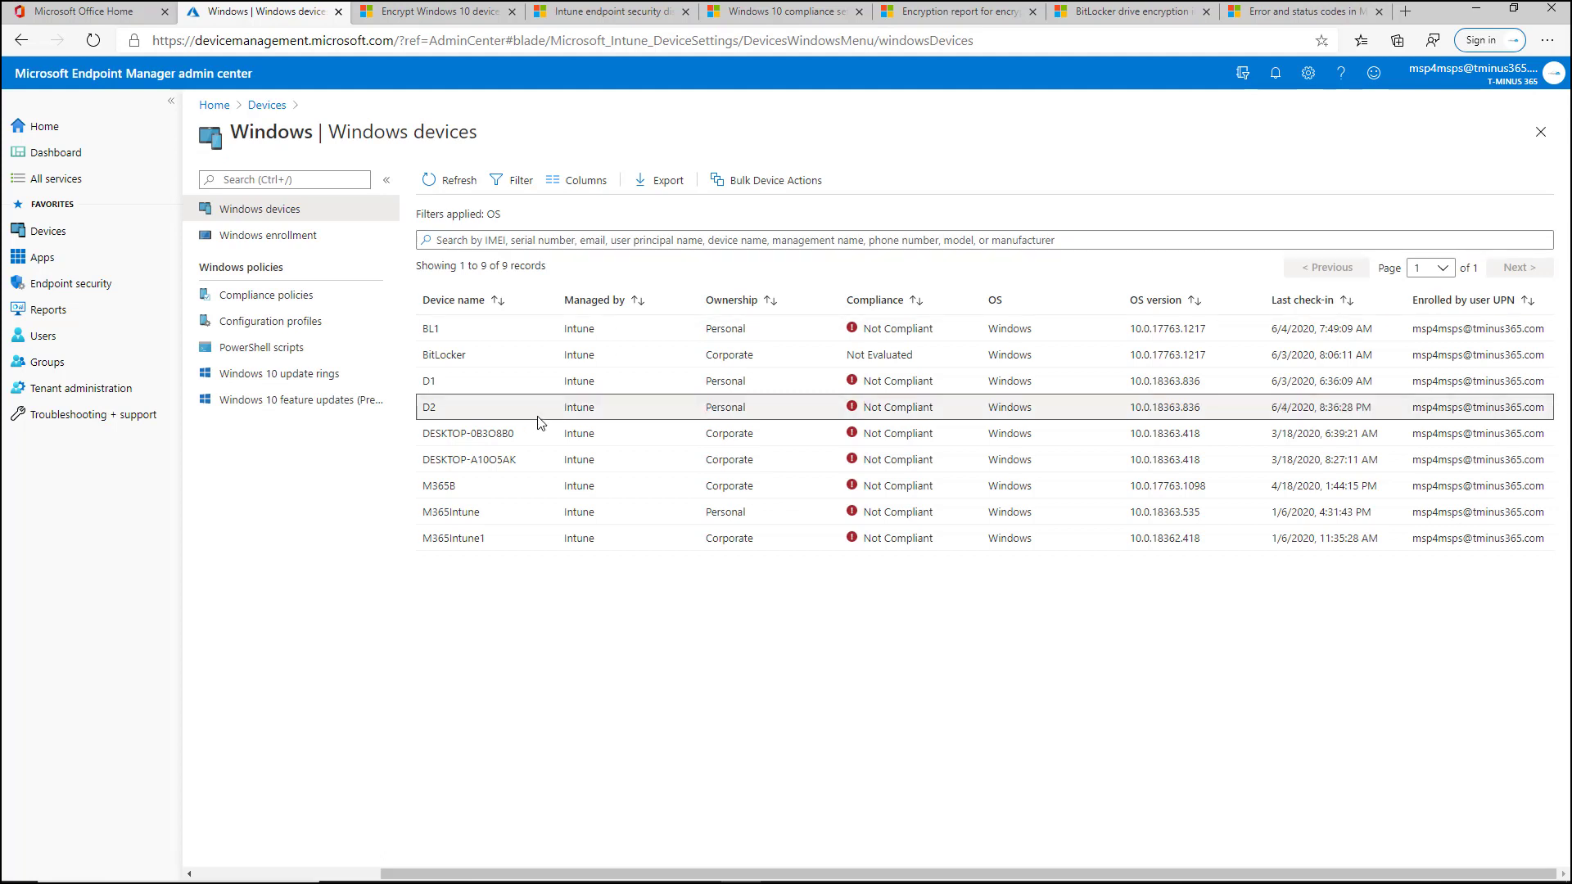
left_click(429, 406)
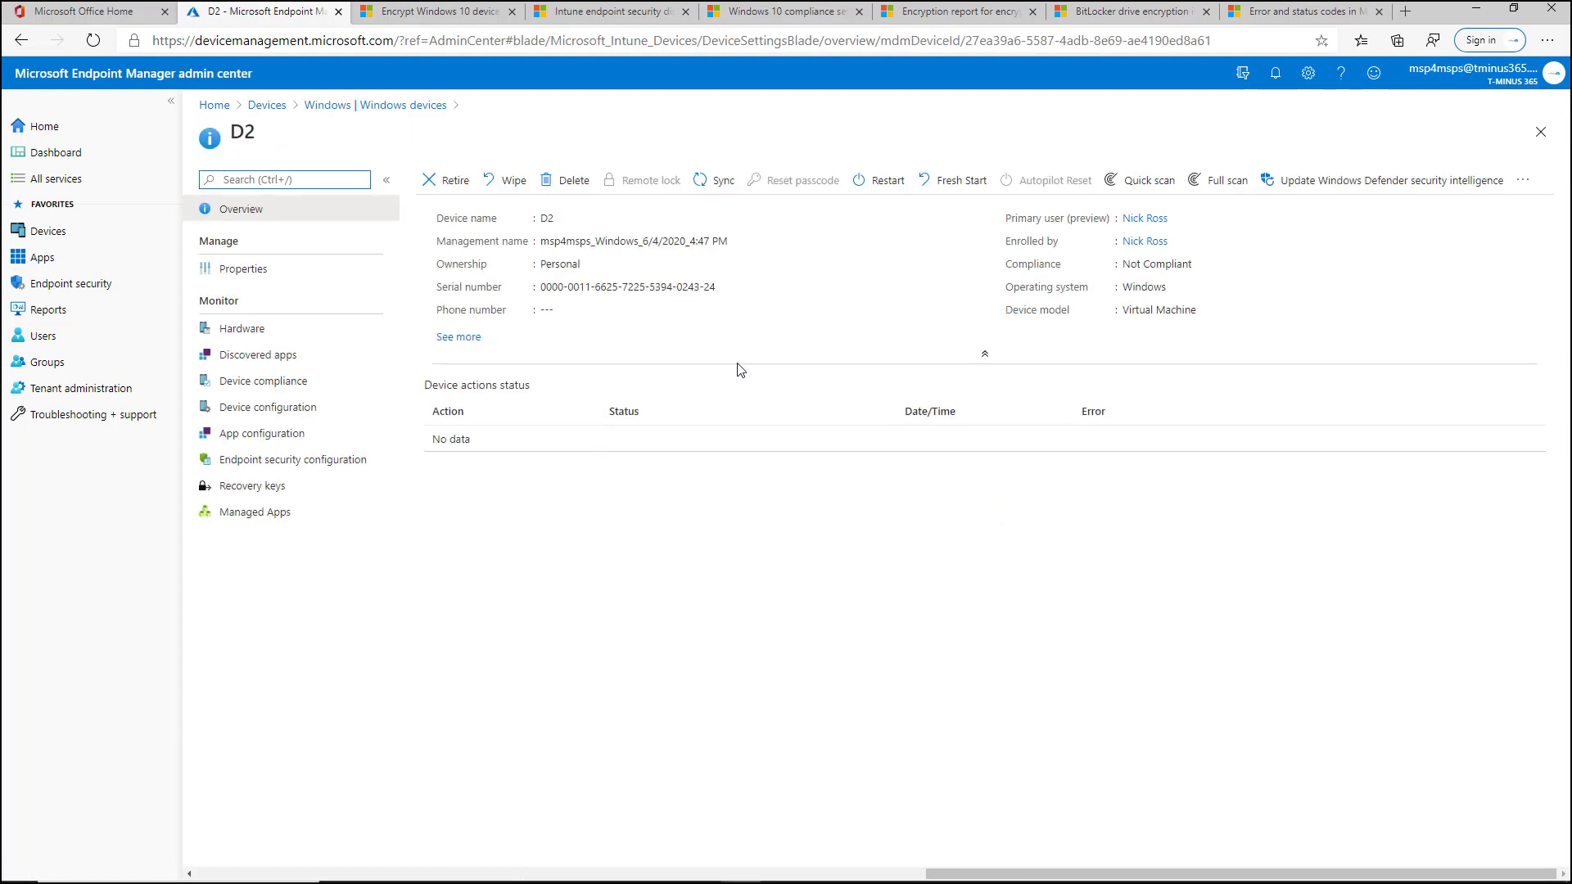
left_click(713, 180)
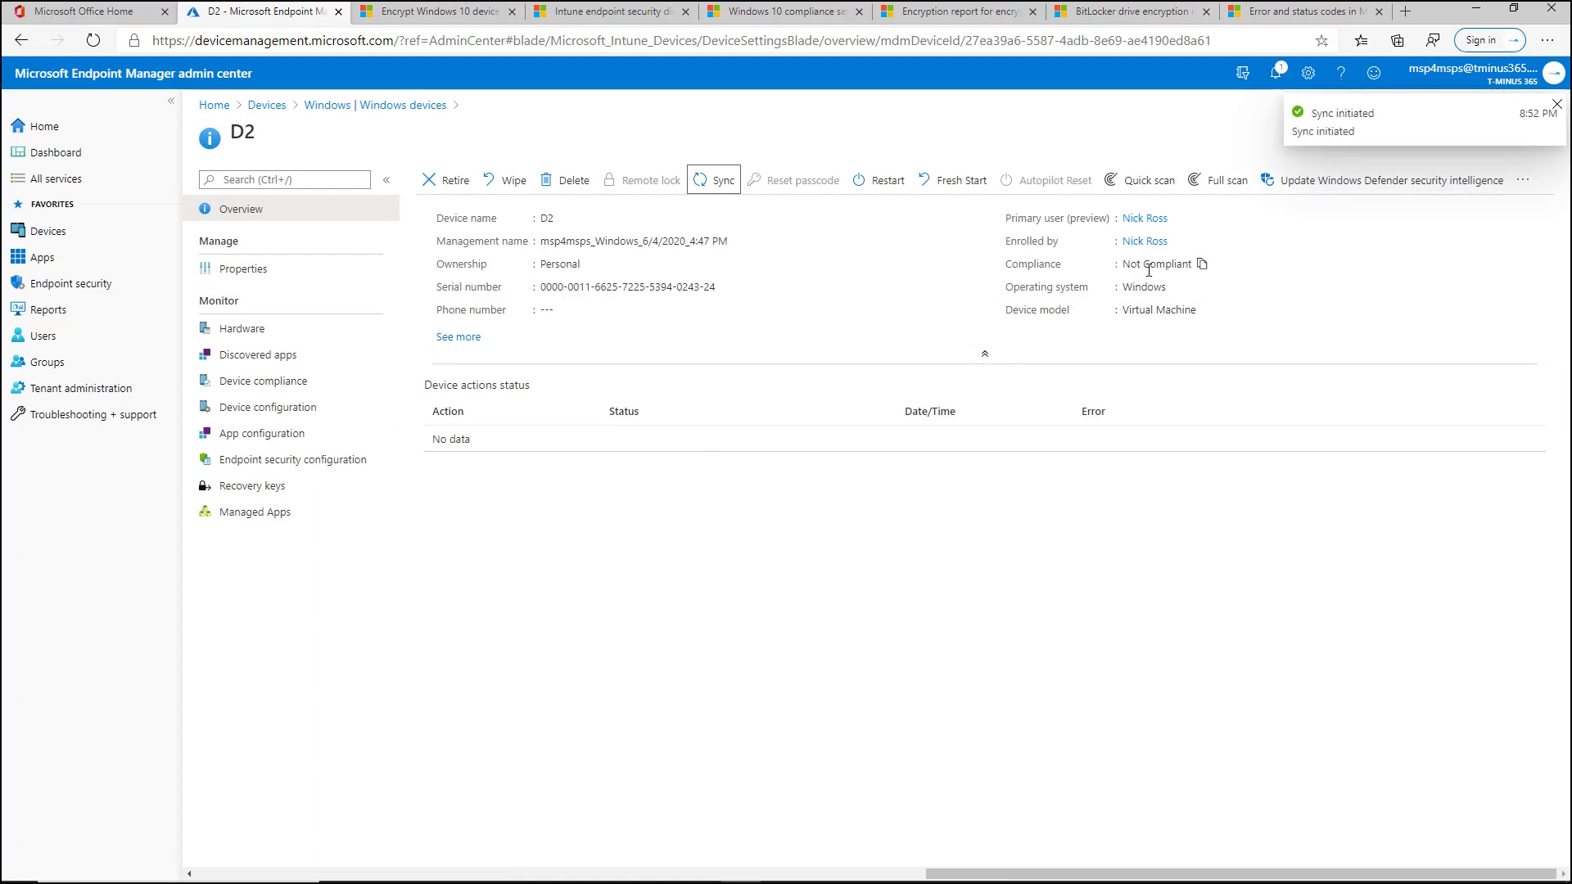
mouse_move(501, 436)
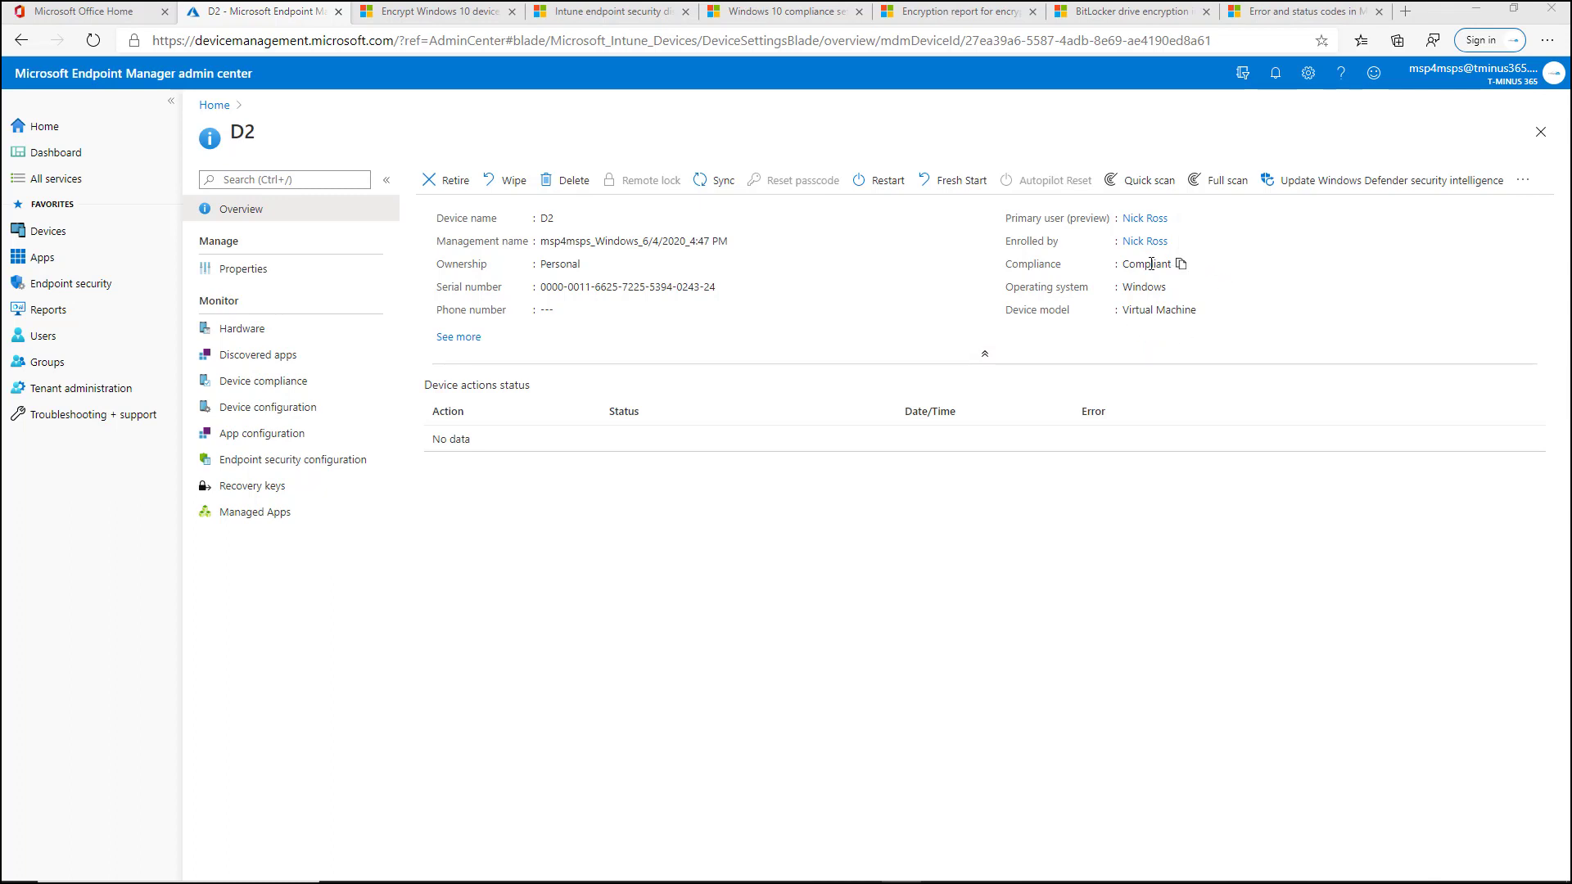
mouse_move(268, 406)
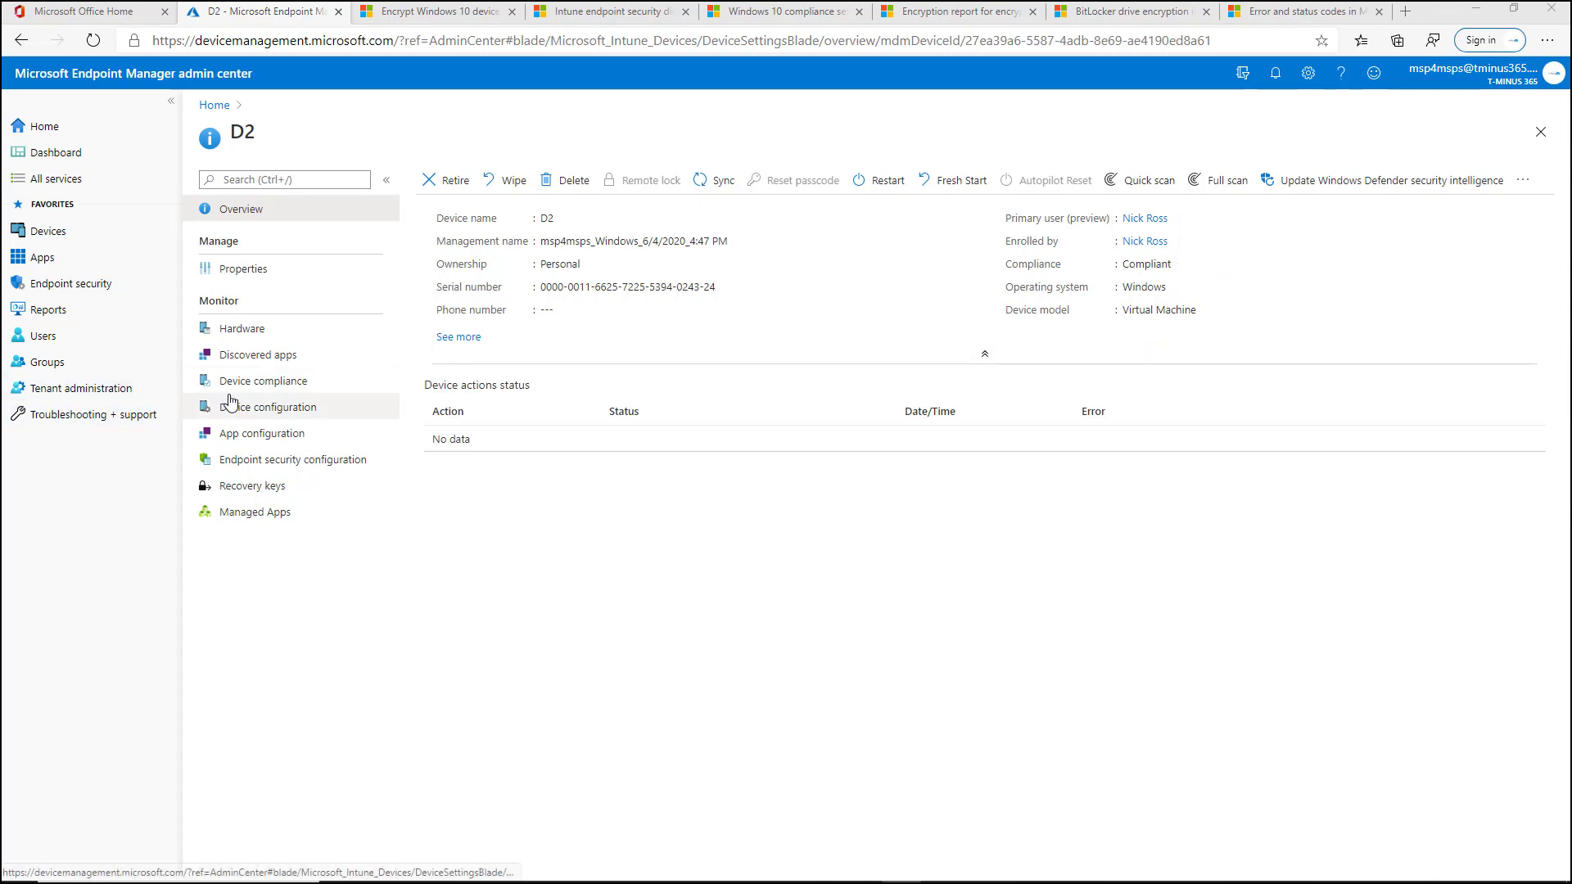
Review D2's Windows policy settings, now all green, then return to D2's compliance list
left_click(264, 380)
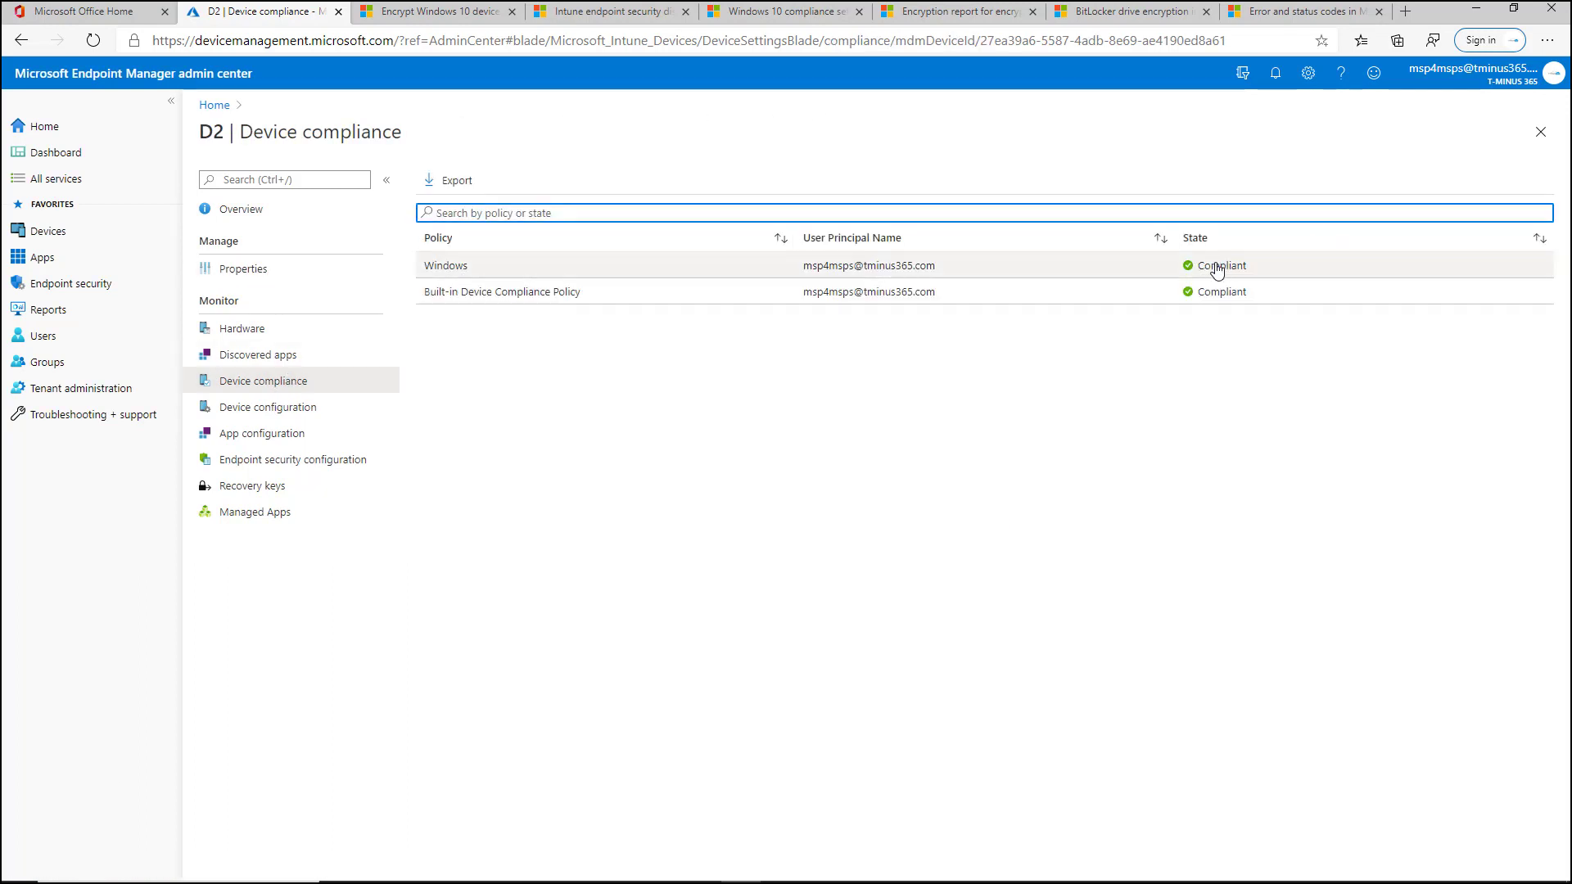
left_click(445, 264)
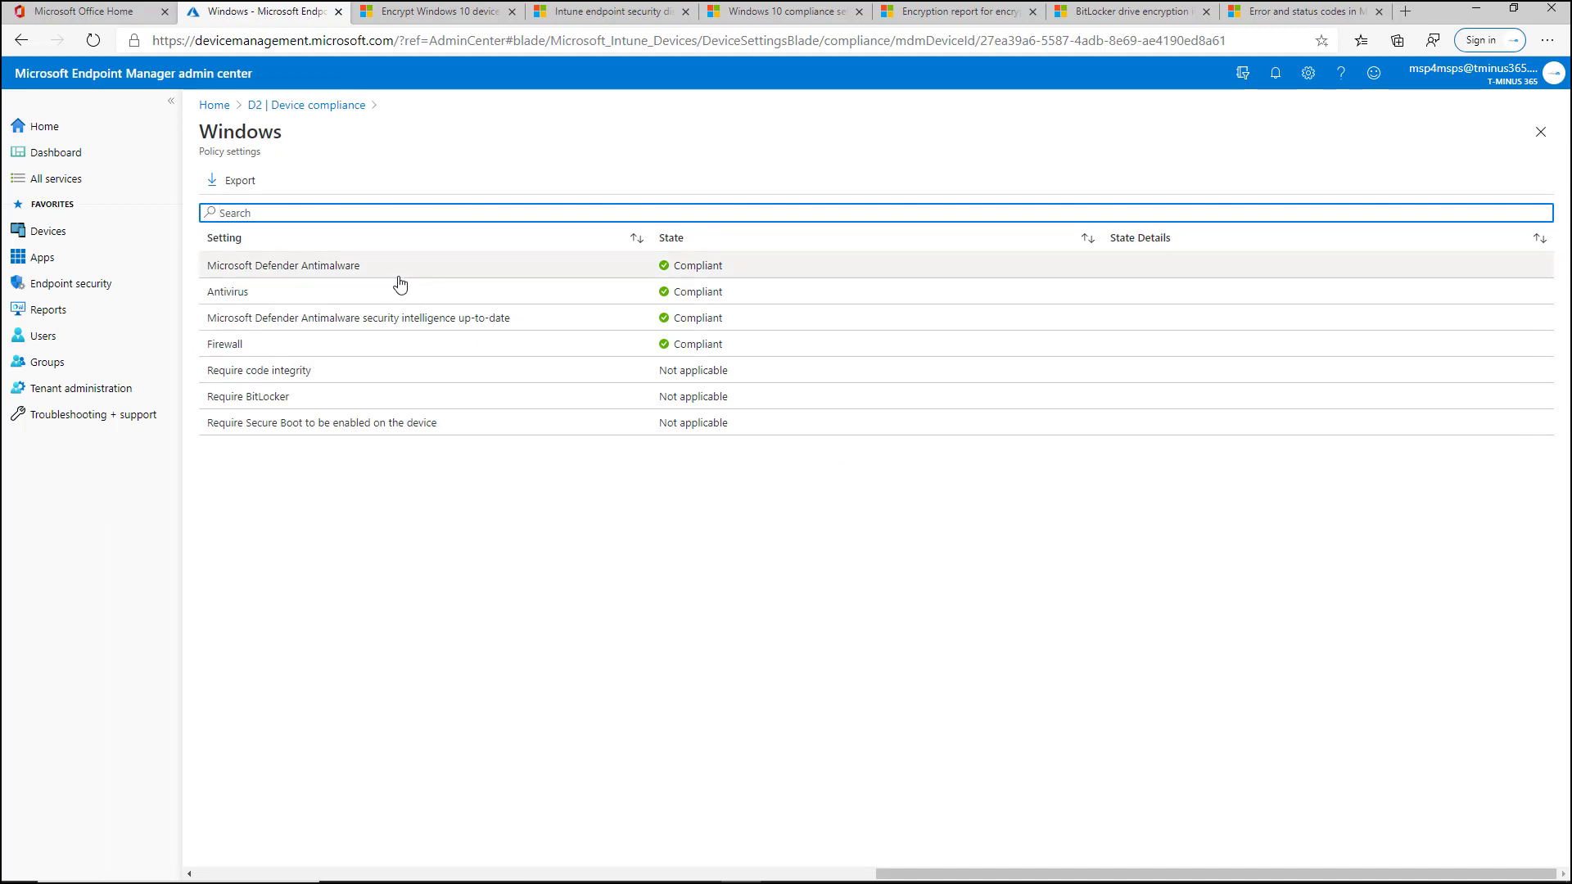
mouse_move(453, 292)
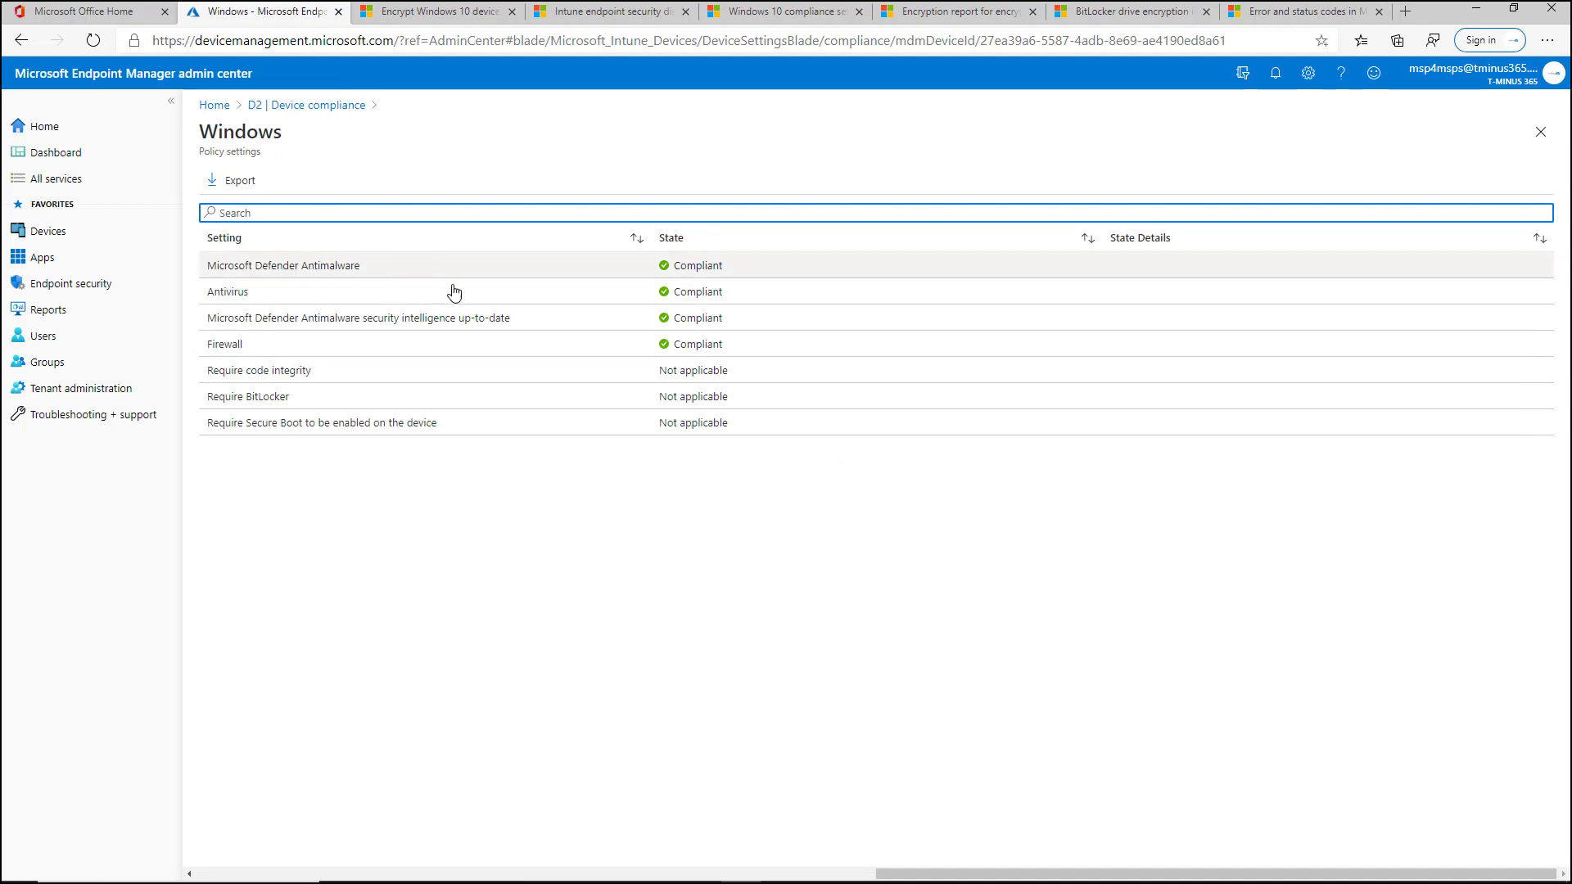
mouse_move(700, 370)
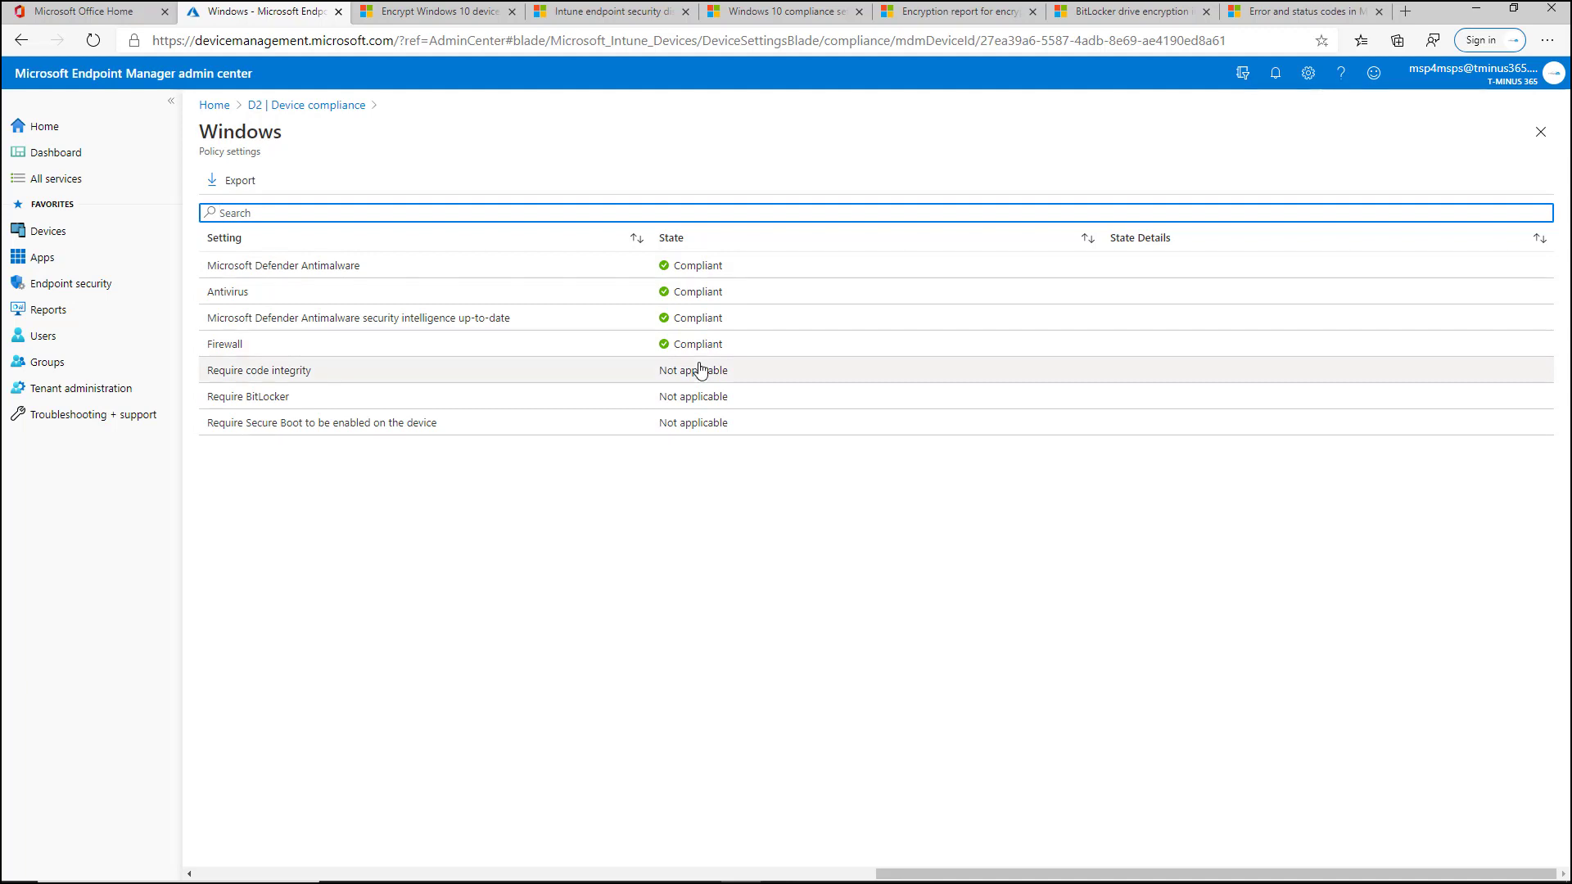
mouse_move(295, 326)
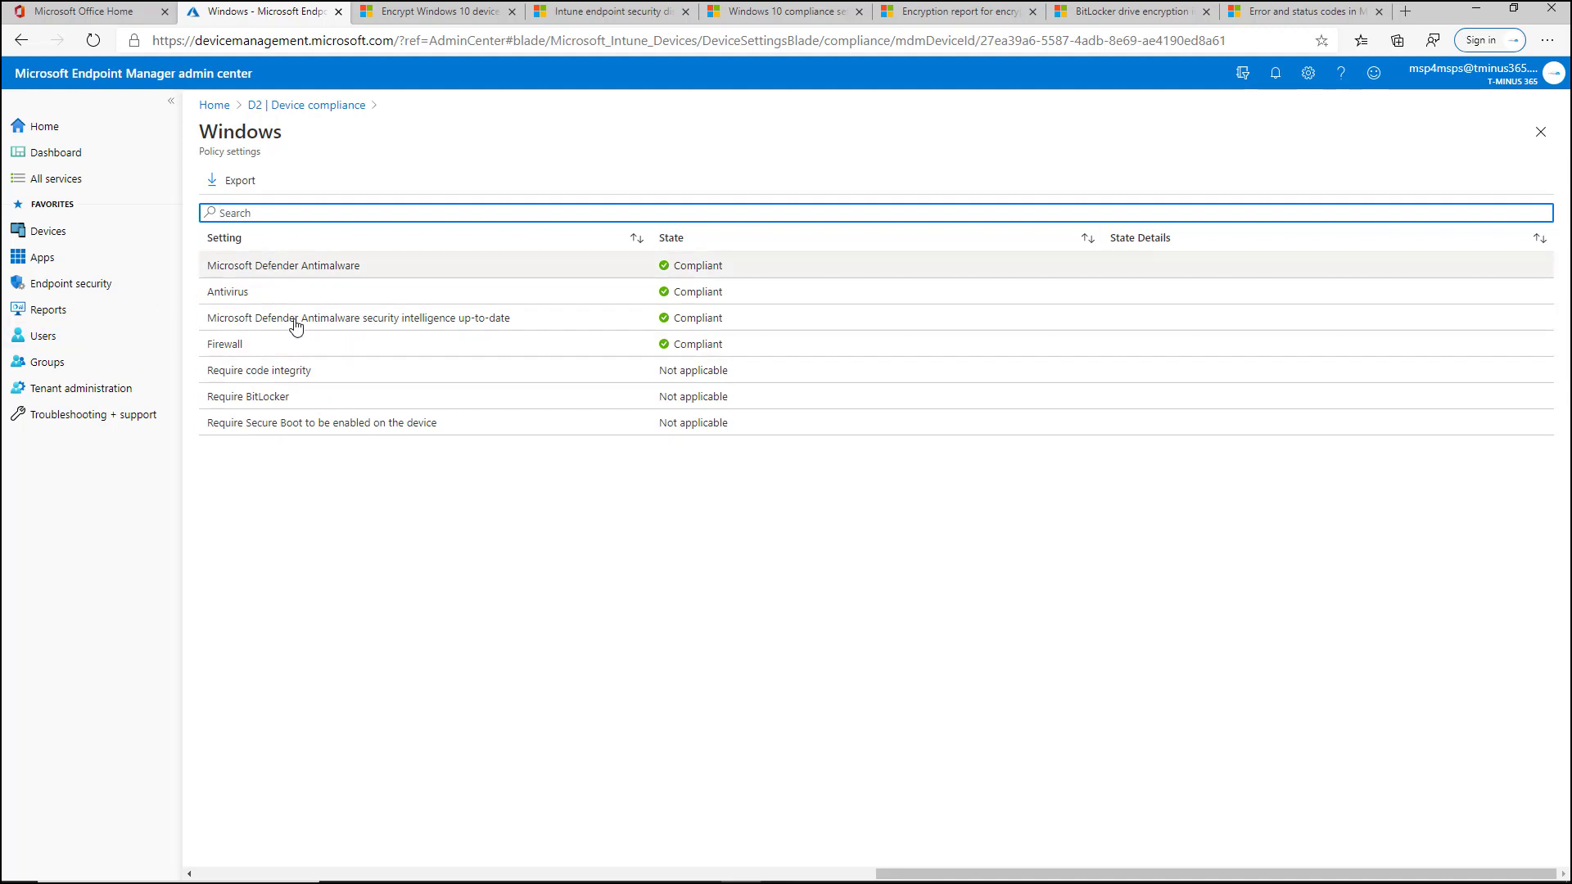
mouse_move(450, 422)
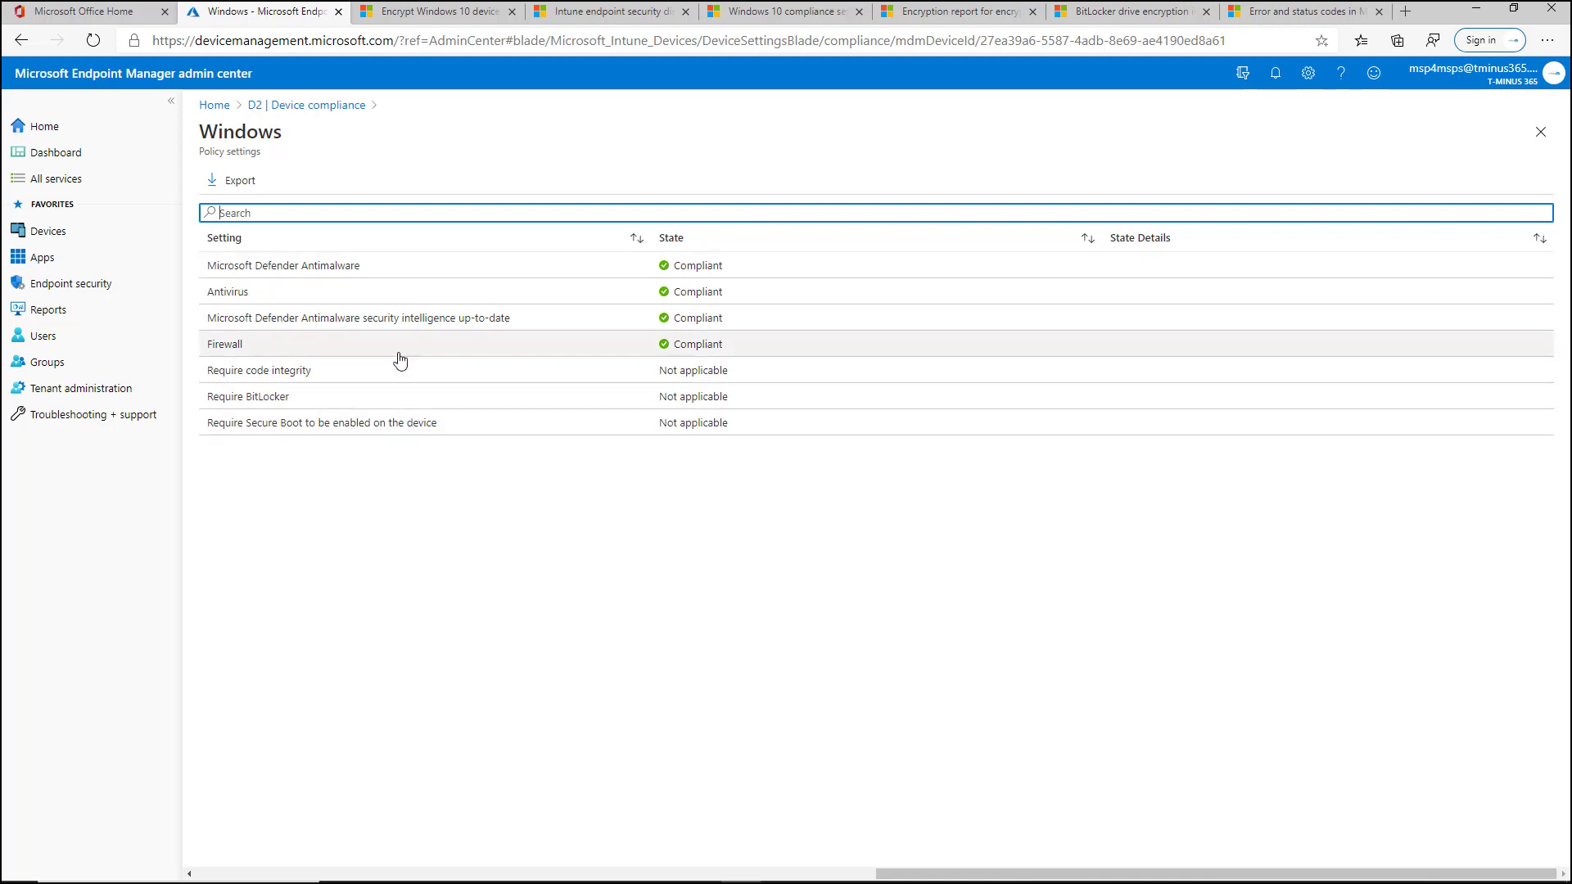
mouse_move(254, 347)
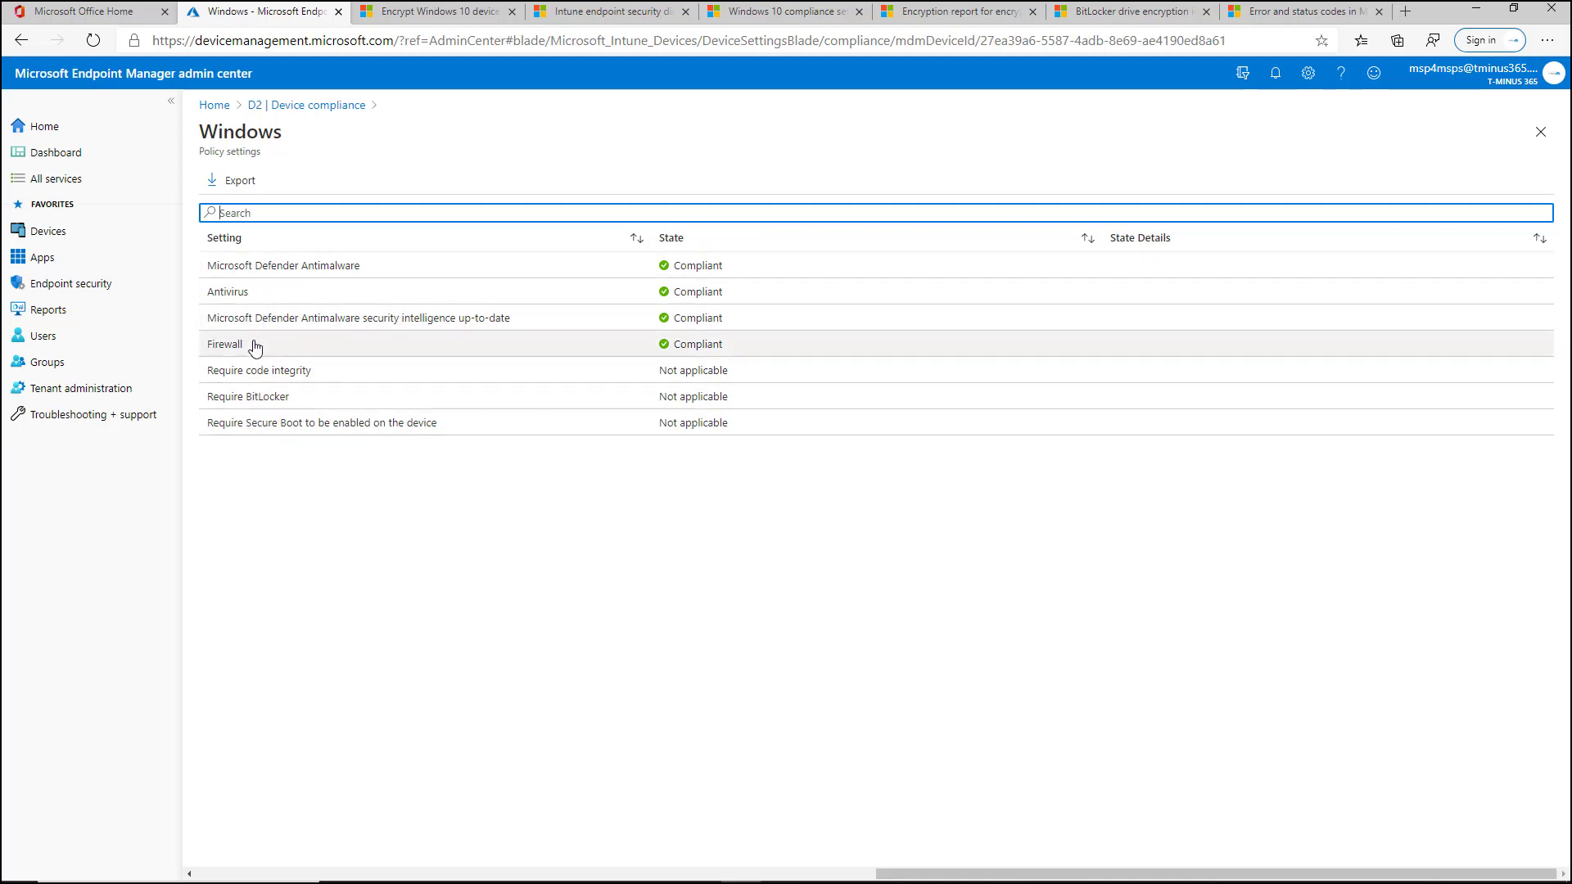
mouse_move(493, 322)
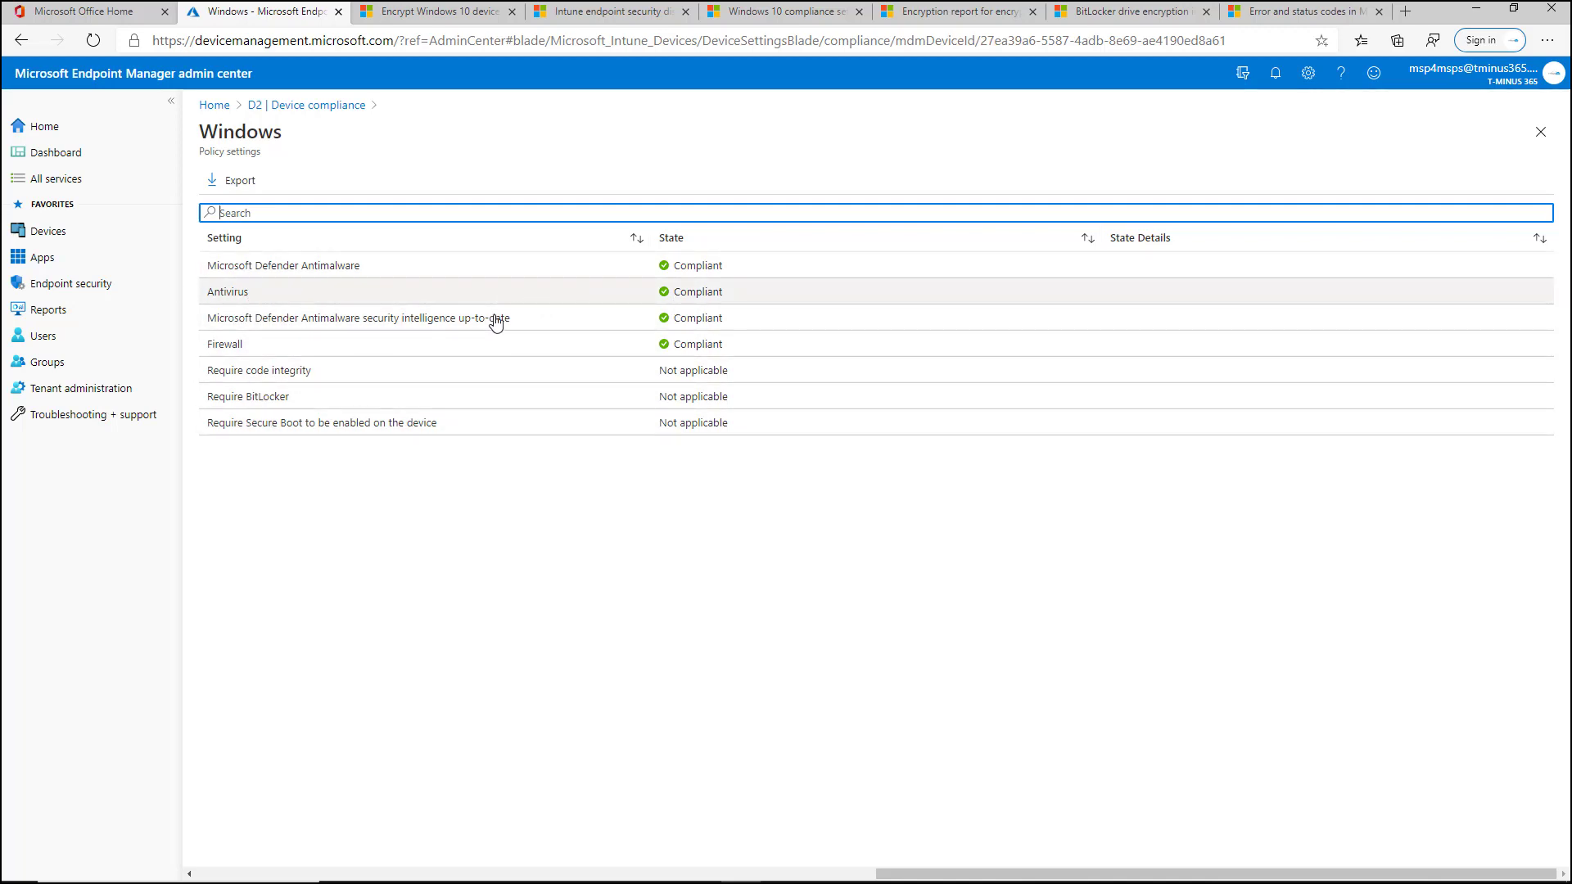
mouse_move(368, 273)
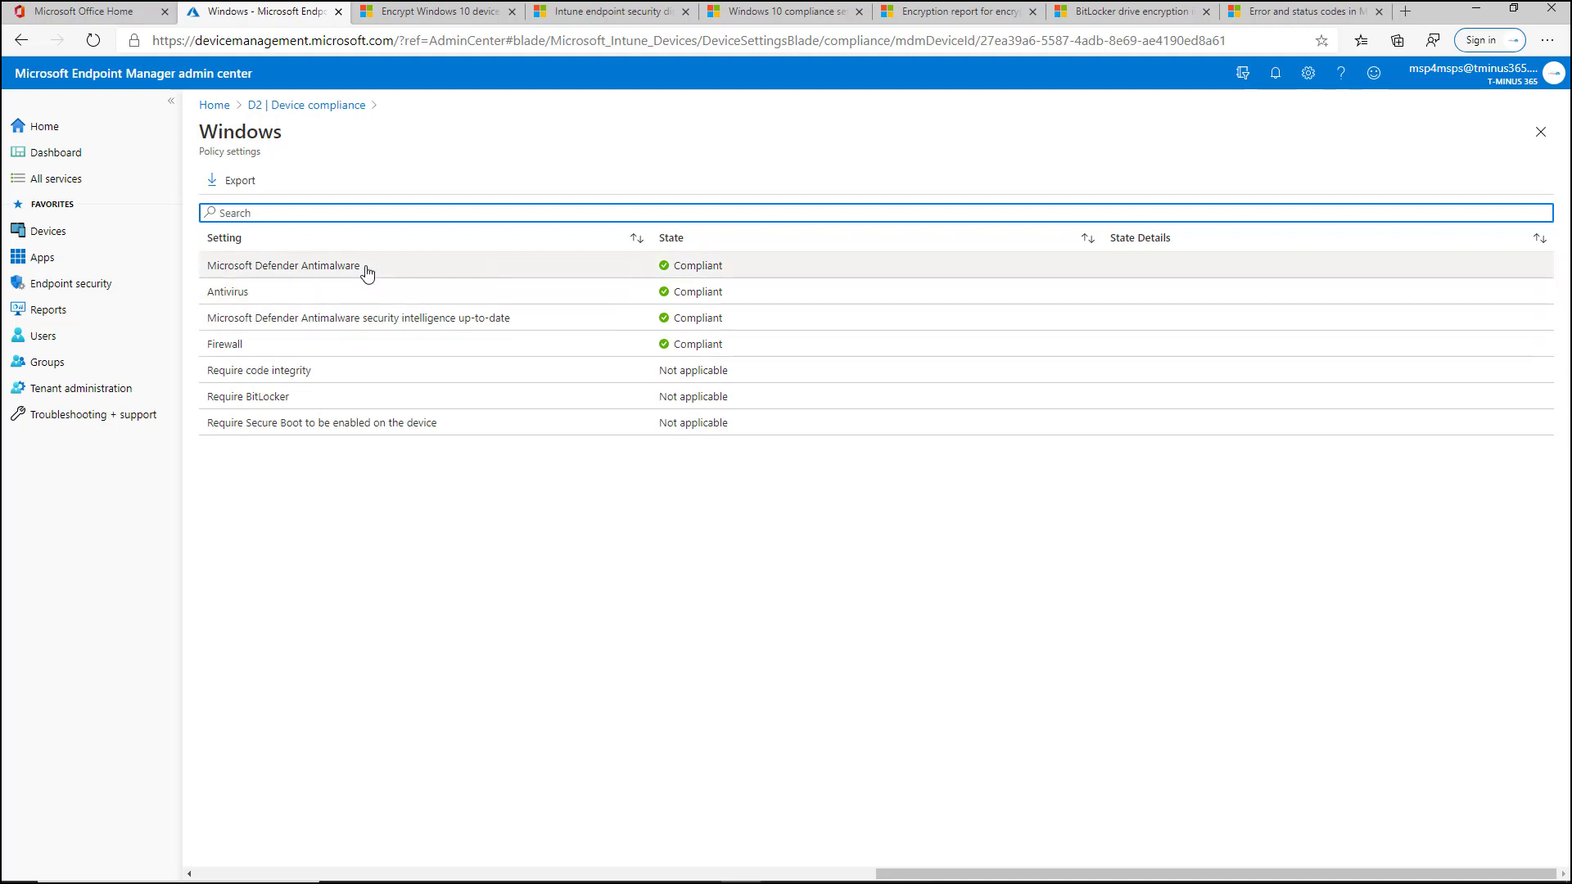
left_click(322, 104)
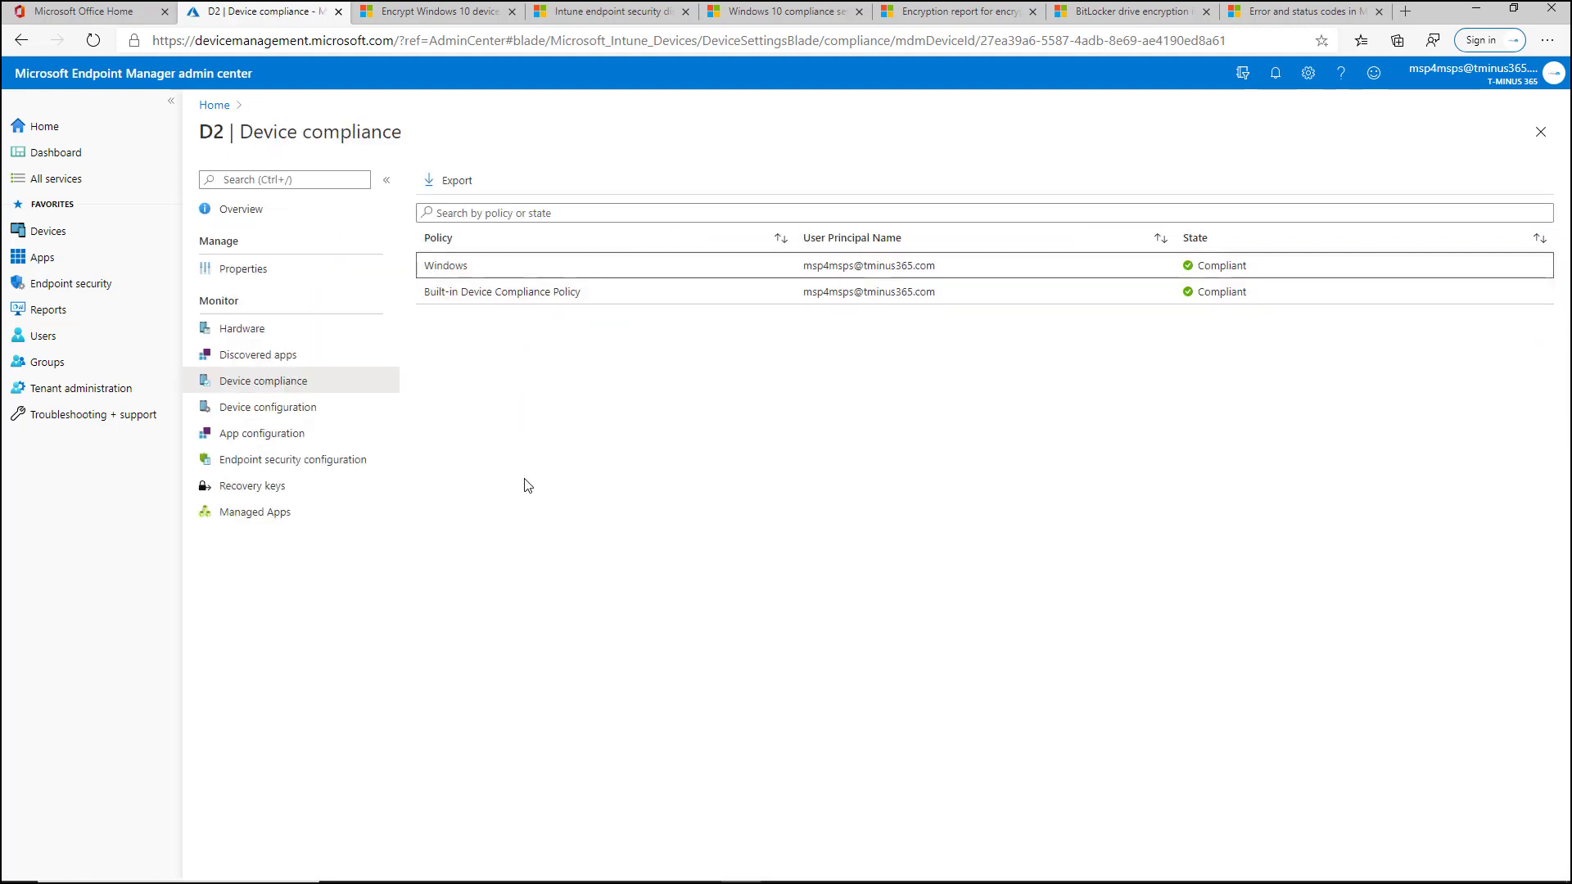
mouse_move(819, 322)
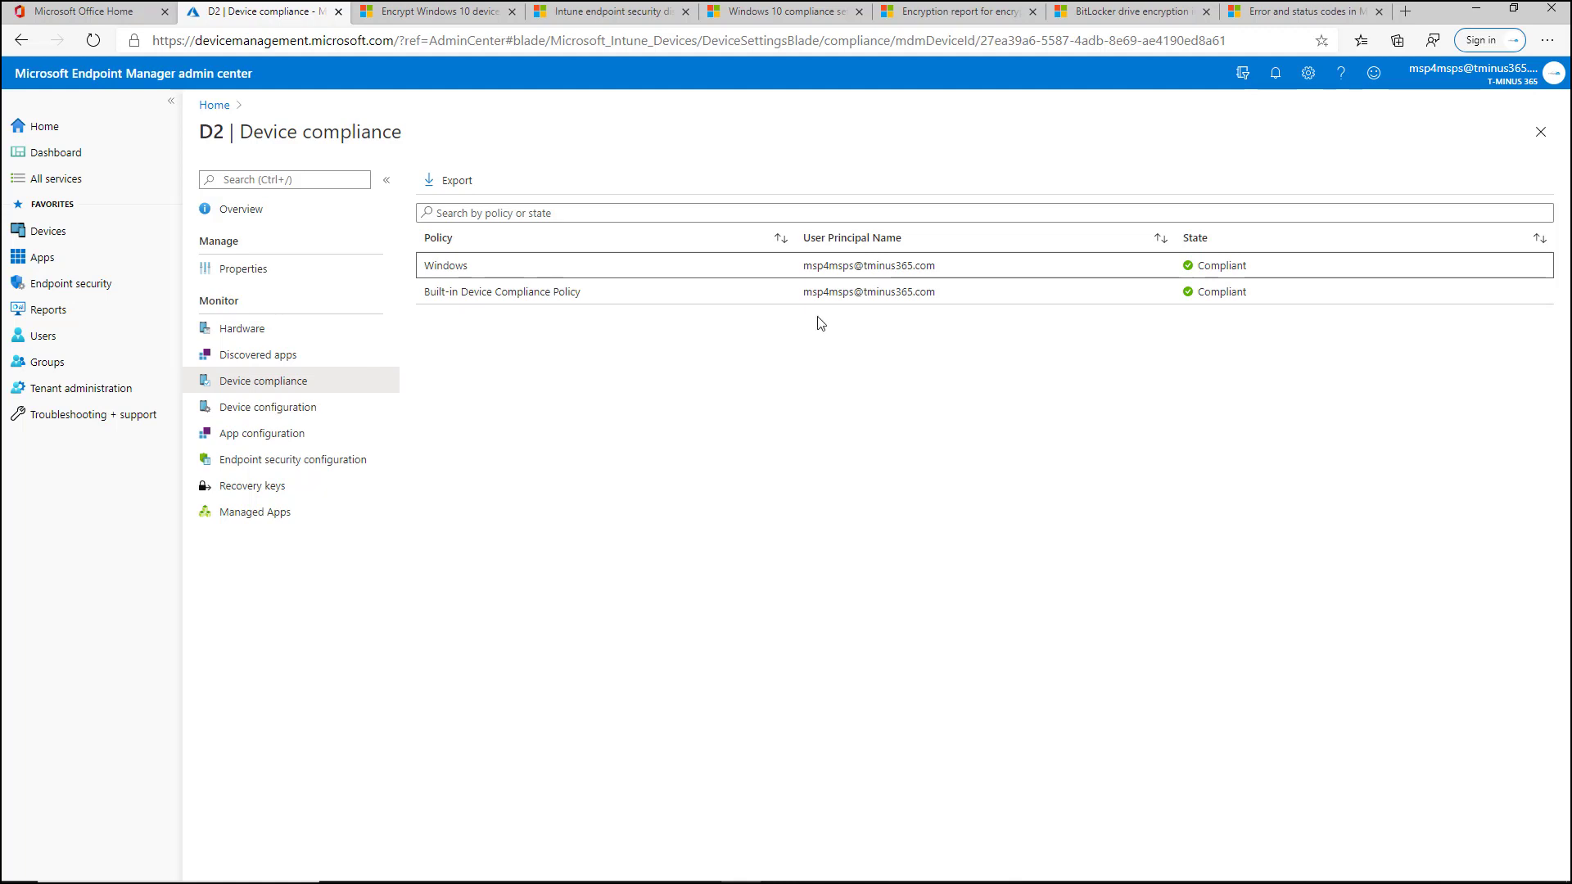
mouse_move(436, 436)
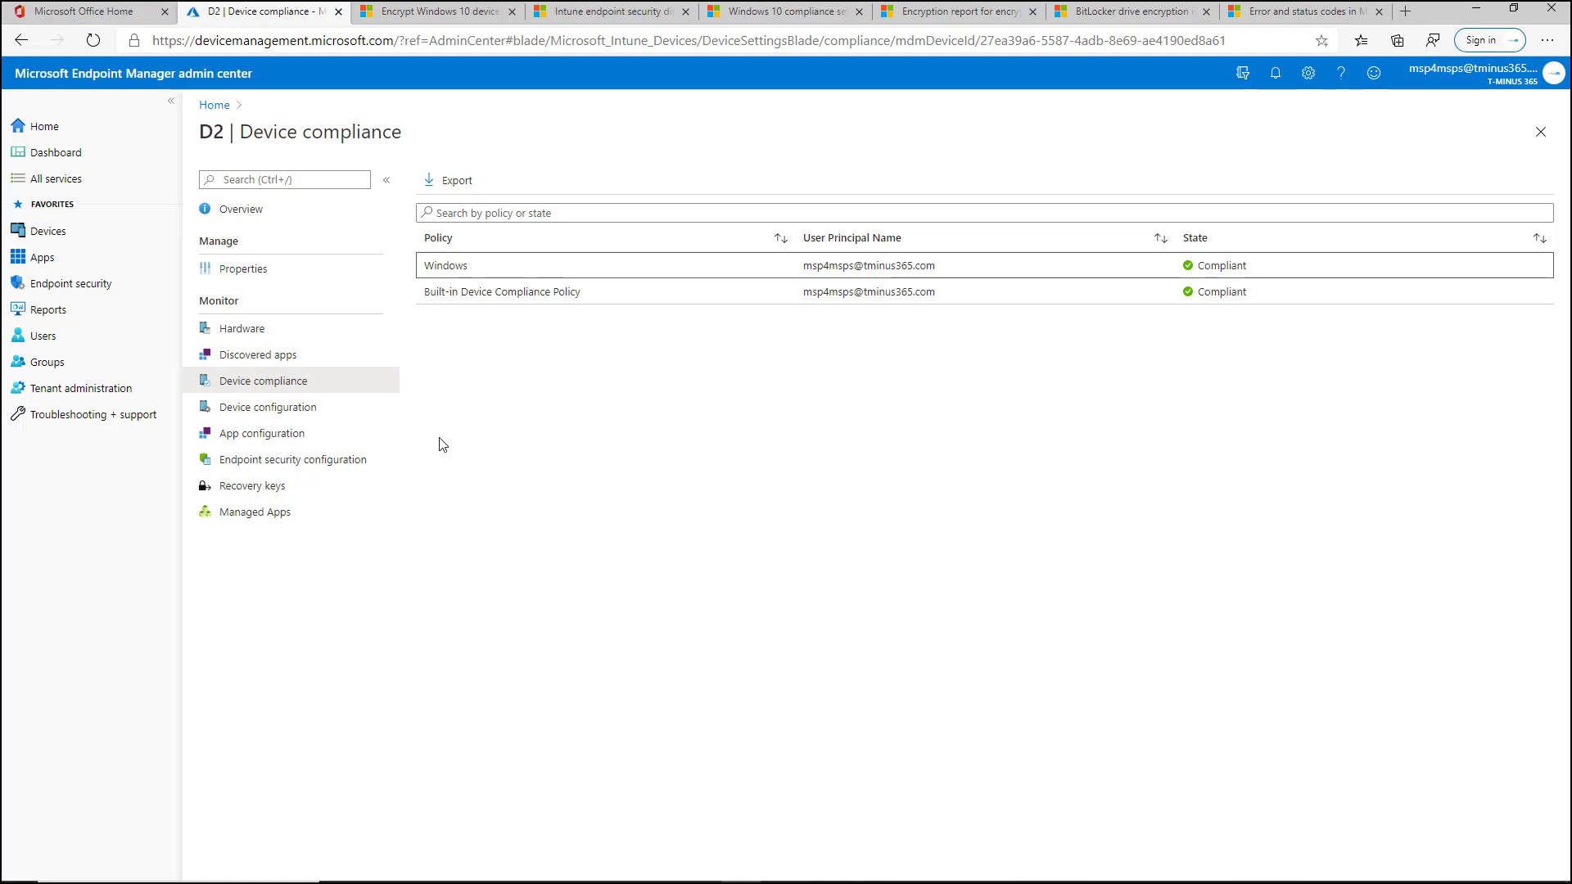
mouse_move(344, 584)
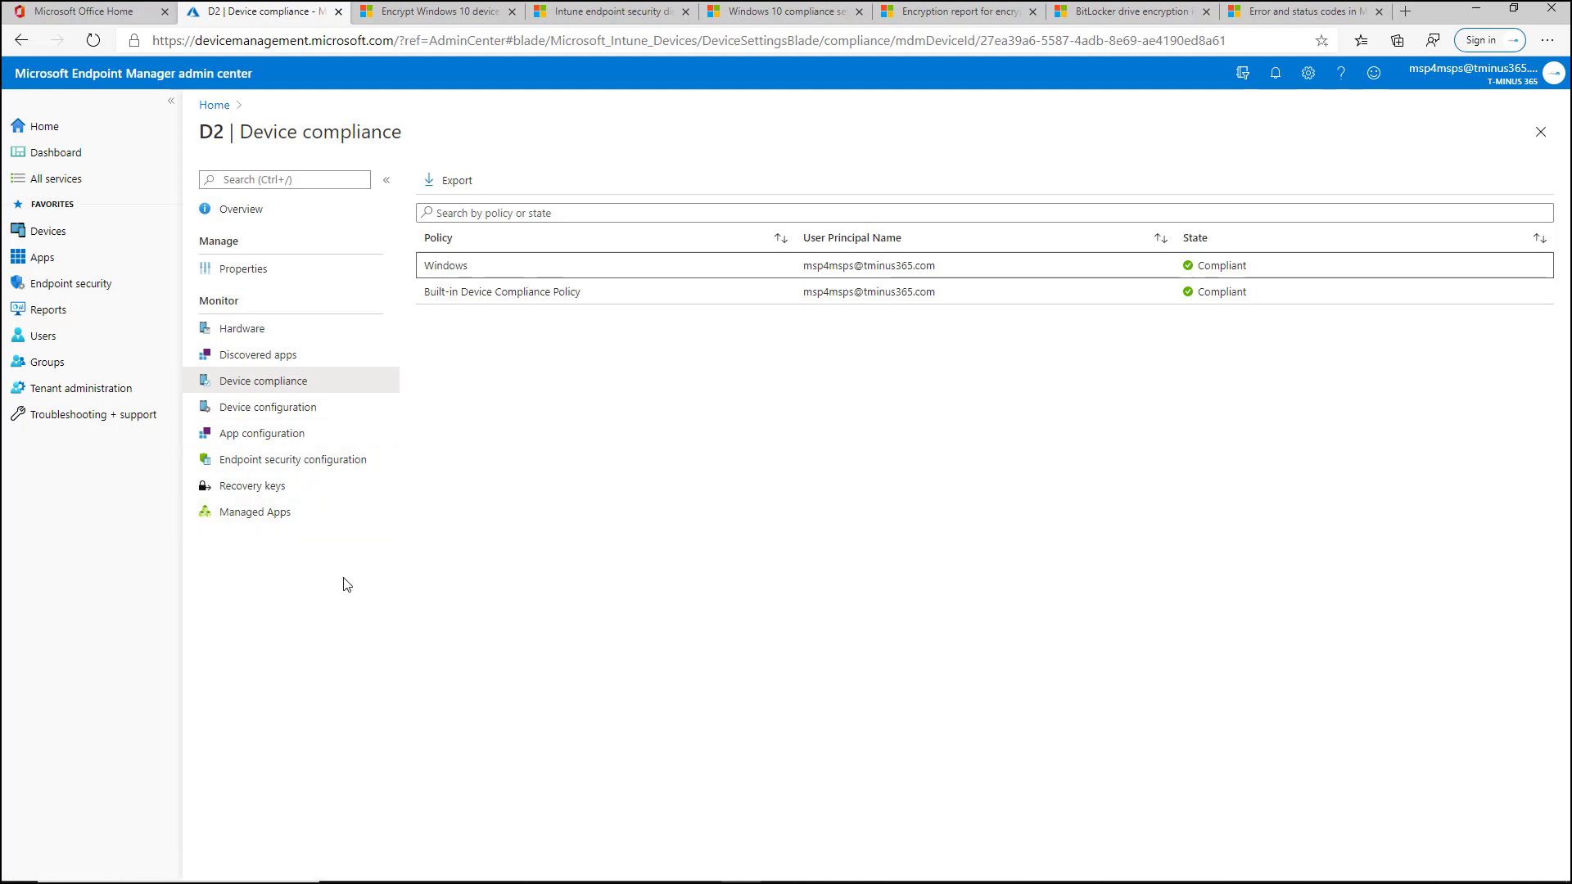